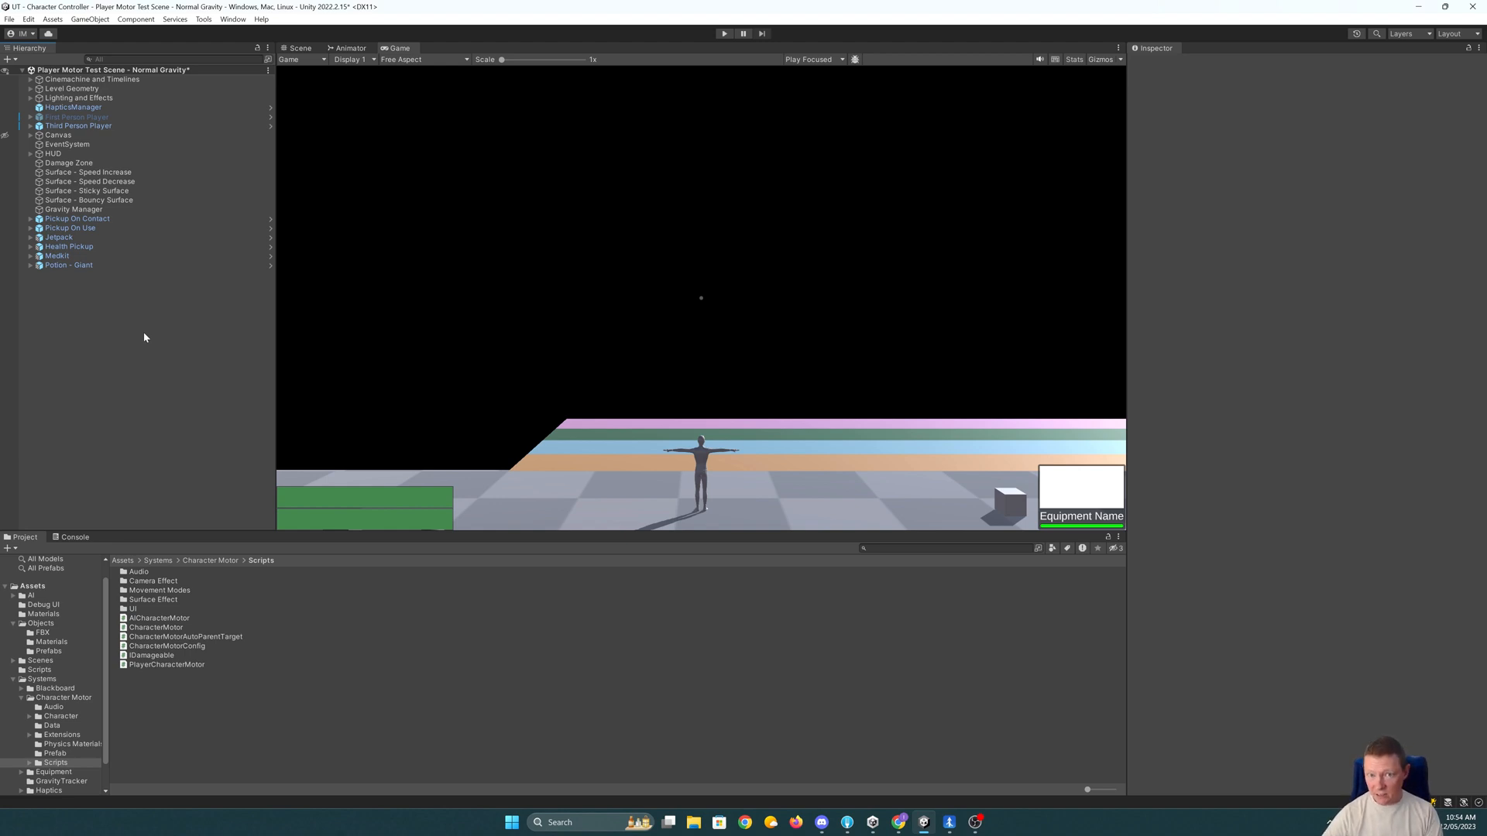
mouse_move(91, 285)
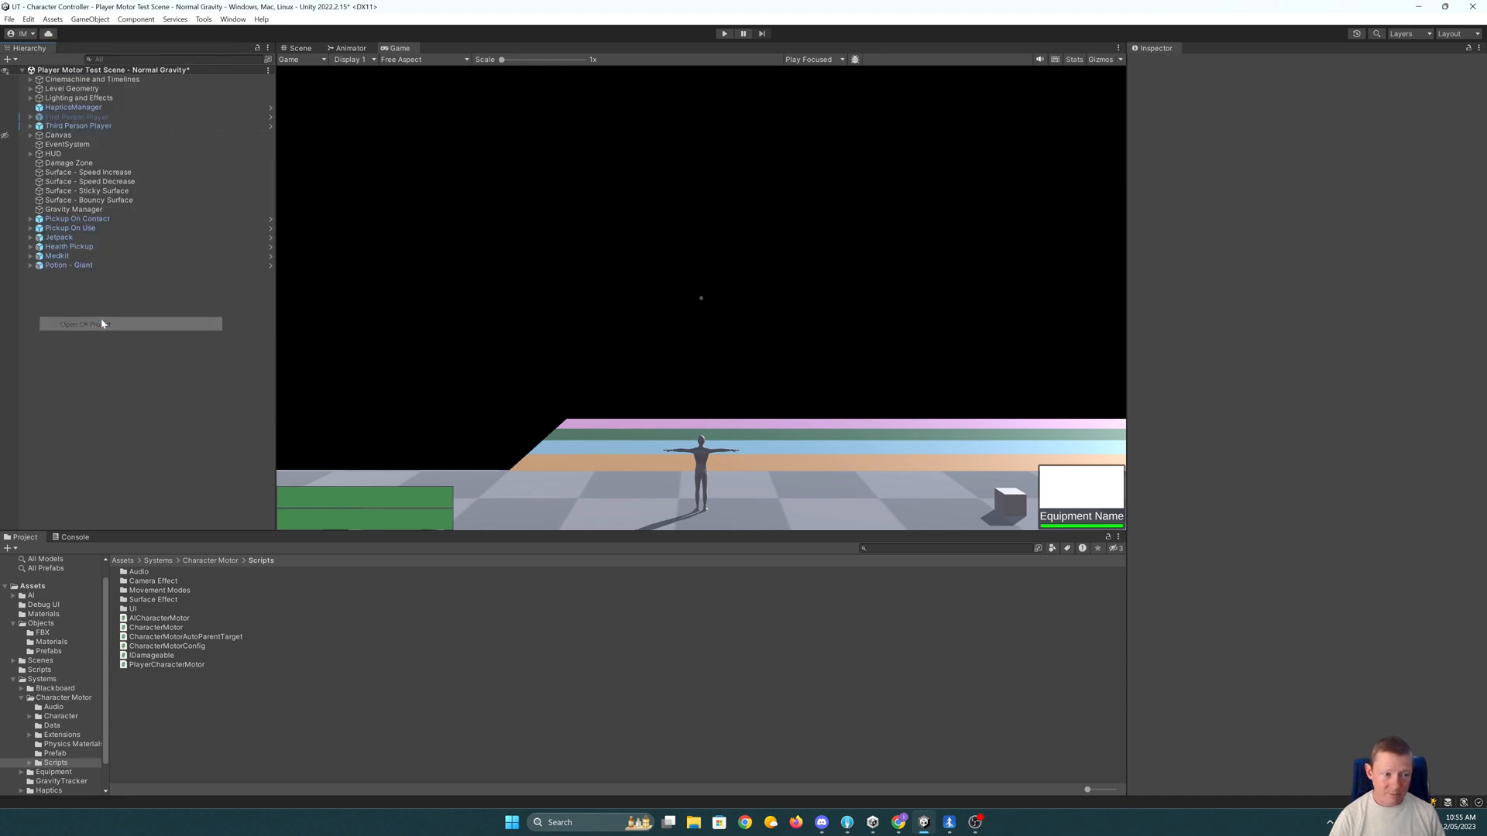
- Launch the project's C# scripts in the code editor from Unity
left_click(83, 324)
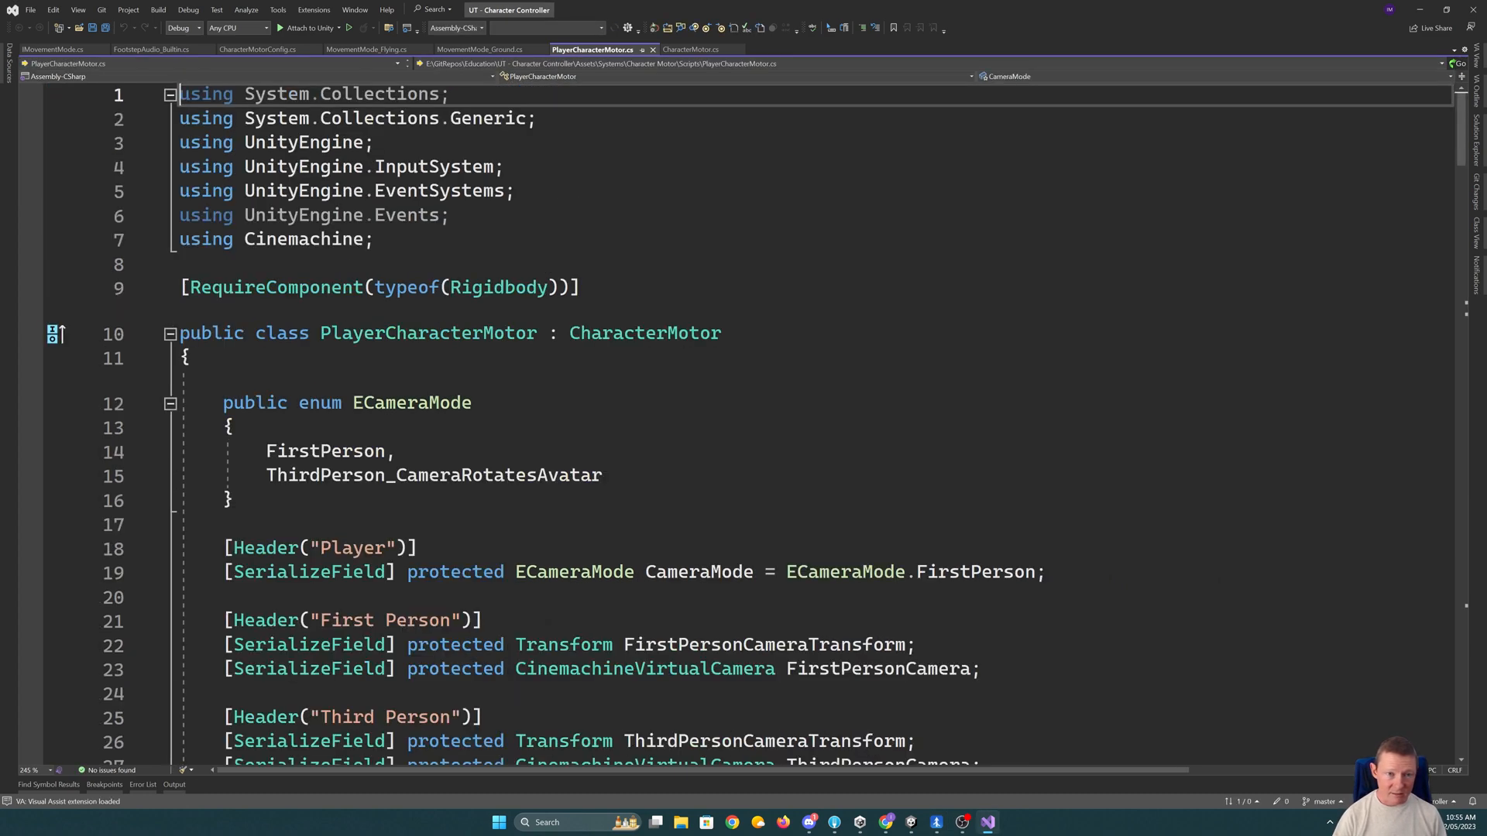
- Append ThirdPerson_MovementRotatesAvatar as a new ECameraMode entry after ThirdPerson_CameraRotatesAvatar
scroll("down", 3)
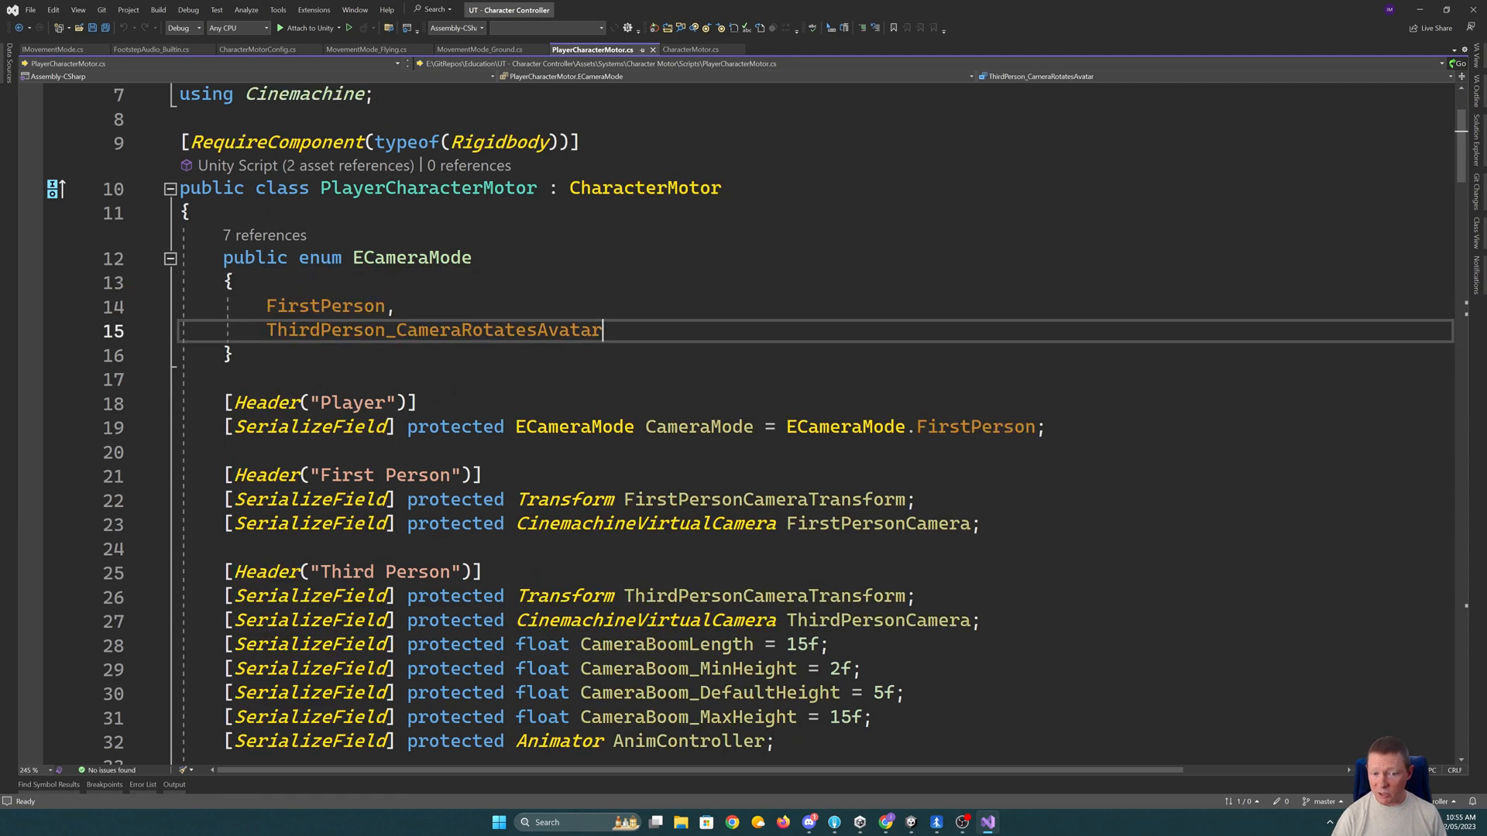
double_click(432, 330)
type(",")
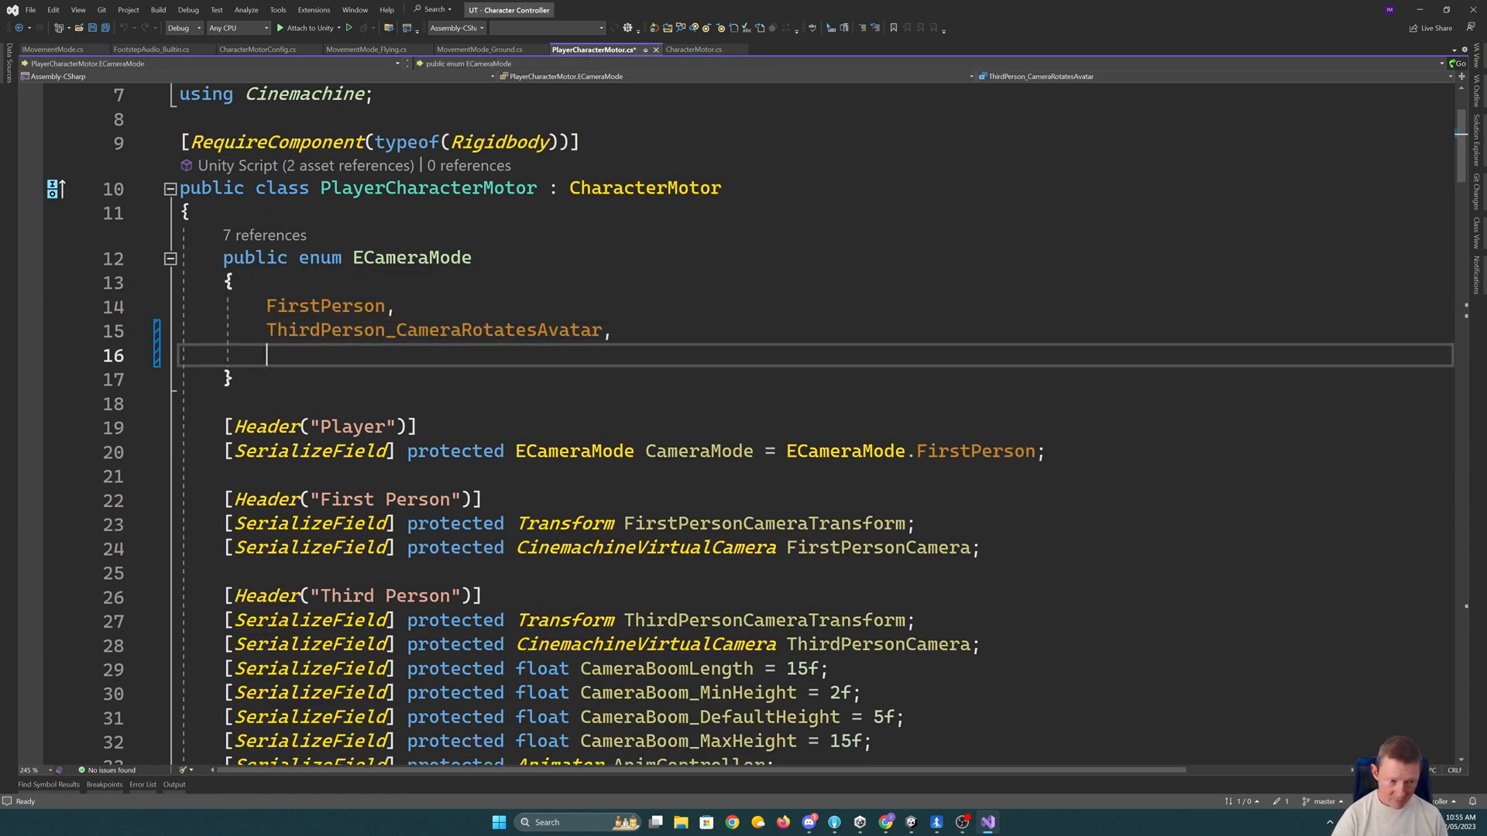
type("ThirdPe")
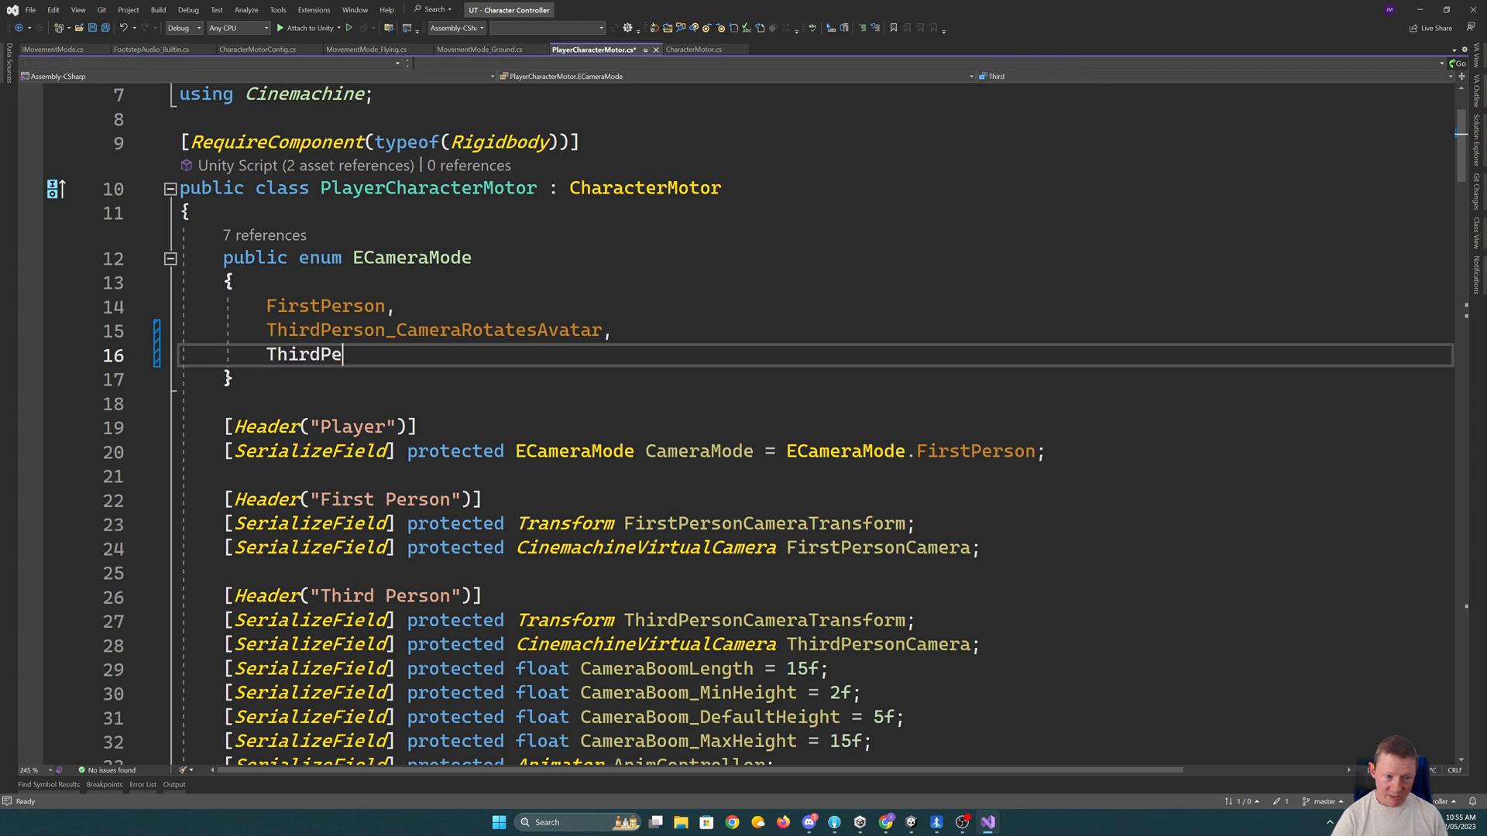
type("rson_")
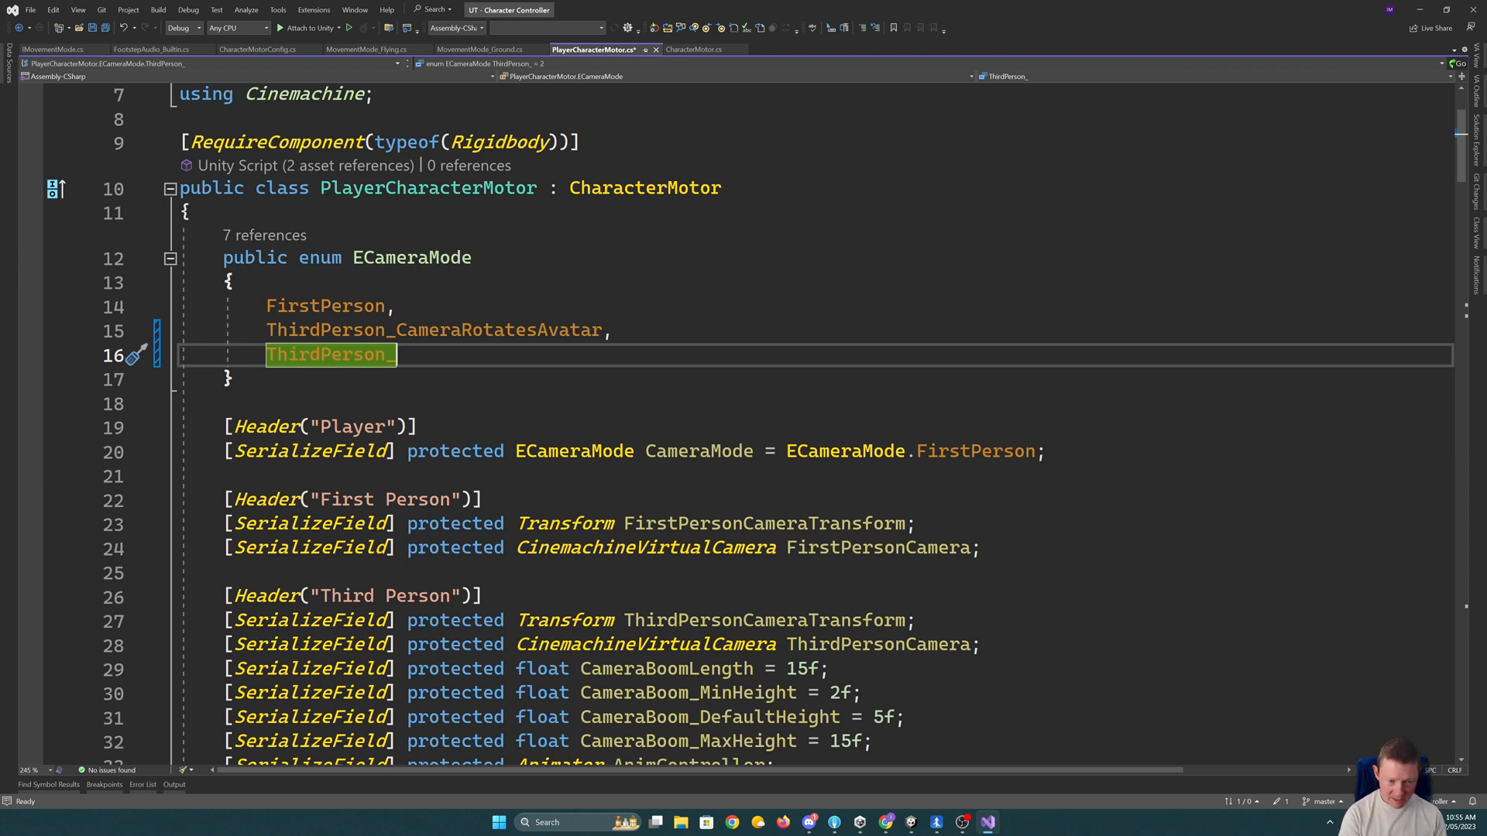
type("Mo")
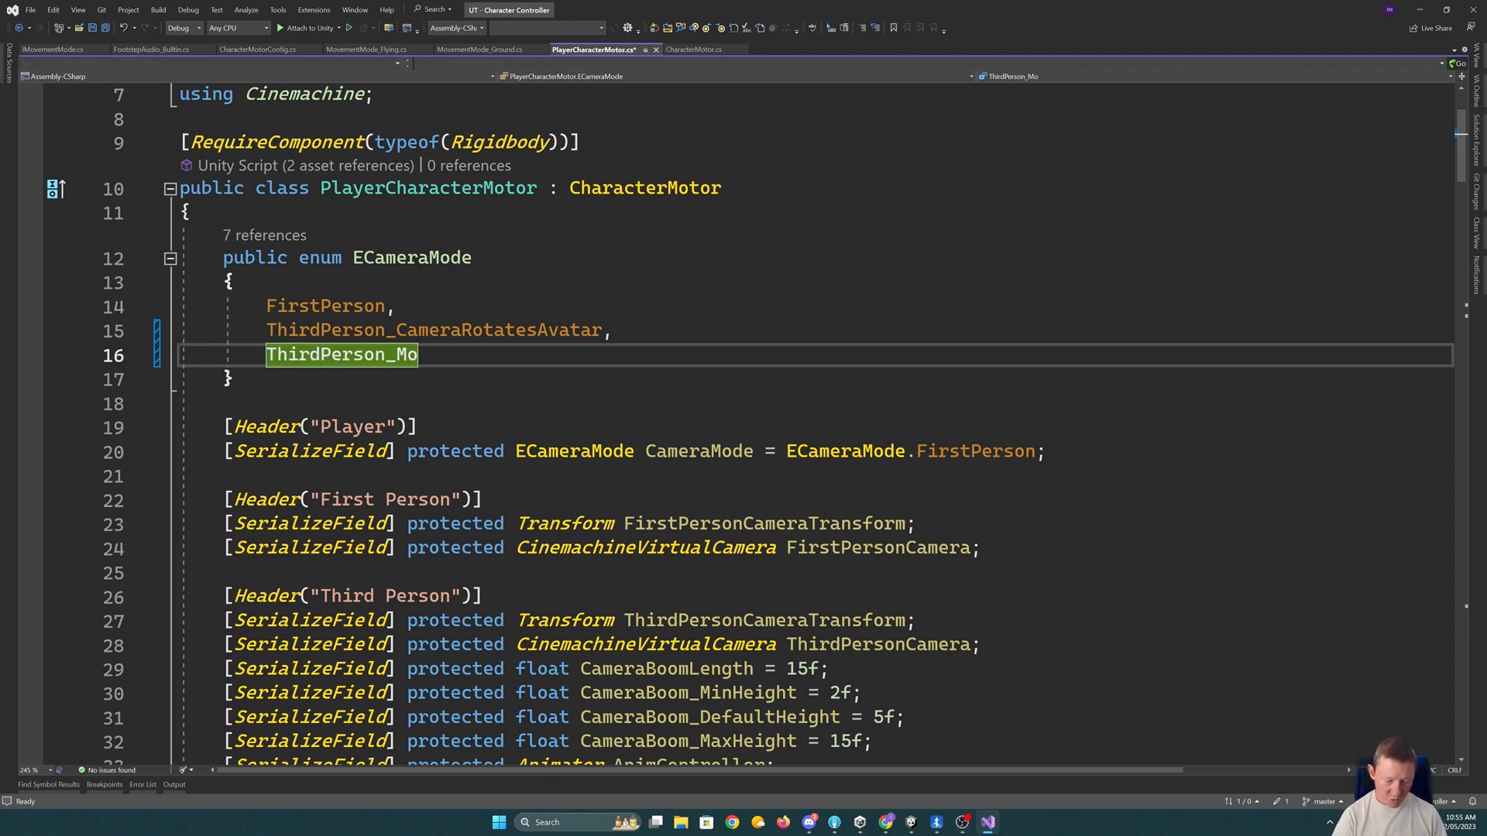
type("vementRota")
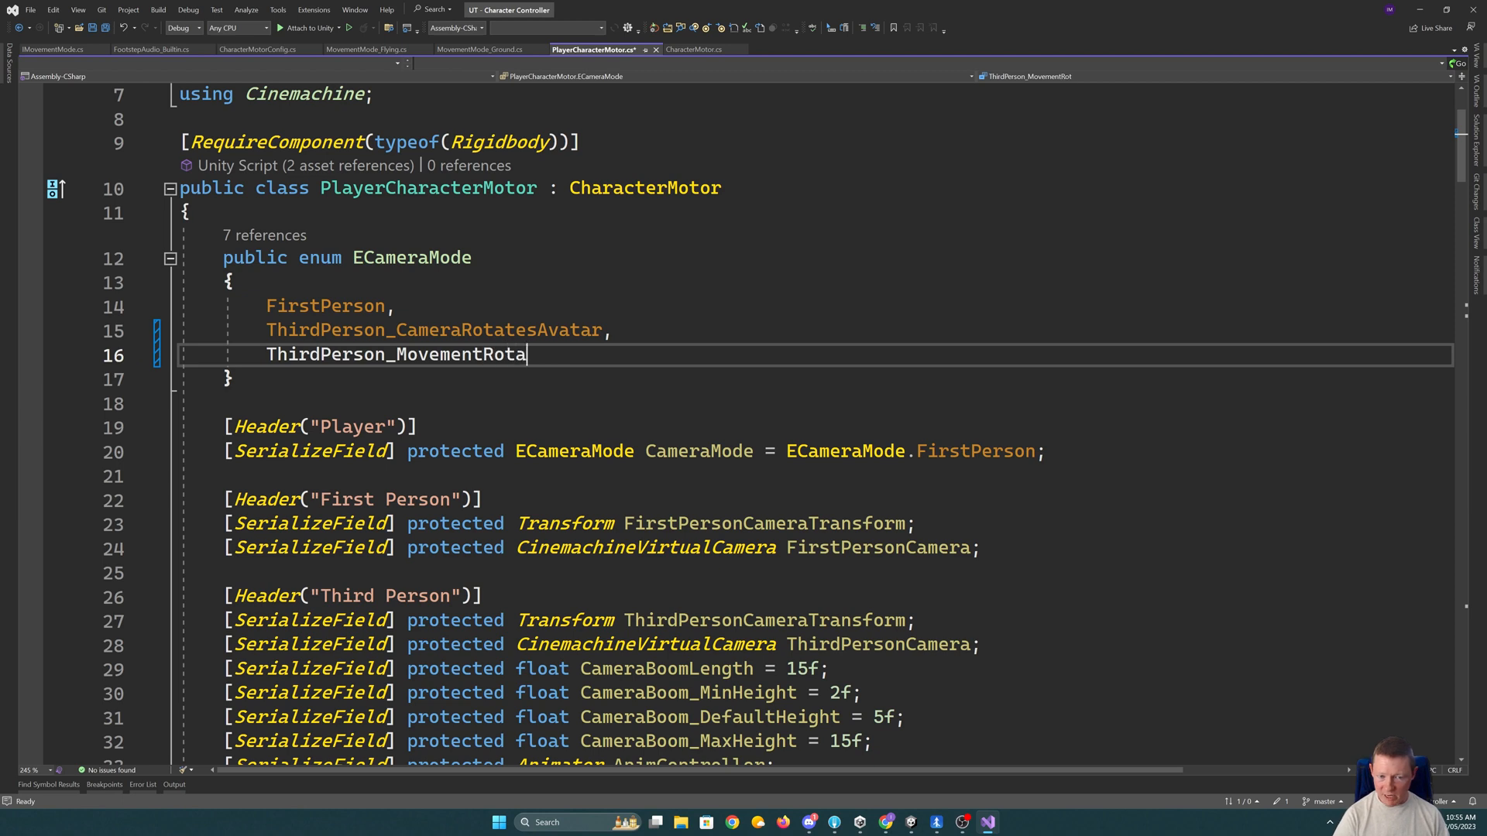
type("tesAva")
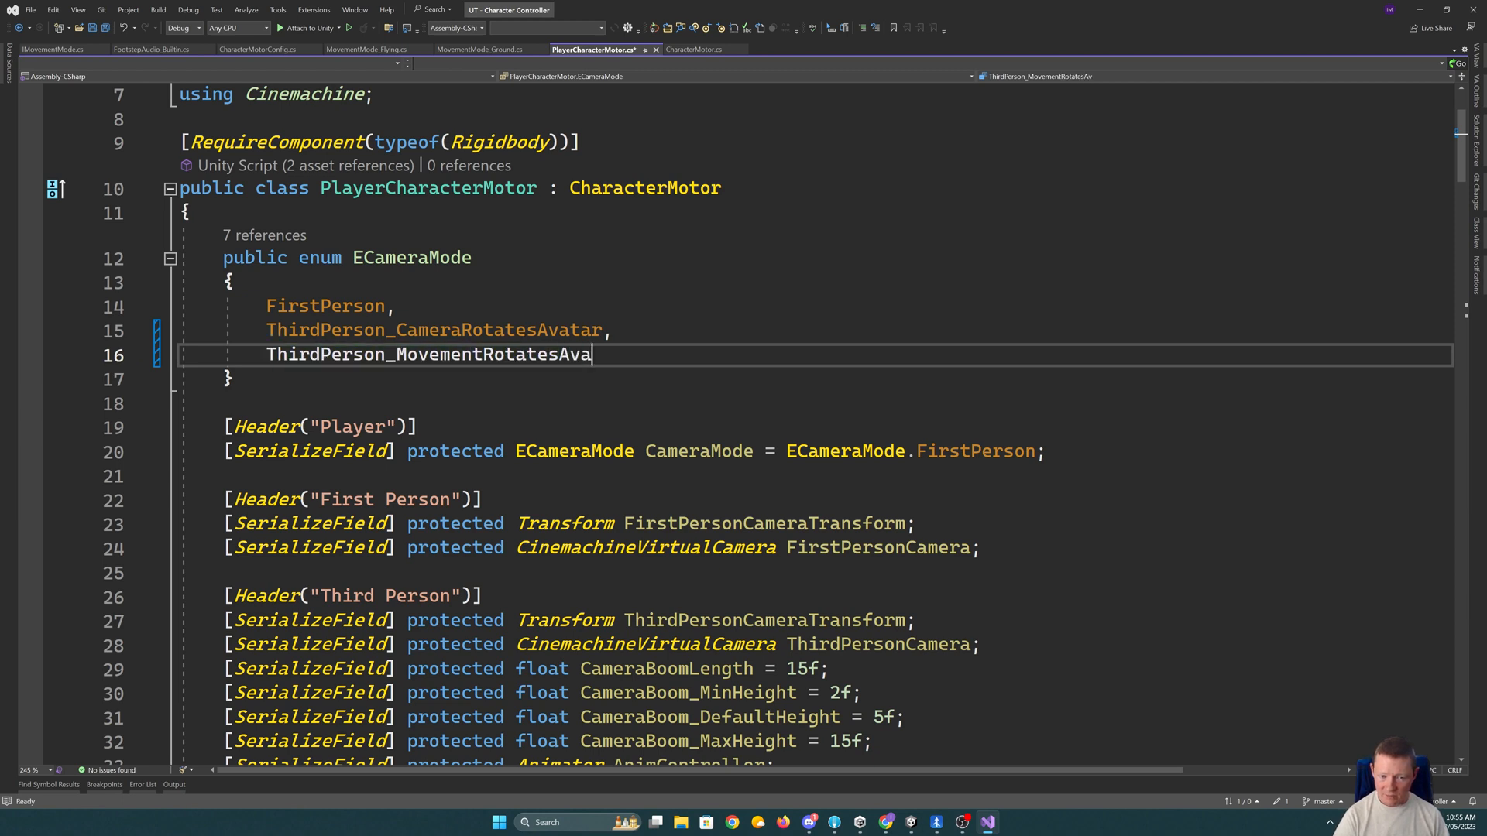
type("tar")
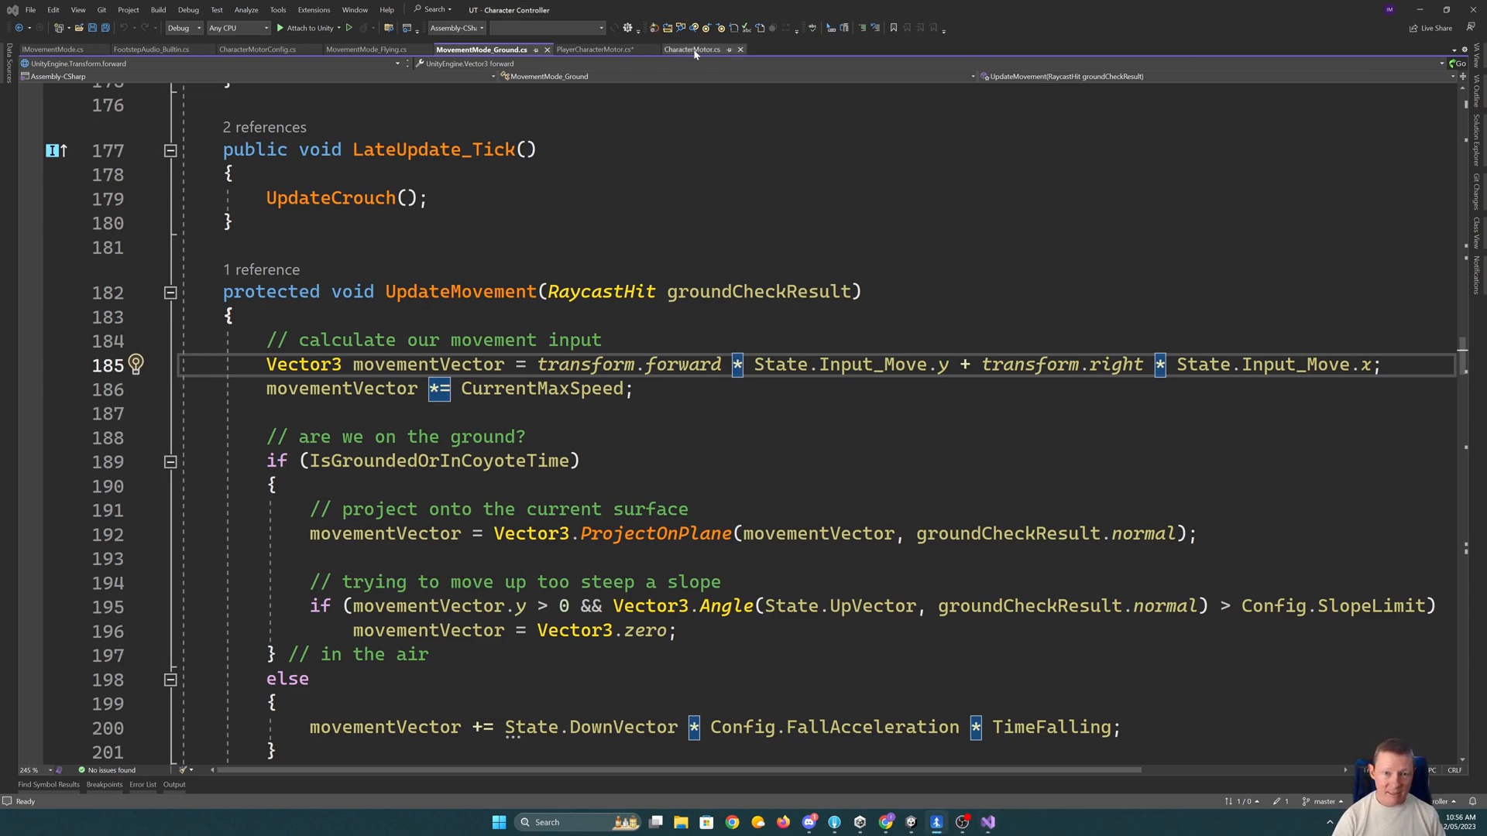
- Add 'public Transform MovementFrameTransform;' to the MotorState class in CharacterMotor.cs
left_click(690, 49)
type("public Transform M")
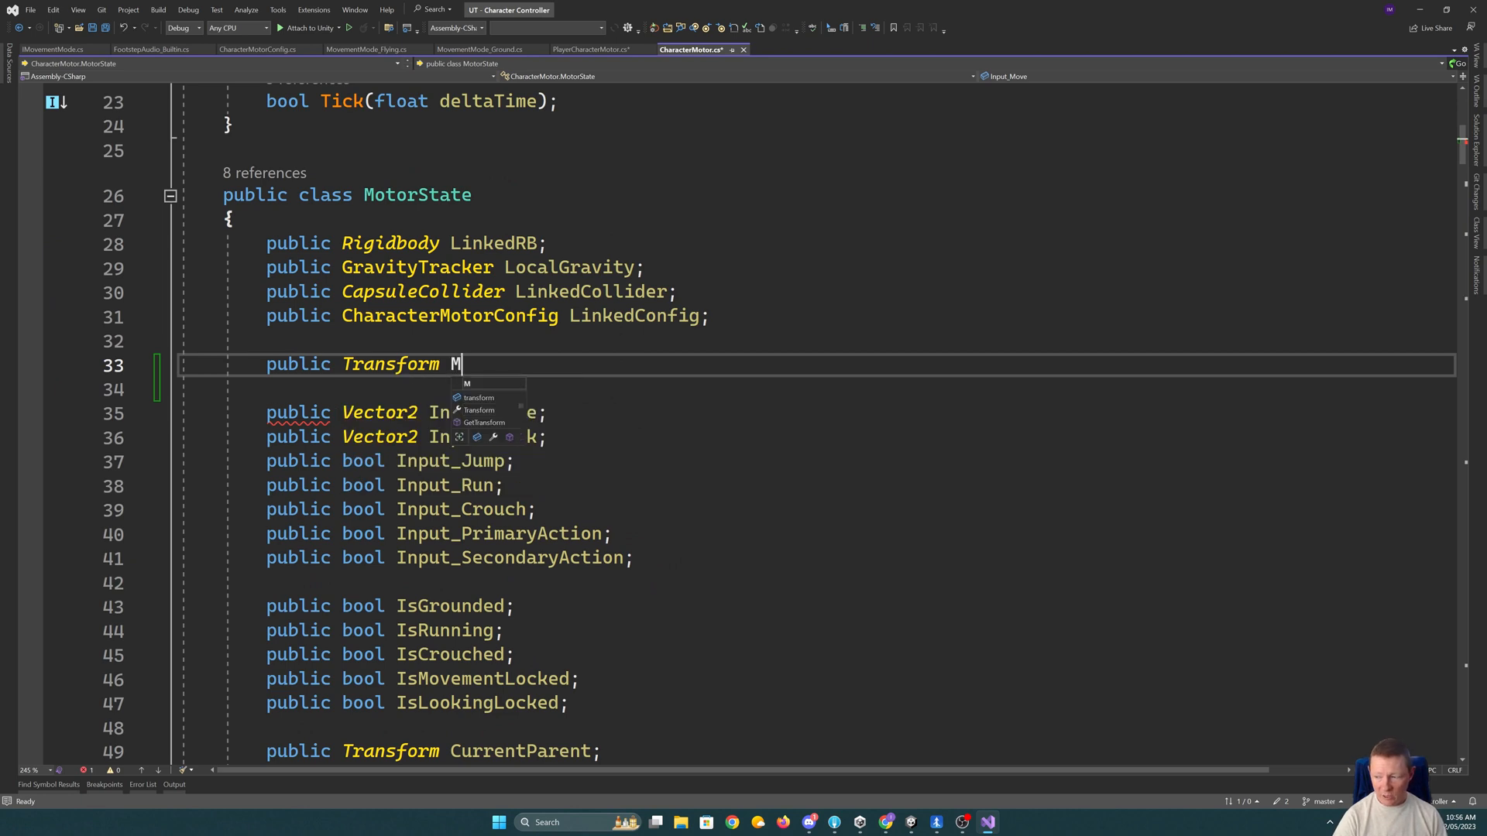
type("ovement")
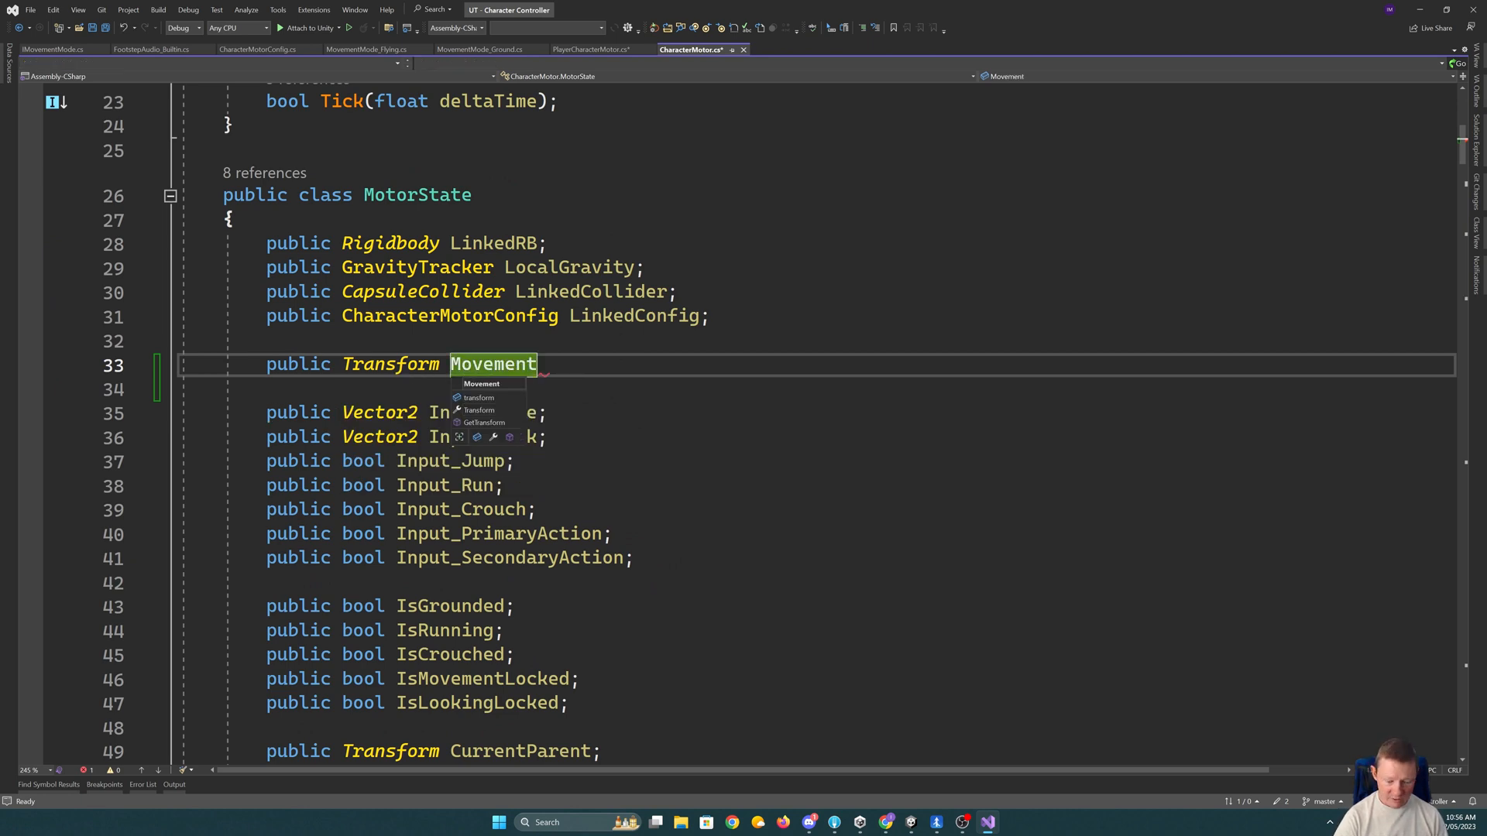
type("Tr")
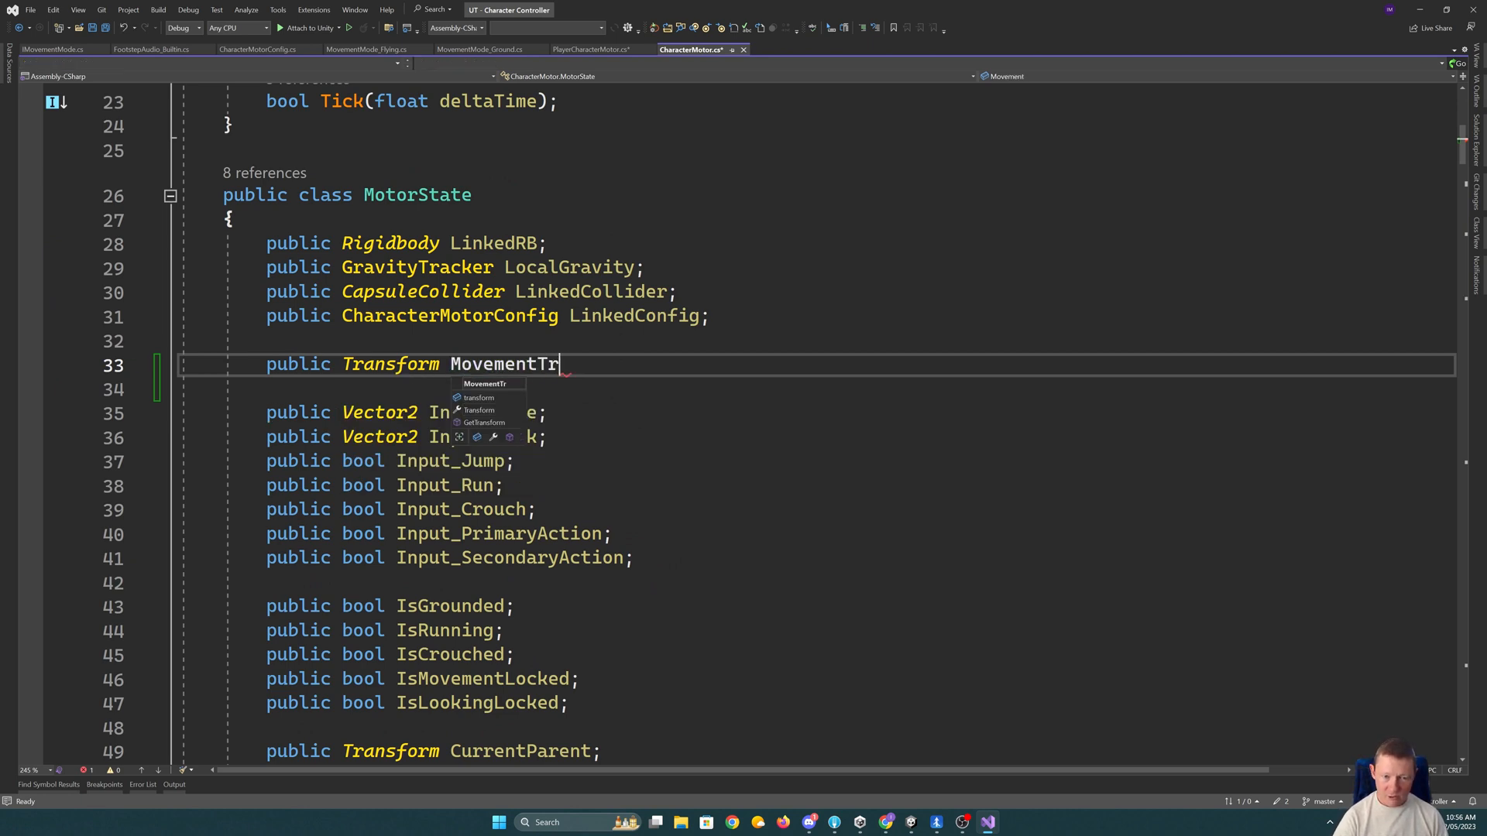
type("ansfor")
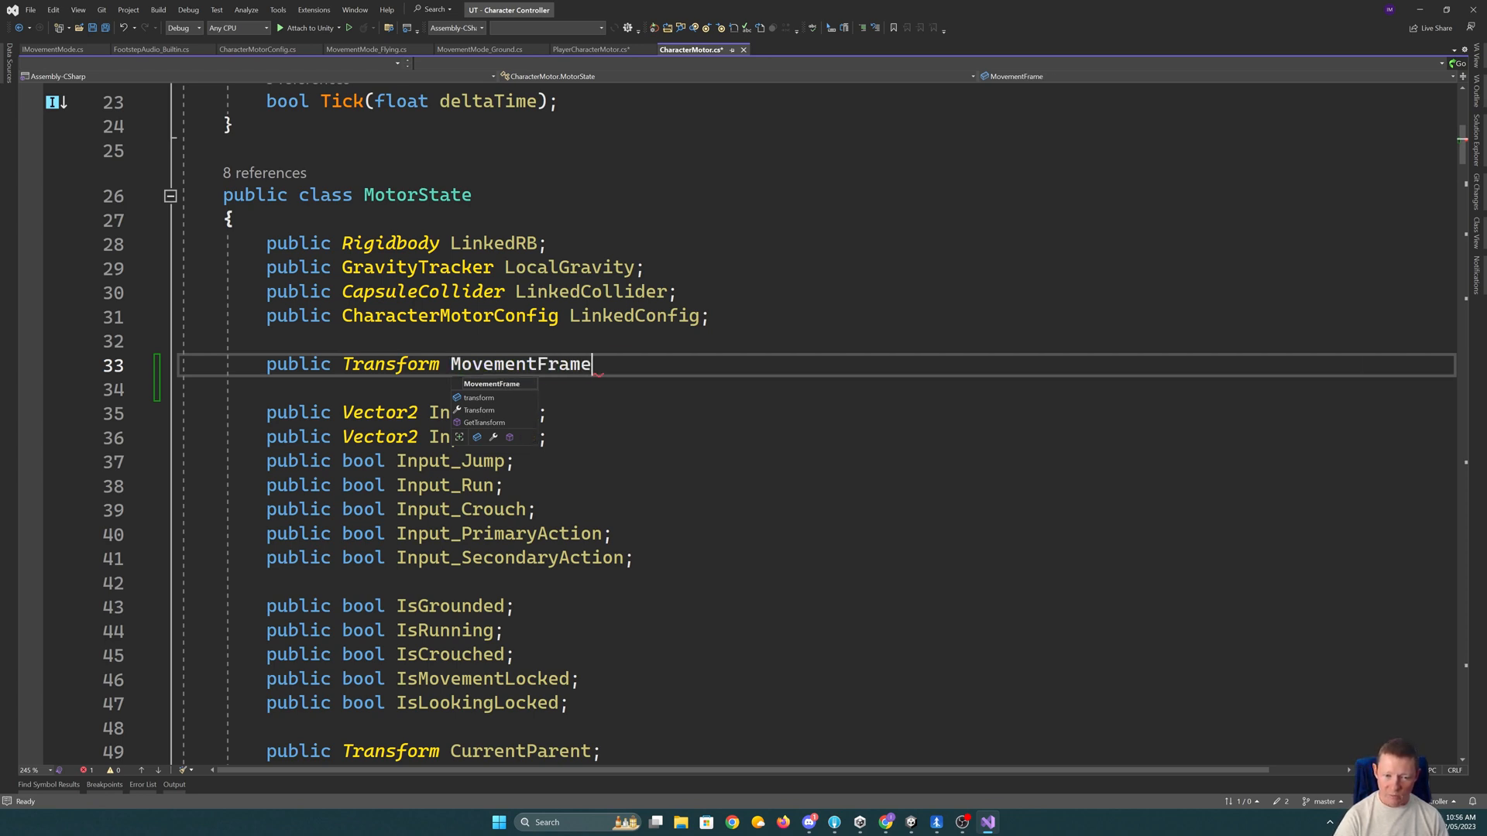
type("Transform")
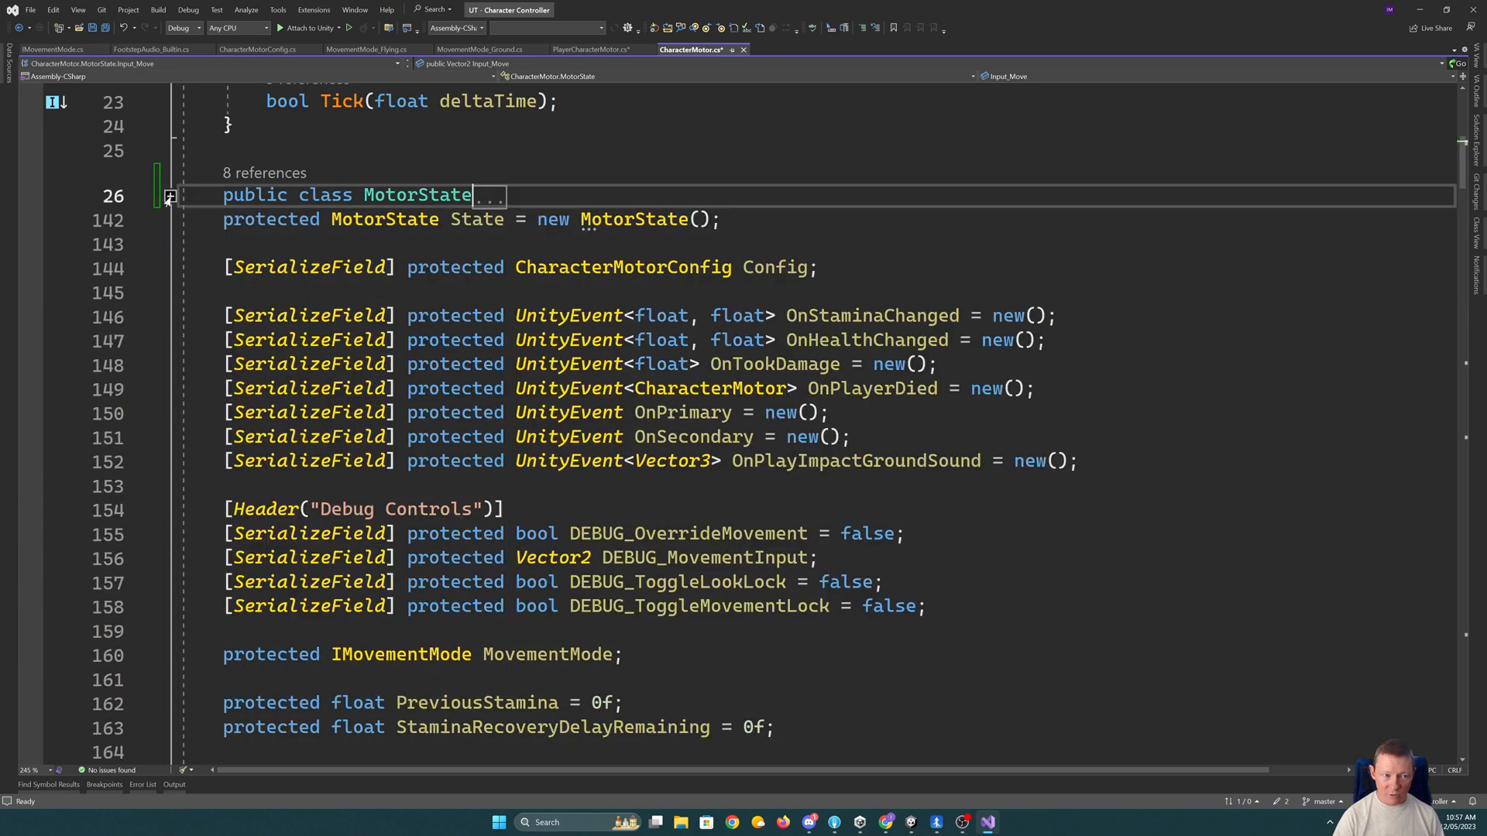
- Add 'State.MovementFrameTransform = transform;' in CharacterMotor.Awake after the LinkedConfig assignment
scroll("down", 3)
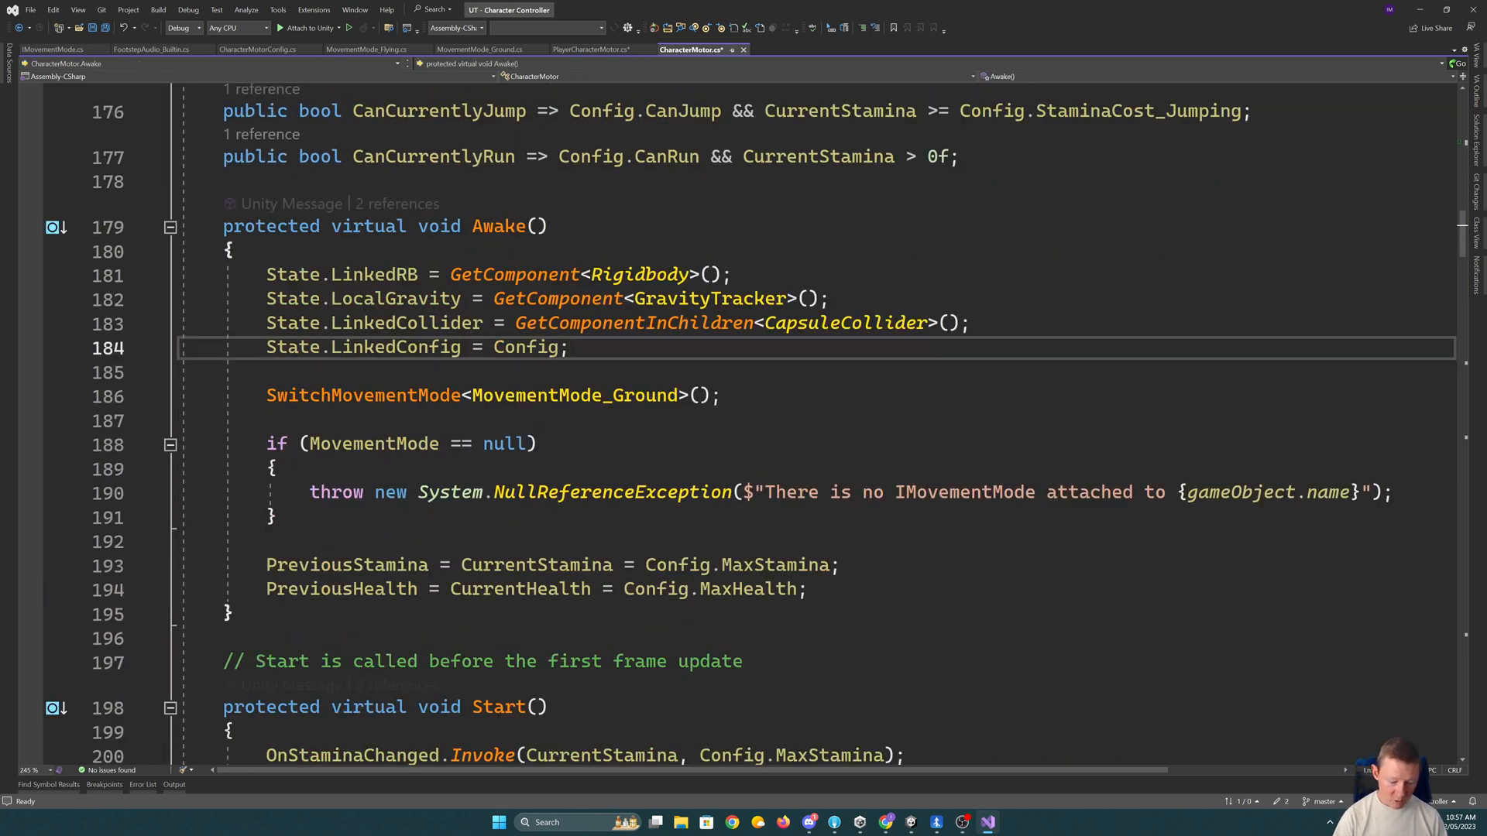
type("St")
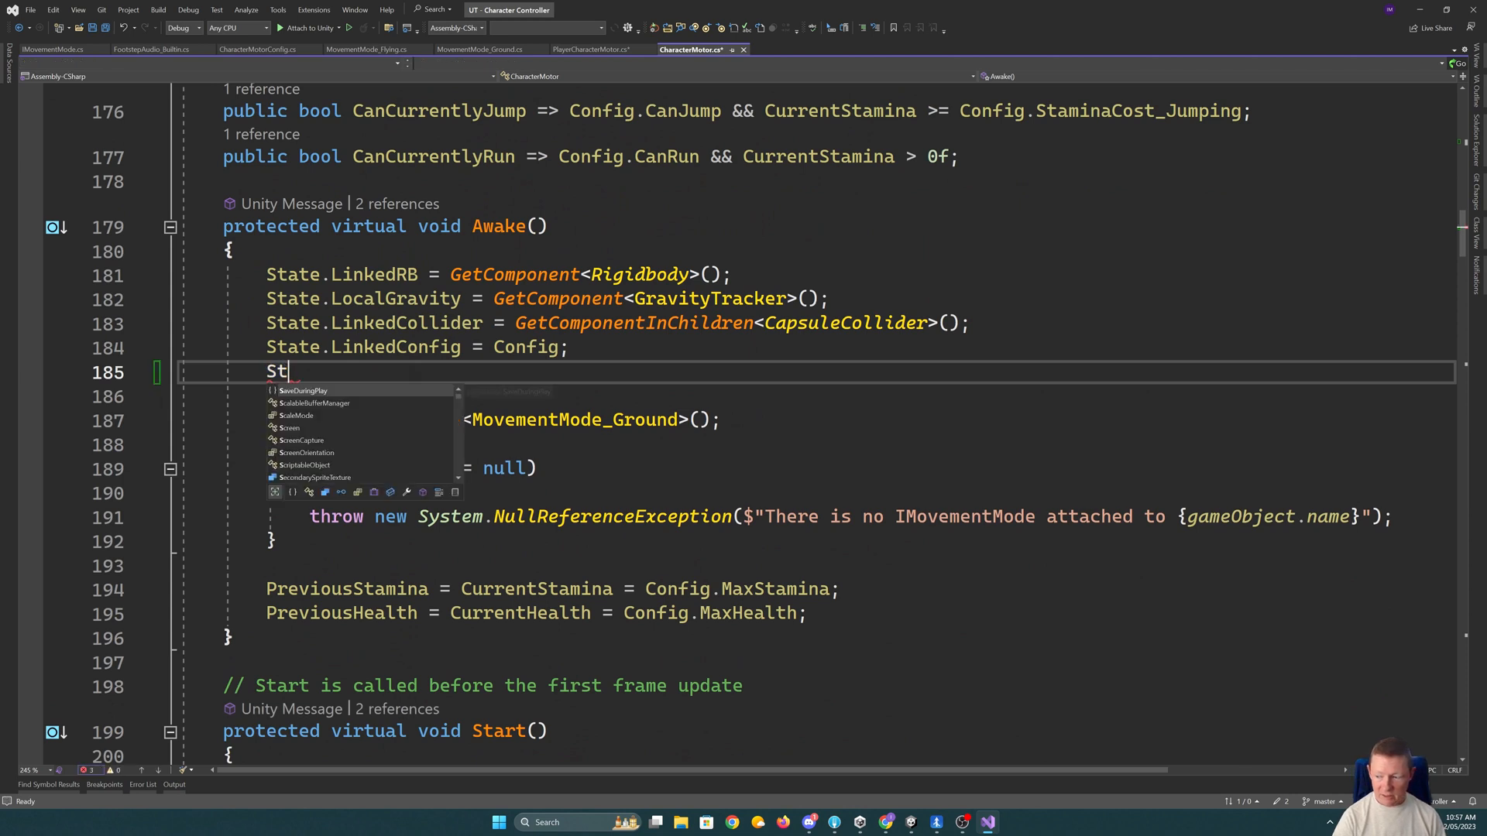
type("ate.MovementFrameTransform =")
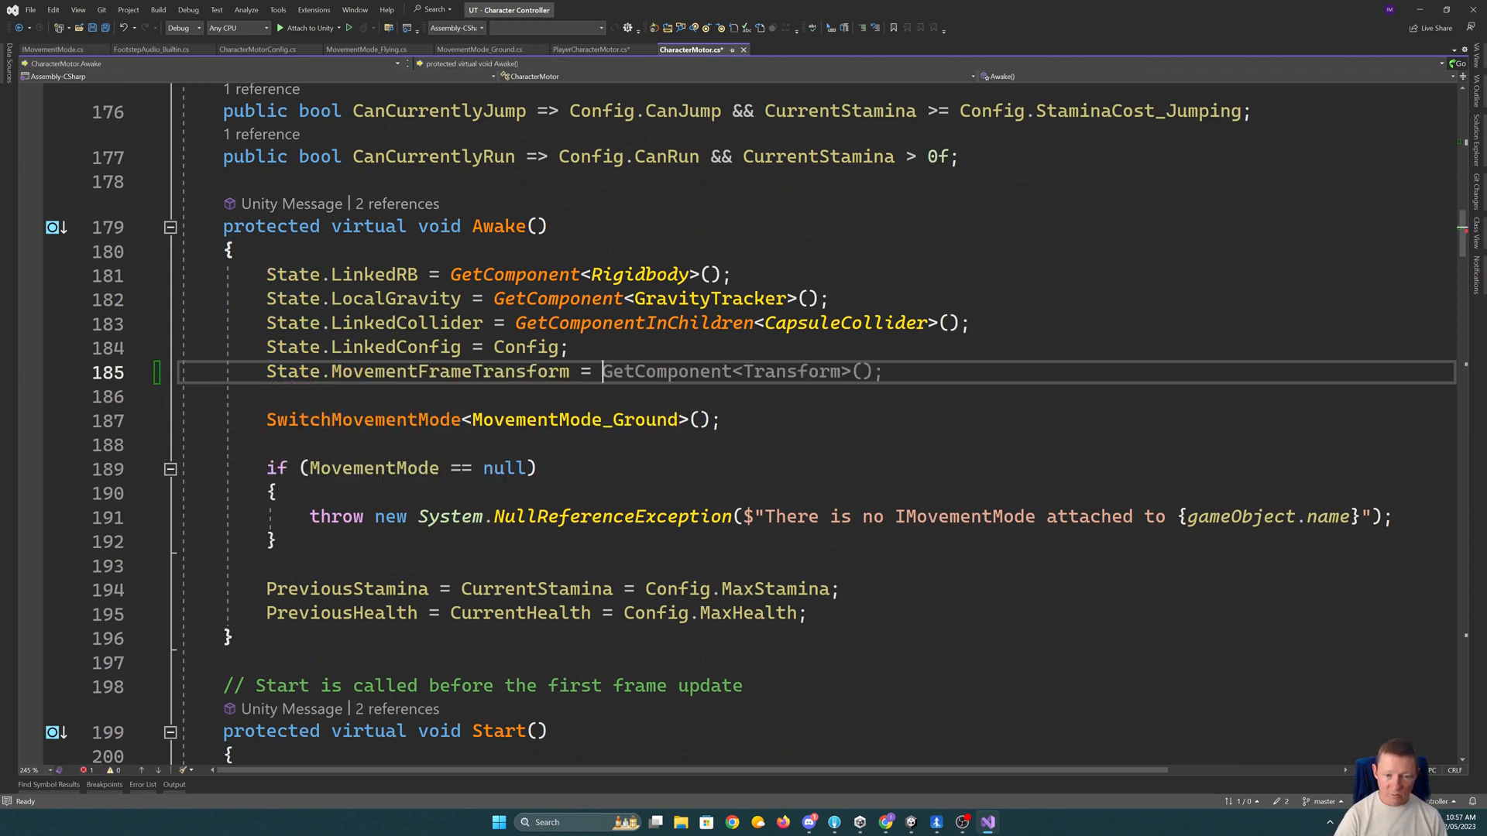
type("transform")
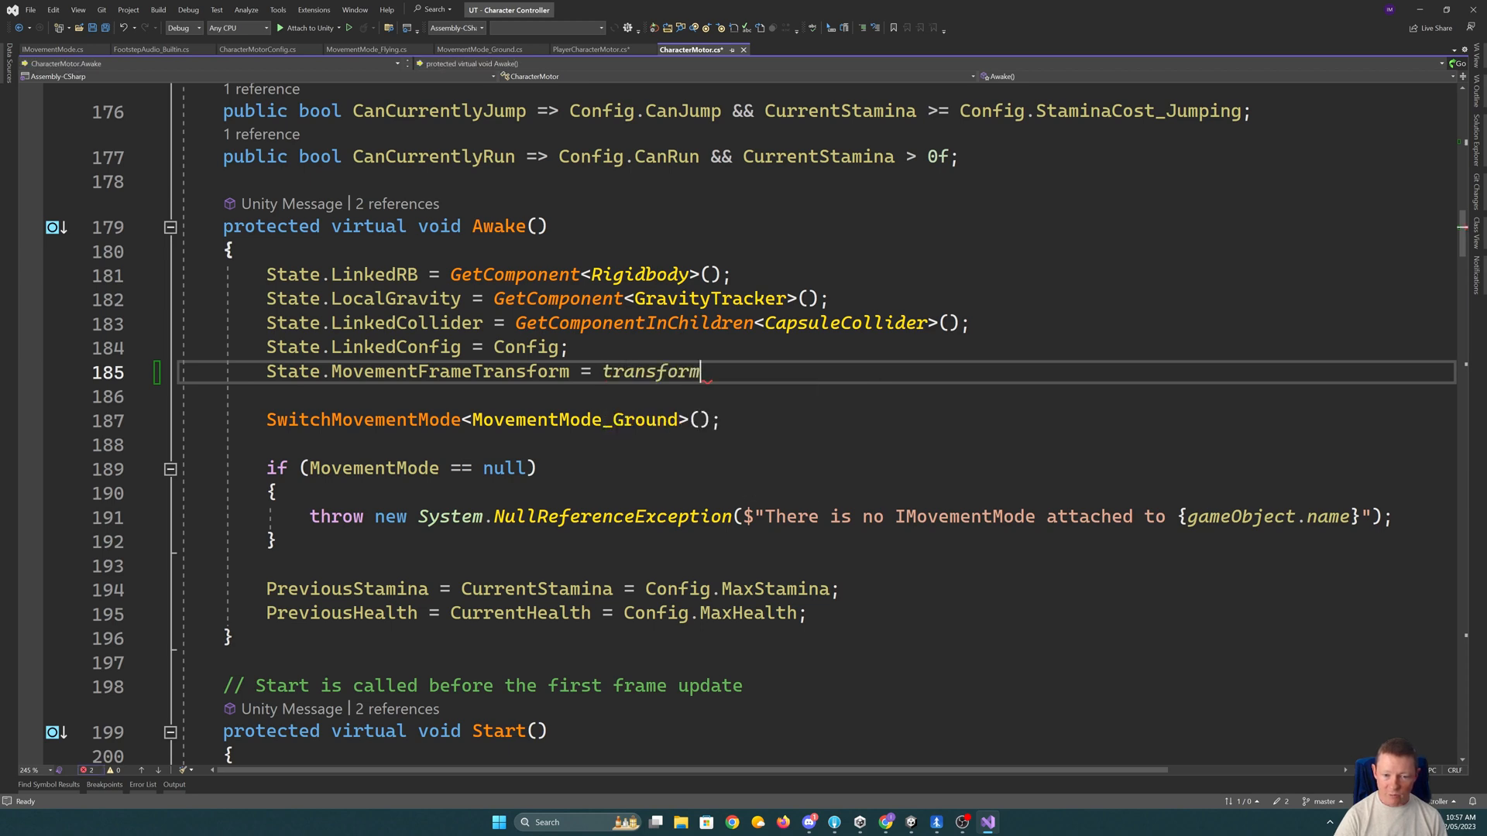
type(";")
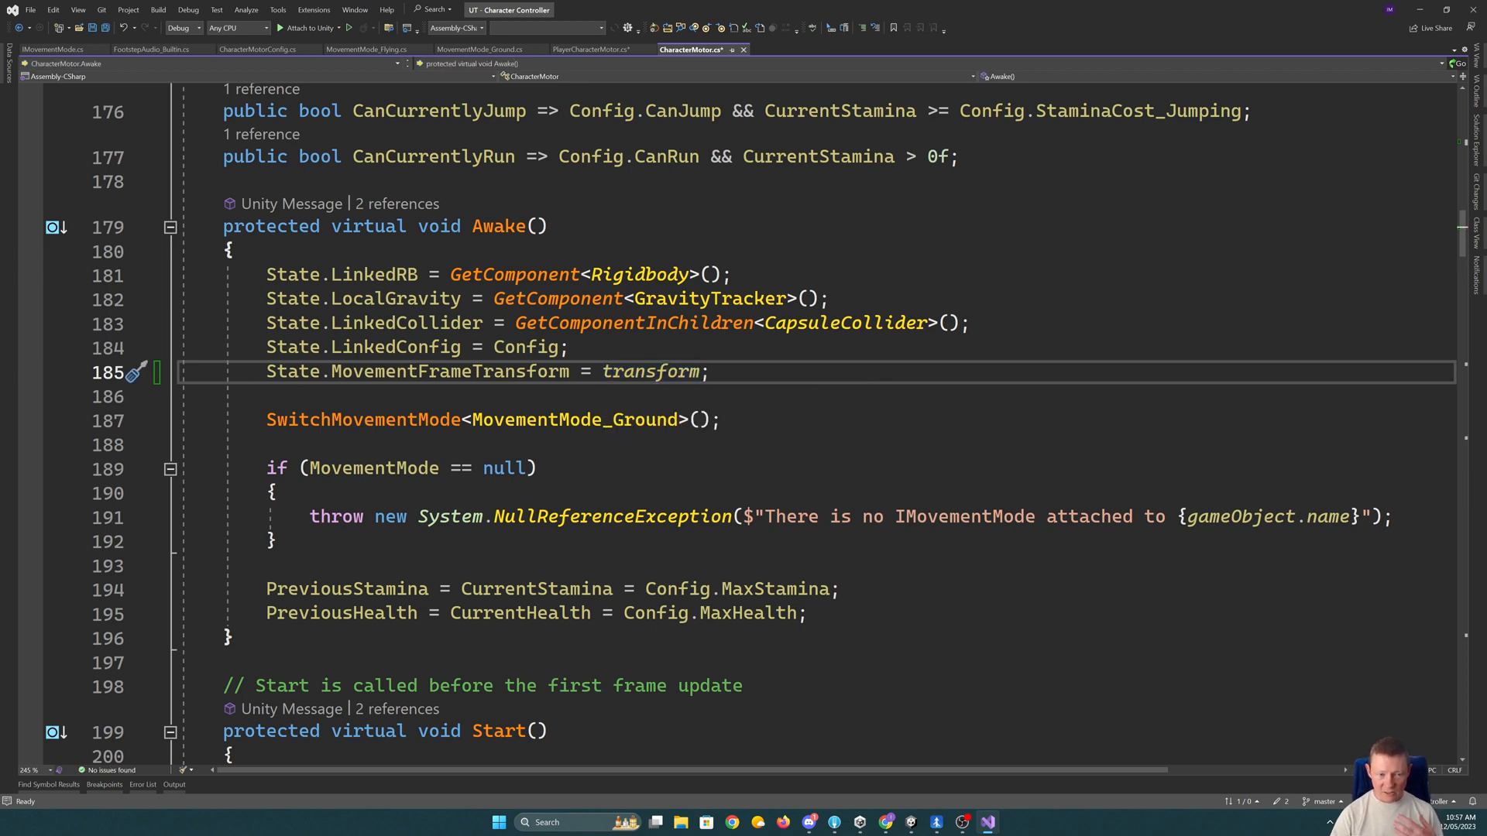
left_click(483, 49)
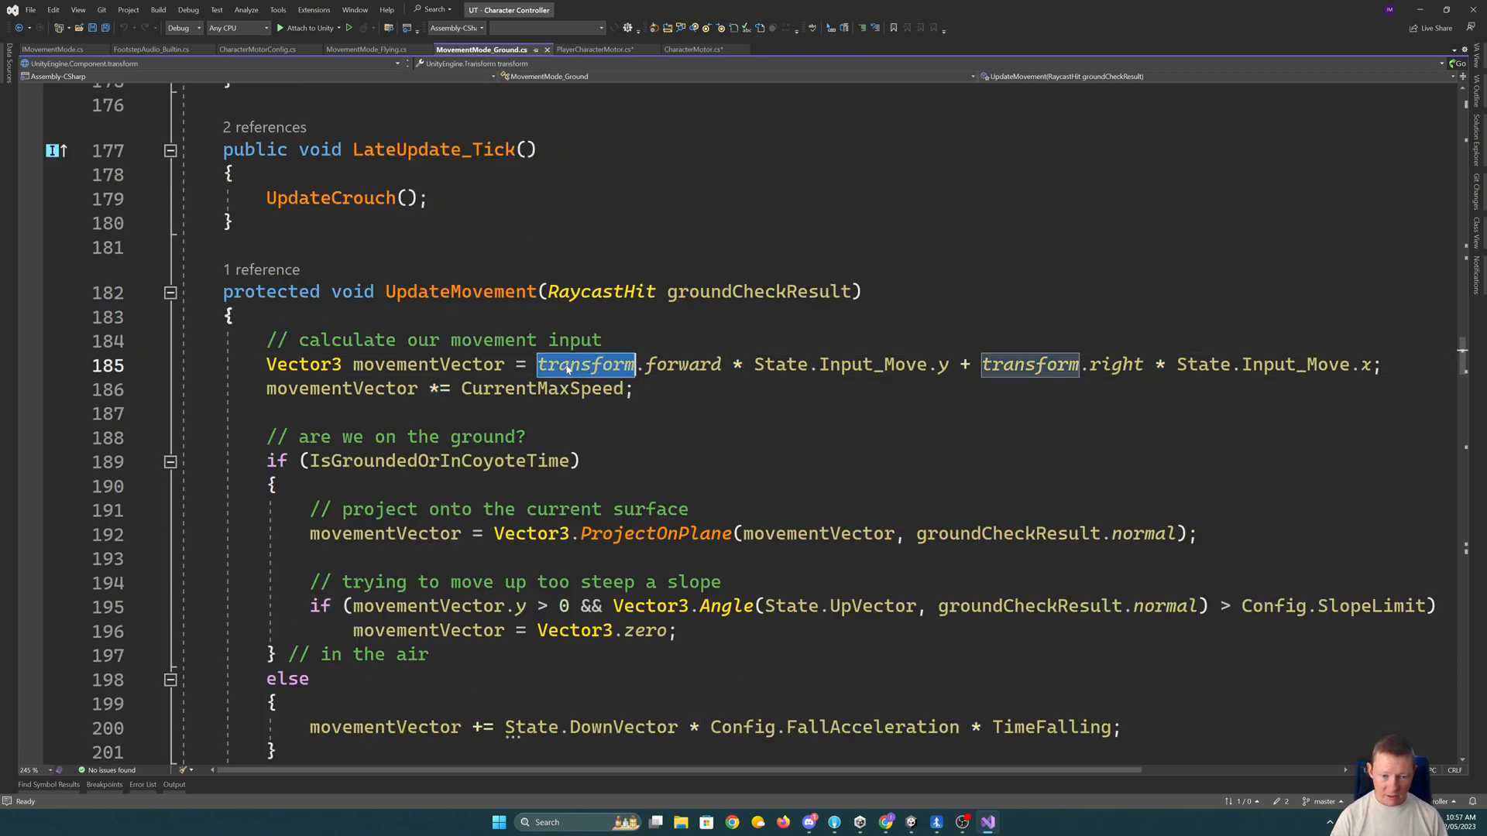
- Replace transform.forward/right with State.MovementFrameTransform.forward/right in UpdateMovement and save
type("sta")
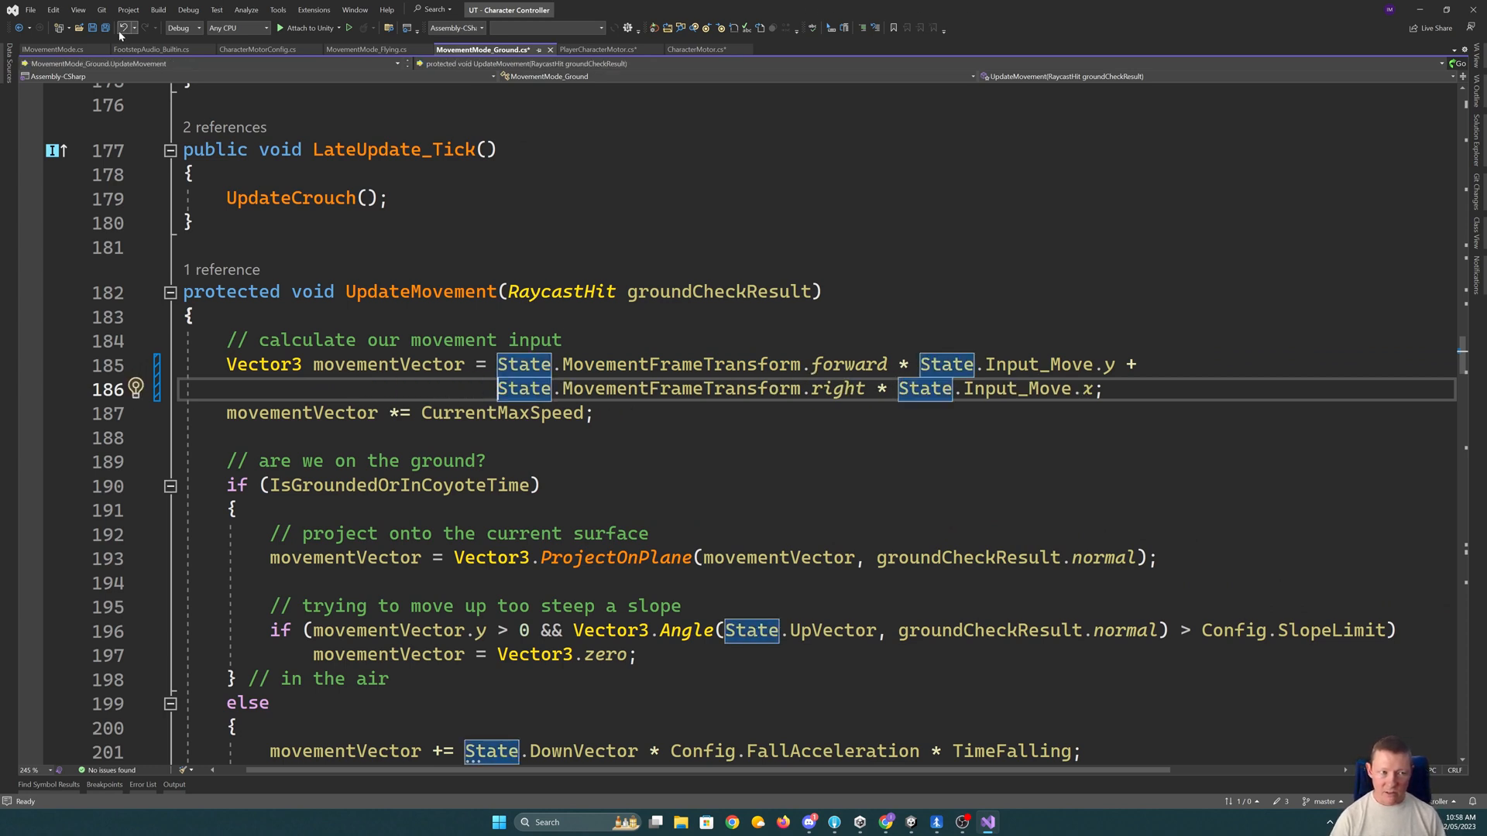
left_click(717, 291)
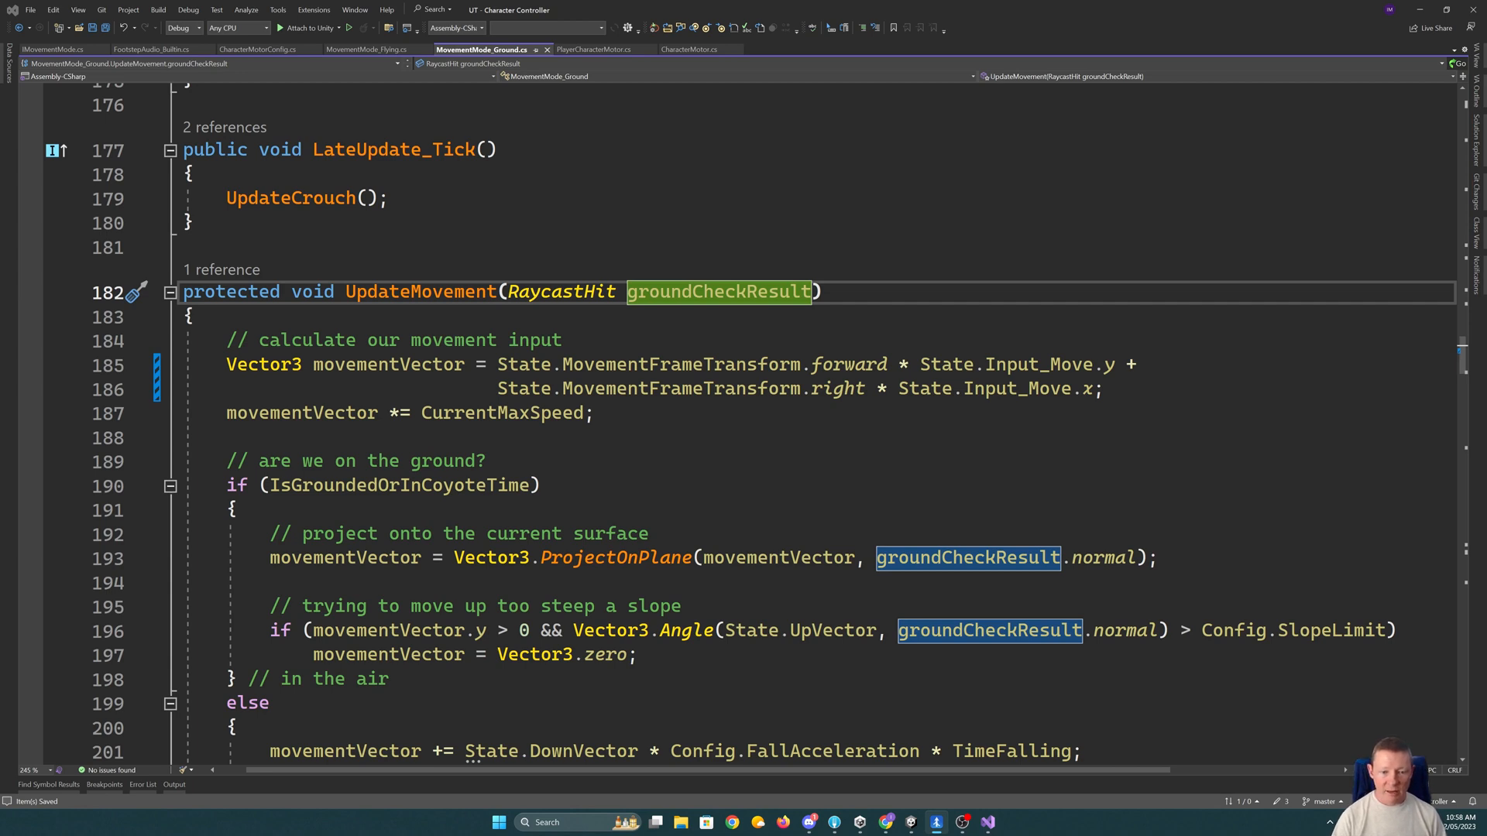
double_click(680, 364)
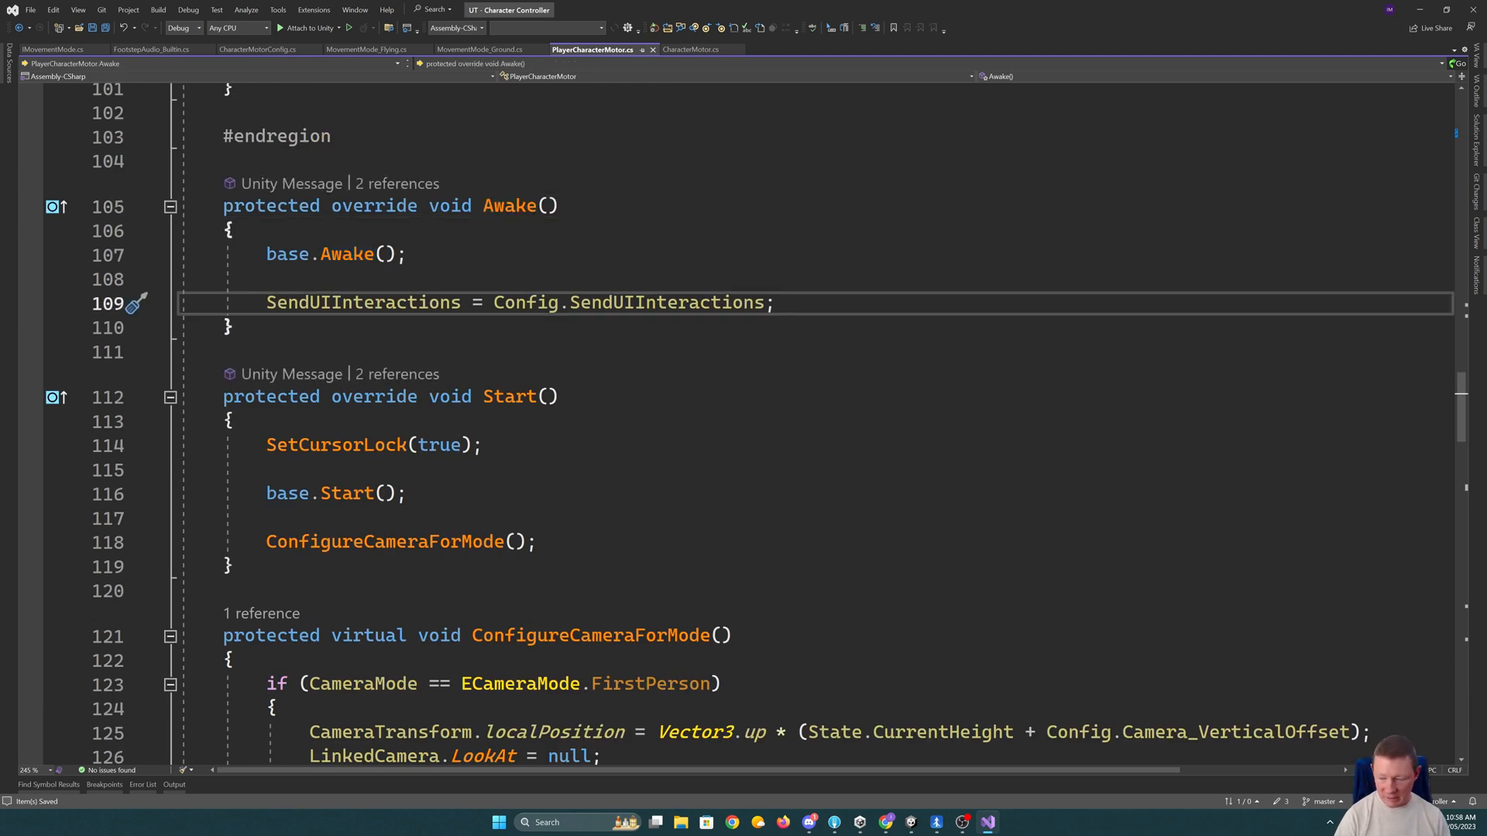
- Set State.MovementFrameTransform to ThirdPersonCameraTransform in Awake when CameraMode is ThirdPerson_MovementRotatesAvatar
type("if")
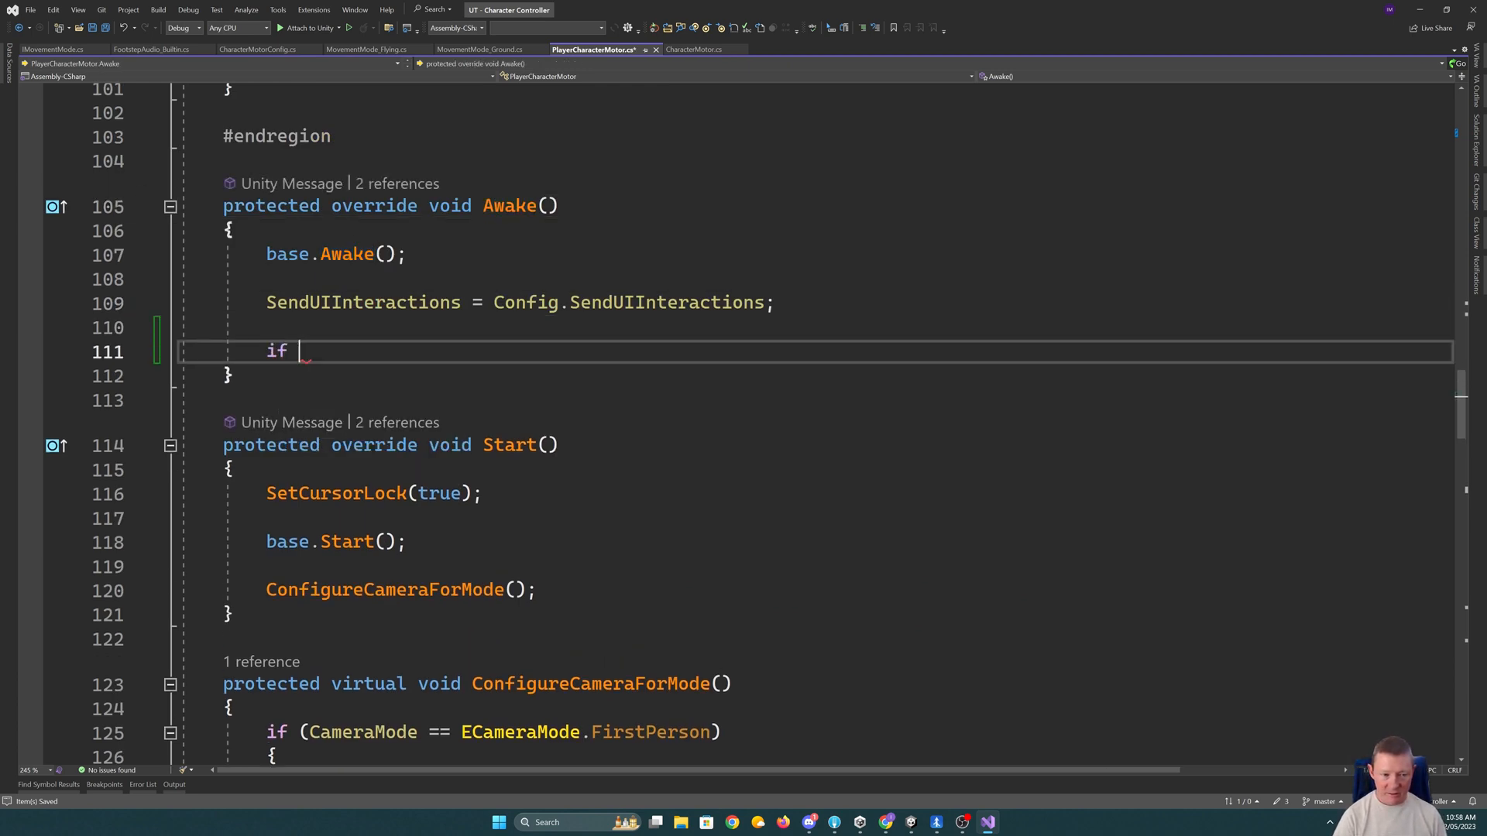
type("(Camer")
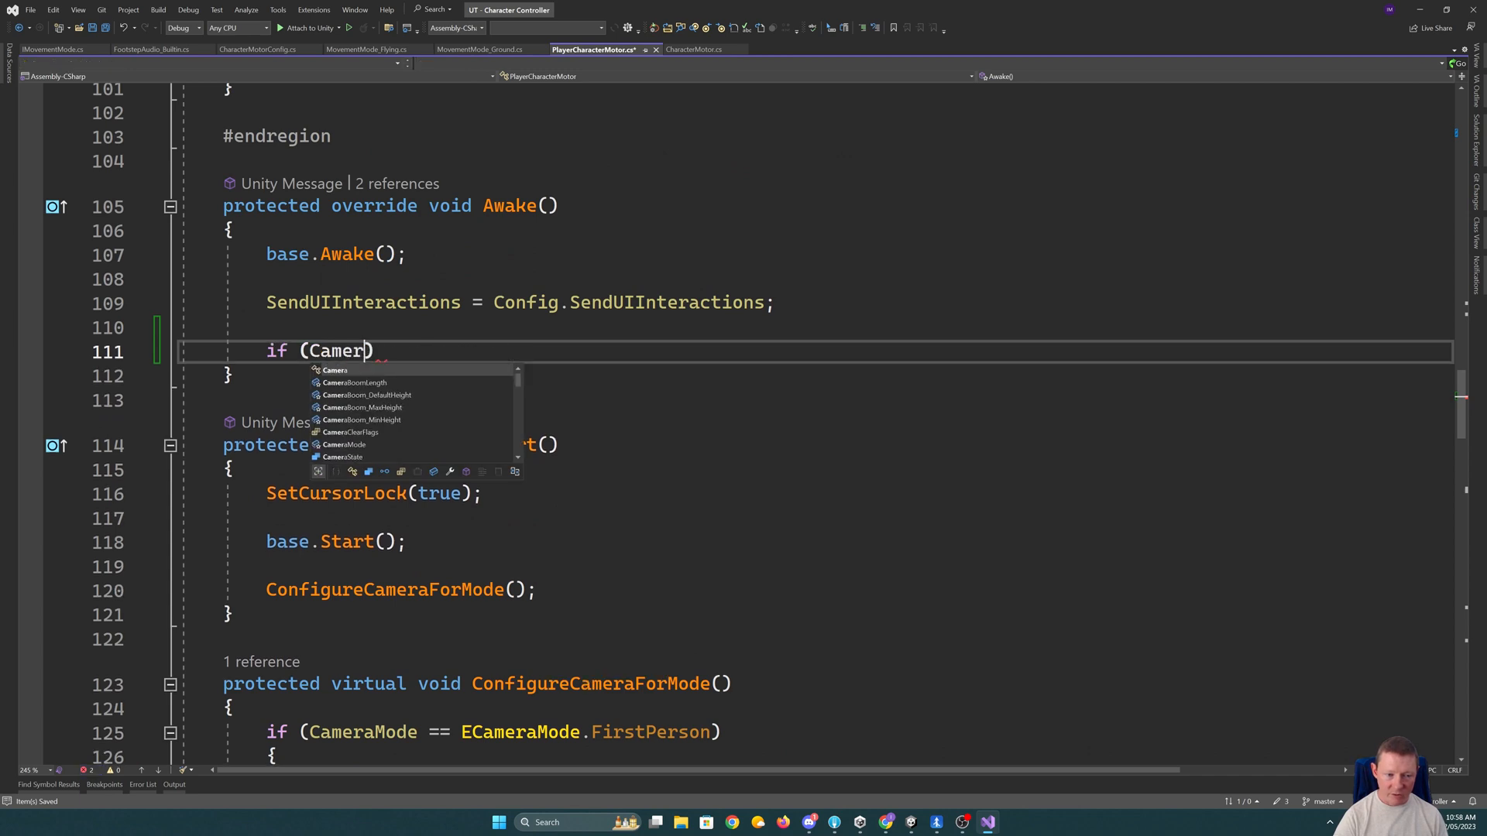
type("Mode == ECameraMode.ThirdPerson_MovementRotatesAvatar")
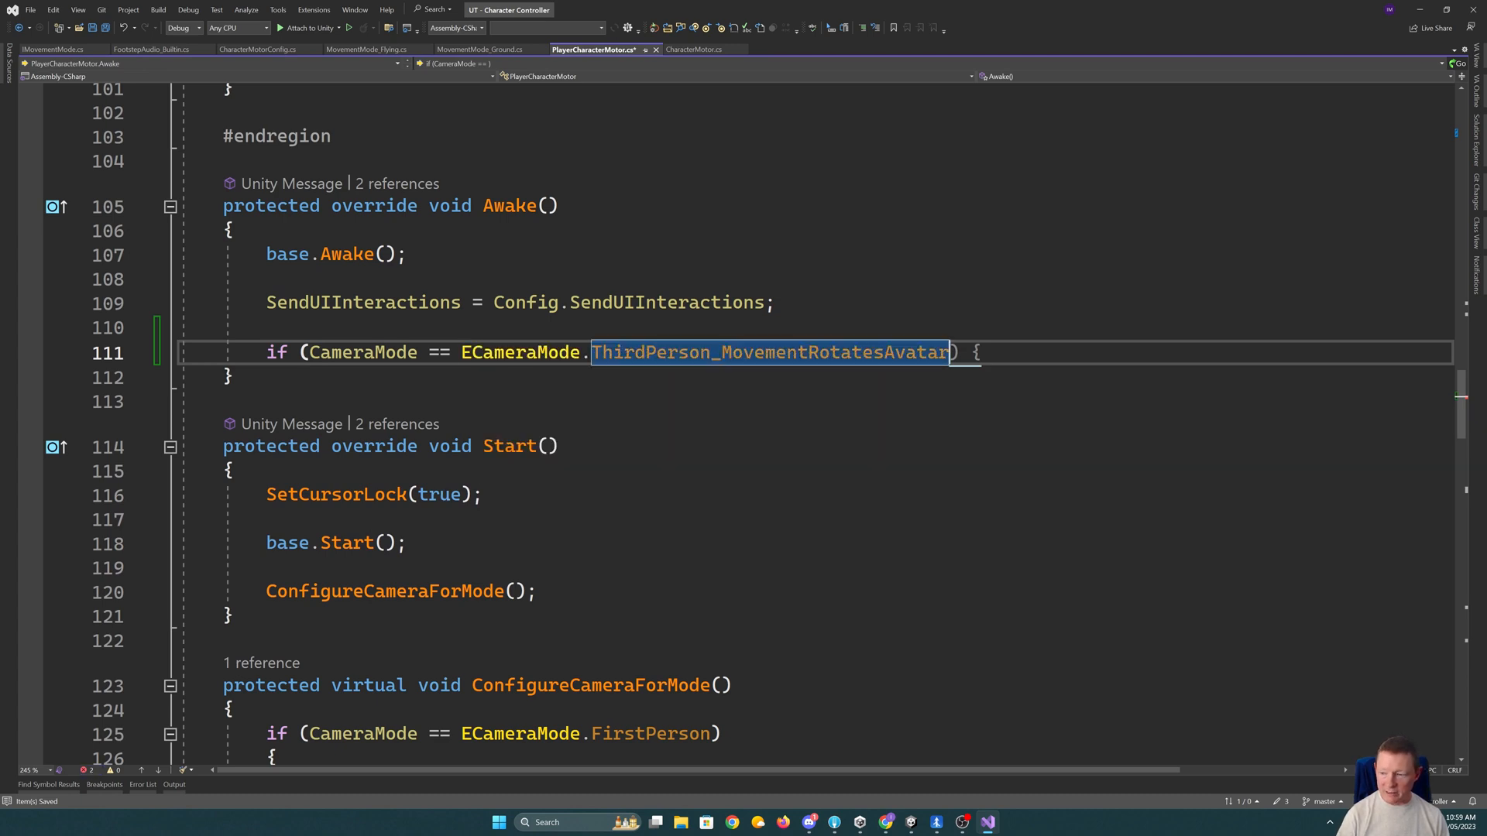
key("Enter")
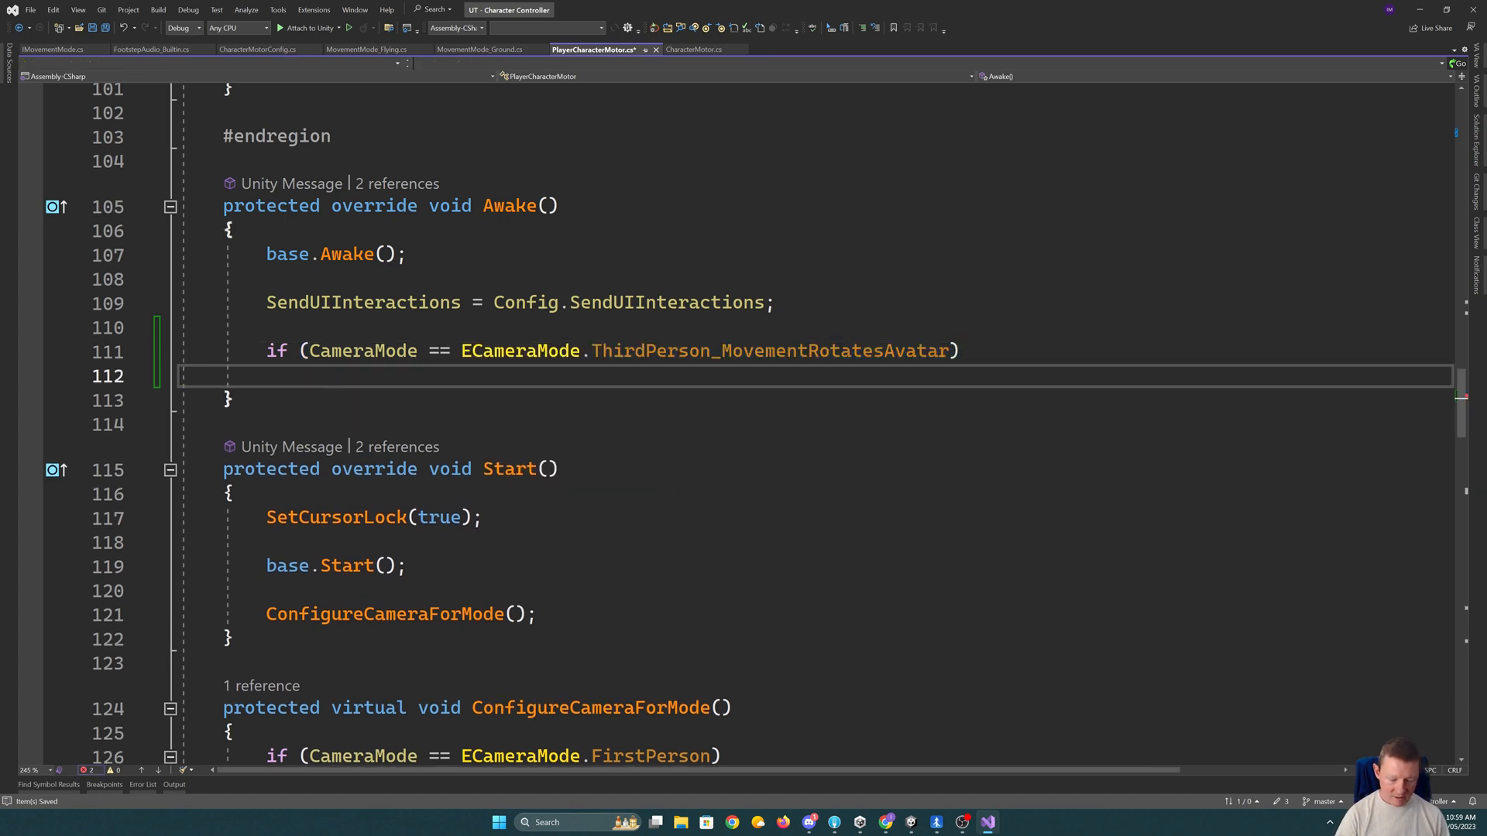
type("State.Input_PrimaryAction = false;")
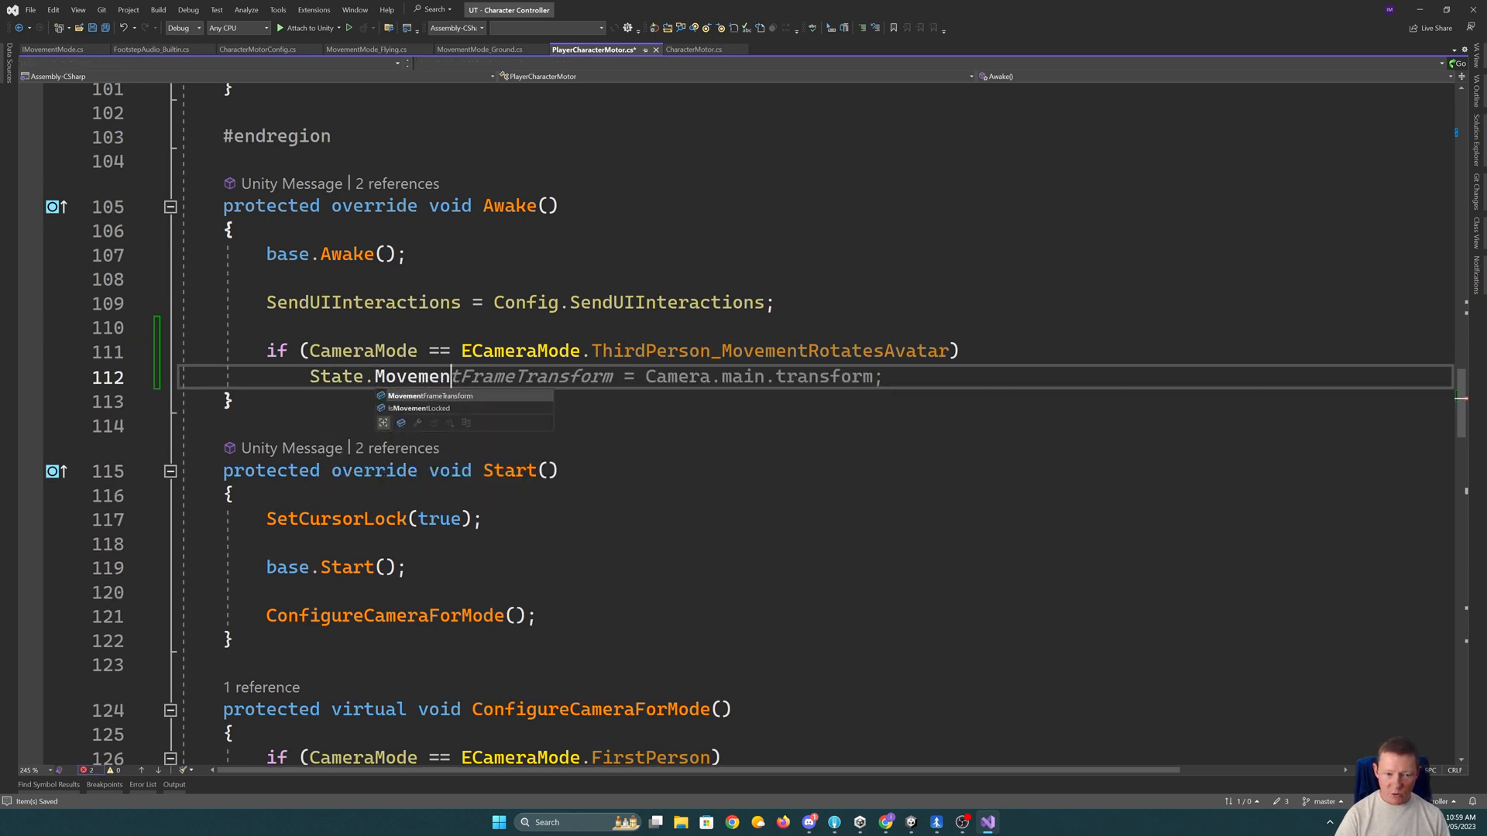
type("Ro")
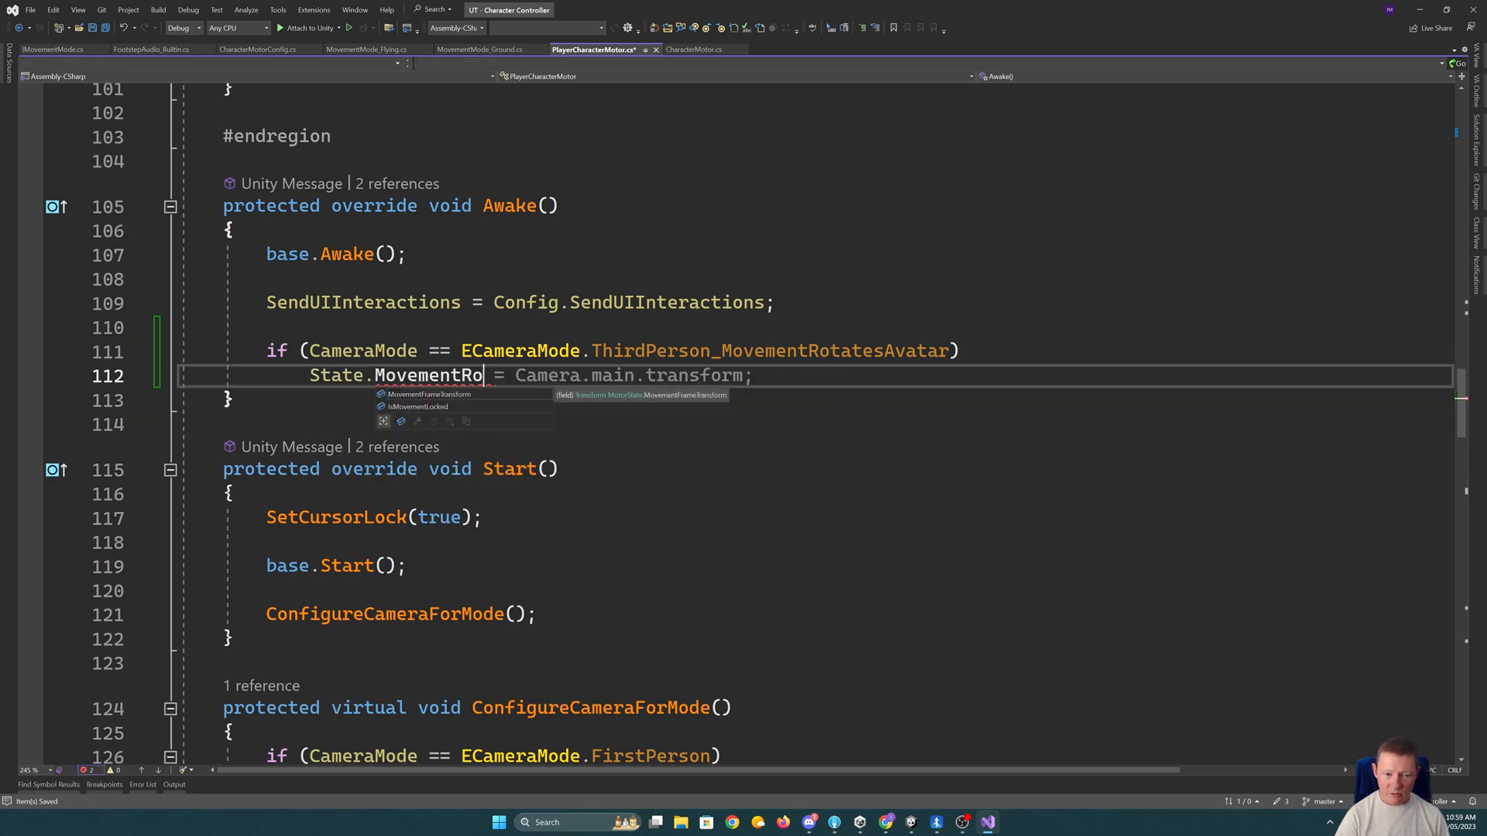
key("Tab")
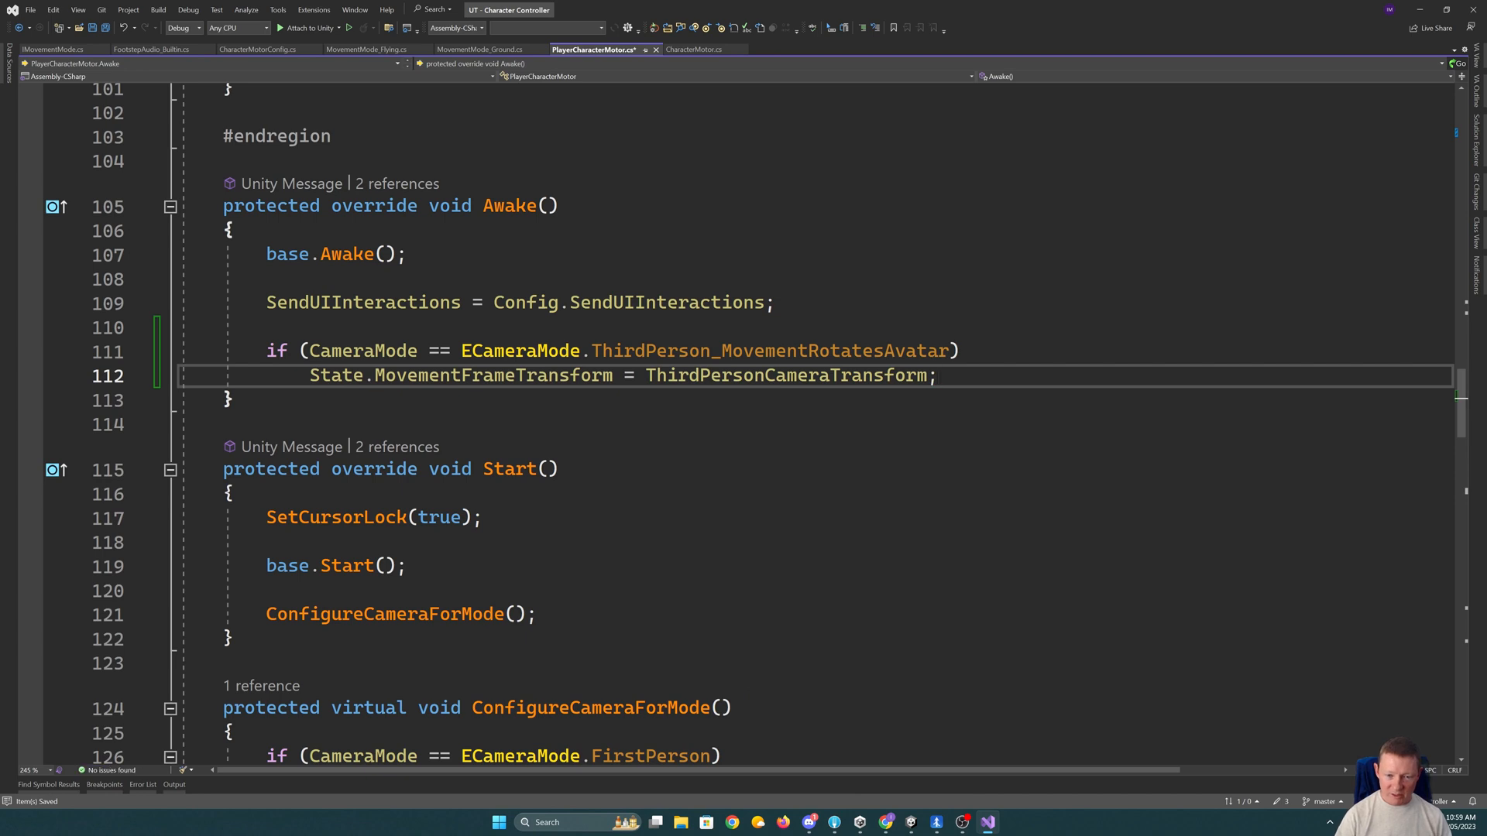
left_click(228, 400)
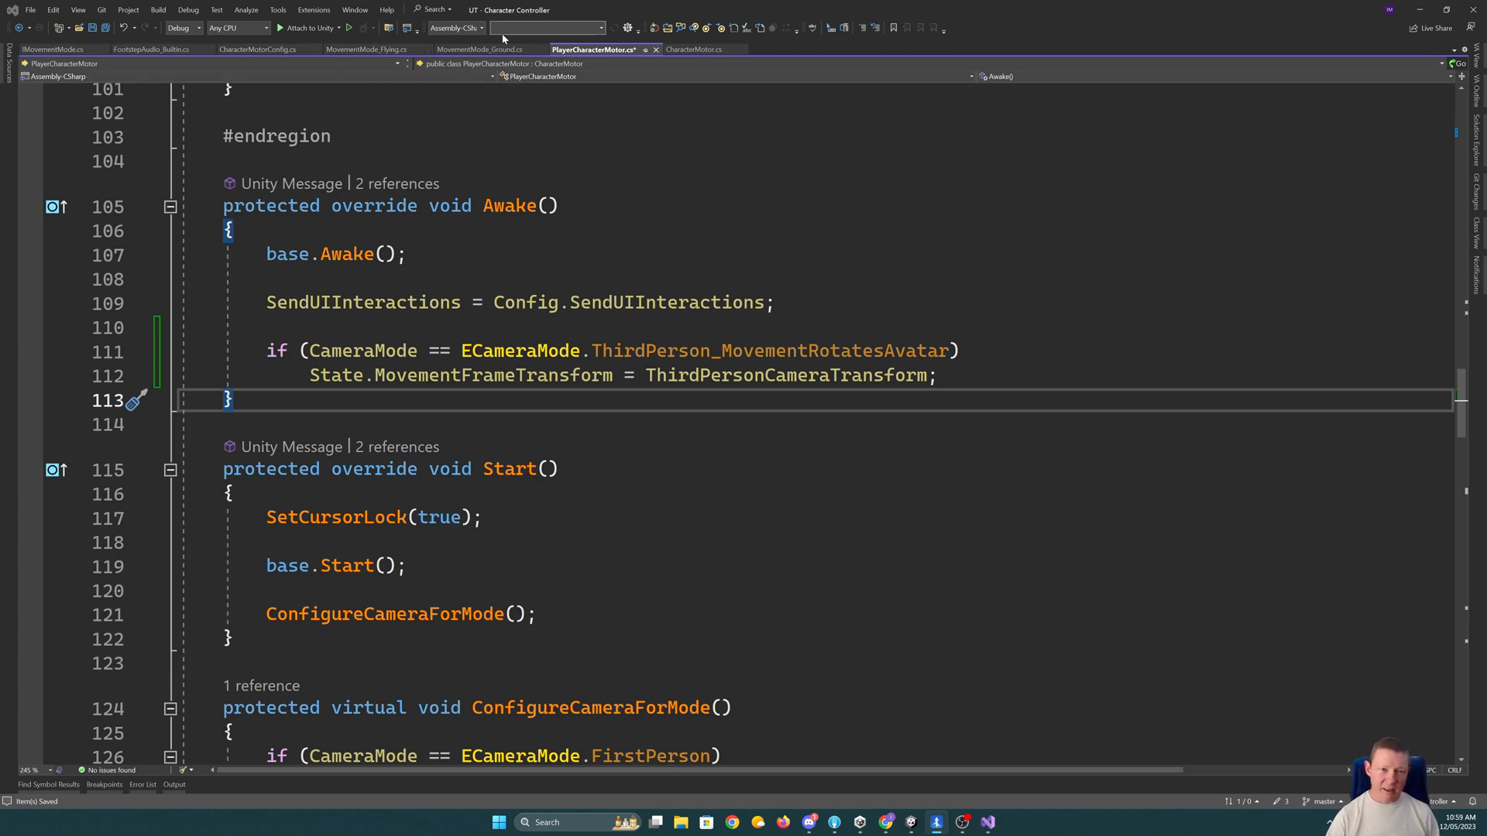
mouse_move(479, 49)
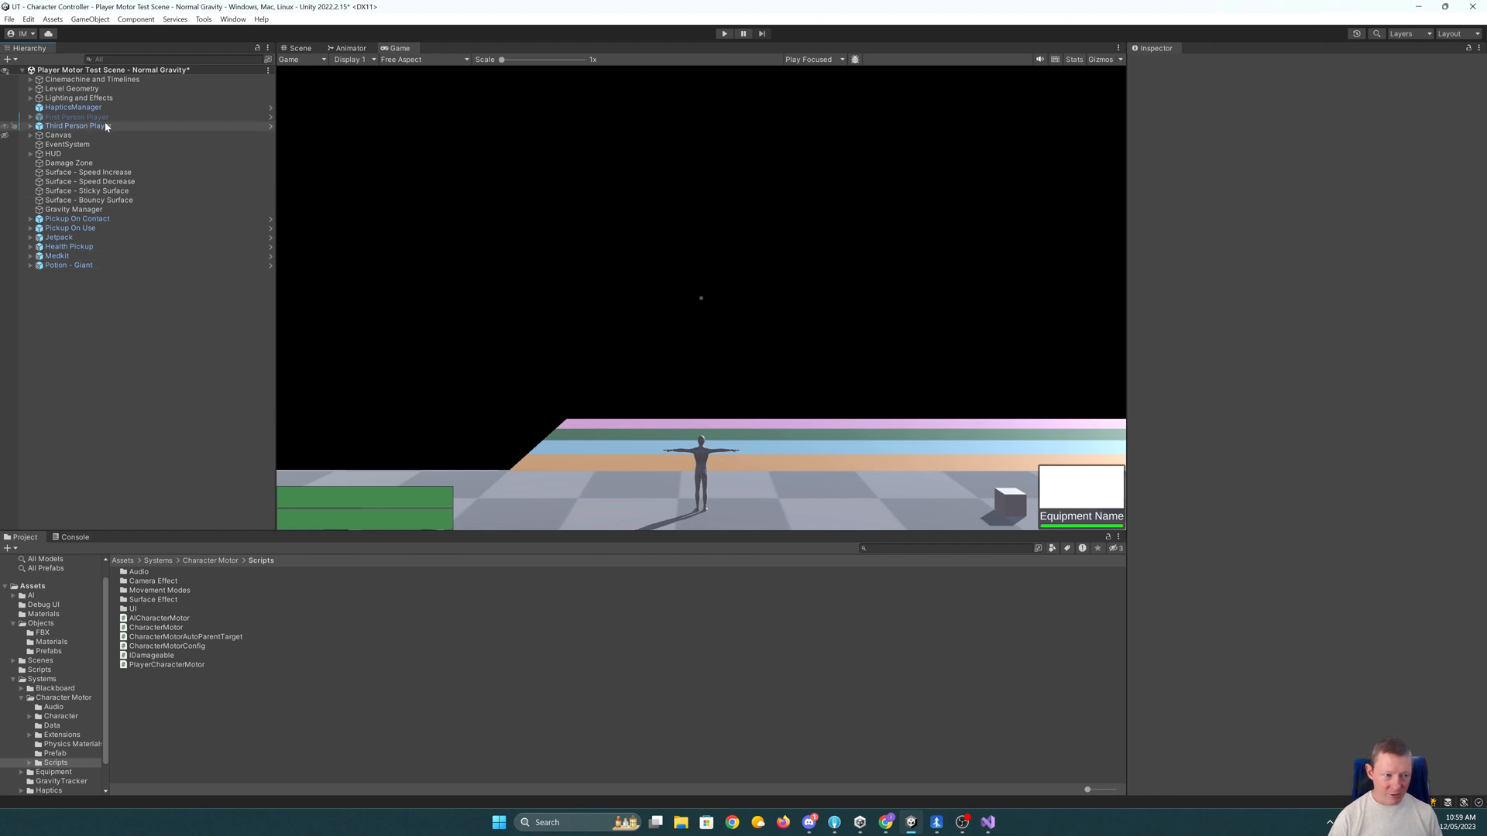
- Inspect the Third Person Player, play the test scene to walk the avatar around, then stop play mode
left_click(78, 126)
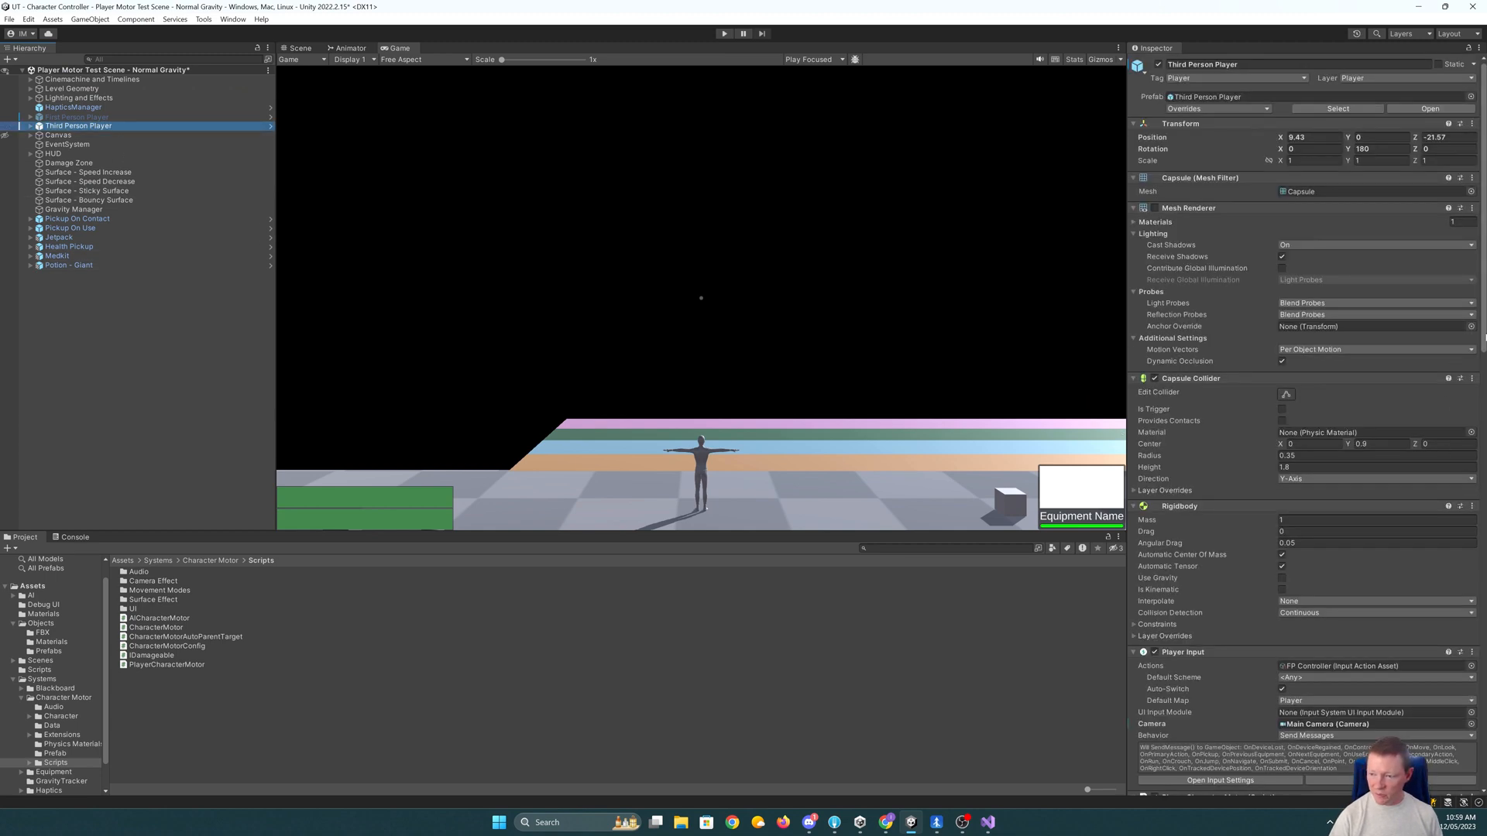
scroll("down", 3)
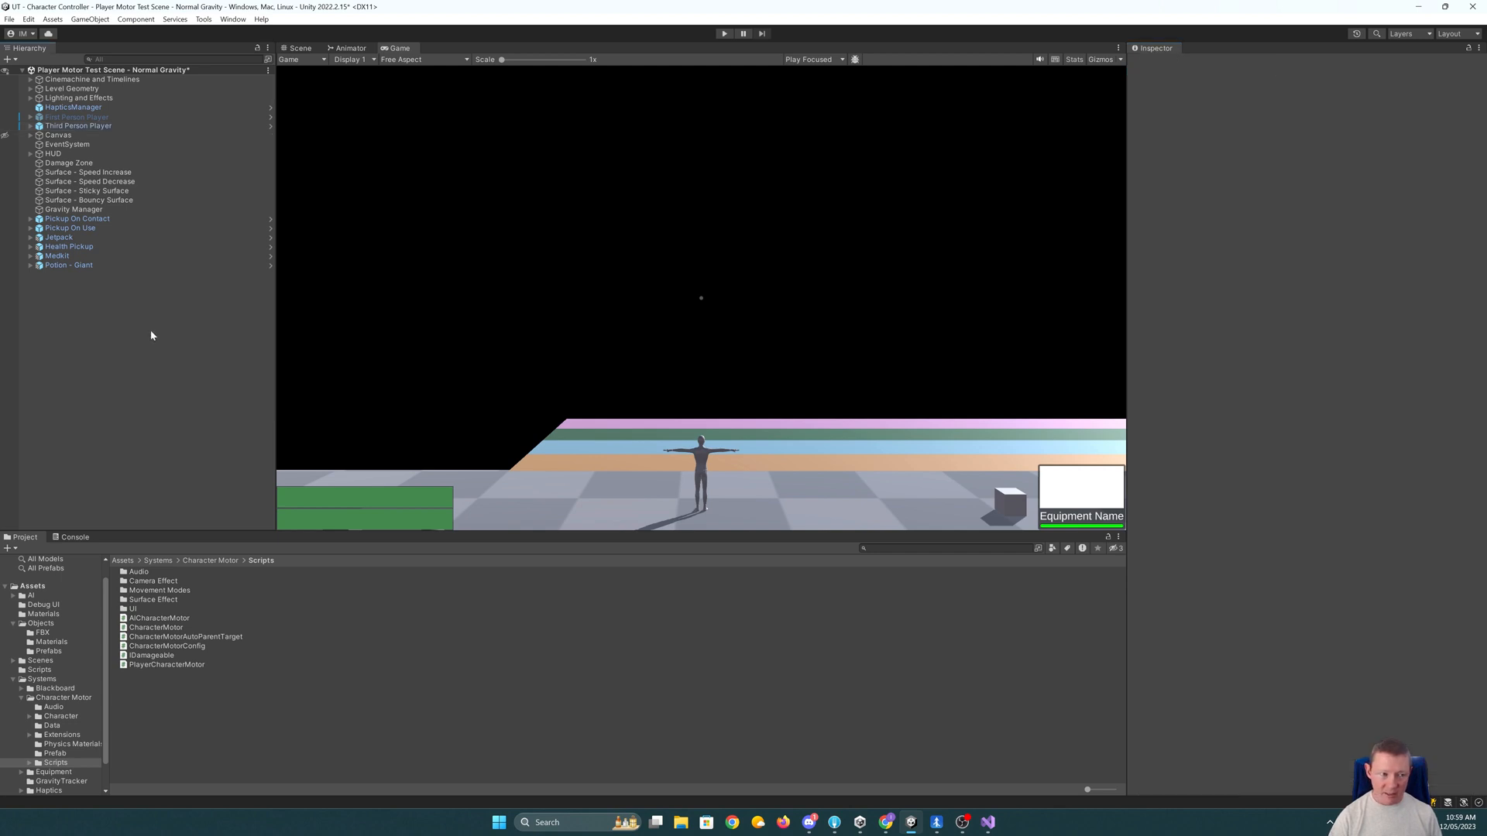
left_click(723, 32)
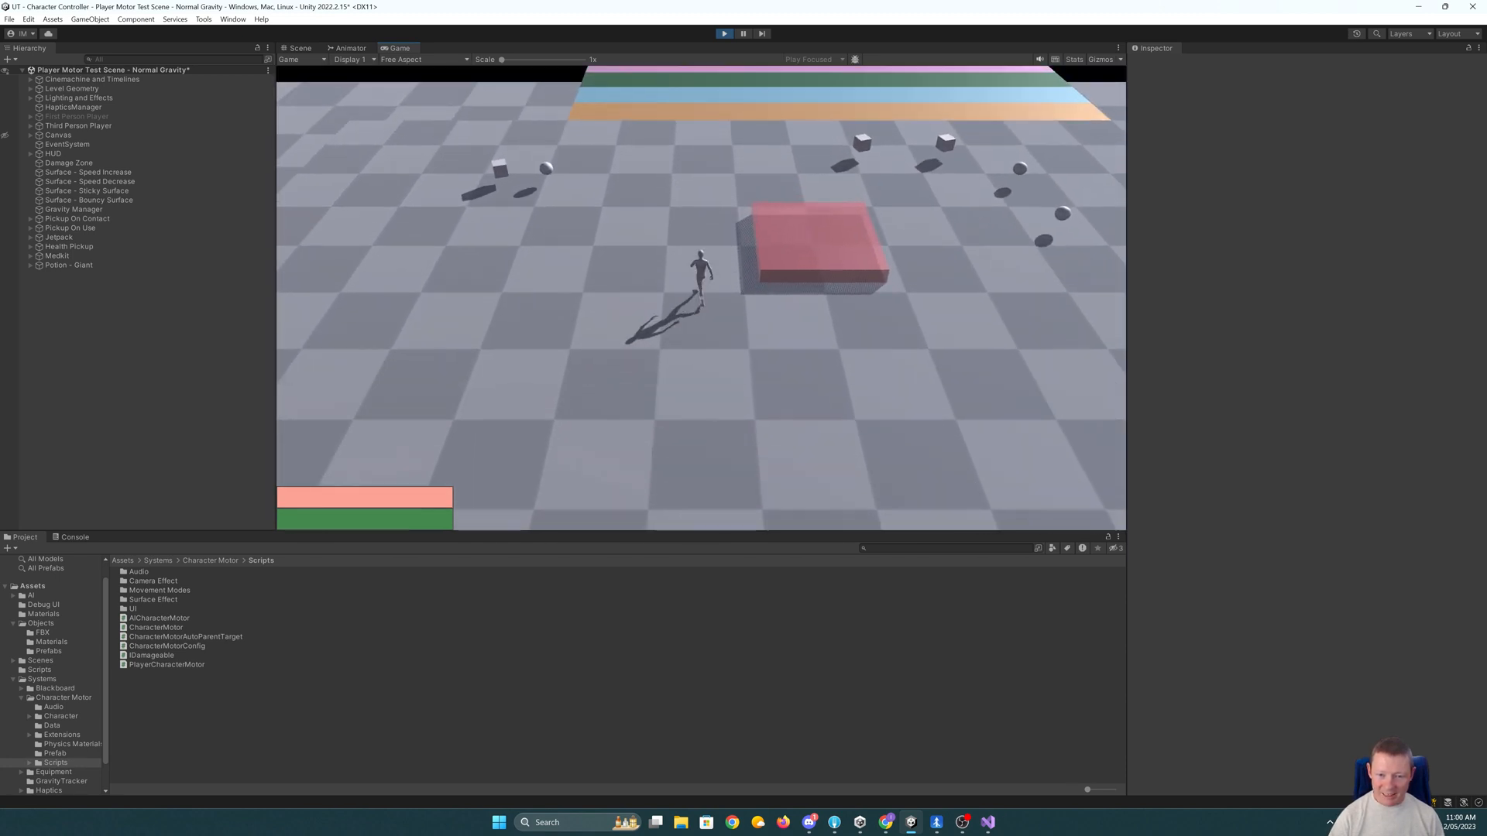
left_click(741, 33)
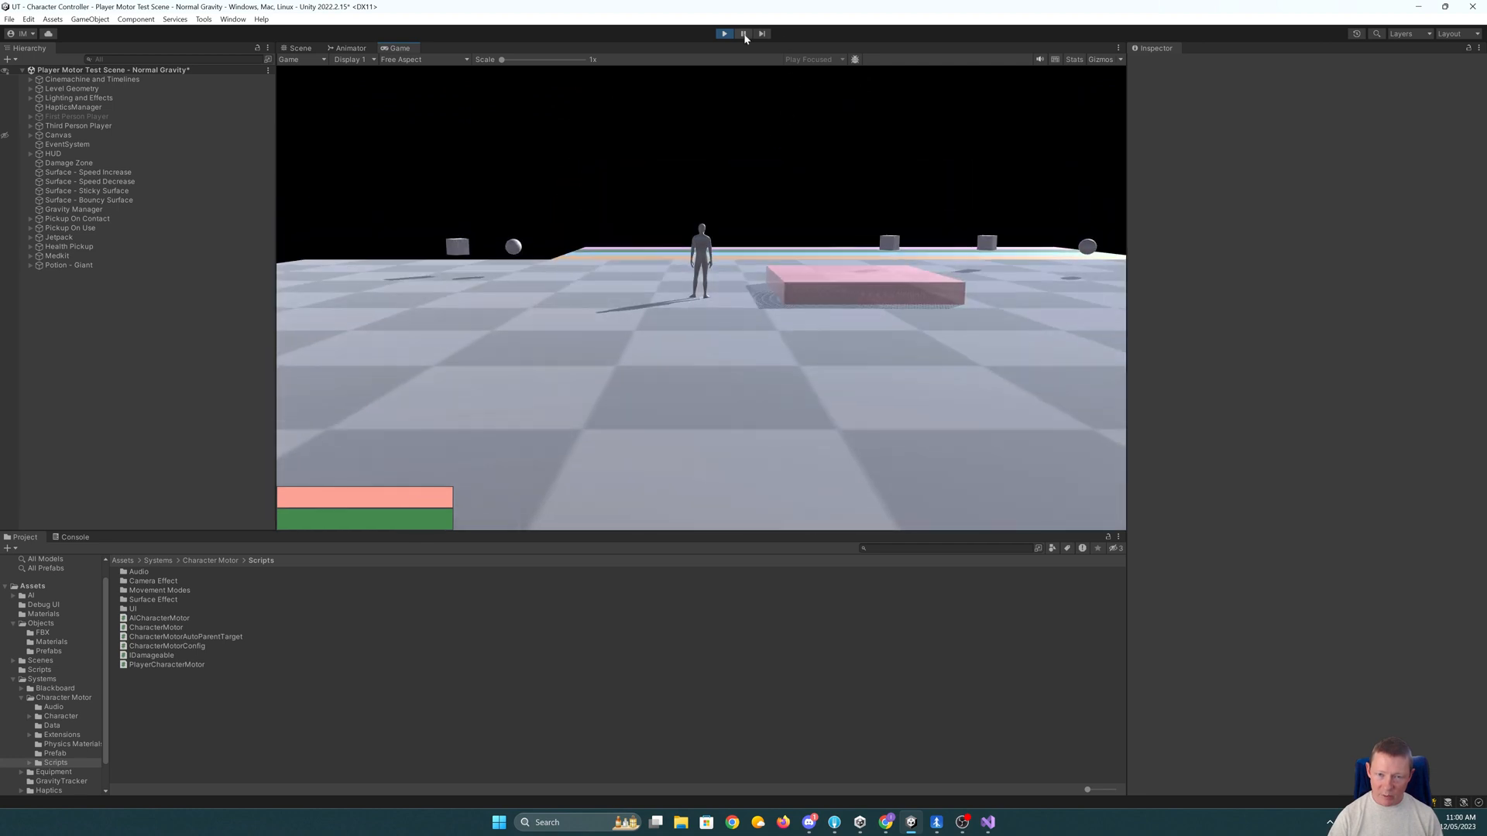
left_click(723, 32)
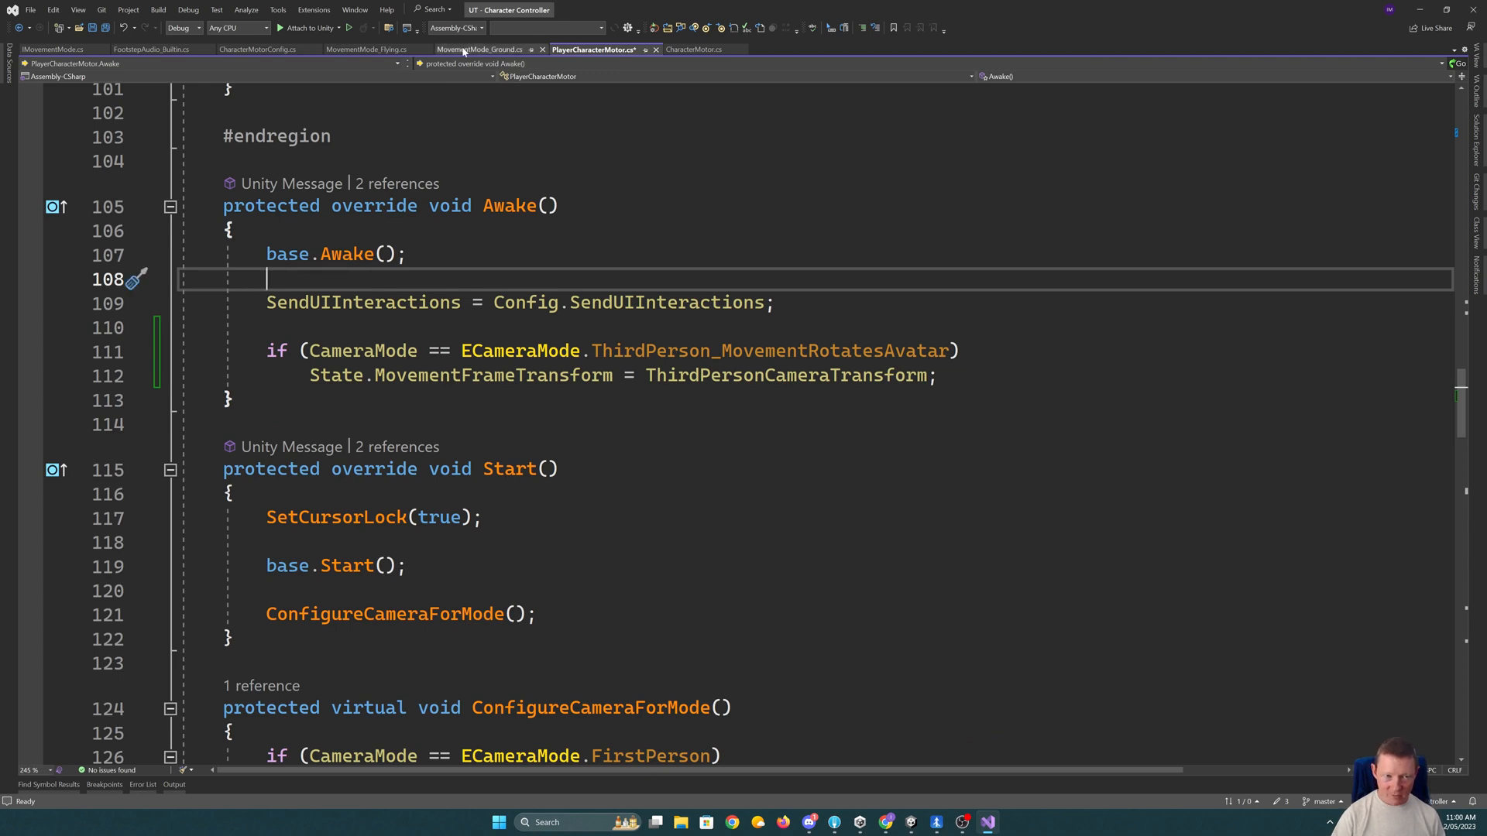
- Compute forwardVector as MovementFrameTransform.forward projected onto State.UpVector and normalized, and use it in movementVector
left_click(482, 50)
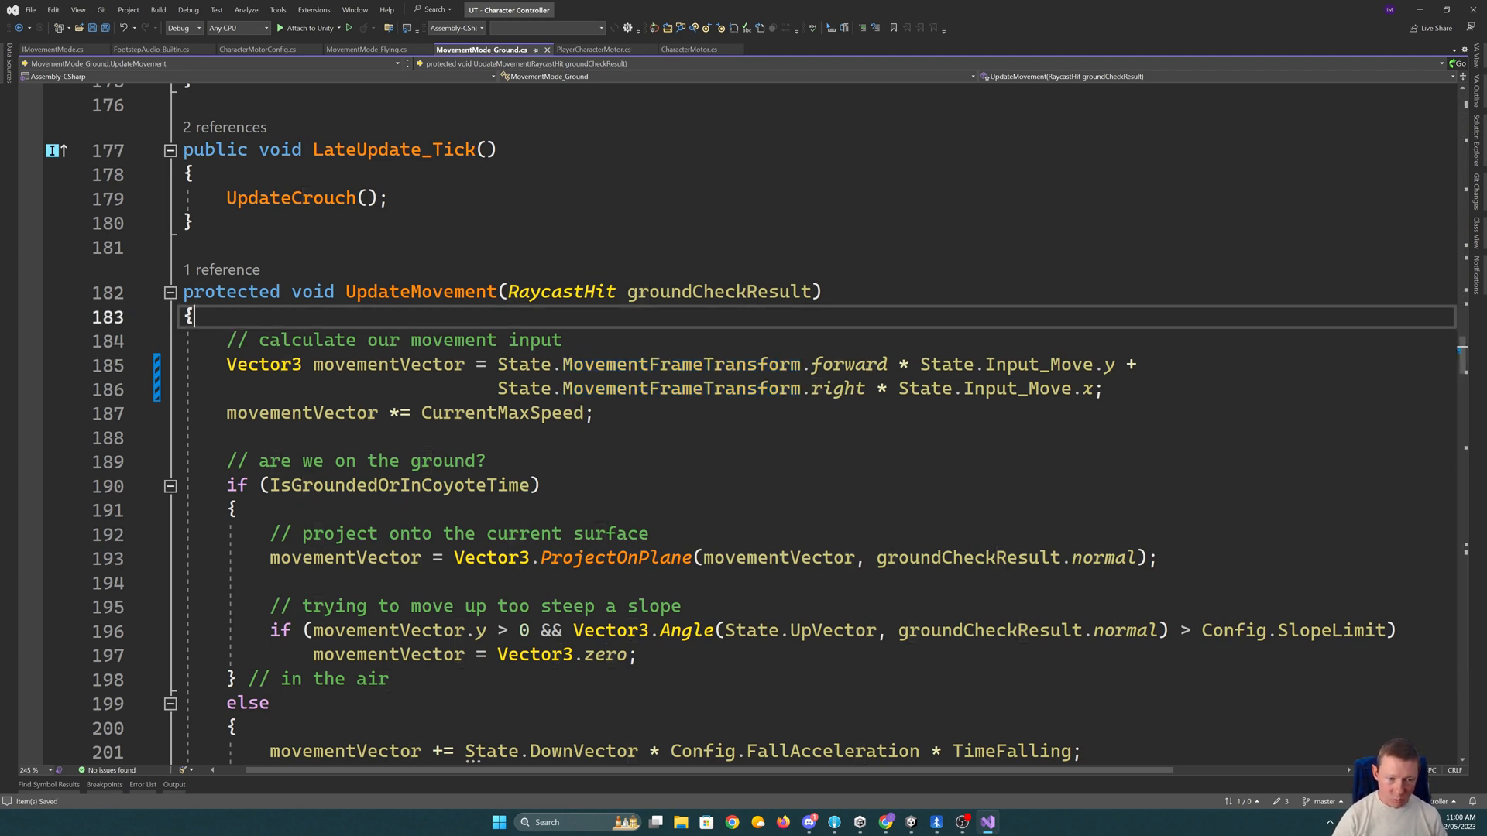
type("Vector3 forwardVector =")
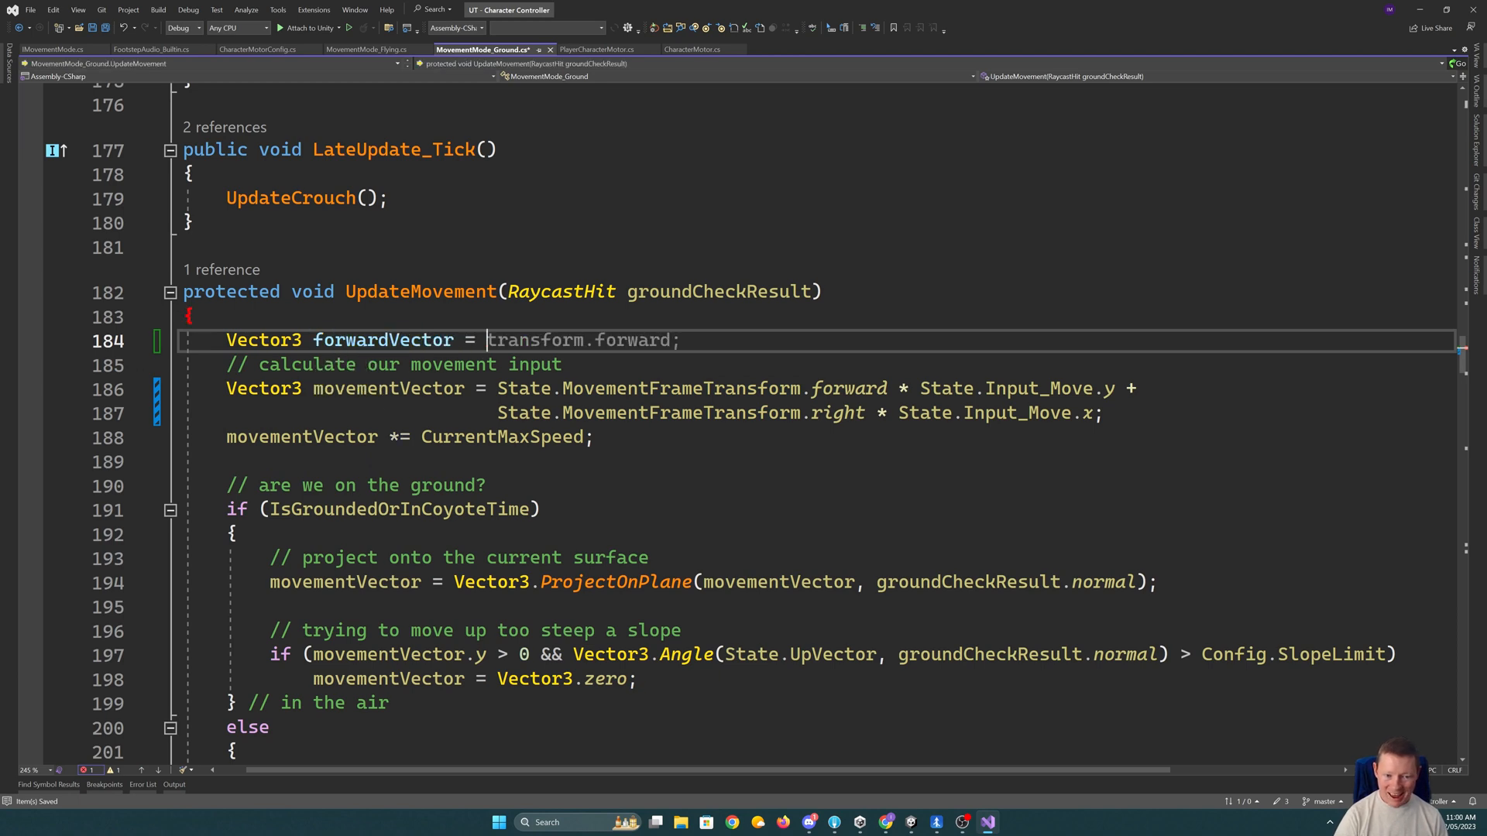
type("V")
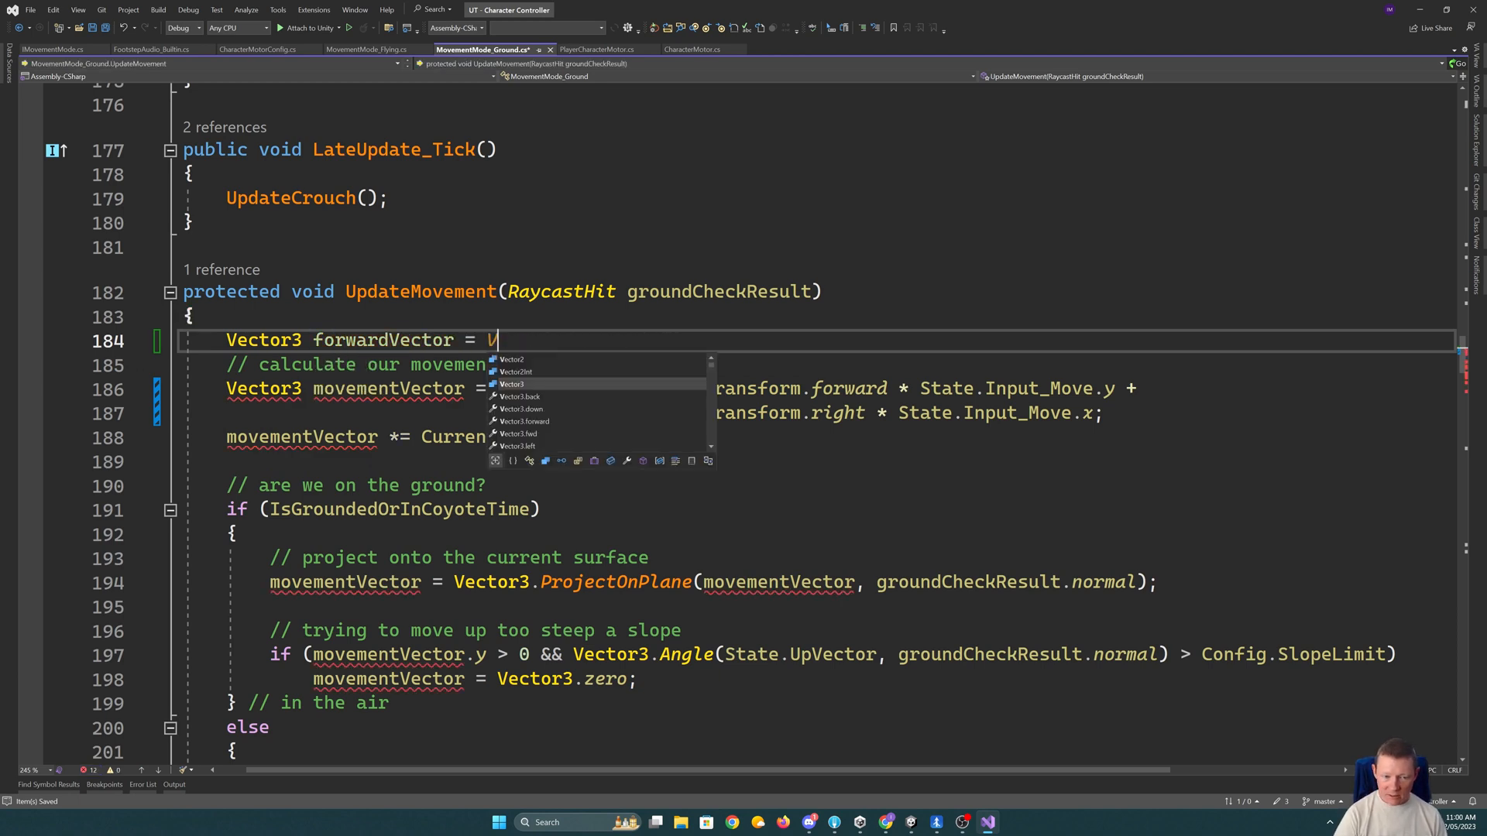
type("ector3.")
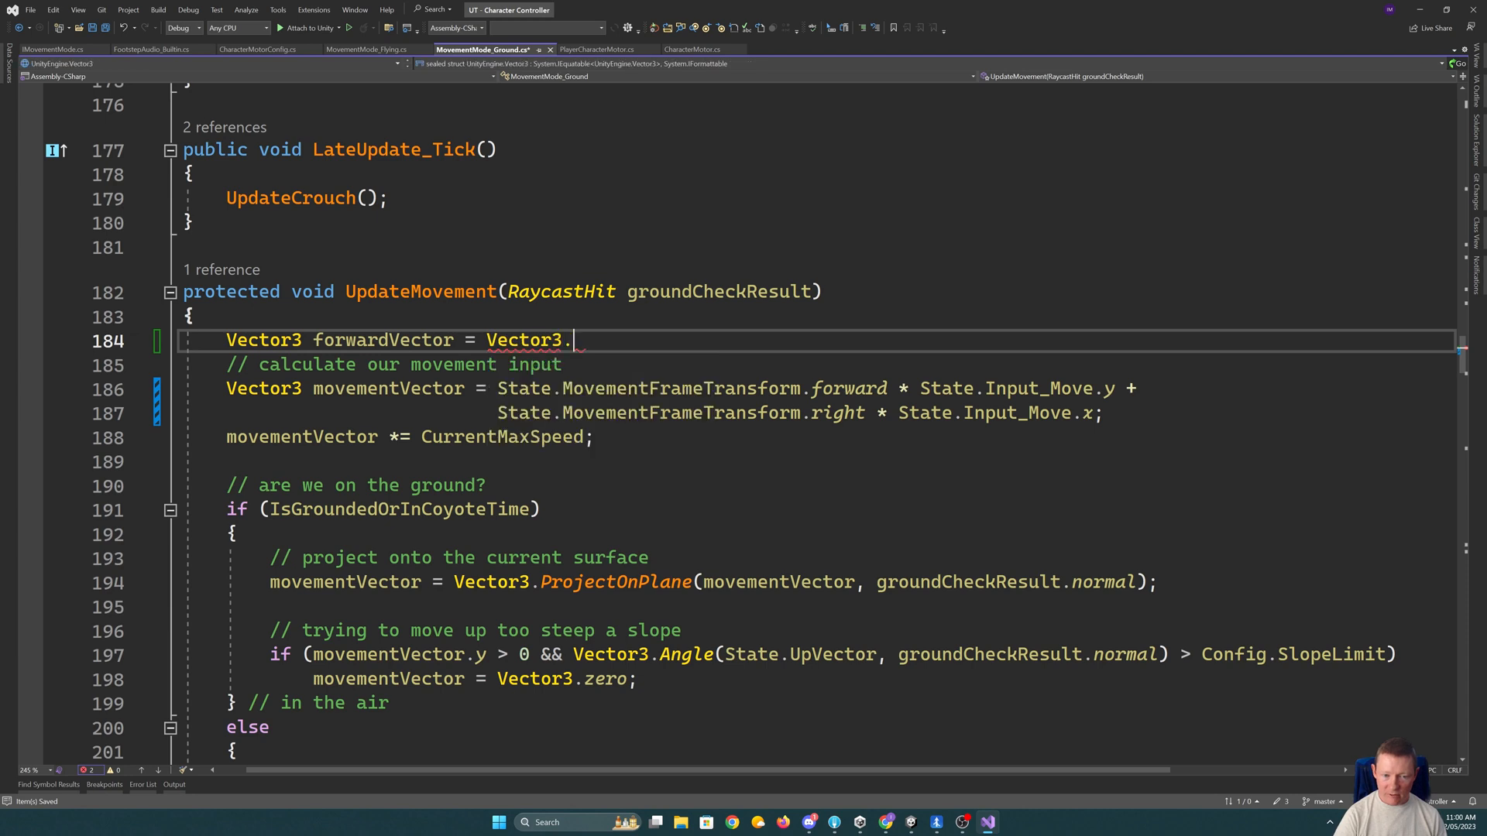
type("ProjectOnPlane")
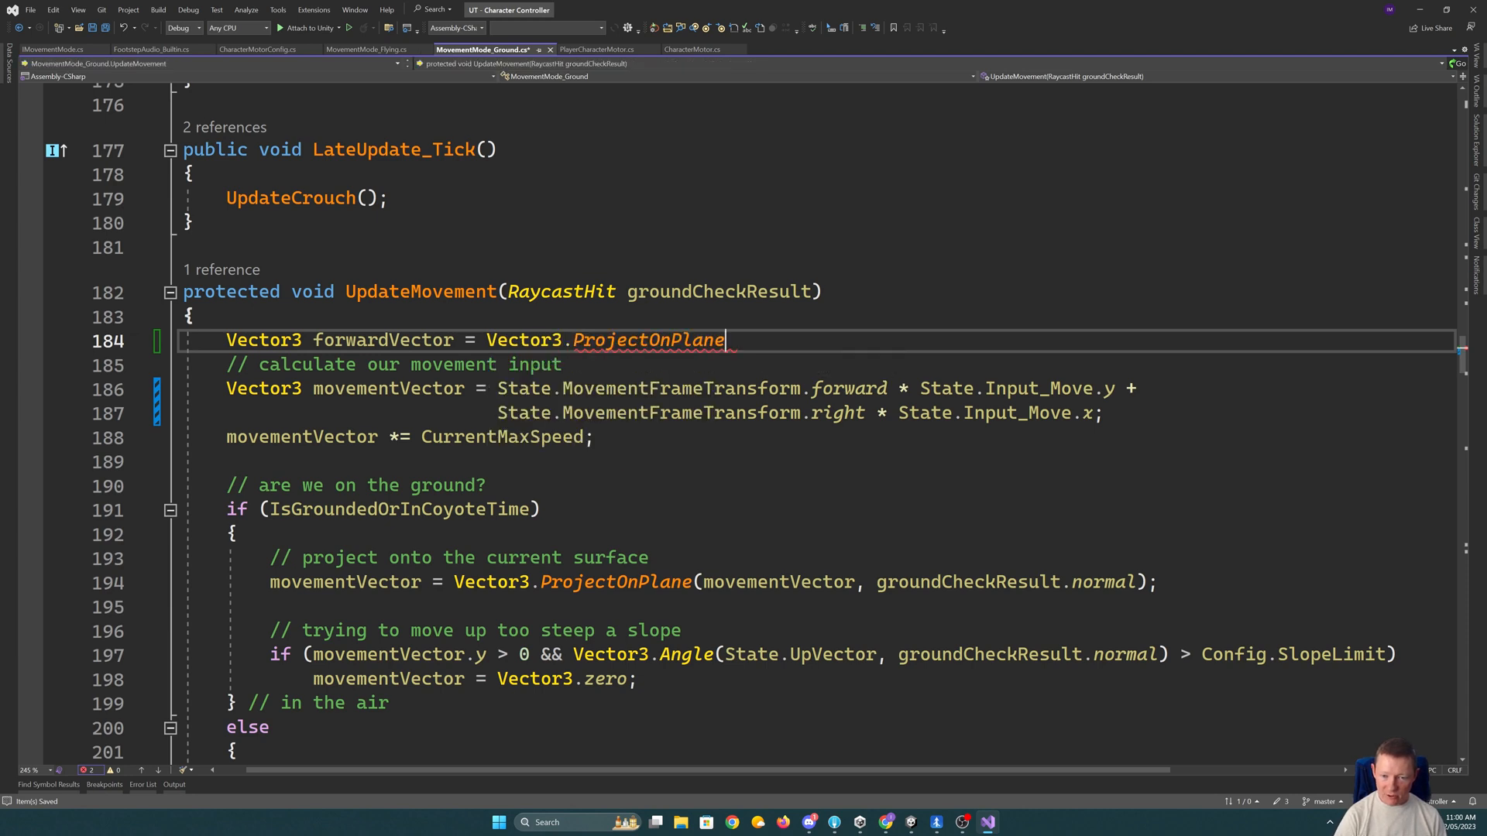
type("(S")
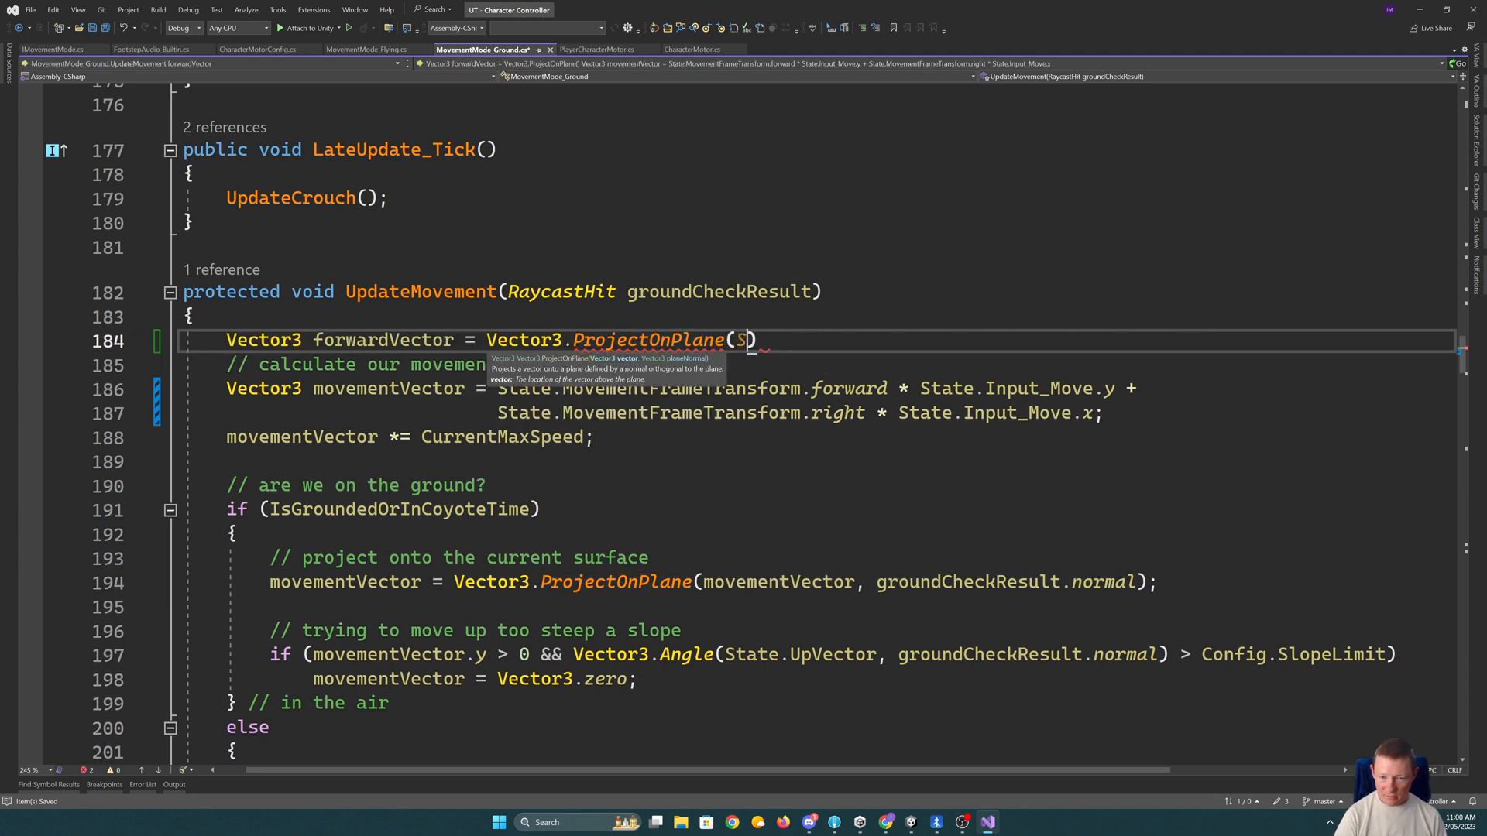
type("tate.Mov")
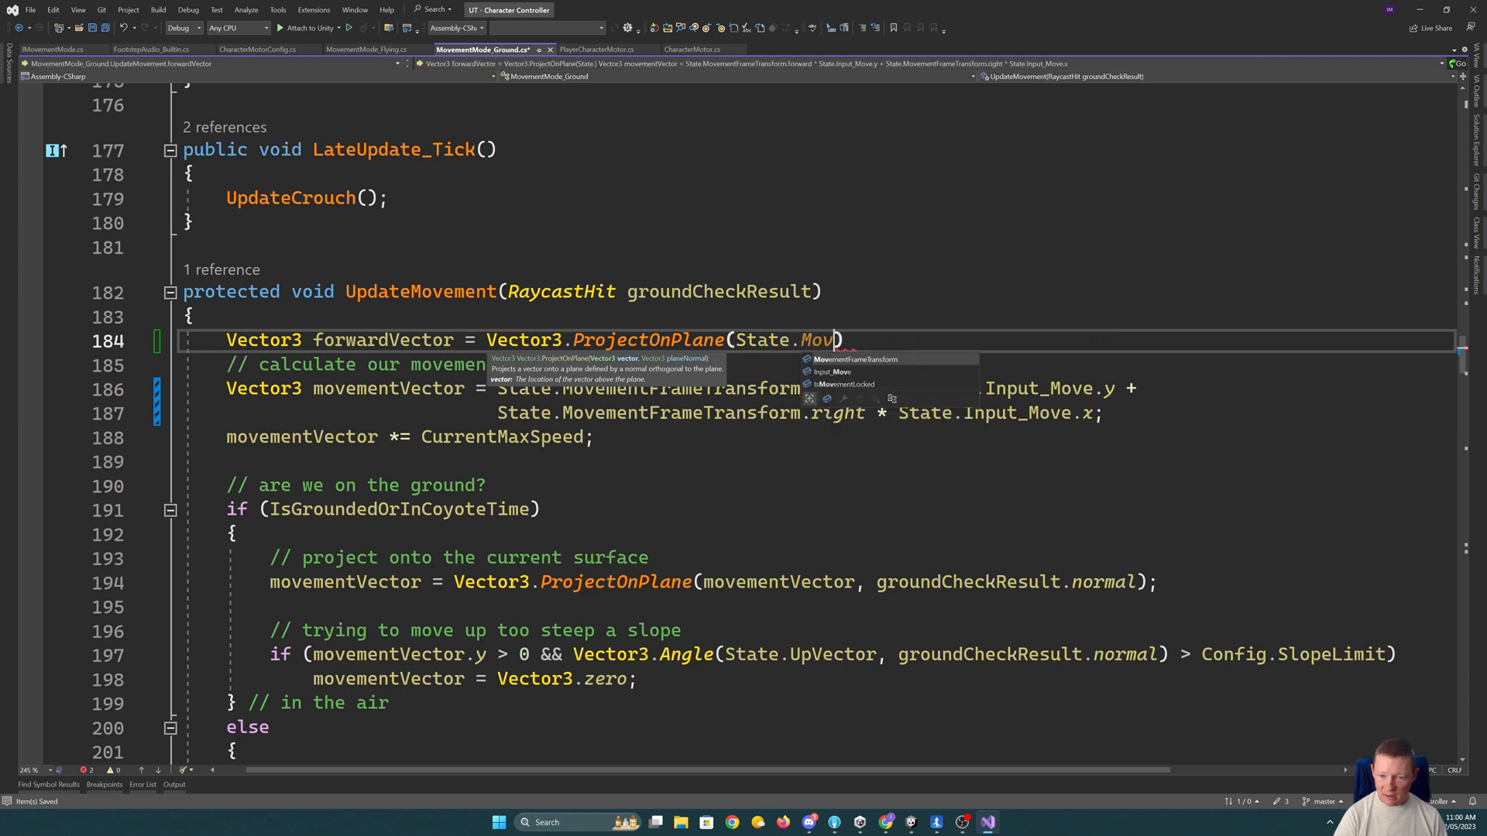
type("MovementFrameTransform.forward,")
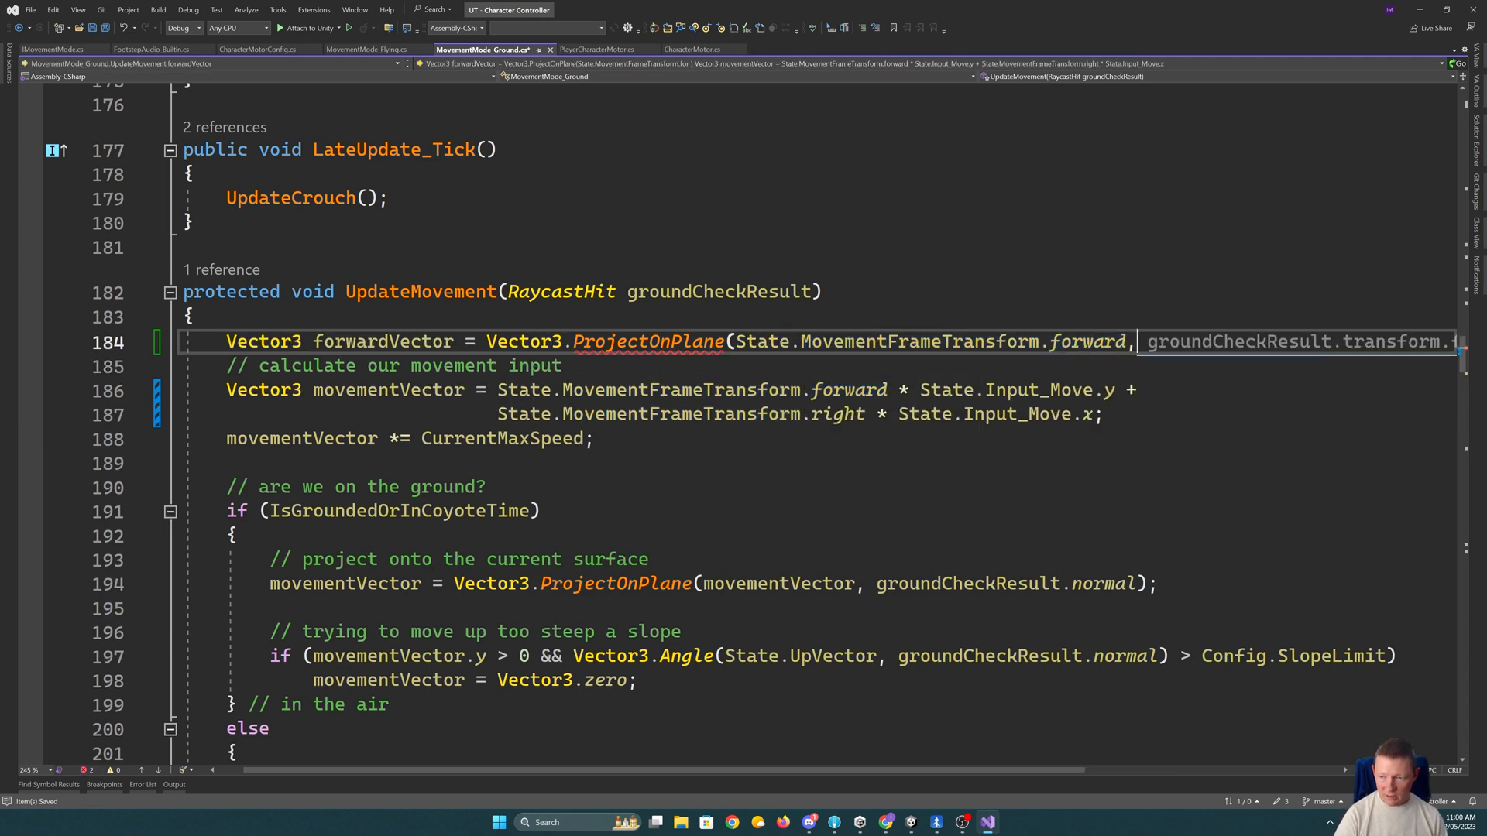
type("State.UpVector")
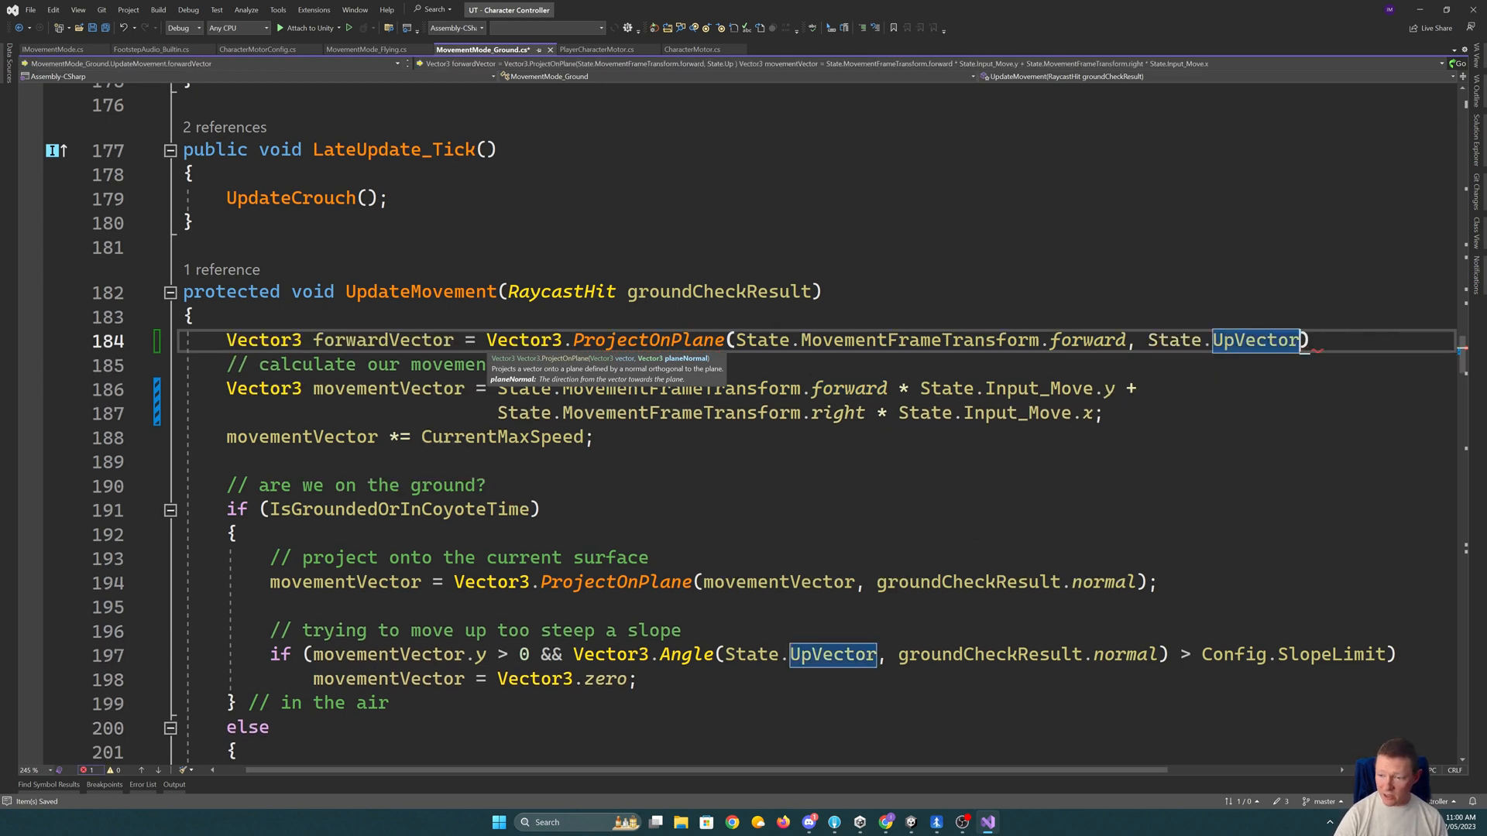
type(".normalized;")
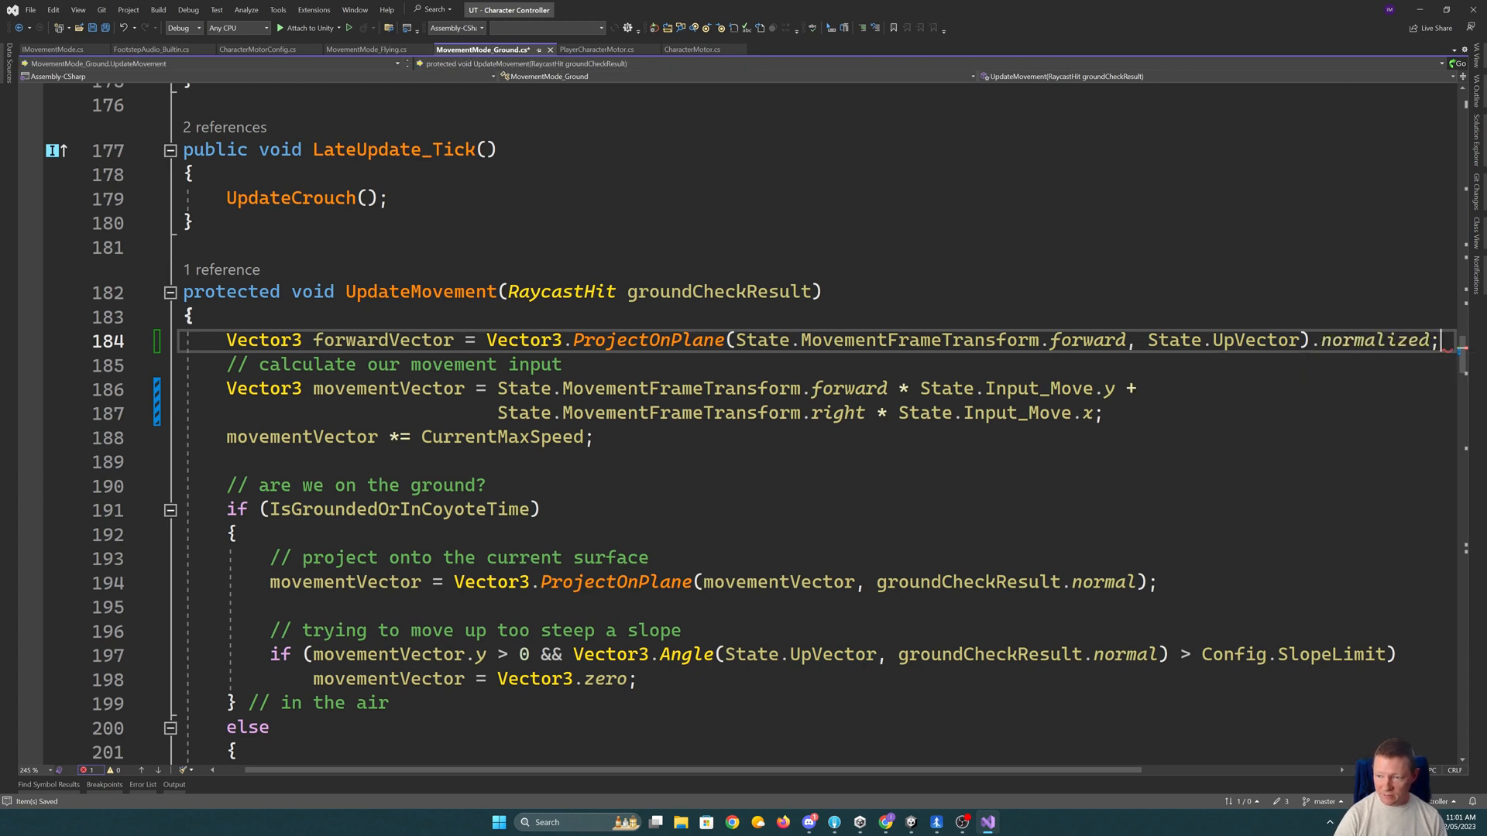
type("forwardVector = forwardVector.normalized;")
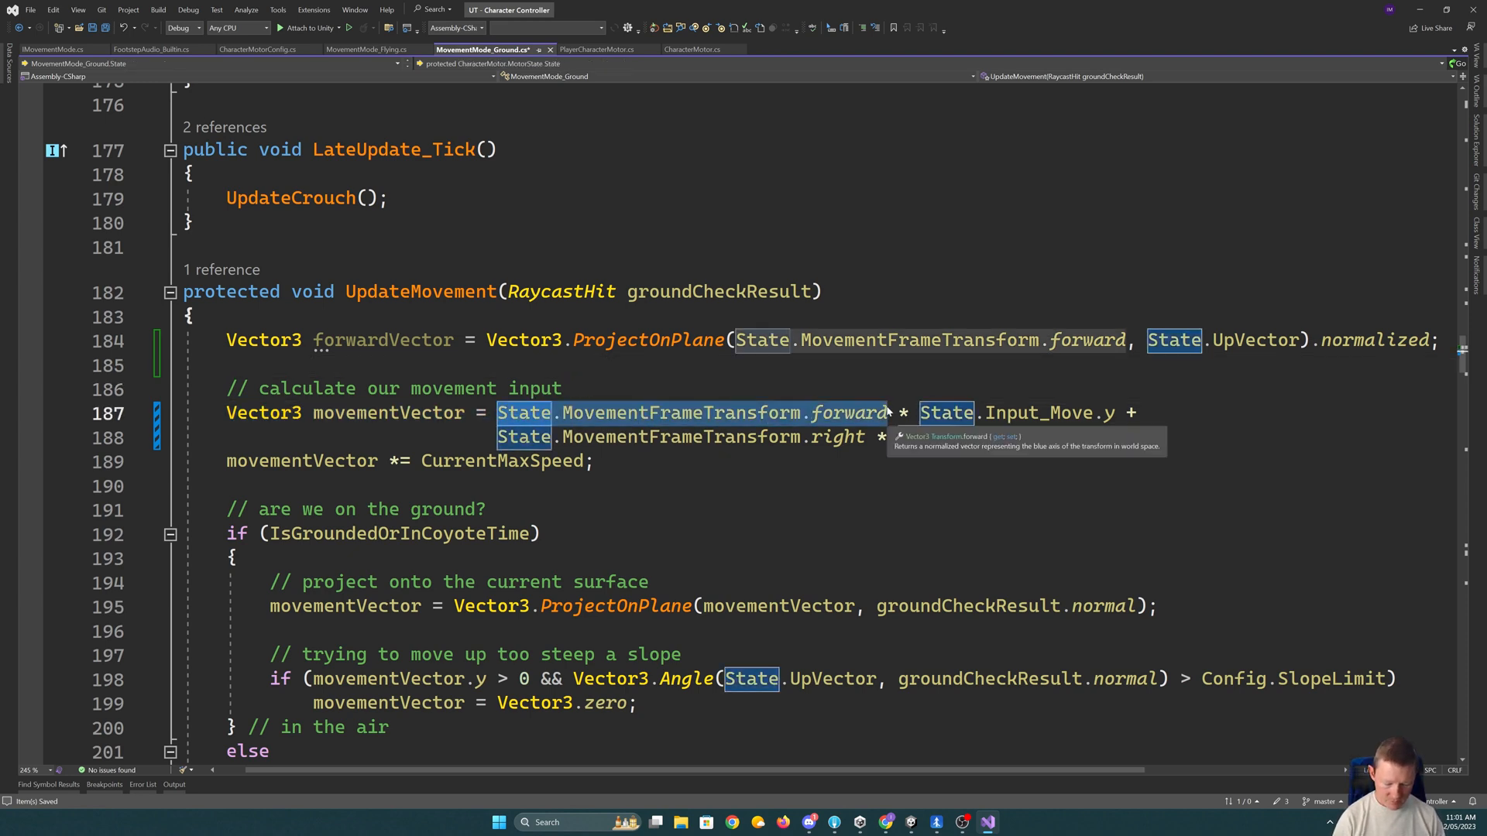
type("forw")
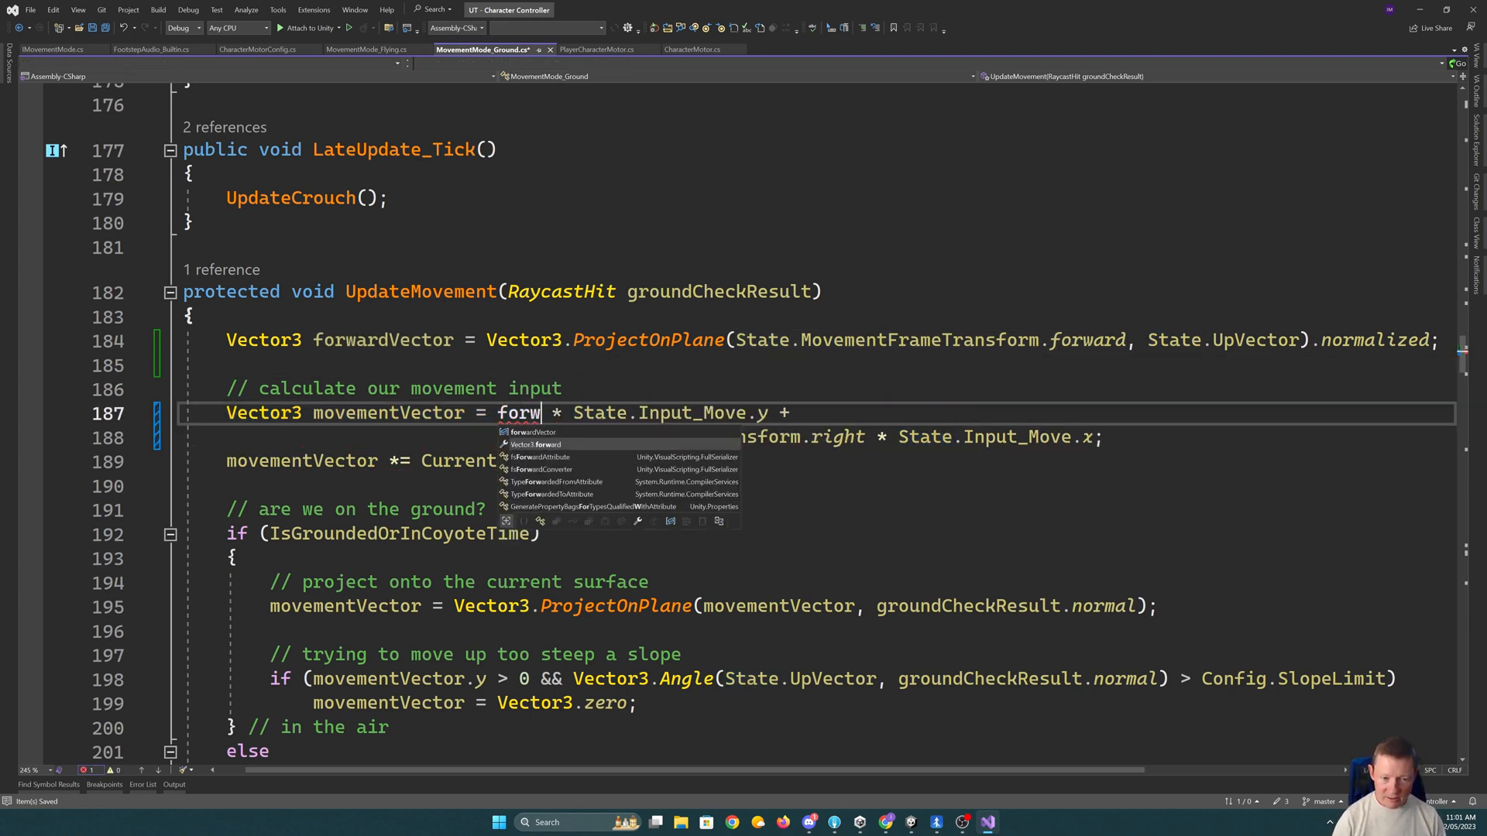
key("Tab")
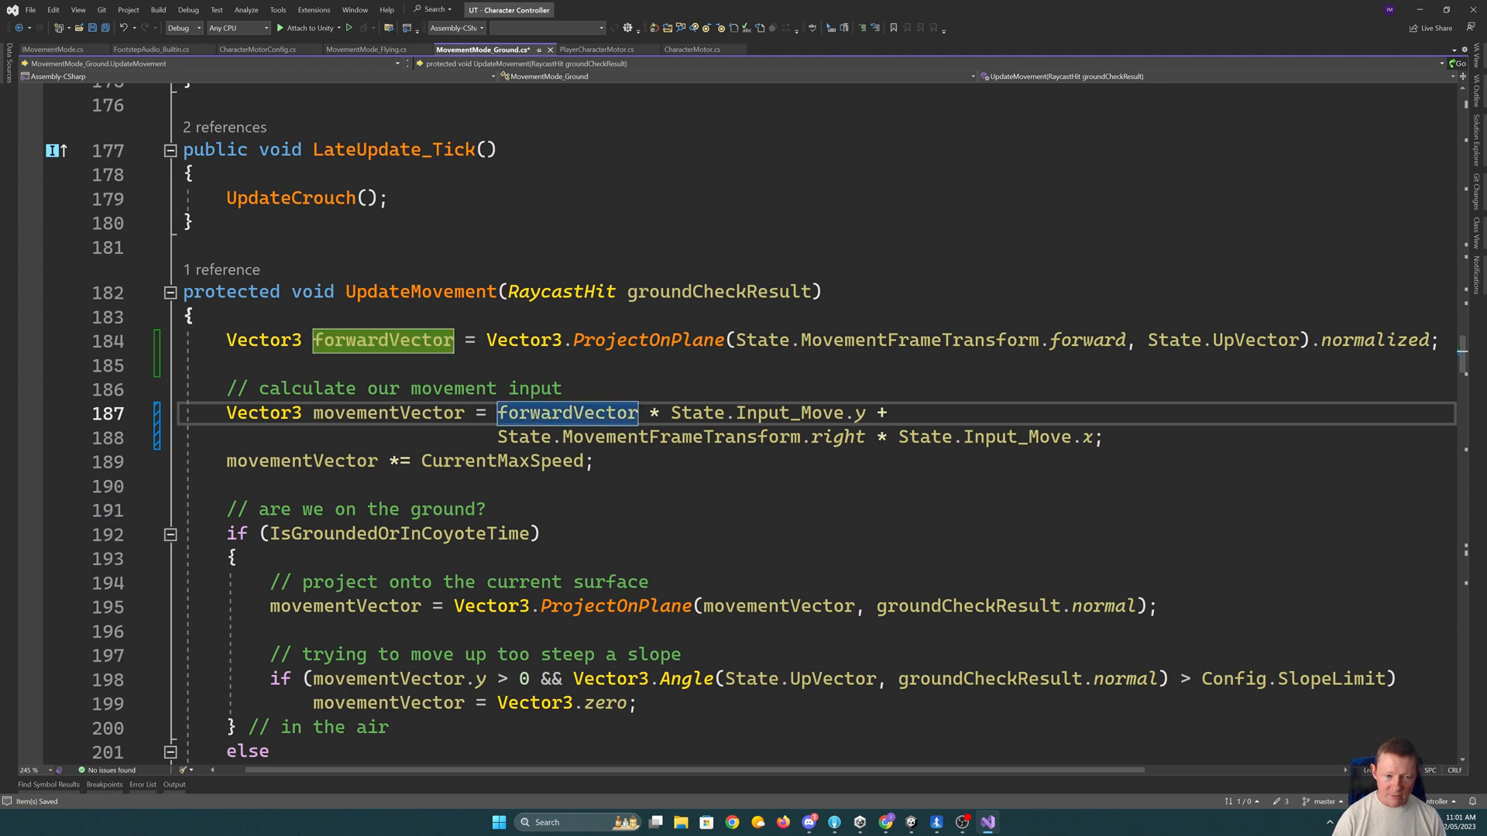
- Compute sideVector the same way from MovementFrameTransform.right and use it in movementVector
type("V")
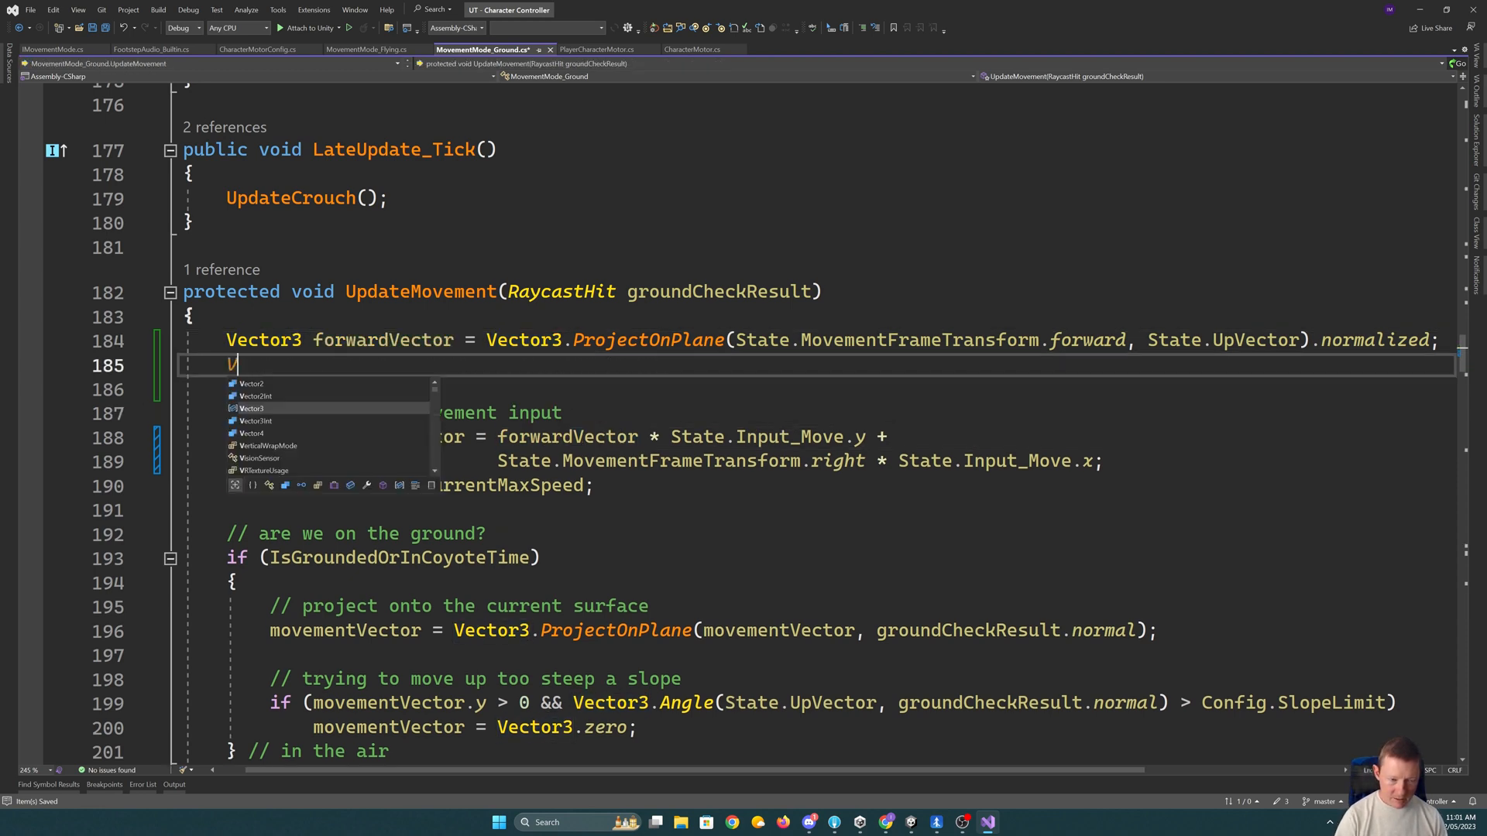
type("Vector3")
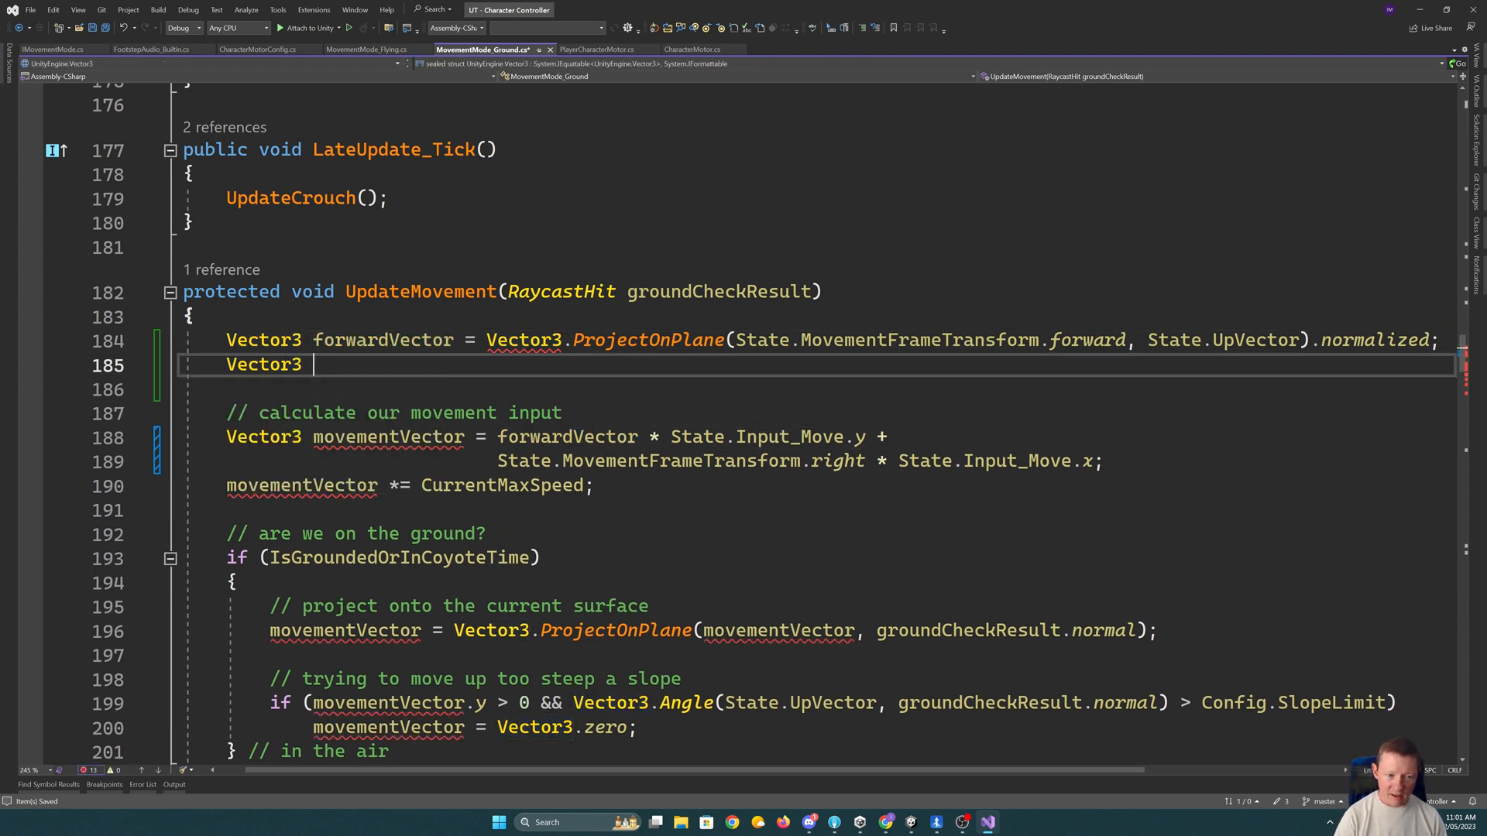
type("sideVector = Vector3.Proj")
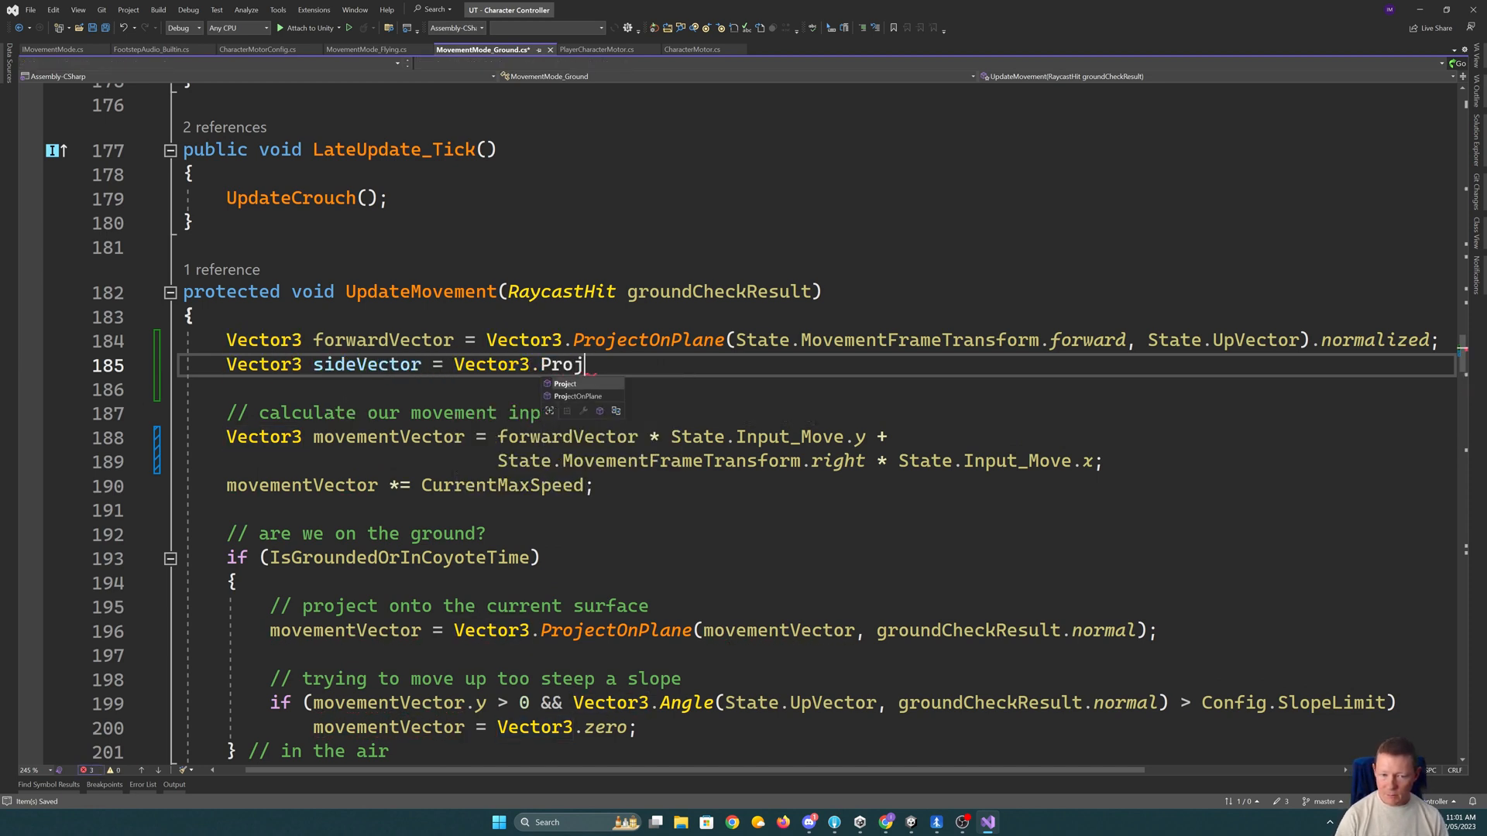
type("ectOnPlane(St")
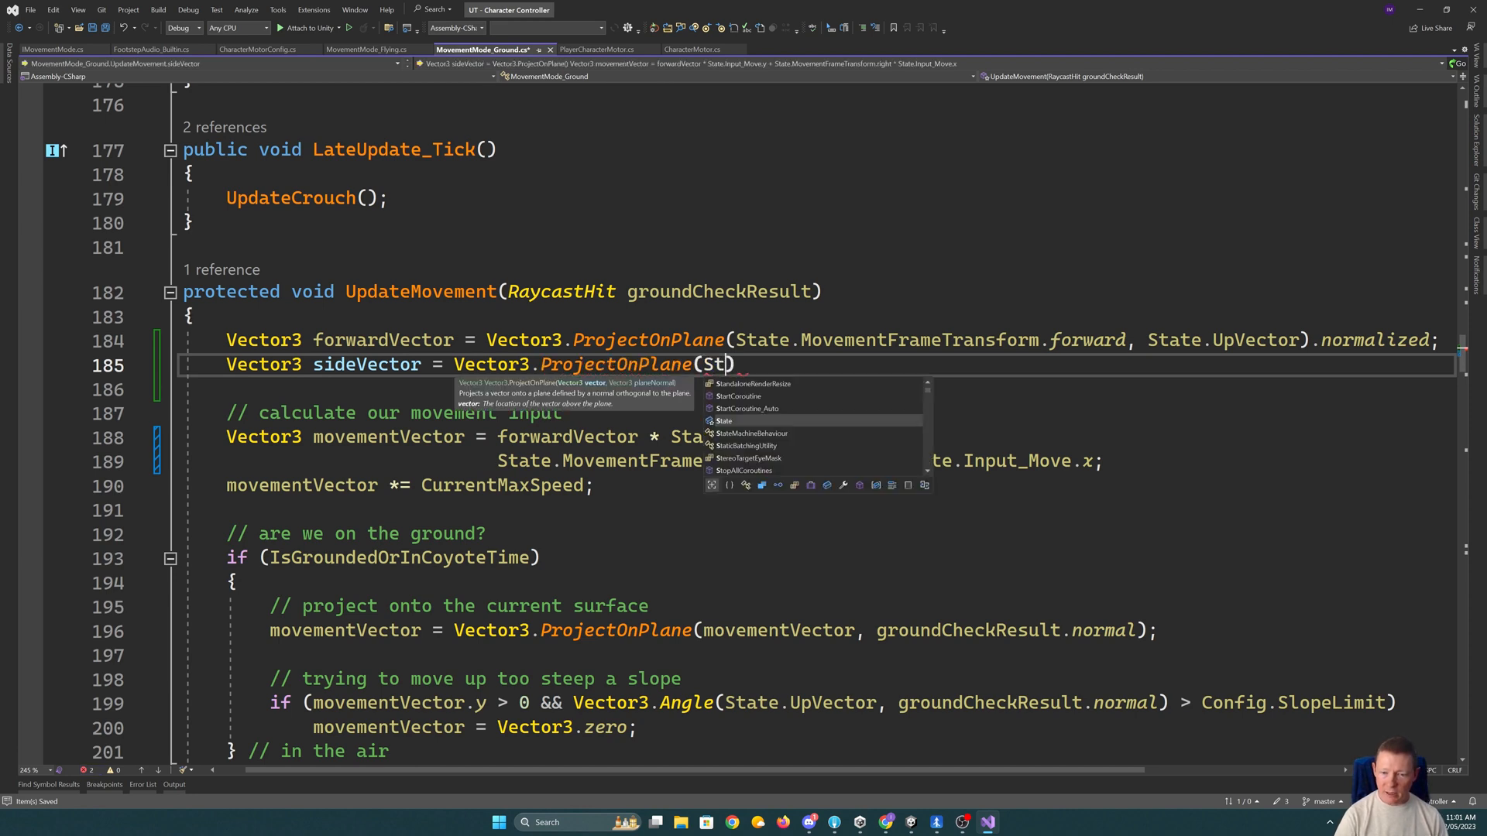
type("ate.MovementFrameTransform.right, State.UpVector")
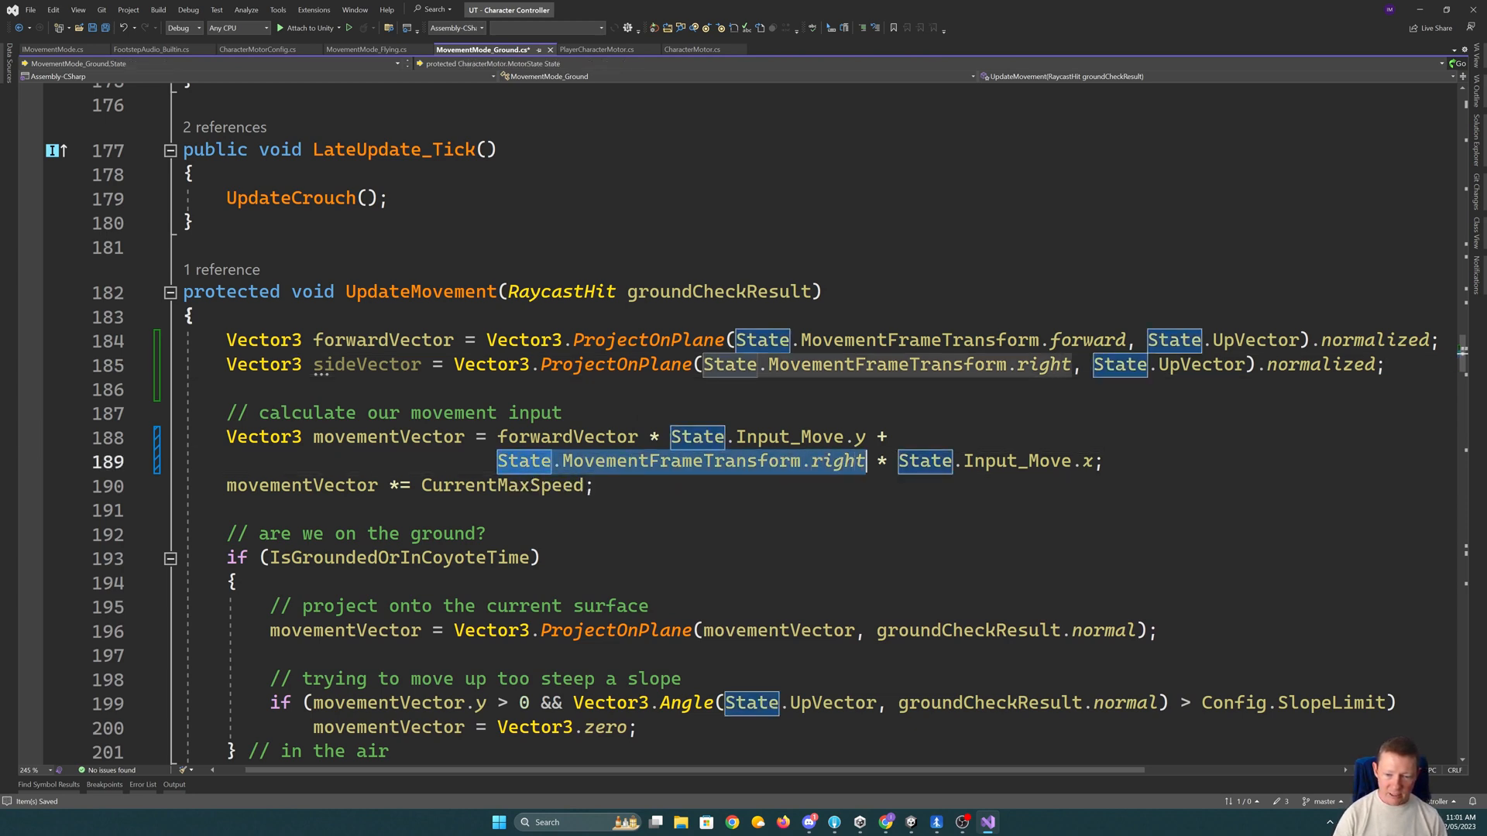
type("sid * State.Input_Move.x;")
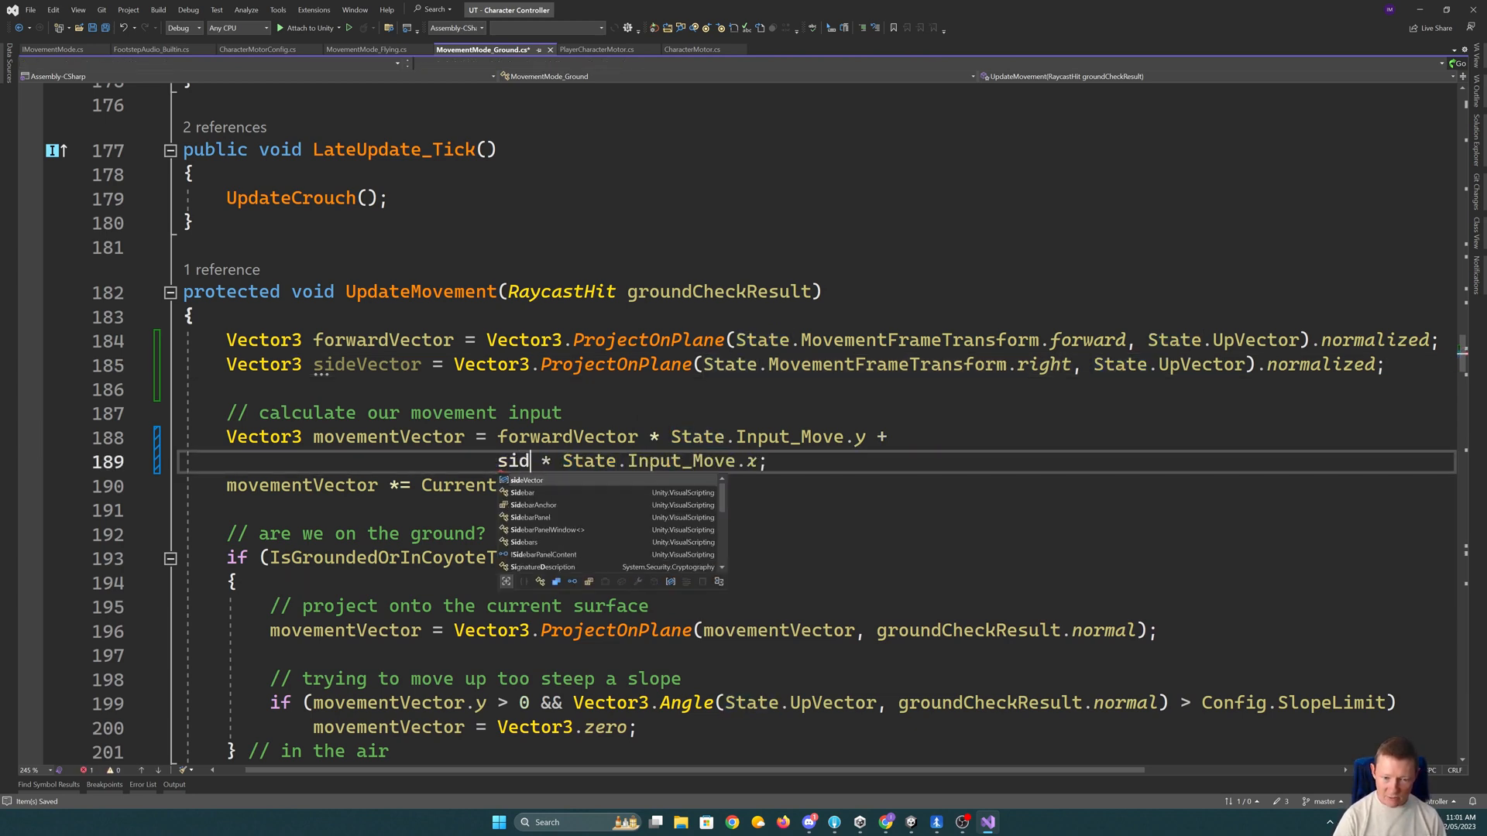
key("tab")
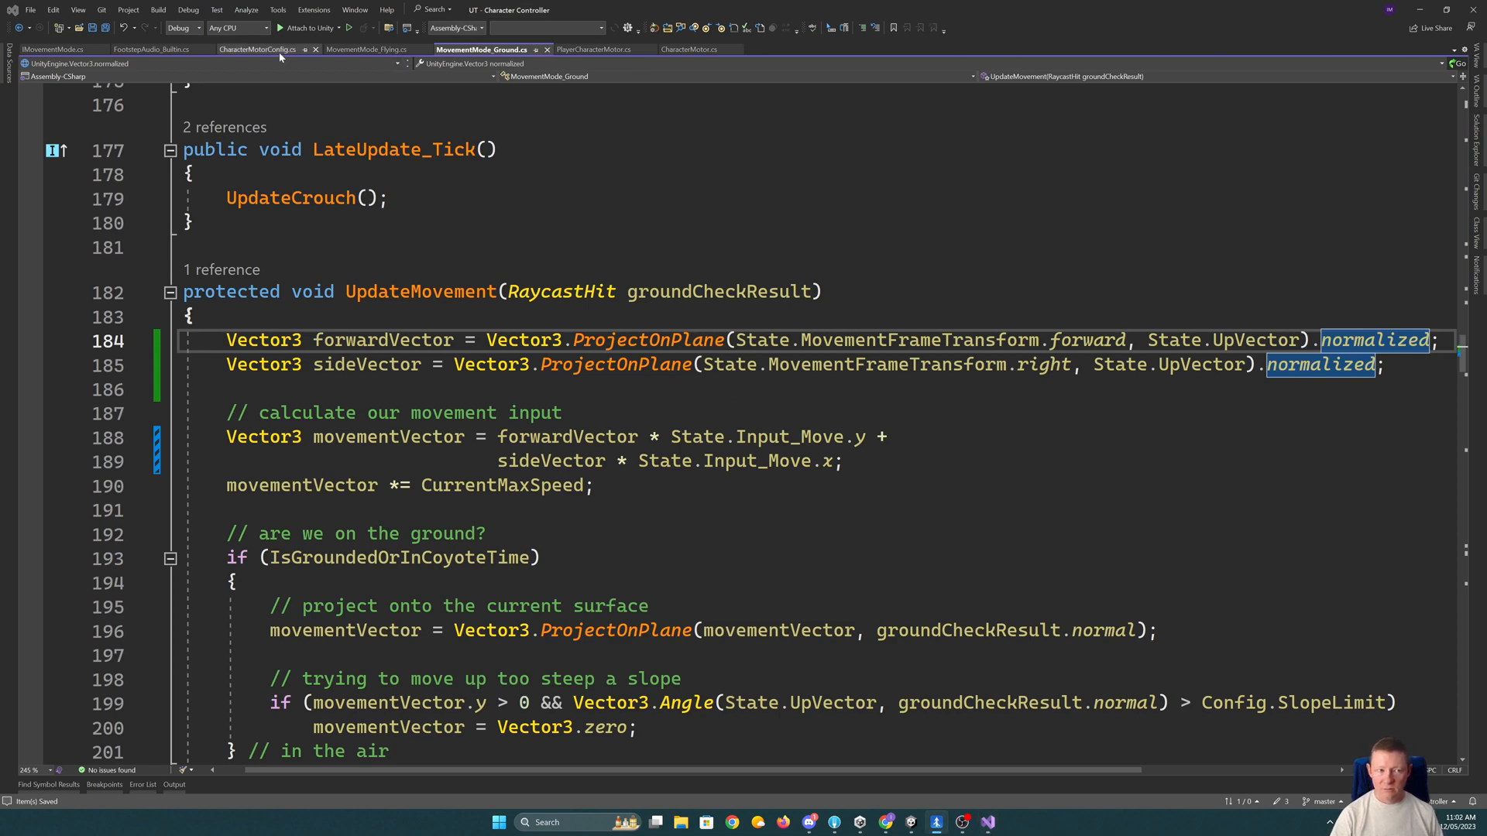
- Return to PlayerCharacterMotor.cs and scroll down before handing over to Unity
left_click(590, 50)
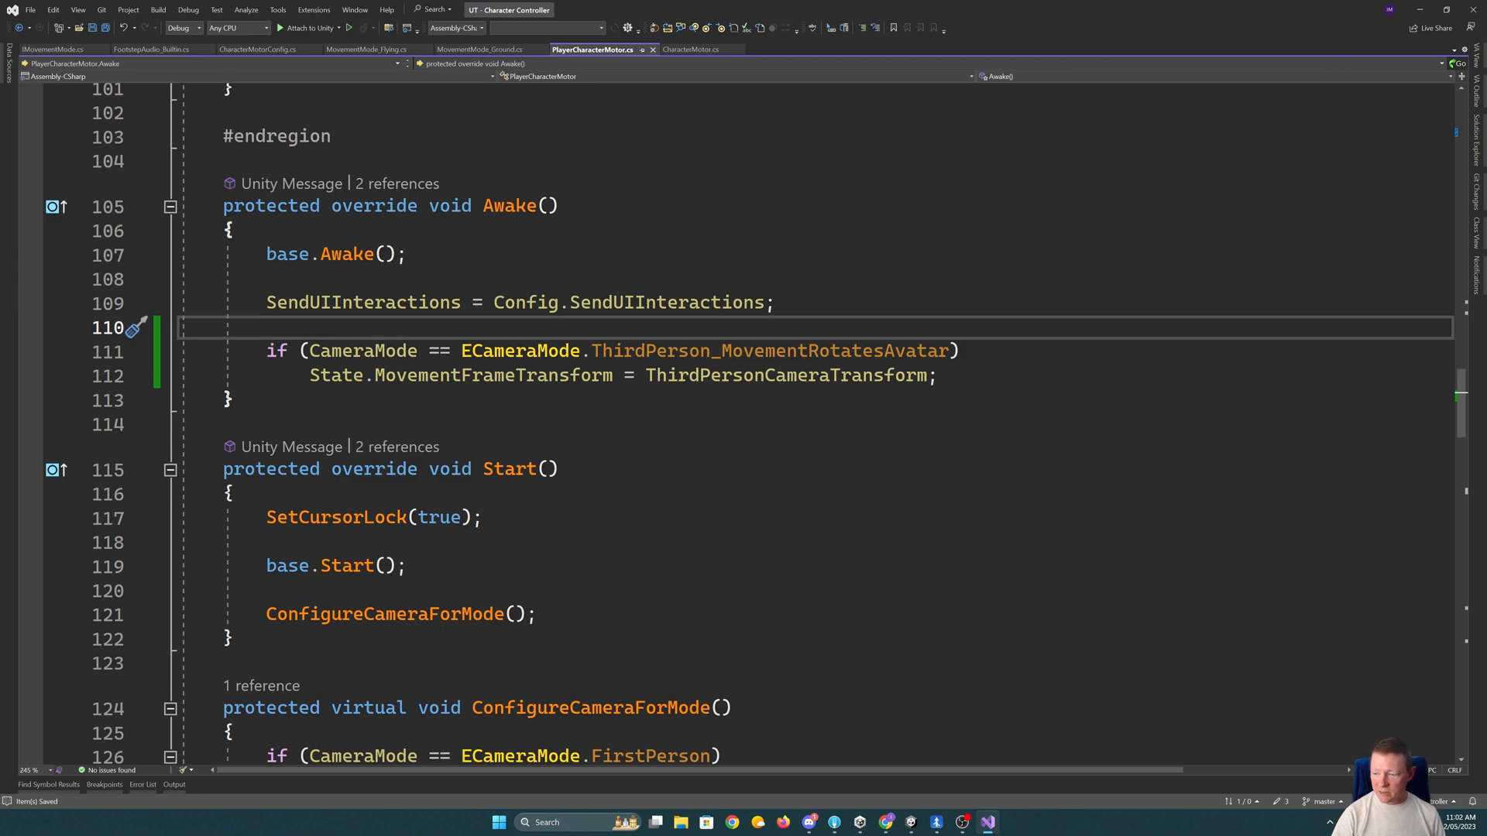
scroll("down", 3)
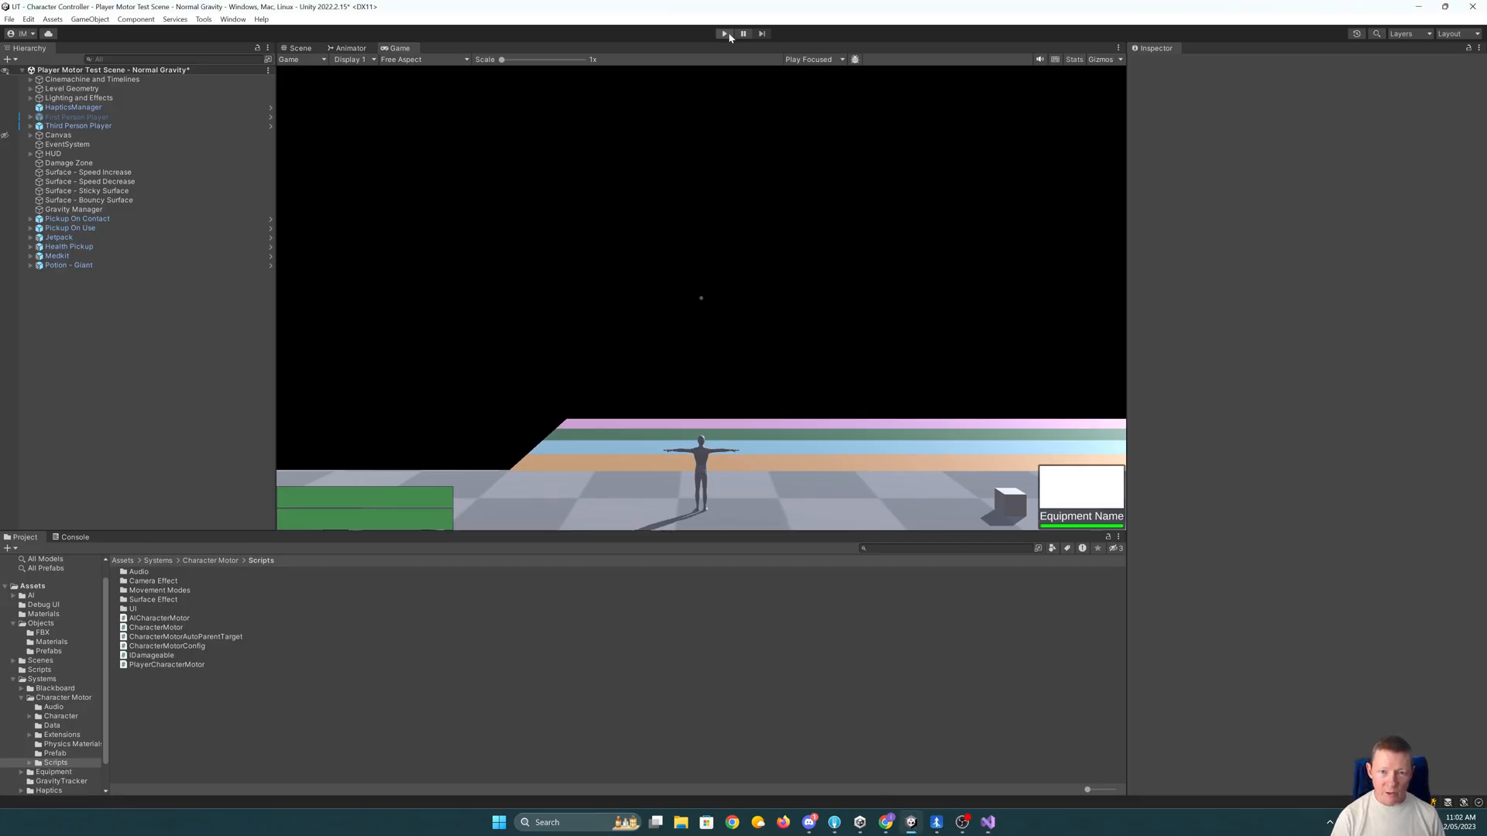
left_click(723, 33)
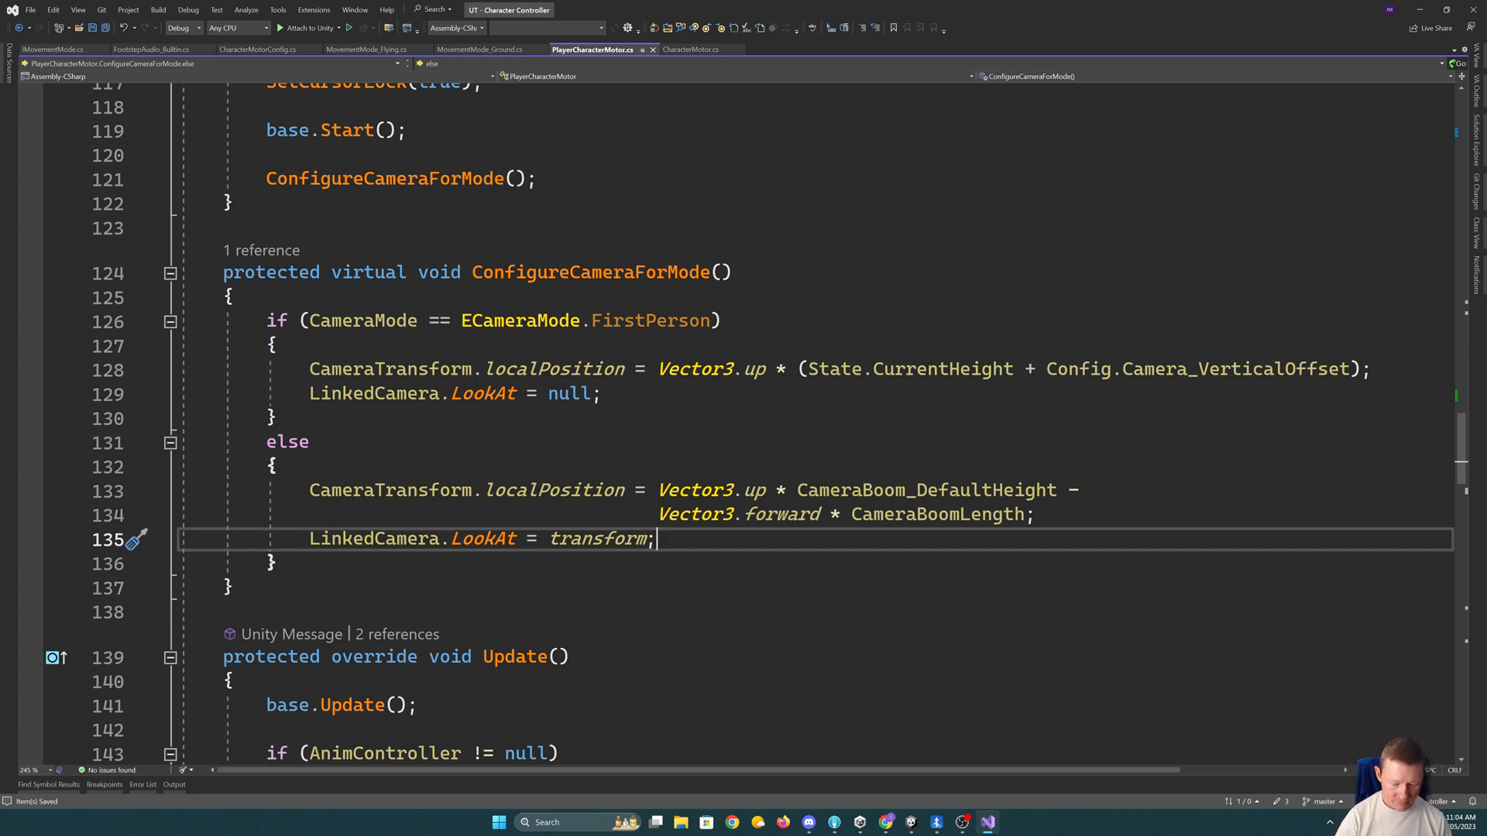
- In ConfigureCameraForMode's else branch, for ThirdPerson_MovementRotatesAvatar read currentAngle from transform.rotation.eulerAngles.y
type("if (")
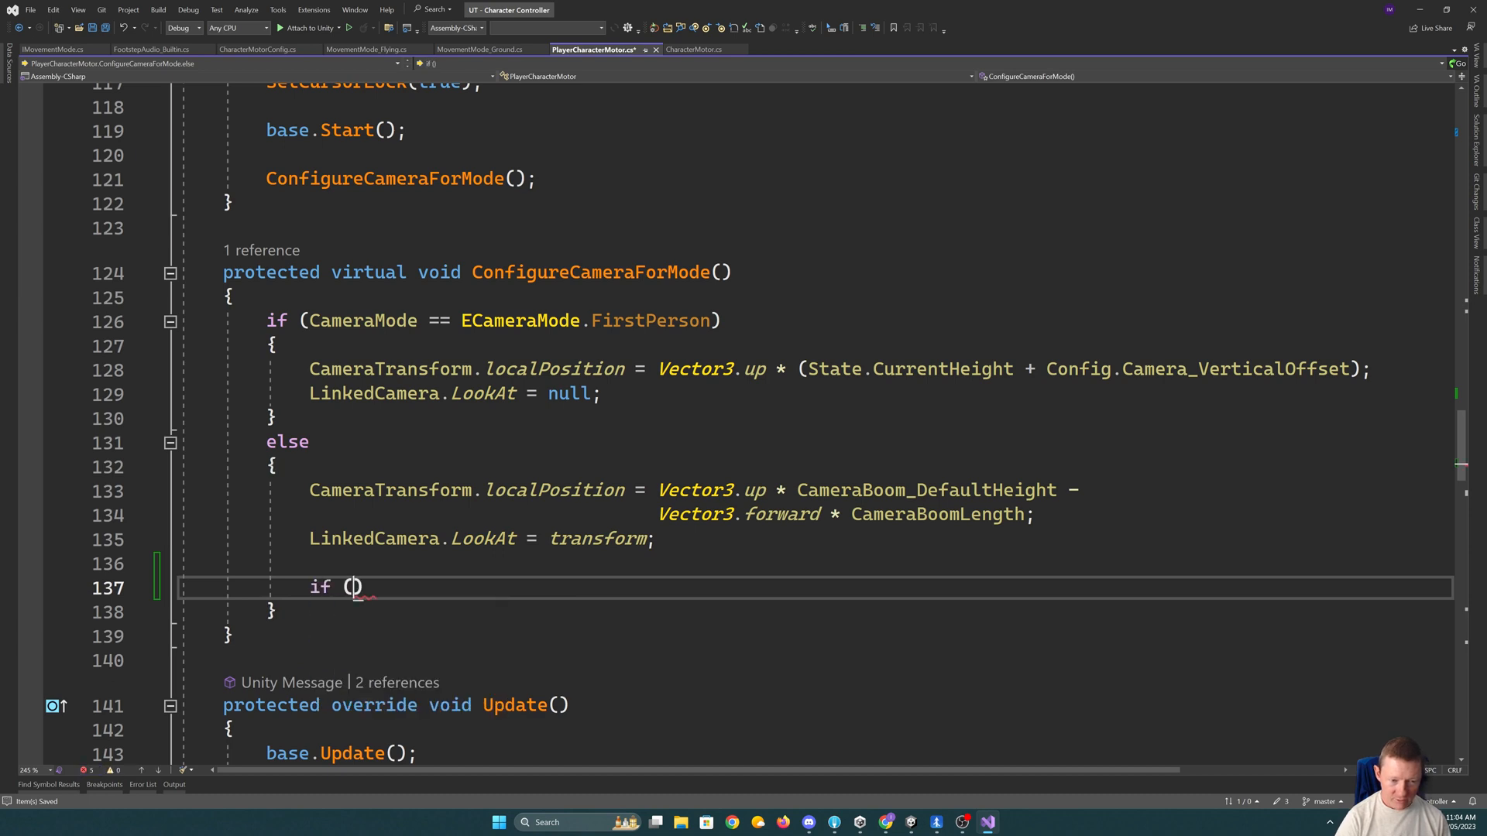
type("CameraMode ==")
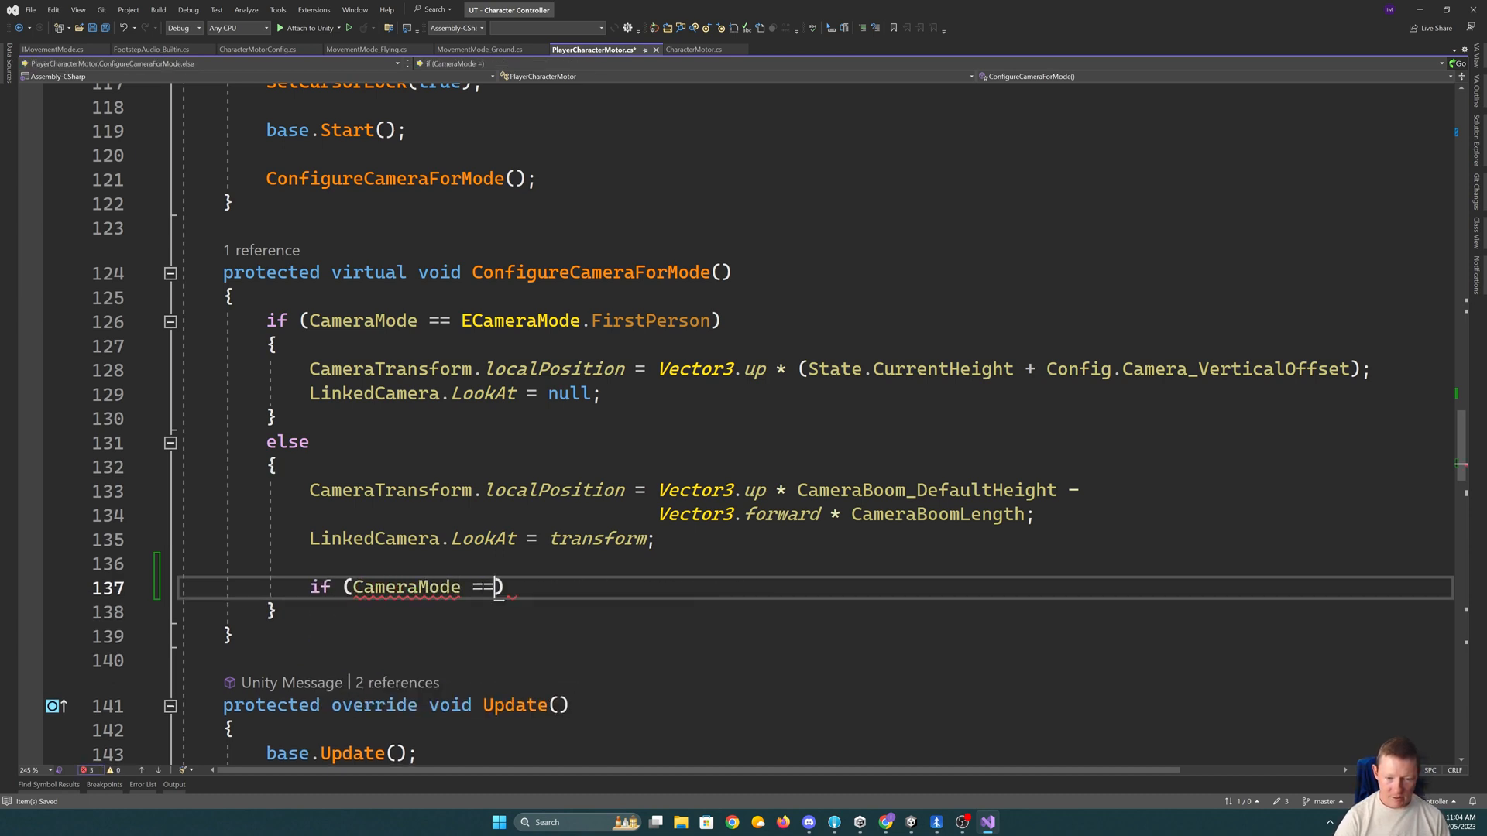
type("ECameraMode.ThirdPerson_MovementRotatesAvatar)")
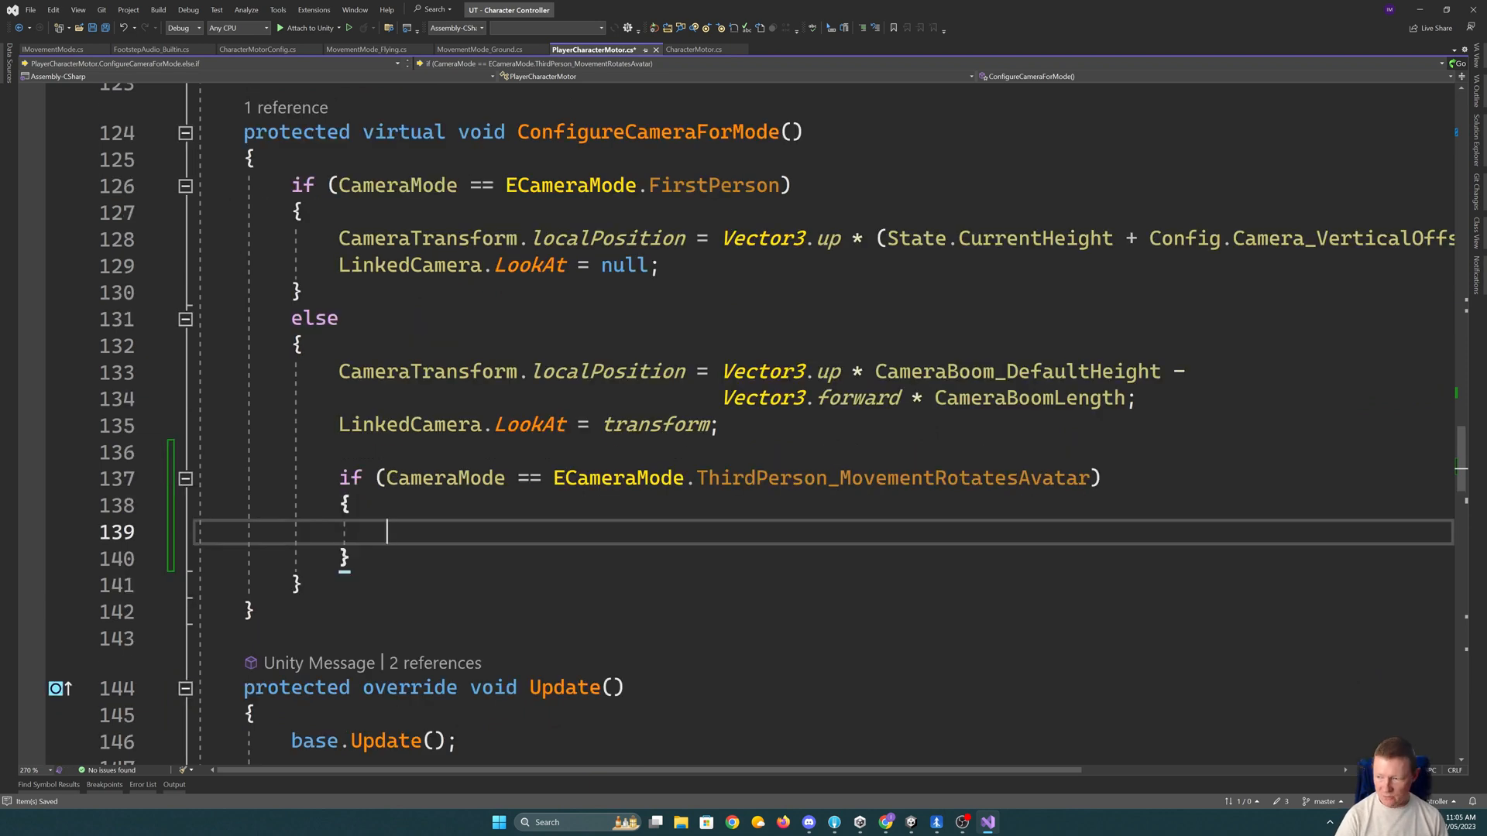
type("float")
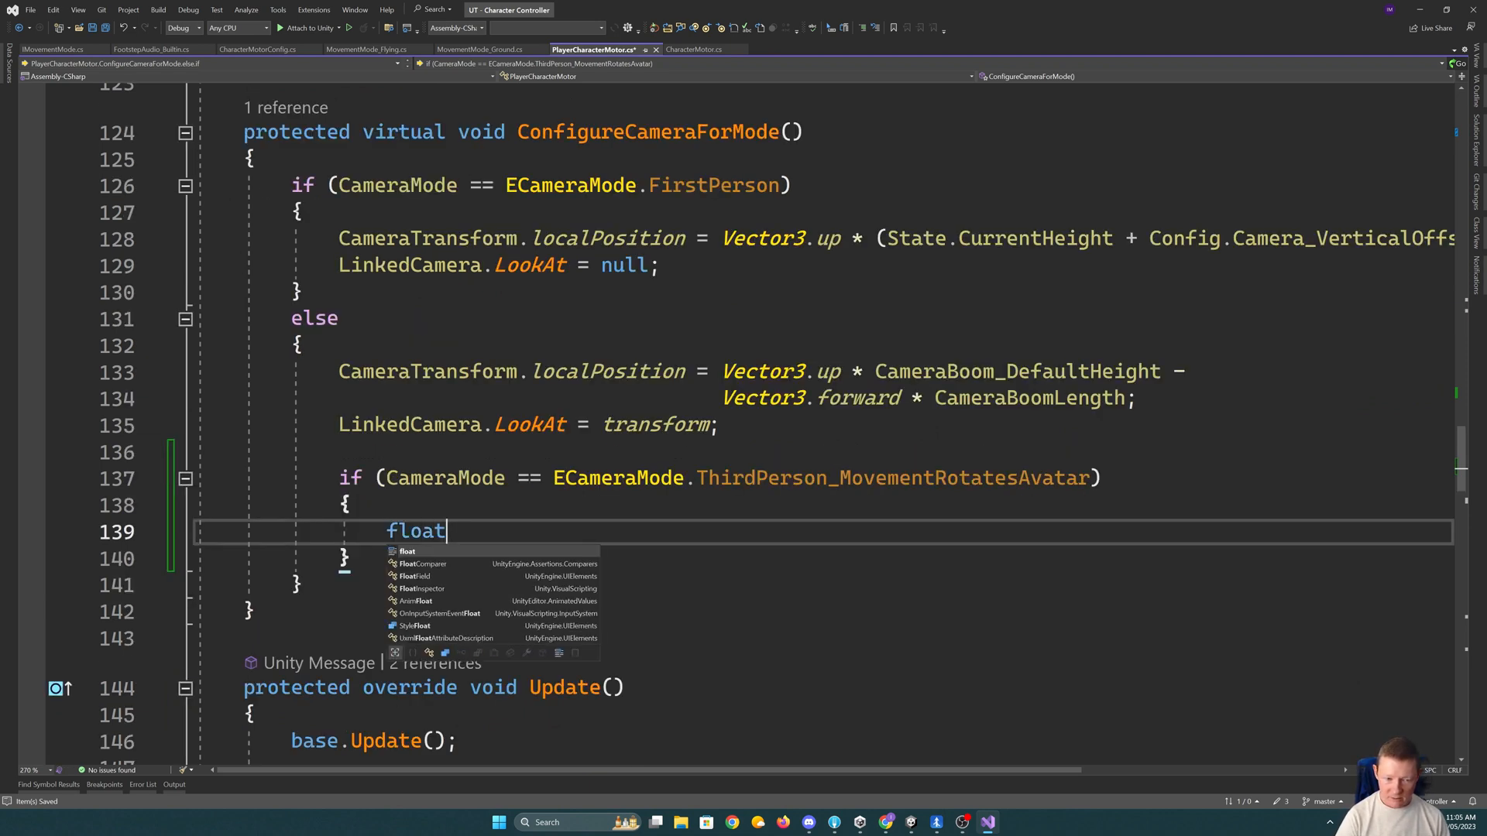
type("curre")
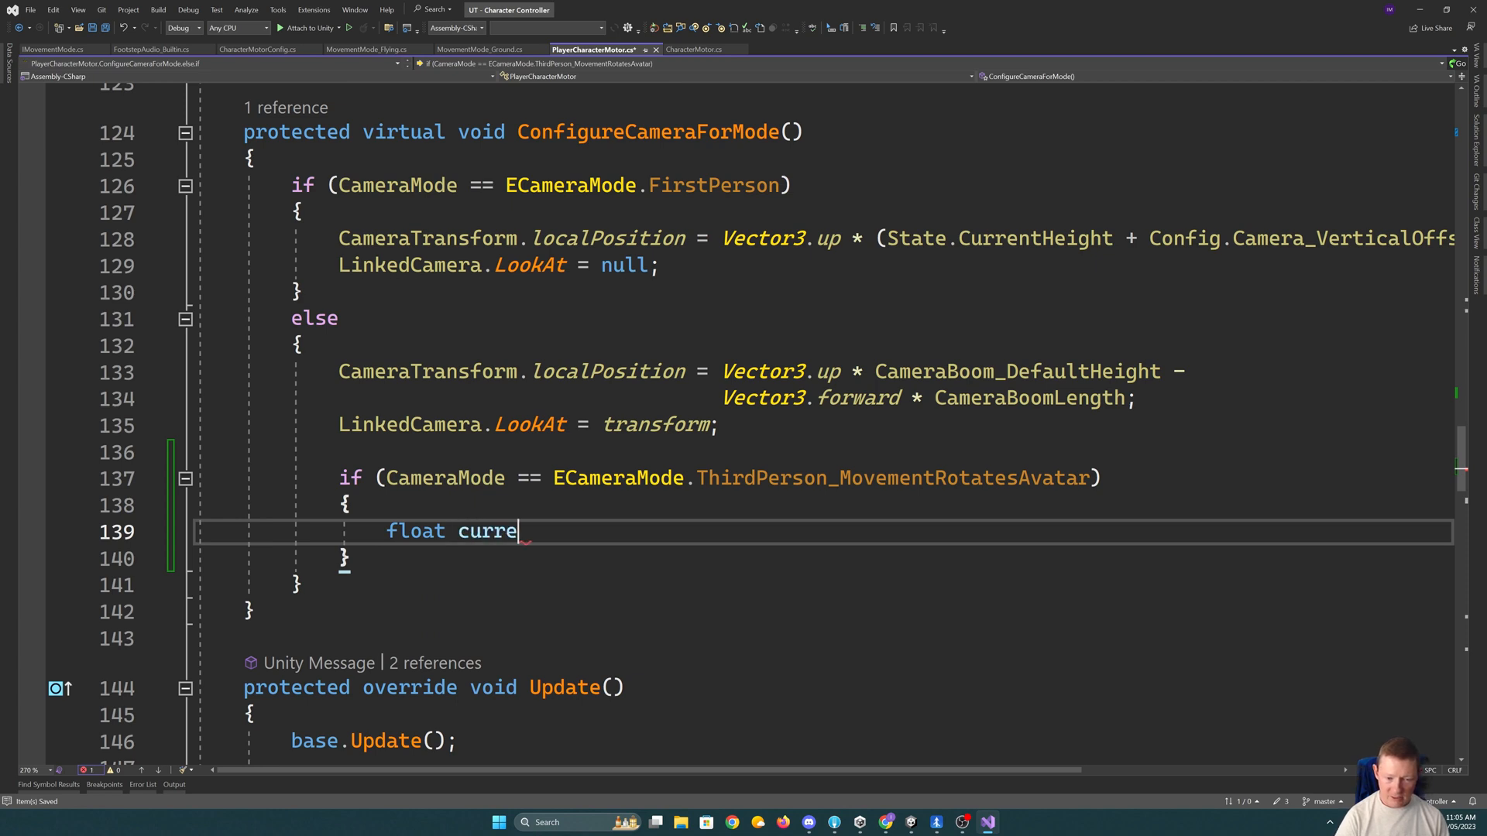
type("ntAngle =")
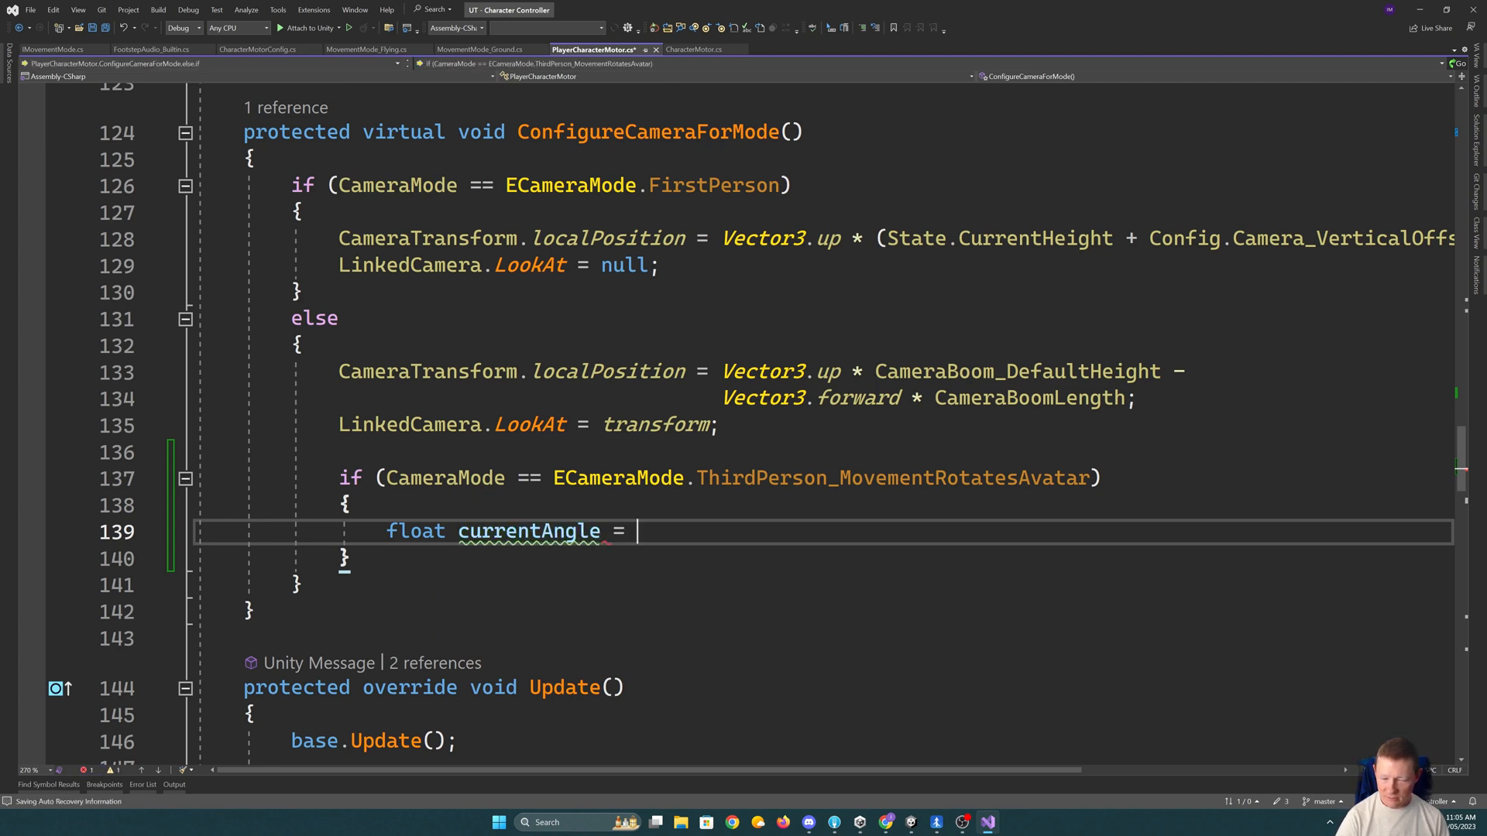
type("transform.rotation.eulerAngles.y;")
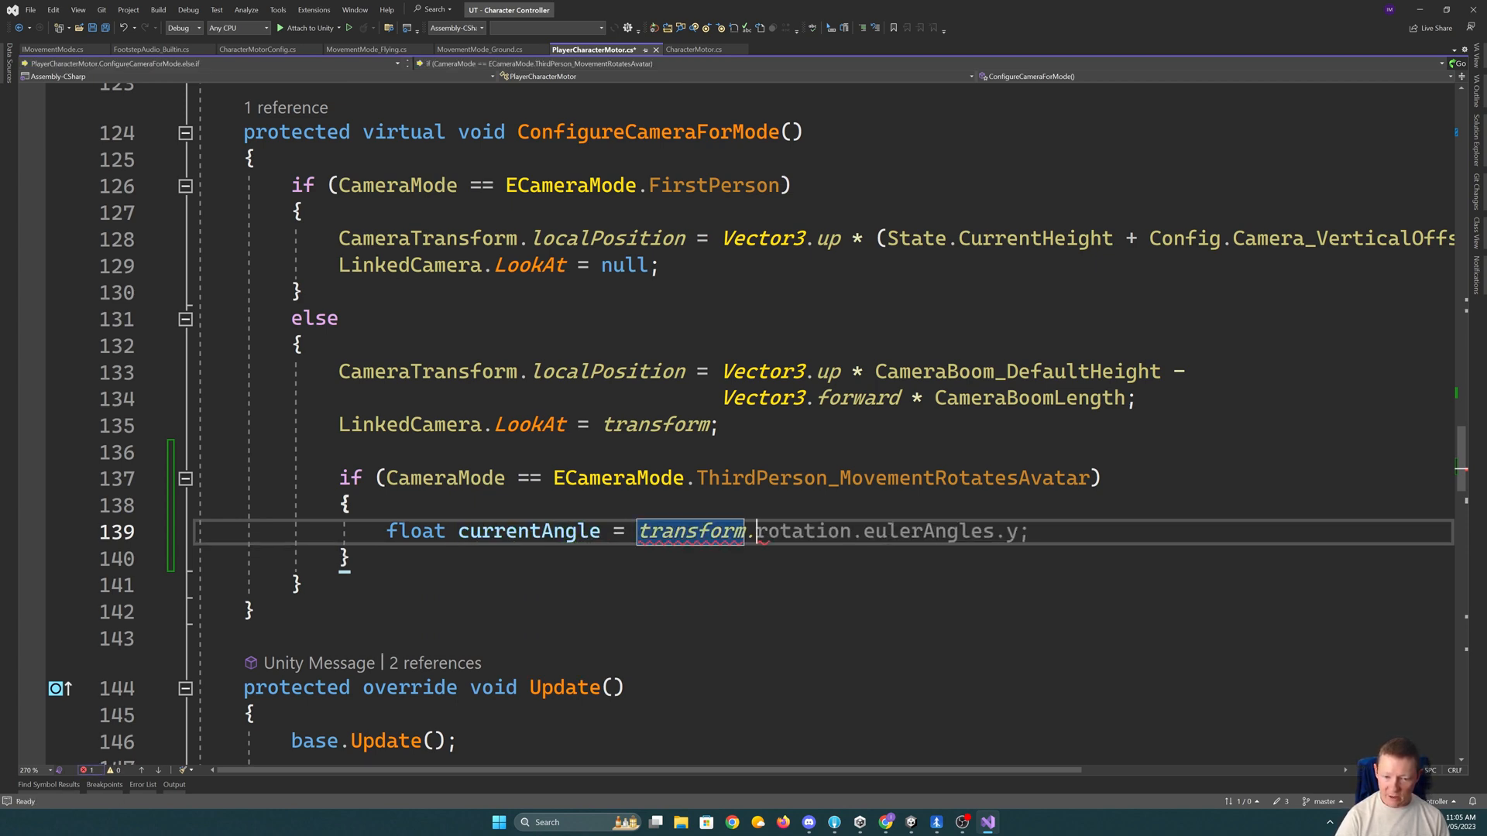
type("eule")
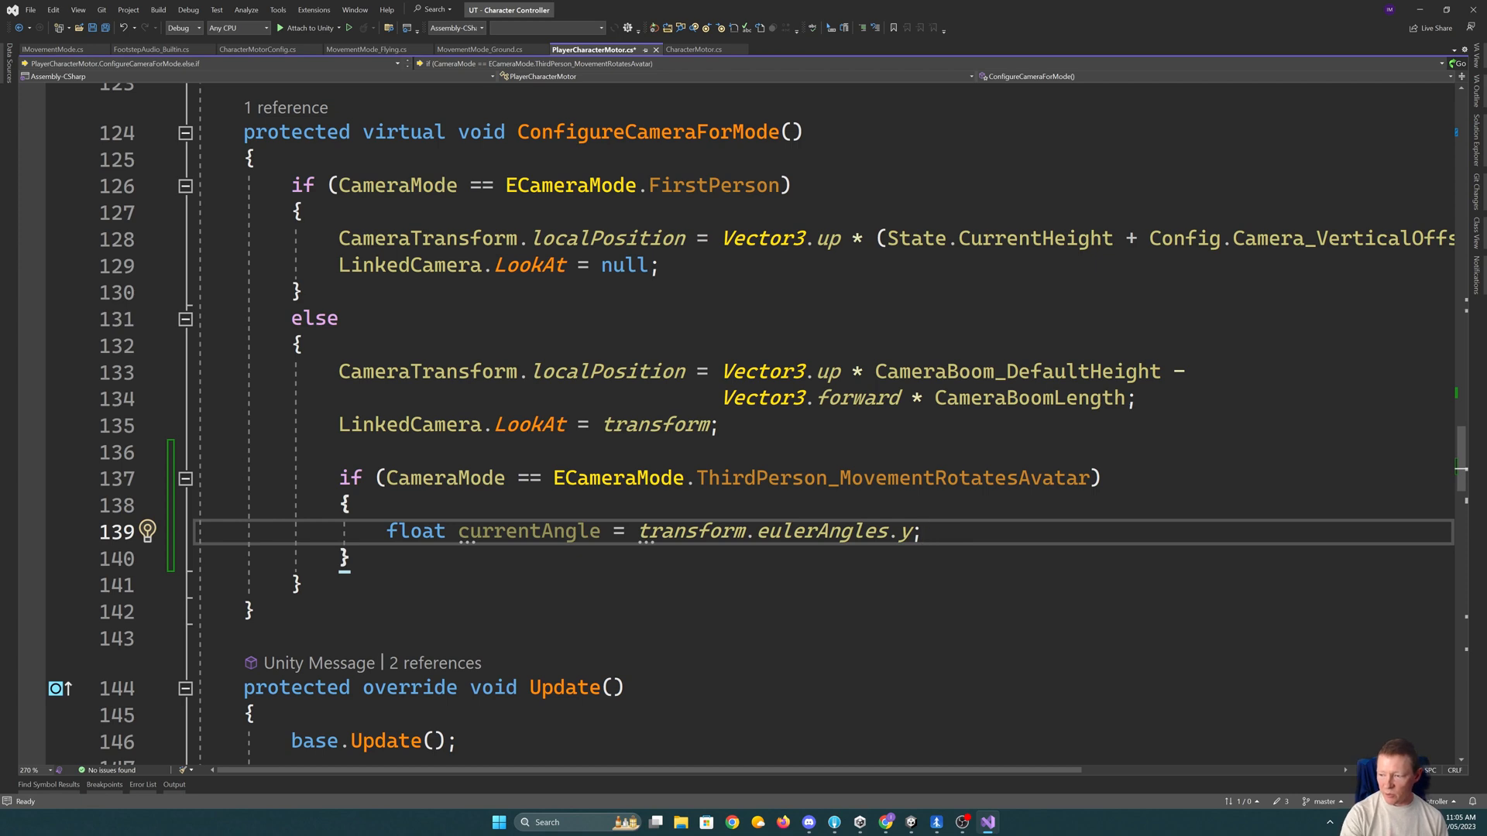
- Build localCameraPos from CameraBoomLength times Mathf.Sin and Mathf.Cos of currentAngle
type("V")
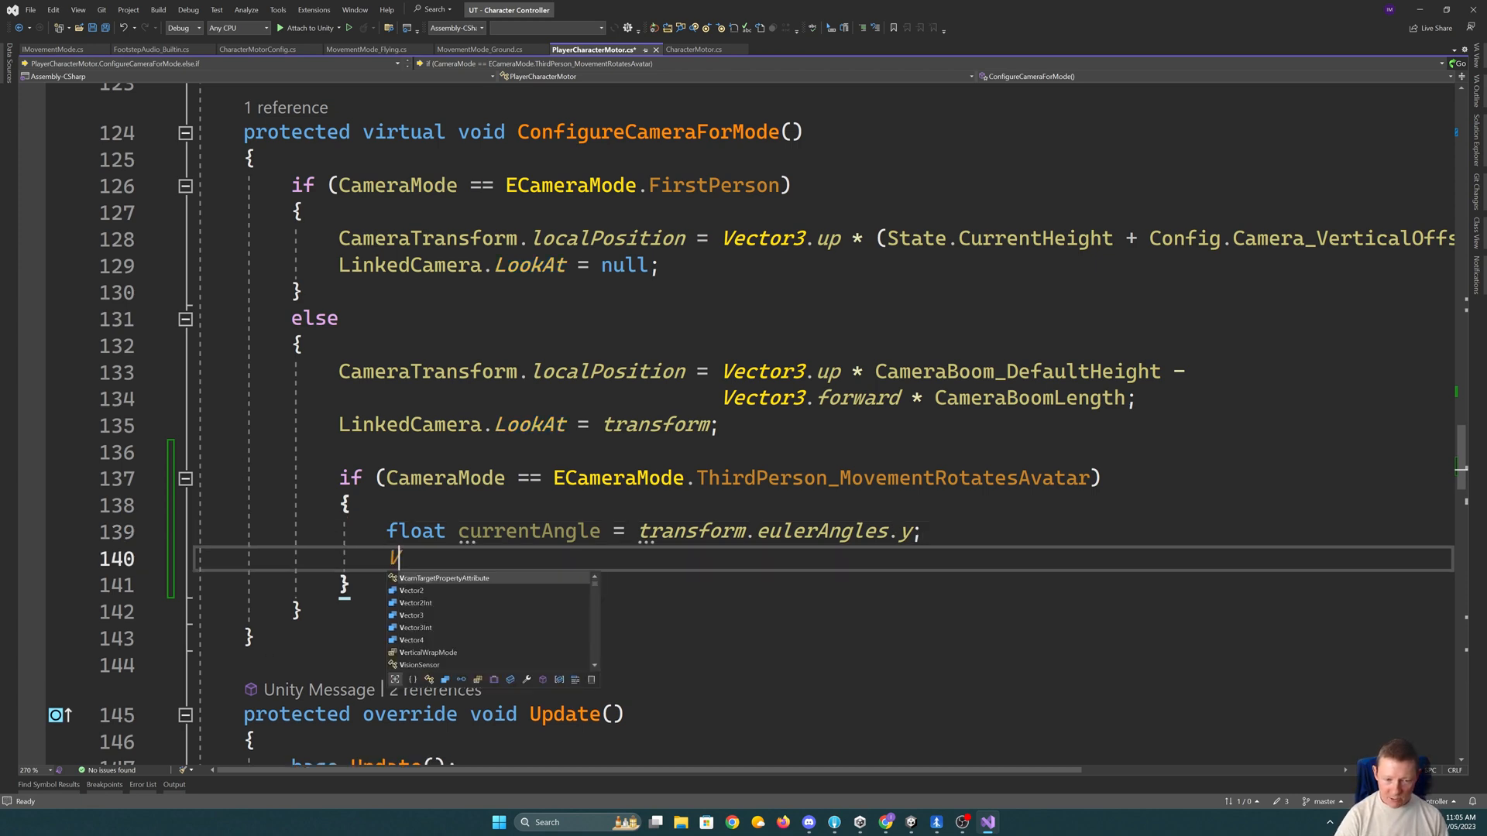
type("ector3")
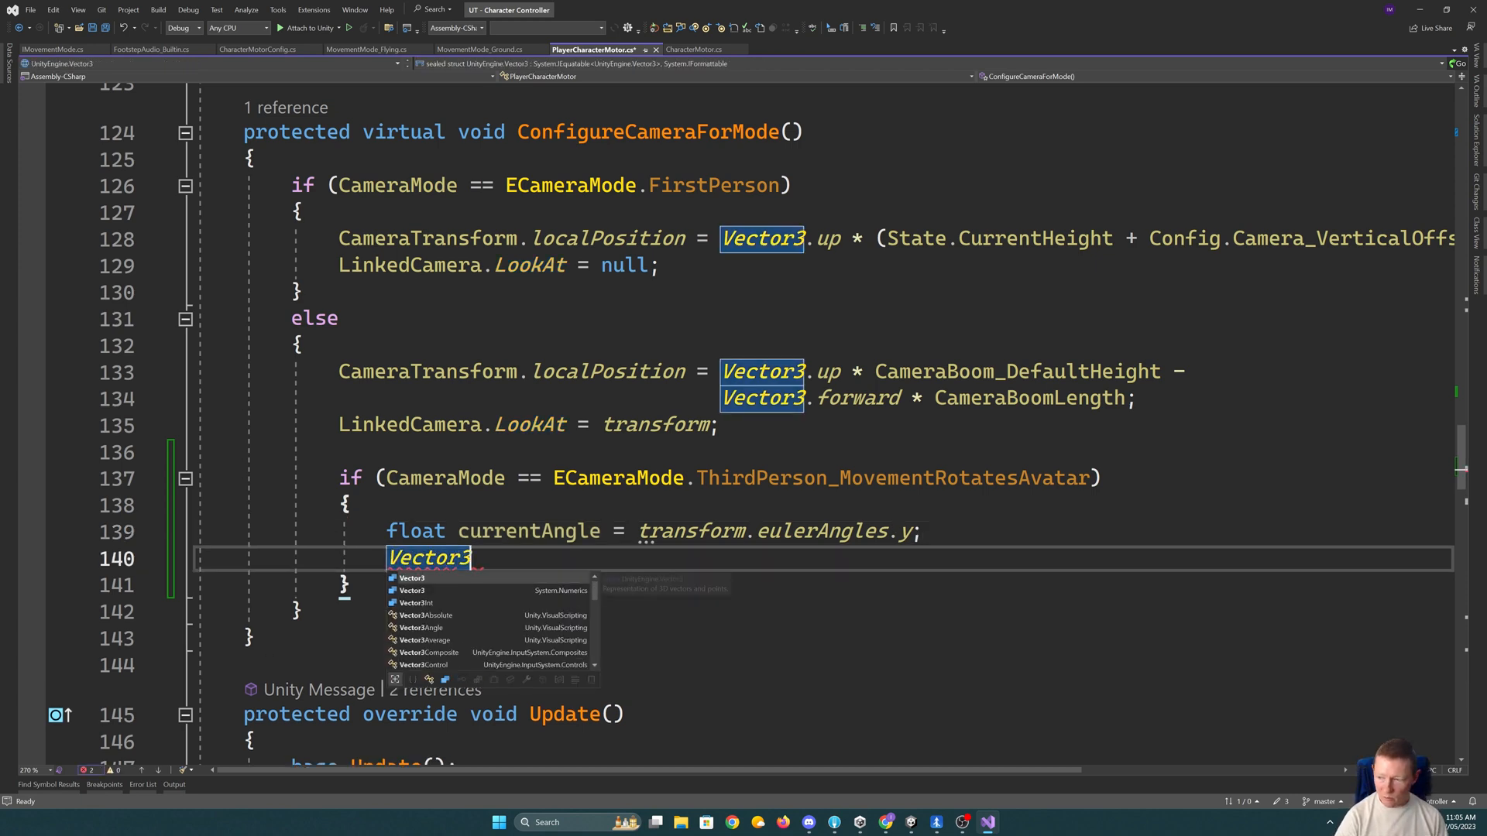
type("localC")
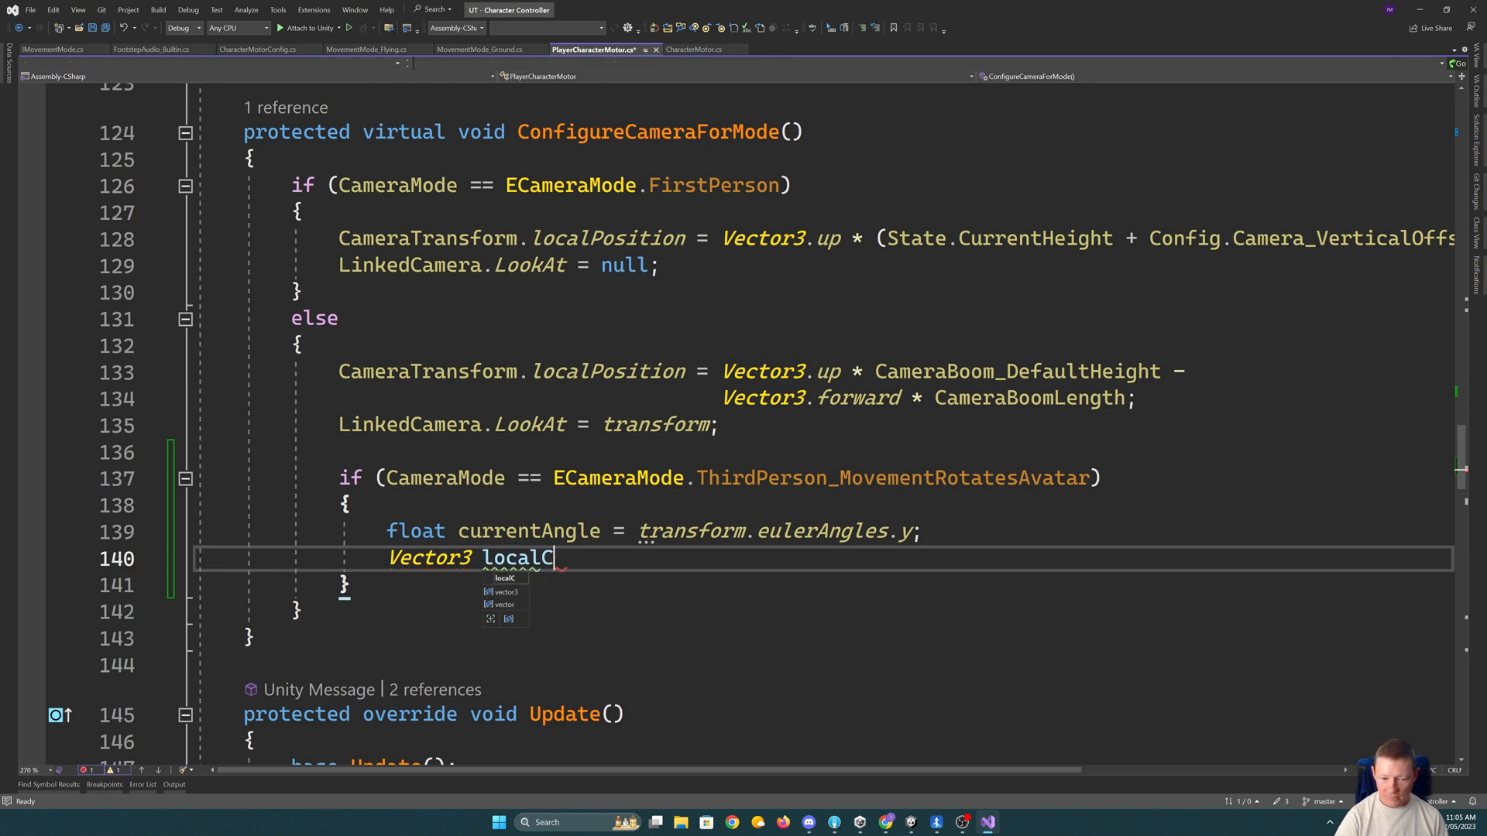
type("ameraPos")
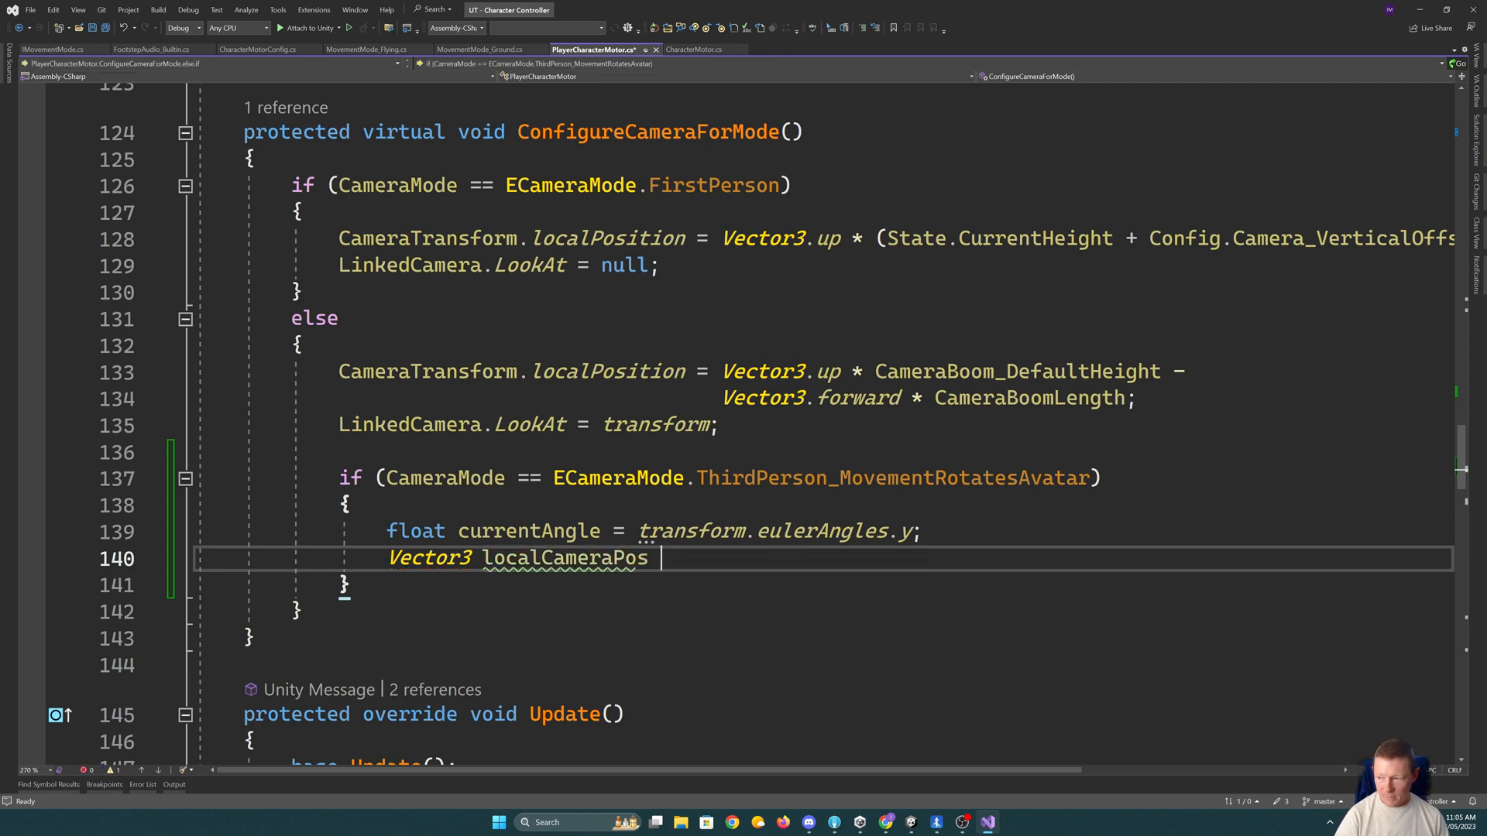
type("= new Vector3(currentAngle, 0, 0);")
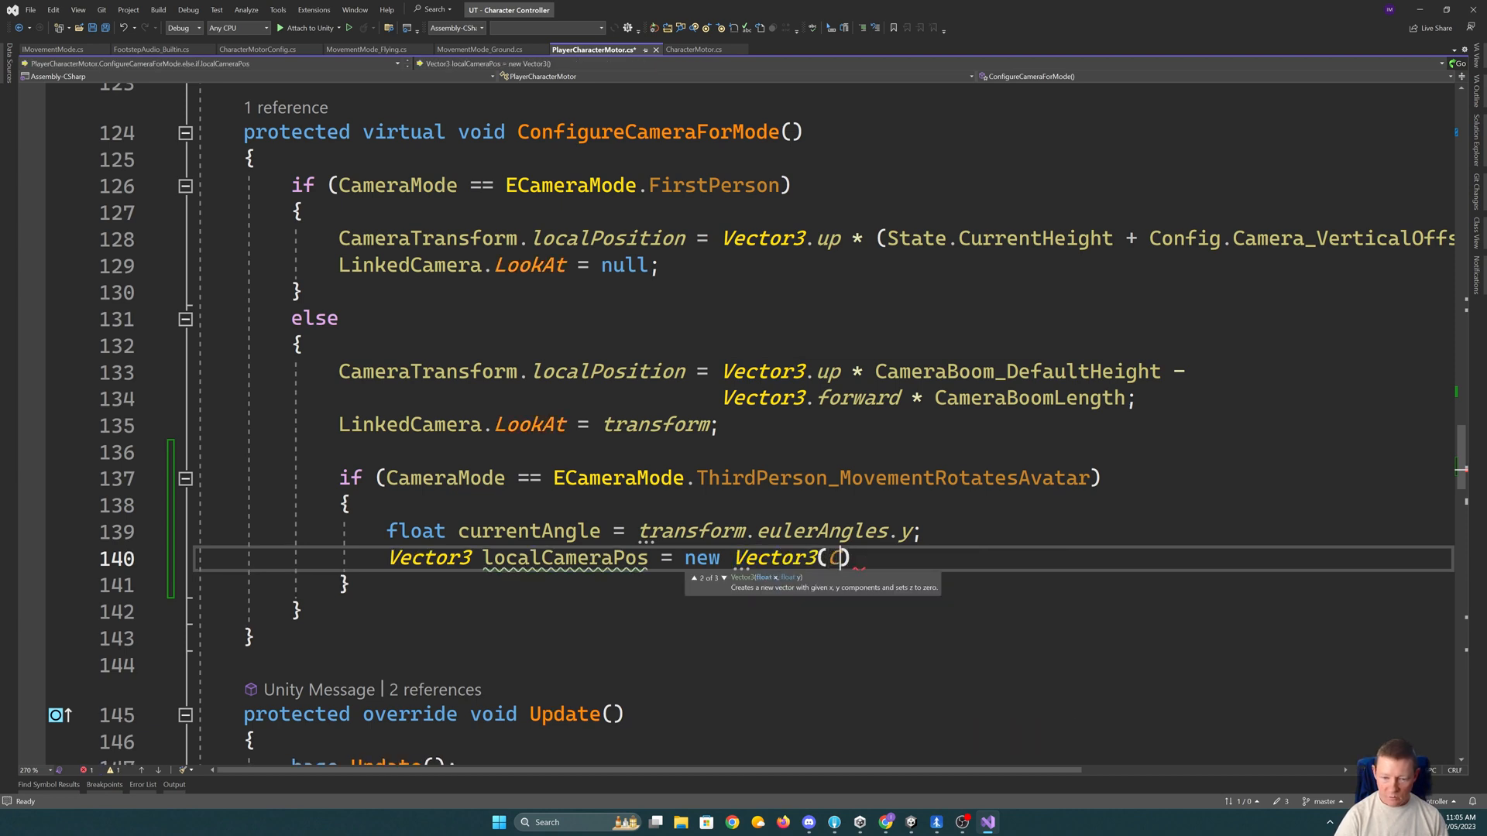
type("CameraBoomLength * Math")
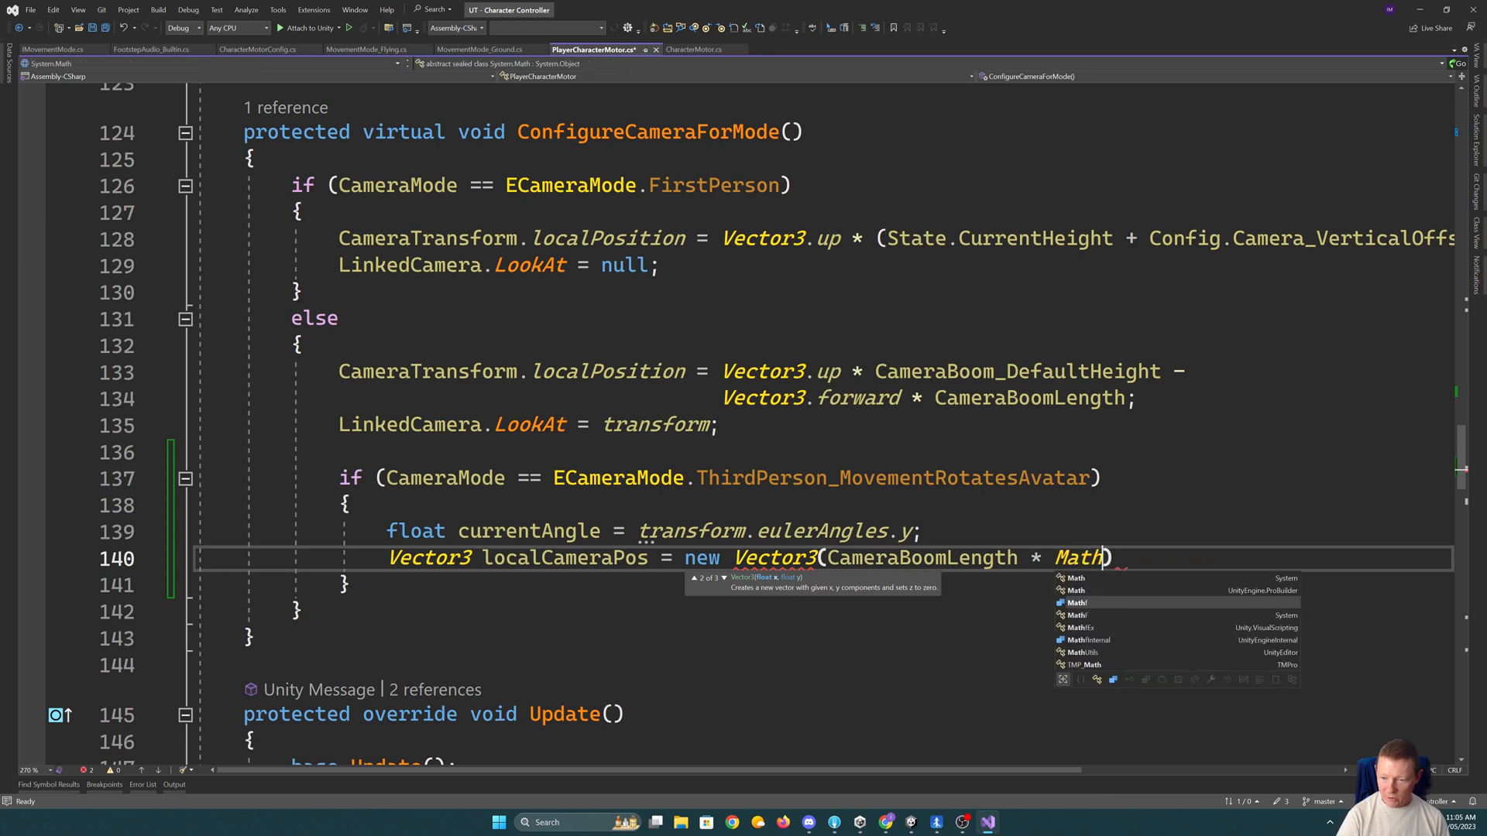
type("f.Sin(")
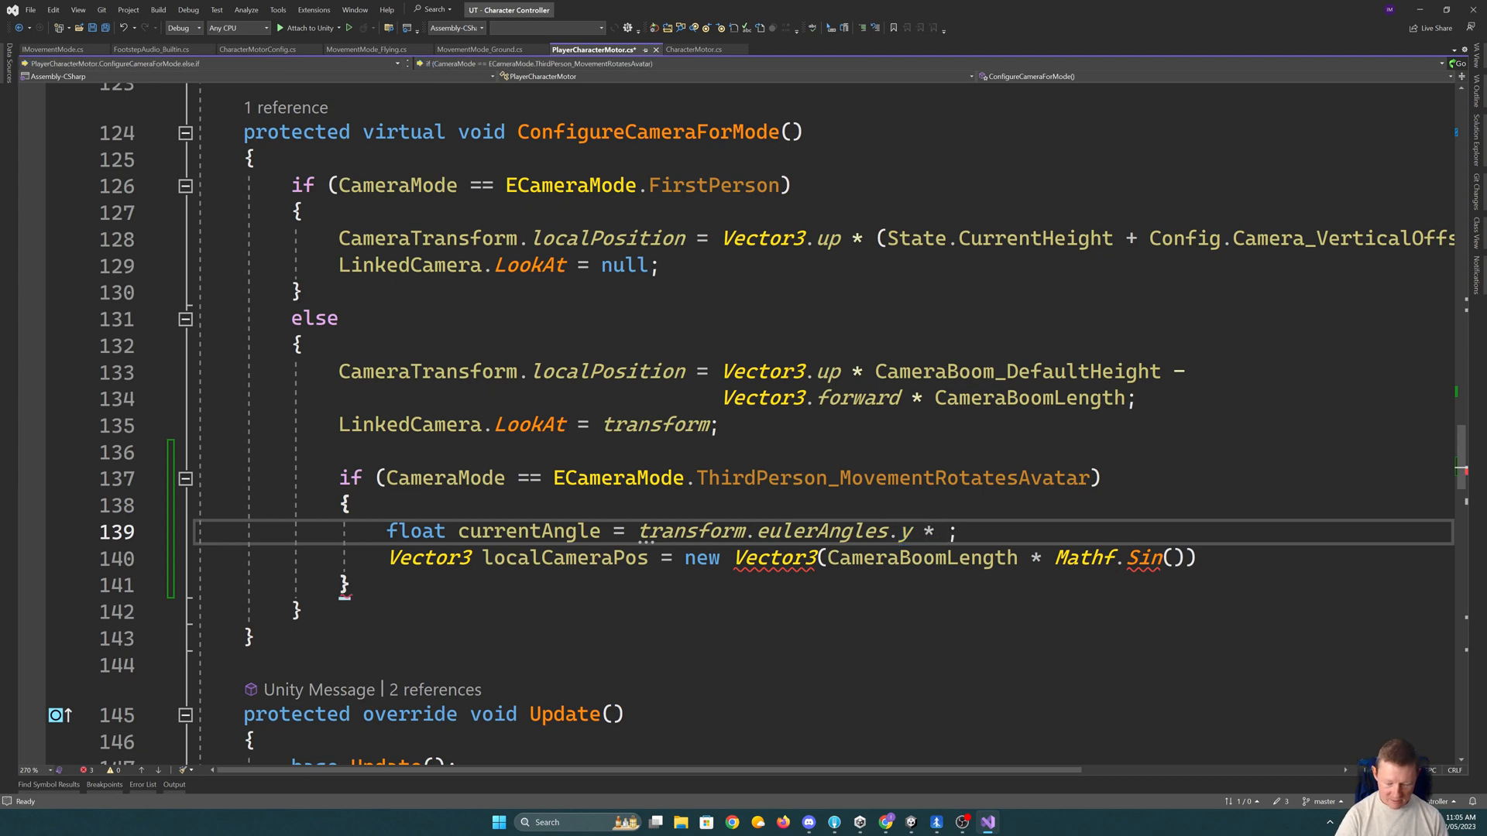
type("Mathf.")
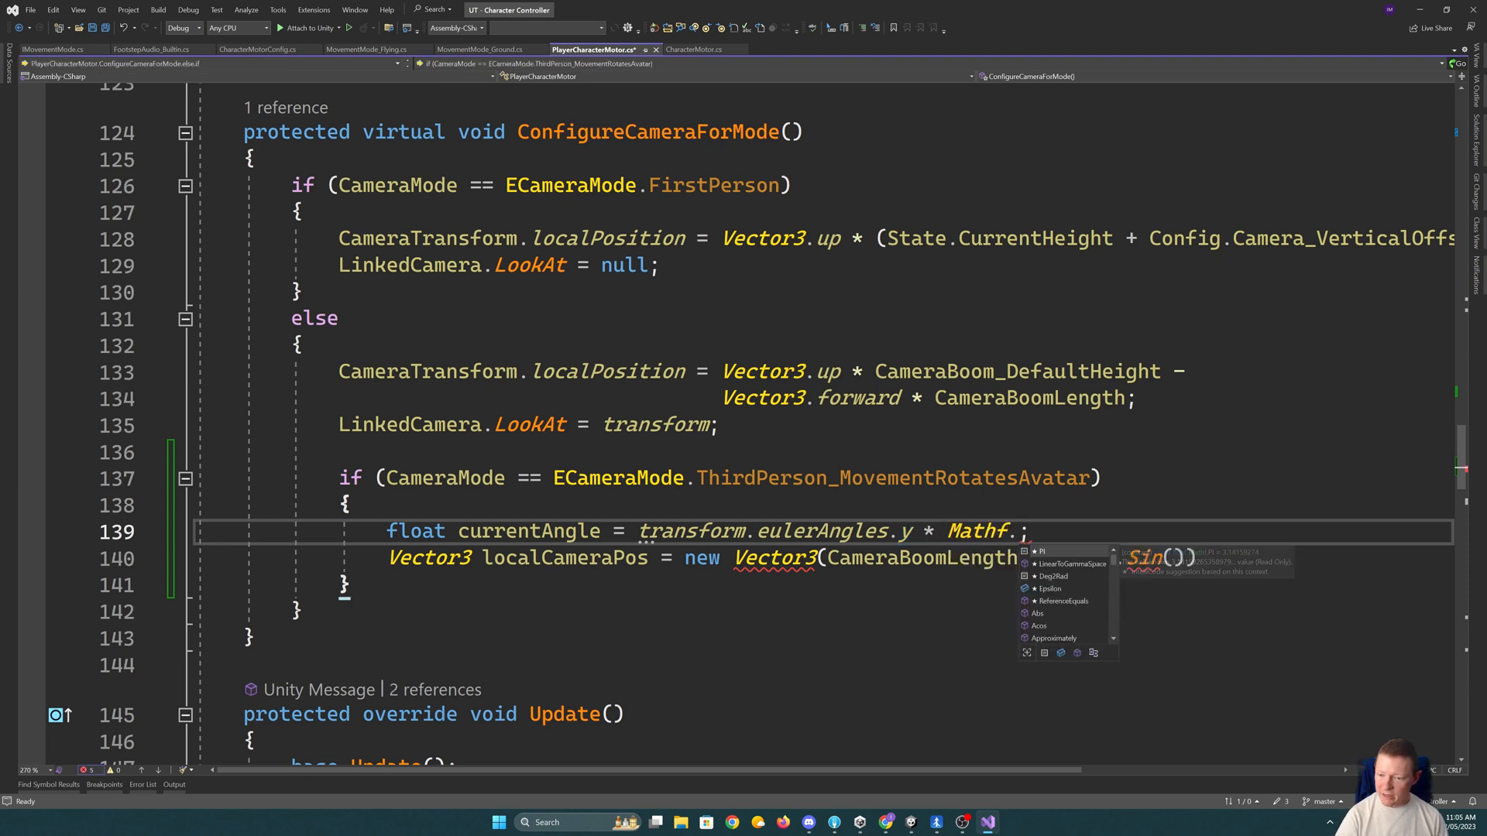
type("Deg2Rad")
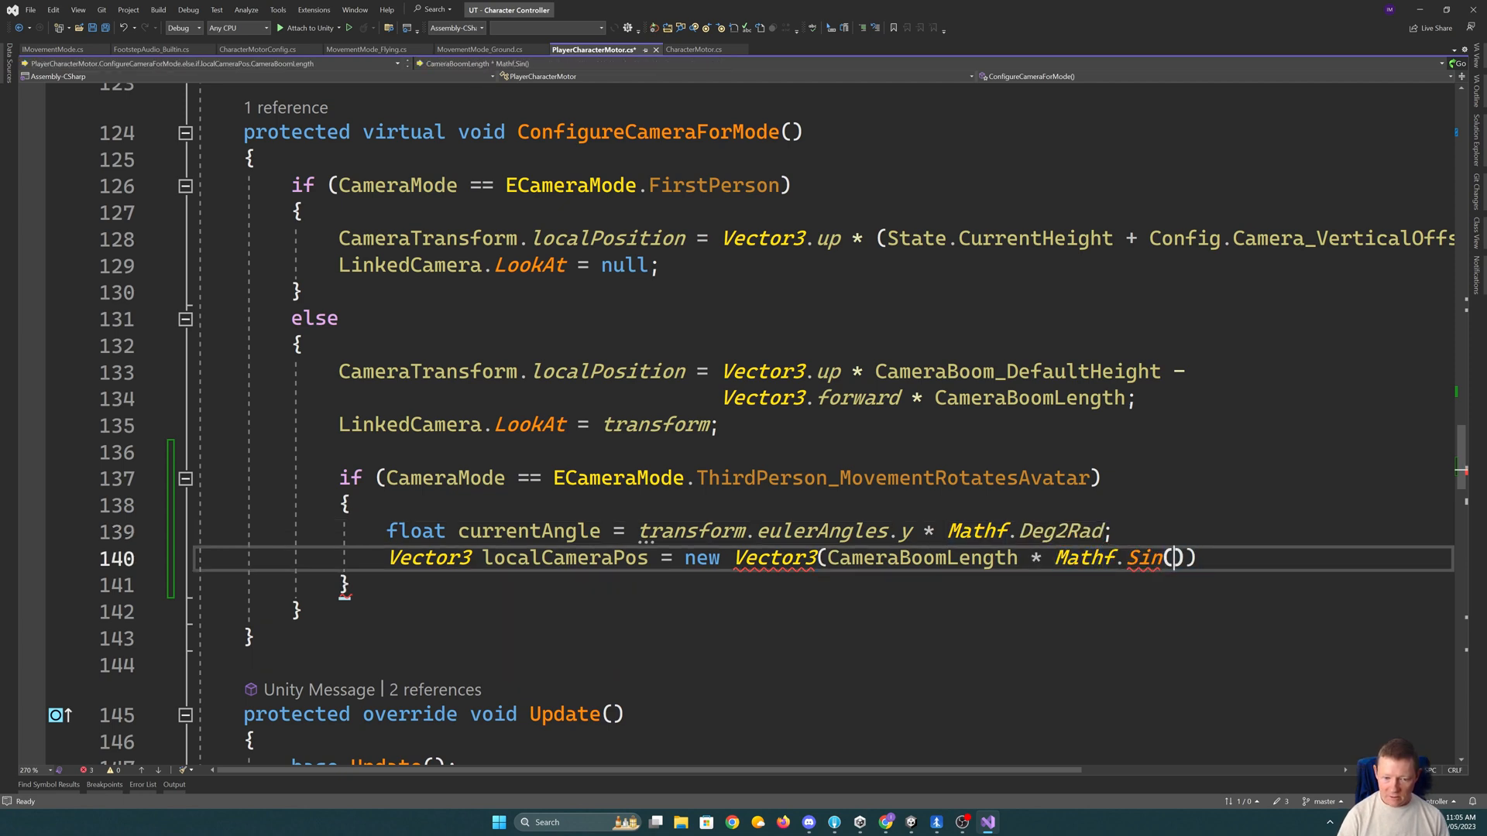
type("currentAngle")
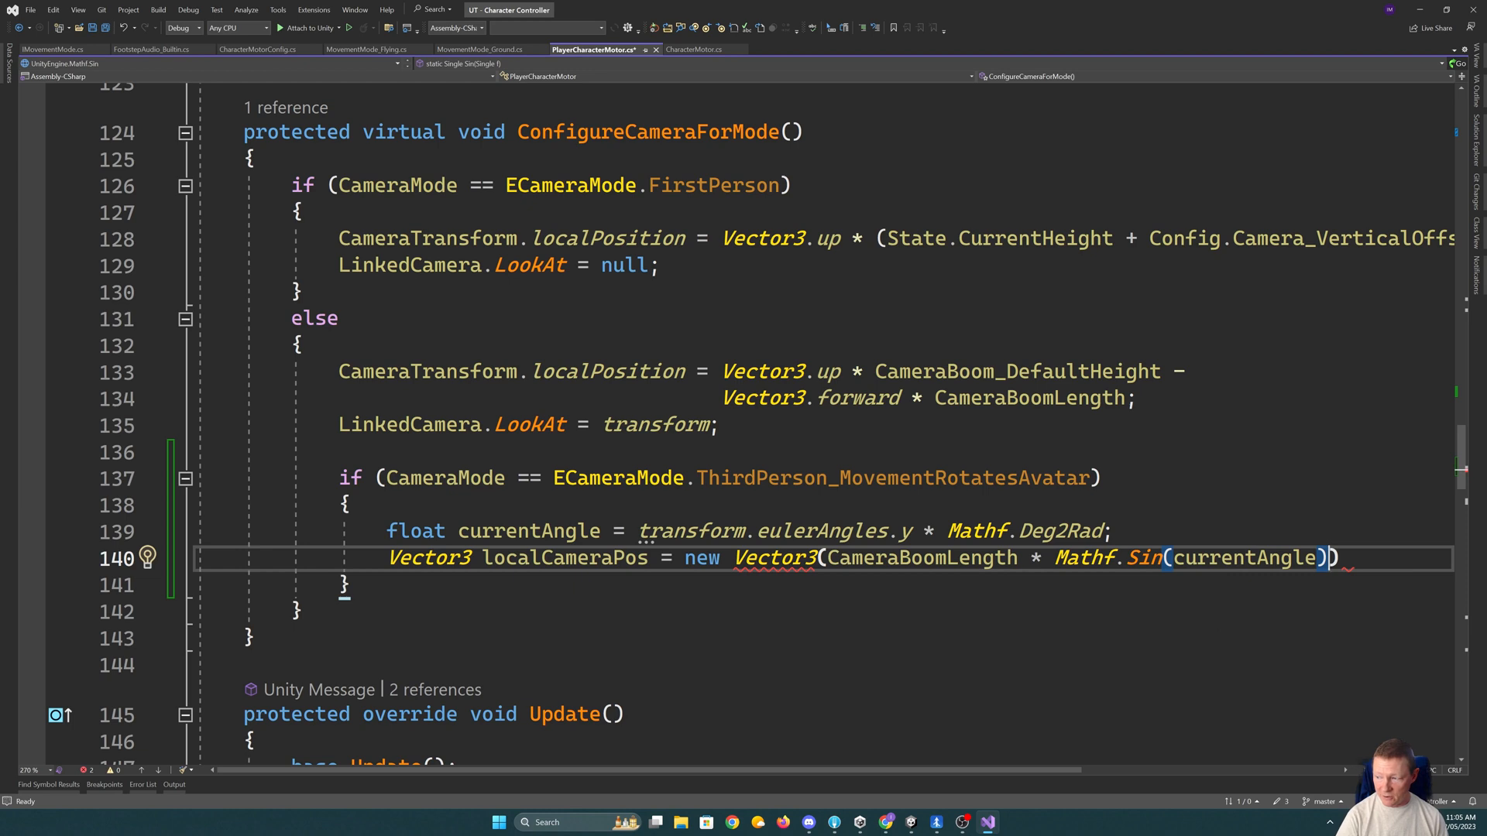
type(",")
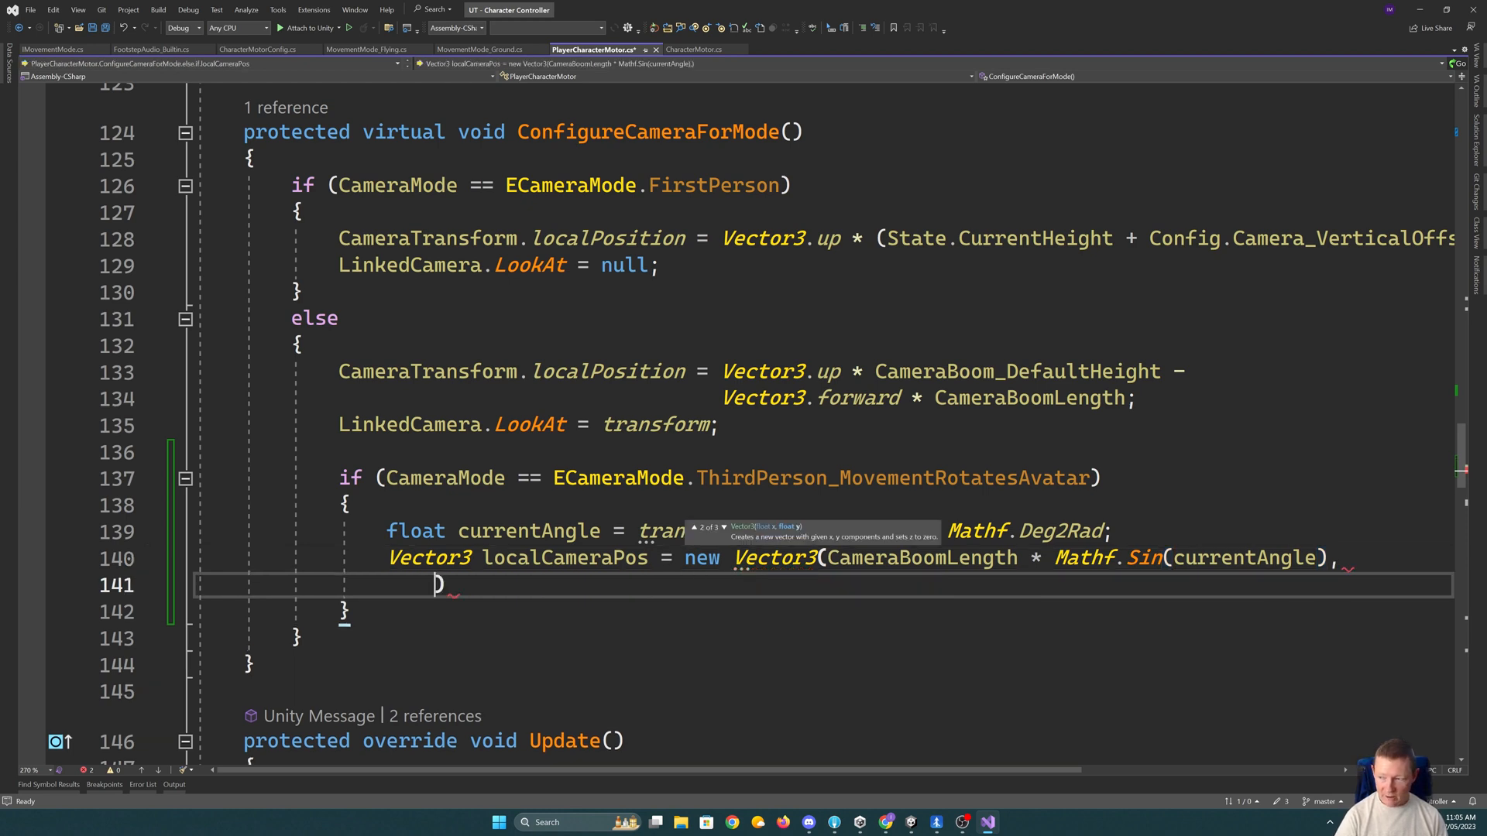
type("CameraBoom_DefaultHeight,")
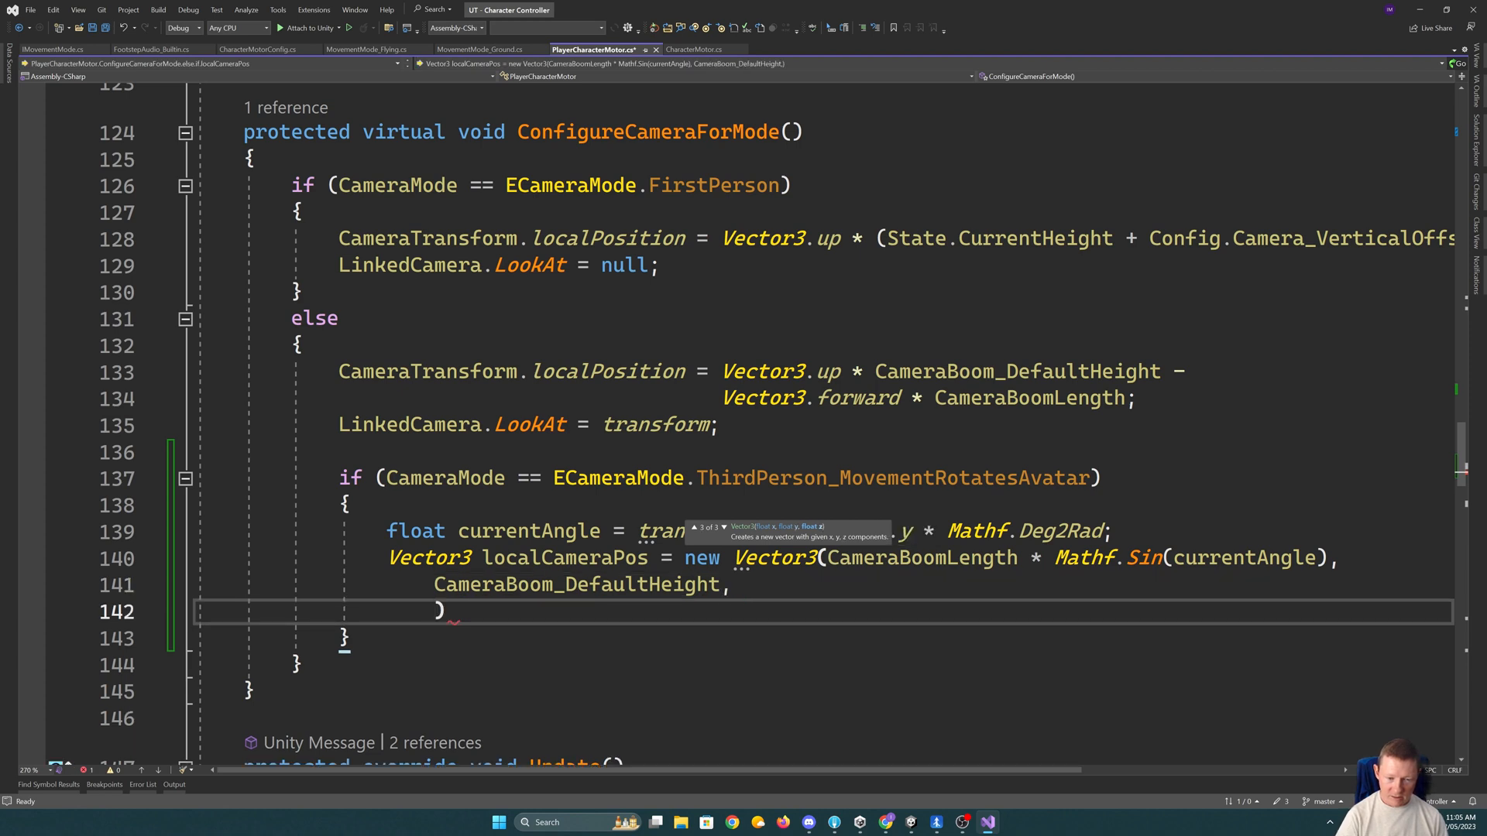
type("Cam")
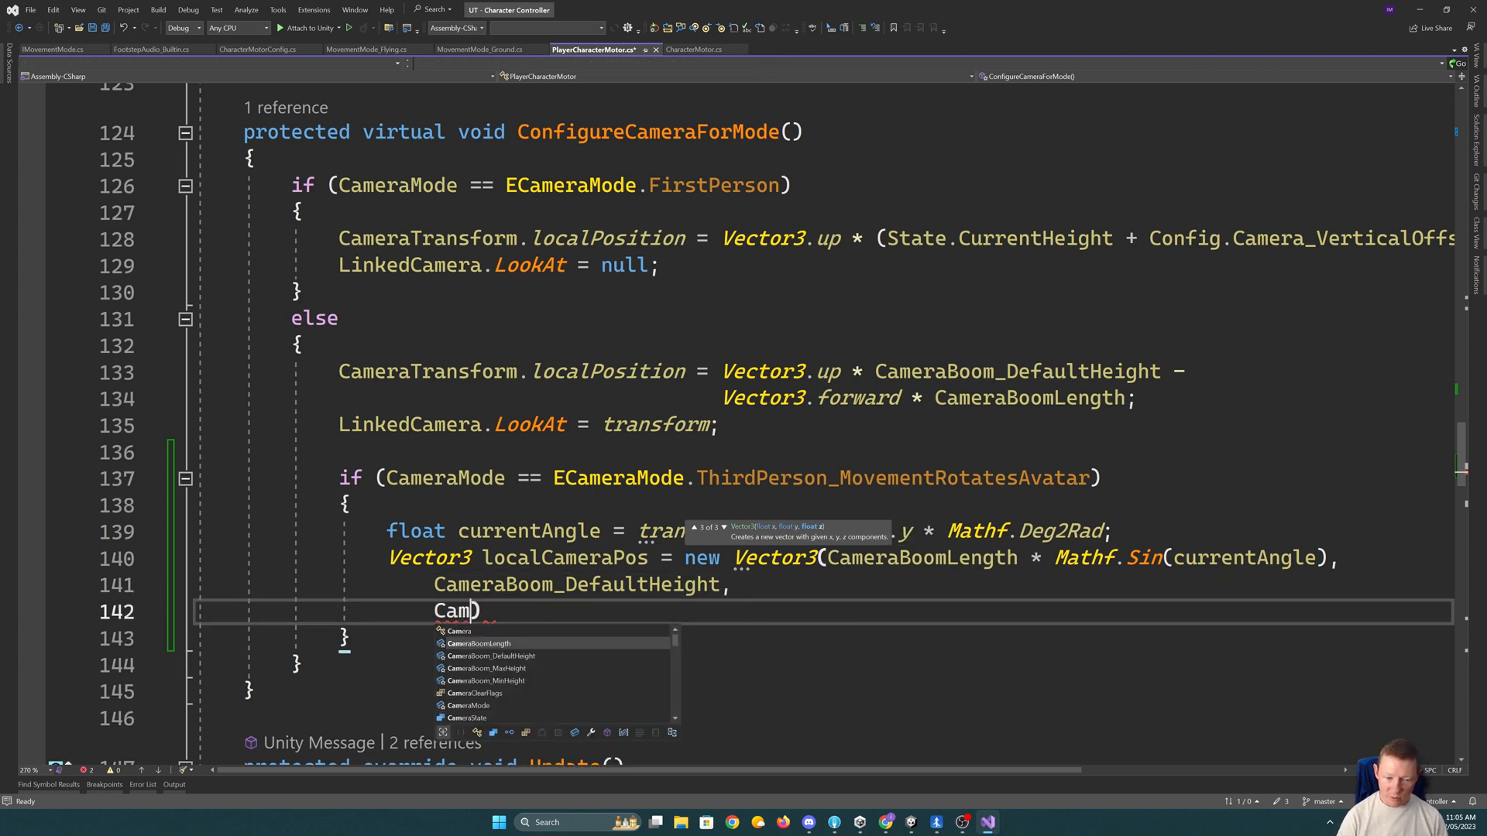
type("CameraBoomLength * Mathf.")
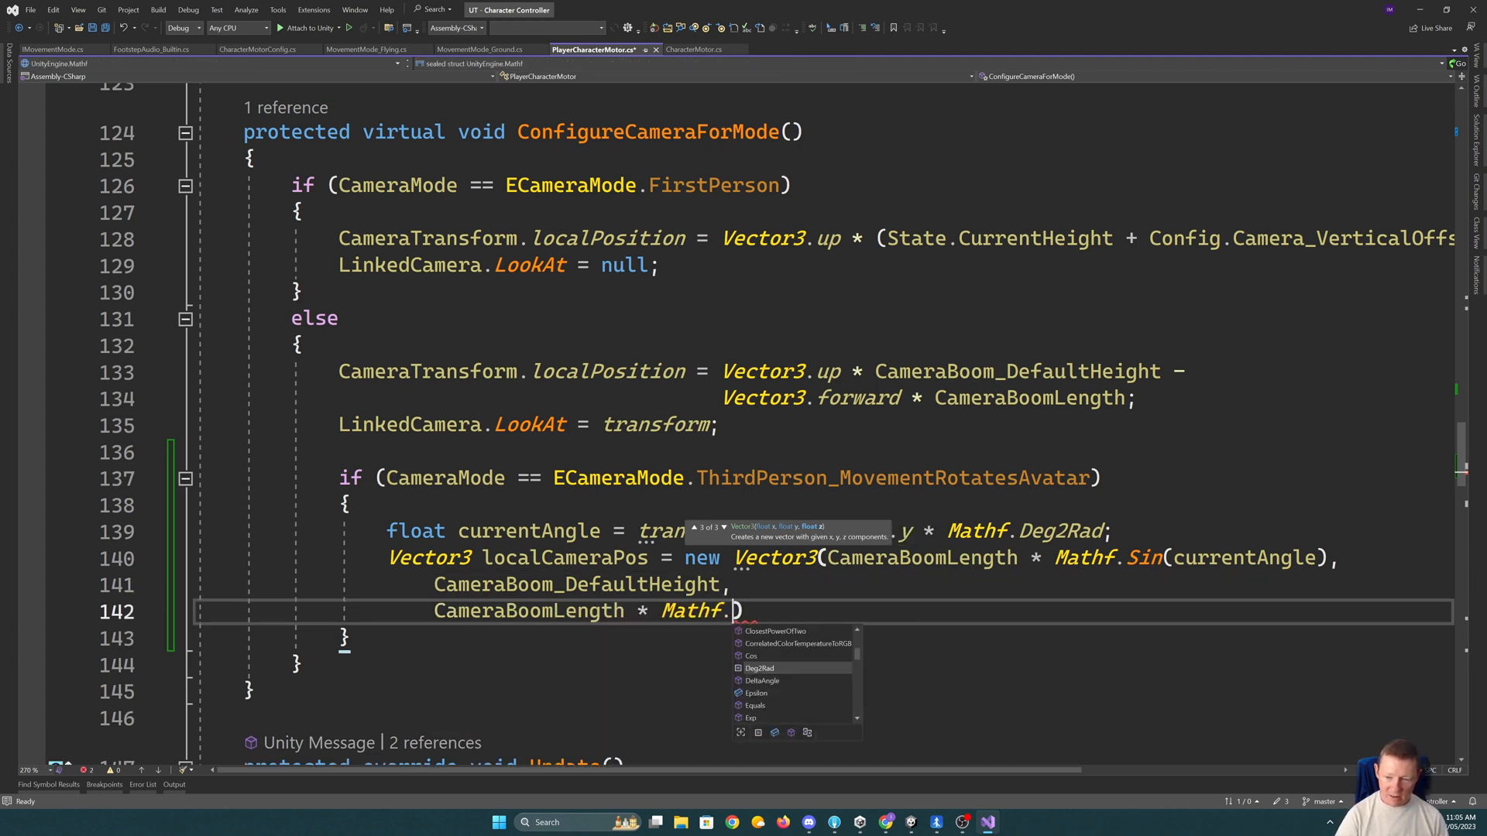
type("Cos(")
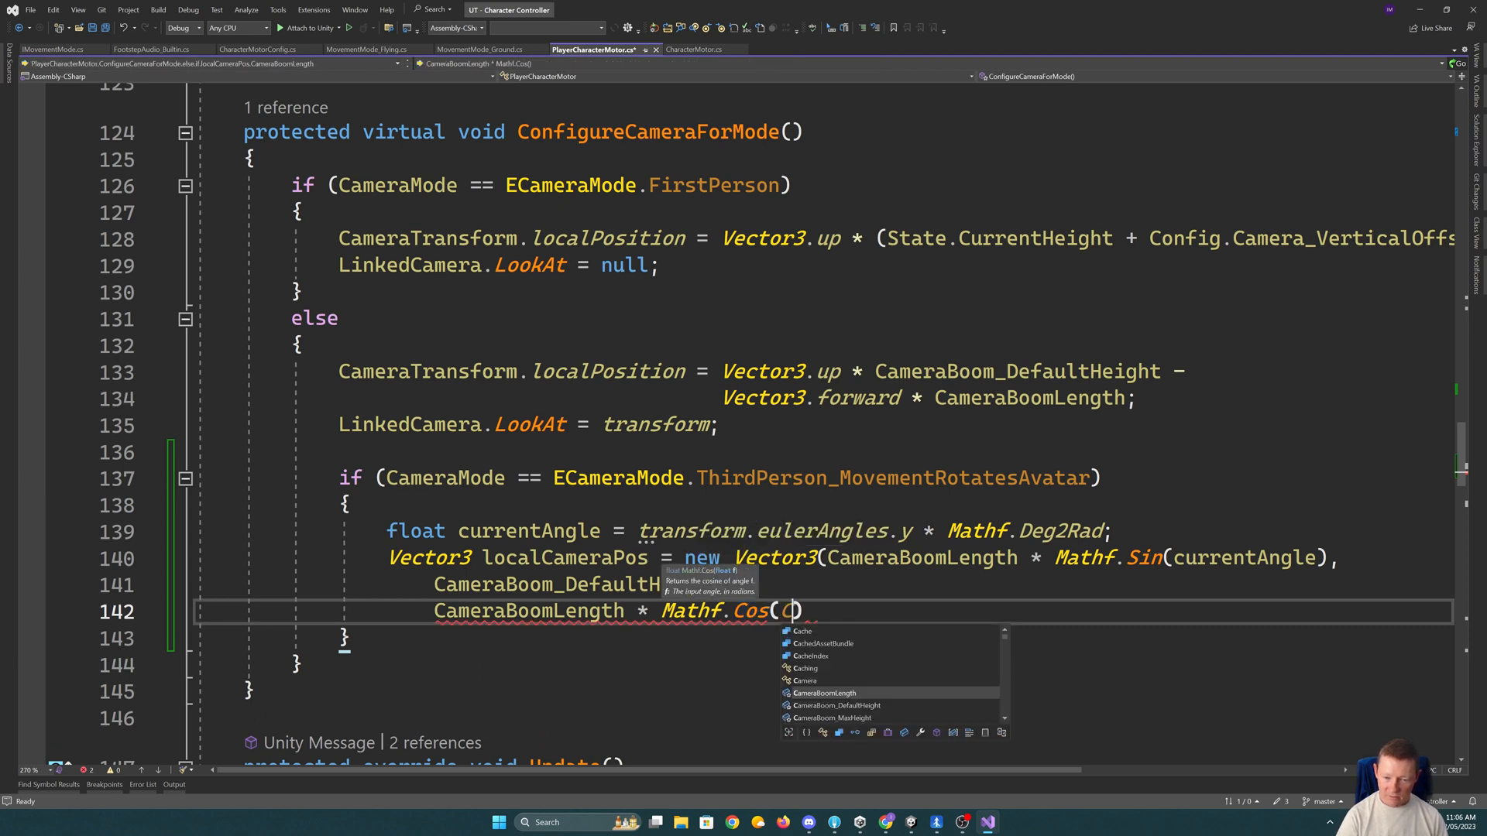
type("Current")
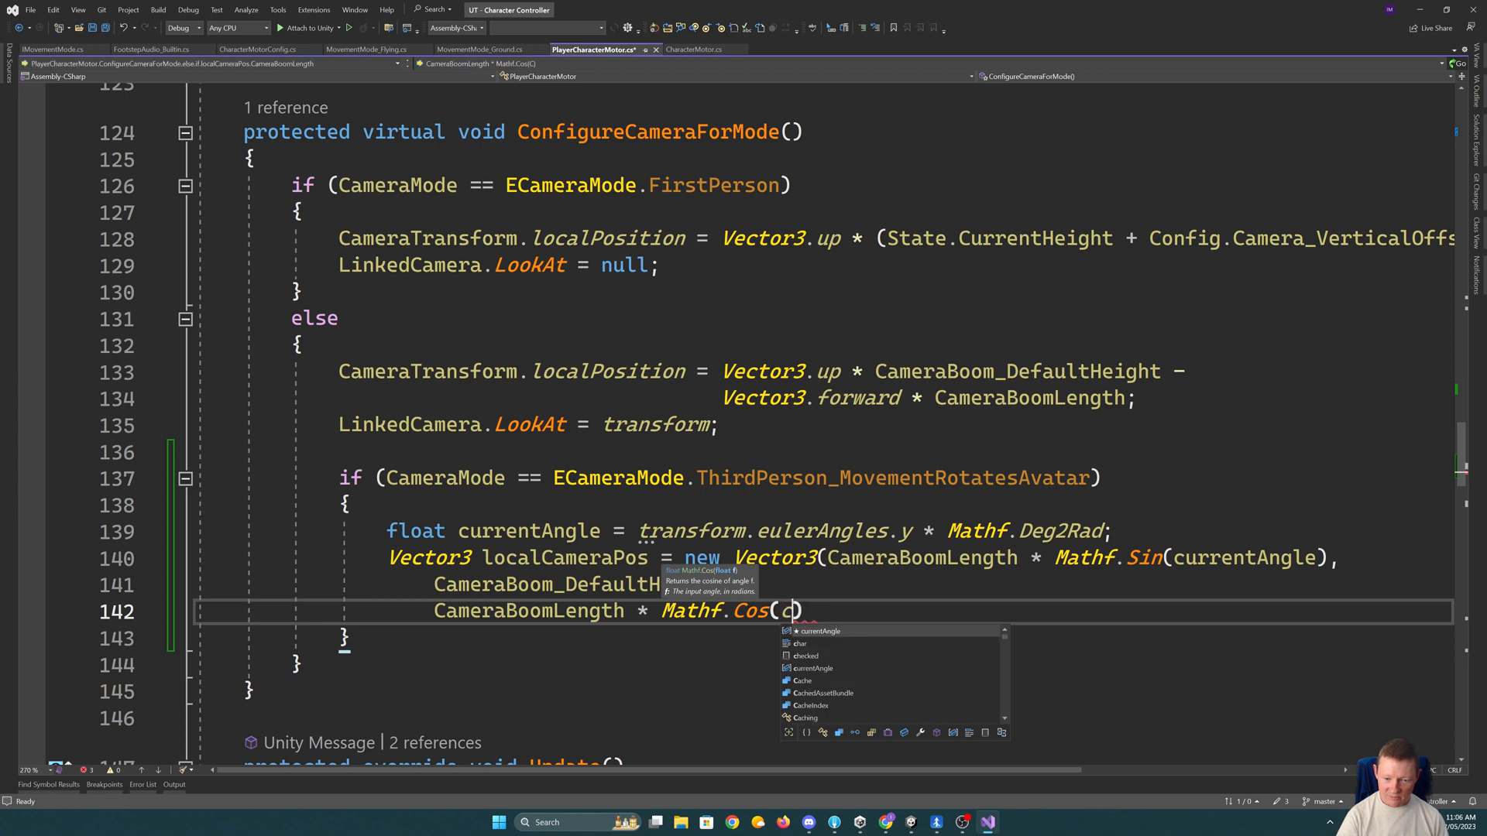
type("urrentAngle")
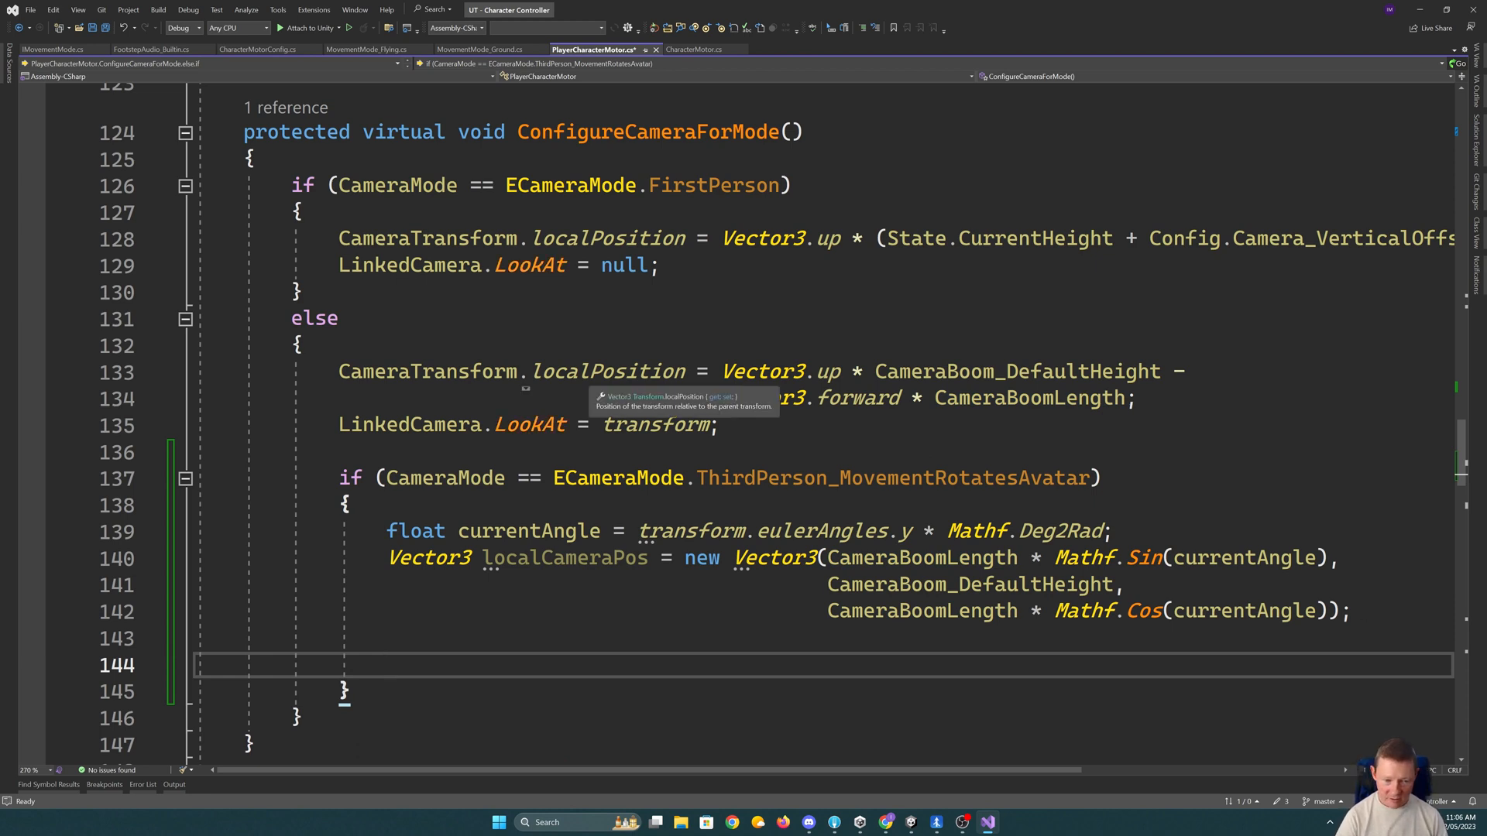
- Apply localCameraPos to ThirdPersonCameraTransform and detach it with SetParent(null)
type("CameraTransform.localPosition = localCameraPos;")
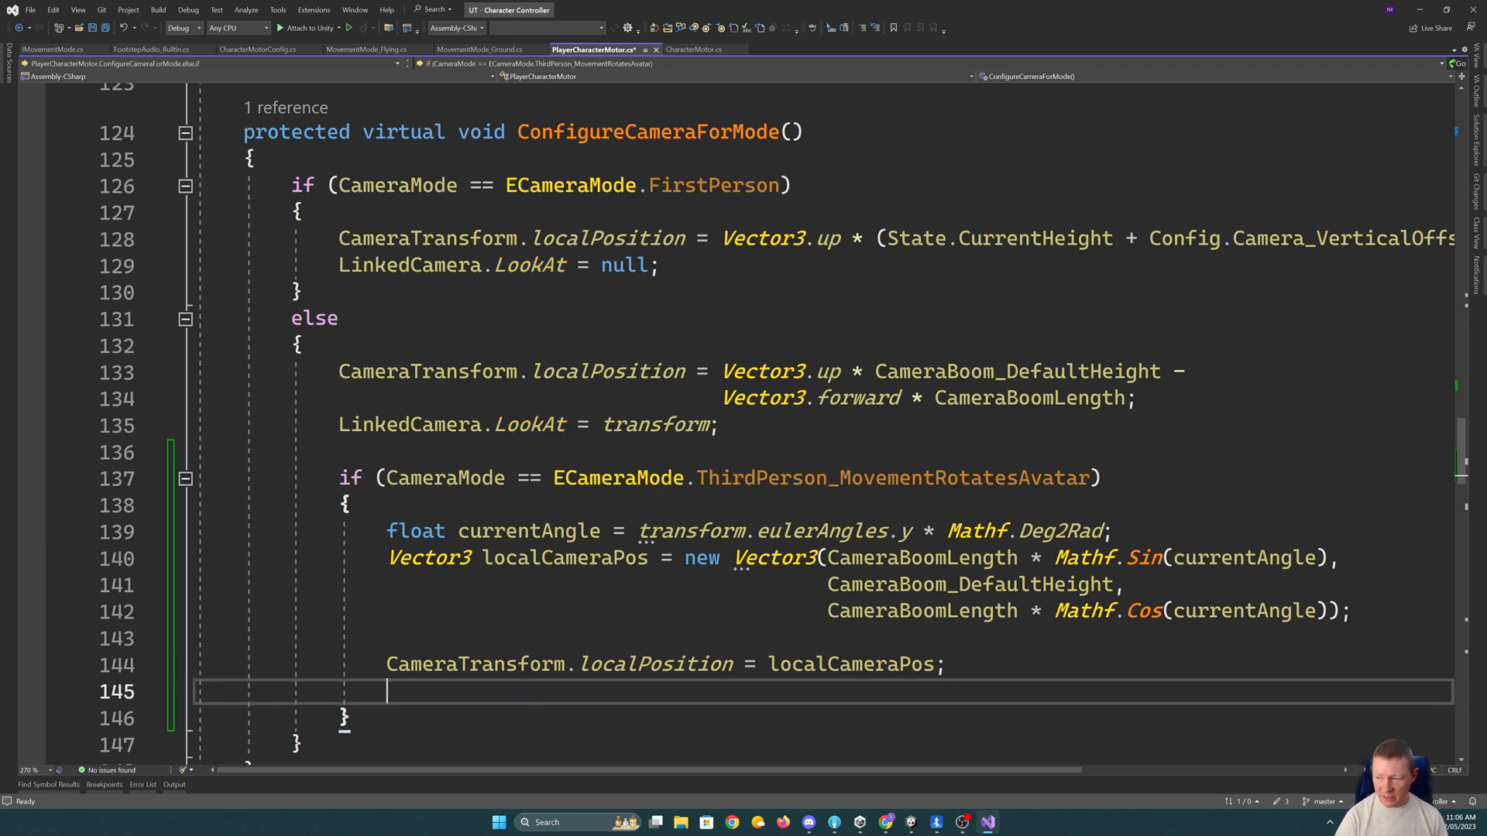
type("ThirdPersonCamera.LookAt = null;")
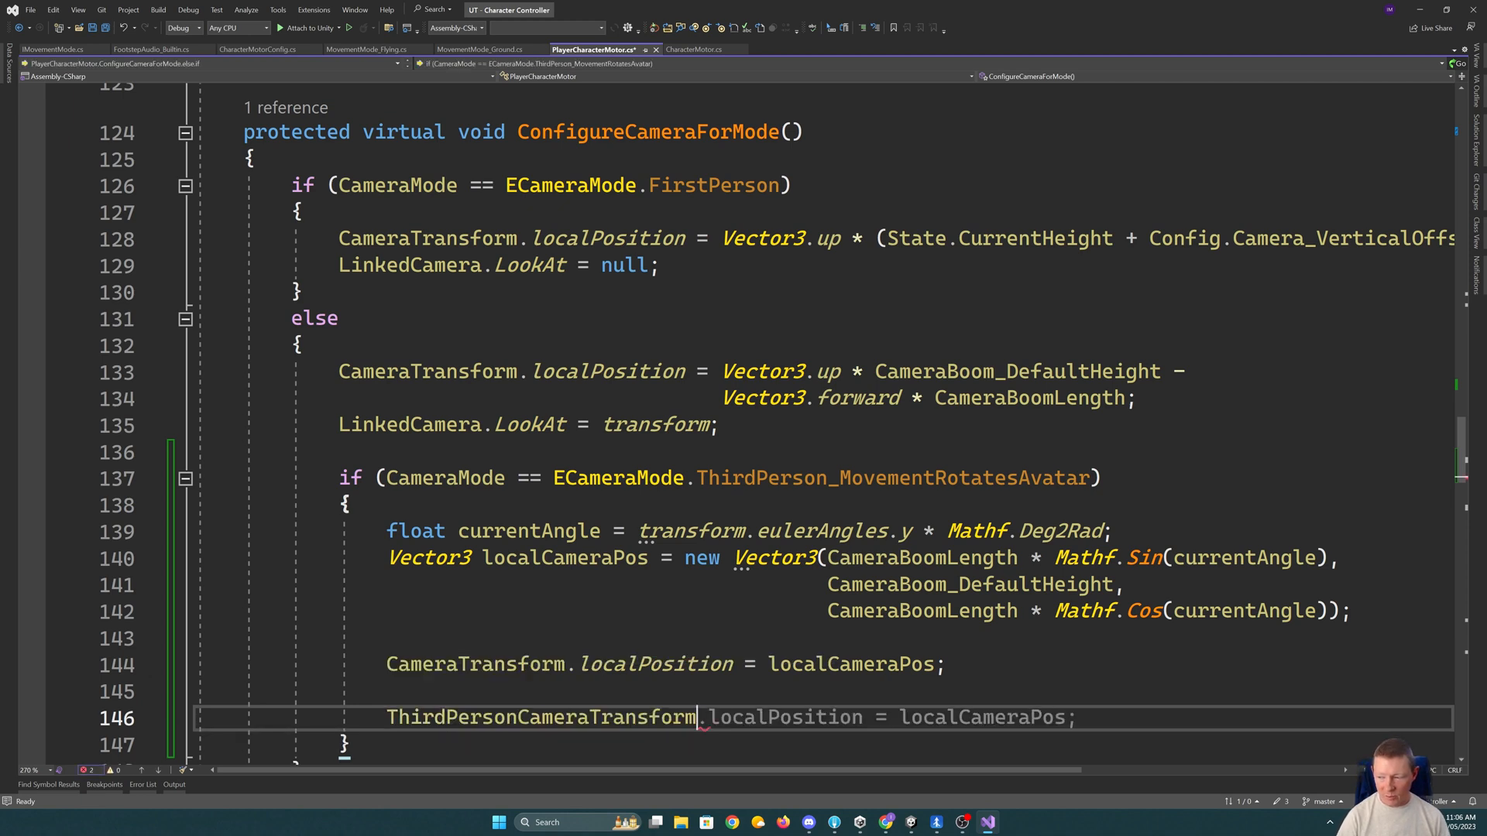
type(".SetParent(null")
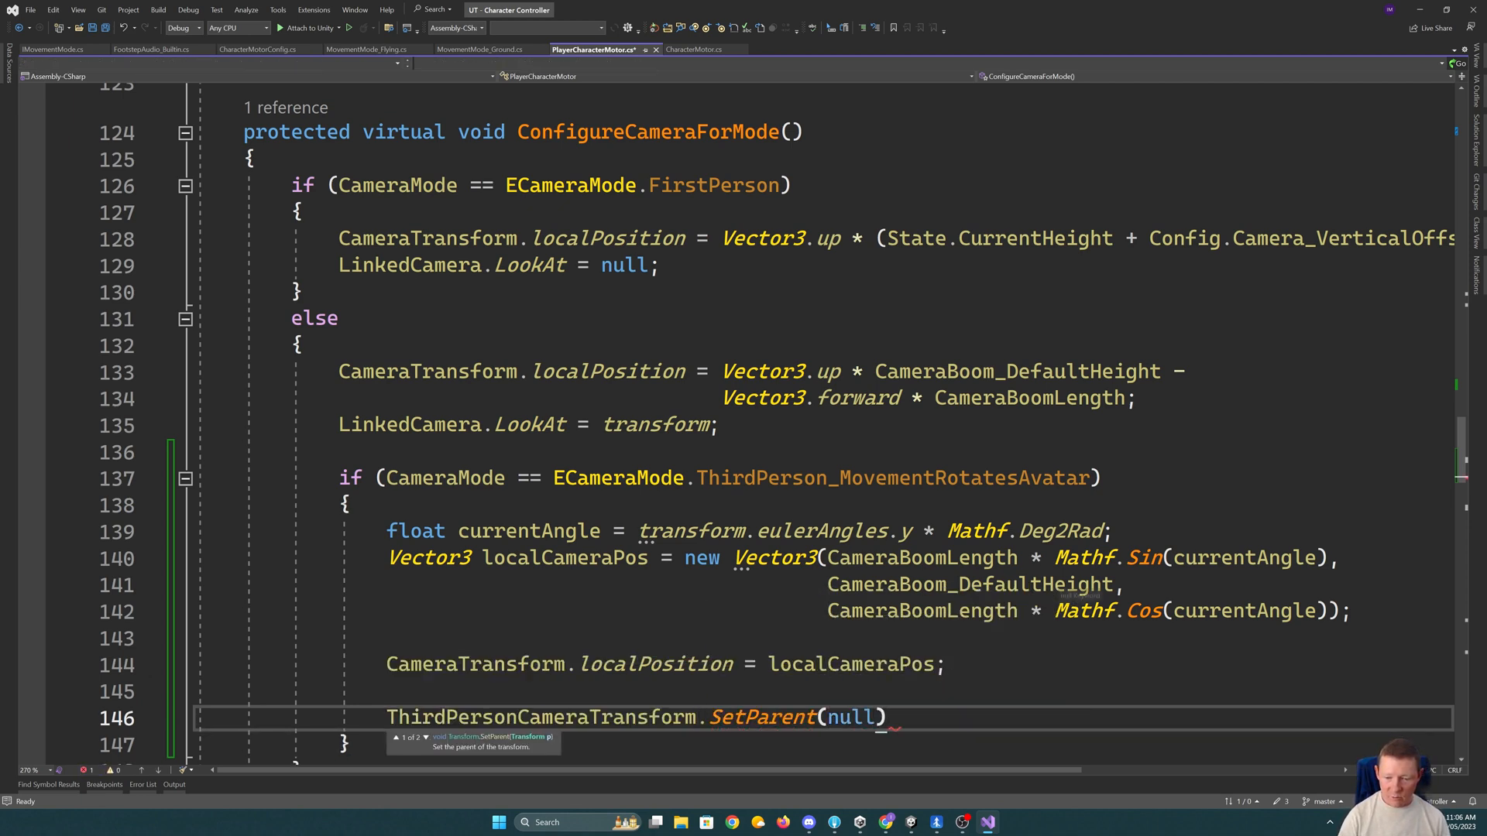
type(";")
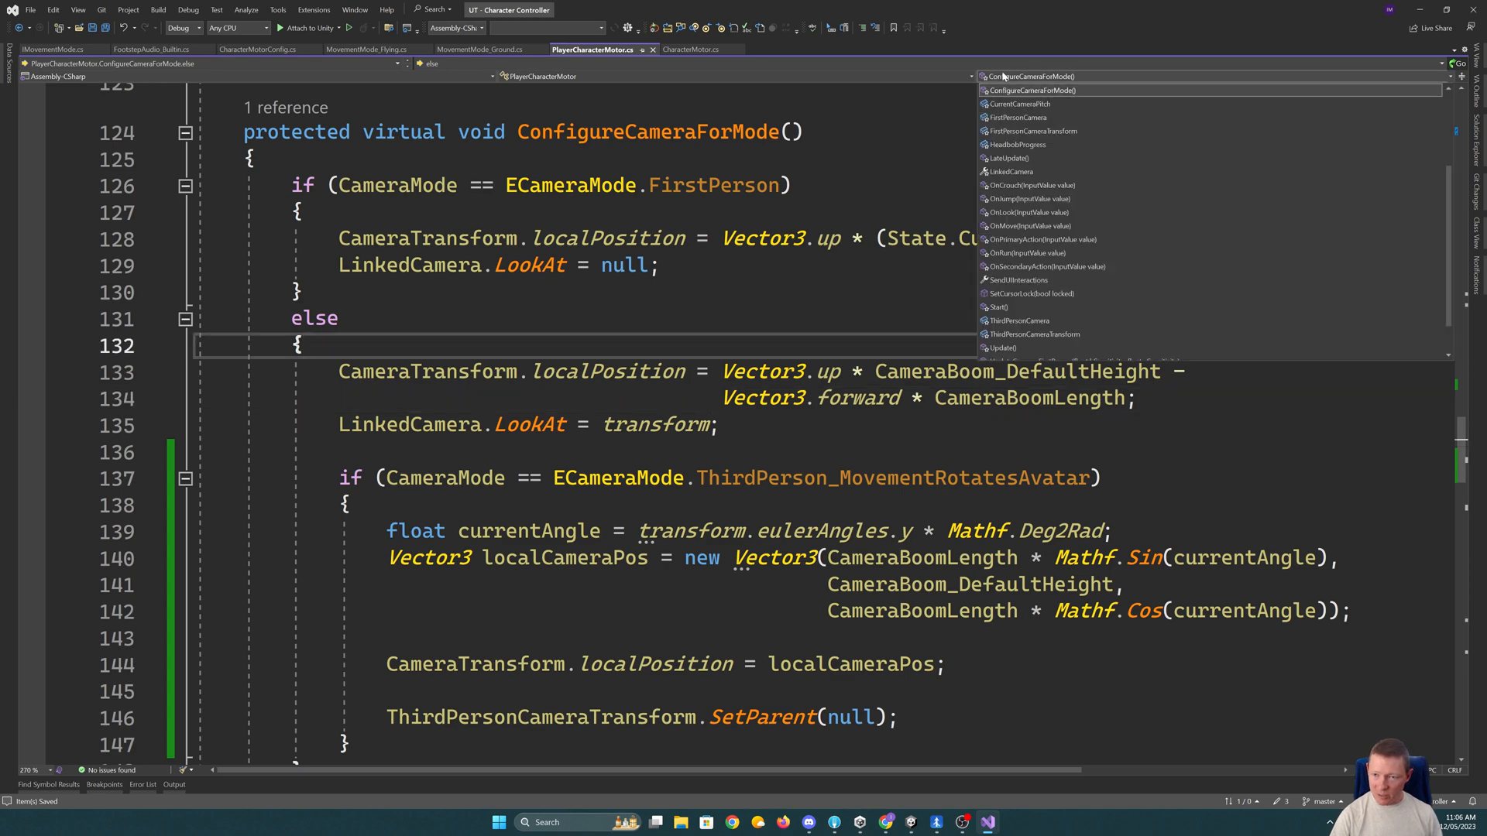
- Hoist the localCameraPos declaration and add an else branch after the CameraRotatesAvatar case in UpdateCamera_ThirdPerson
scroll("down", 3)
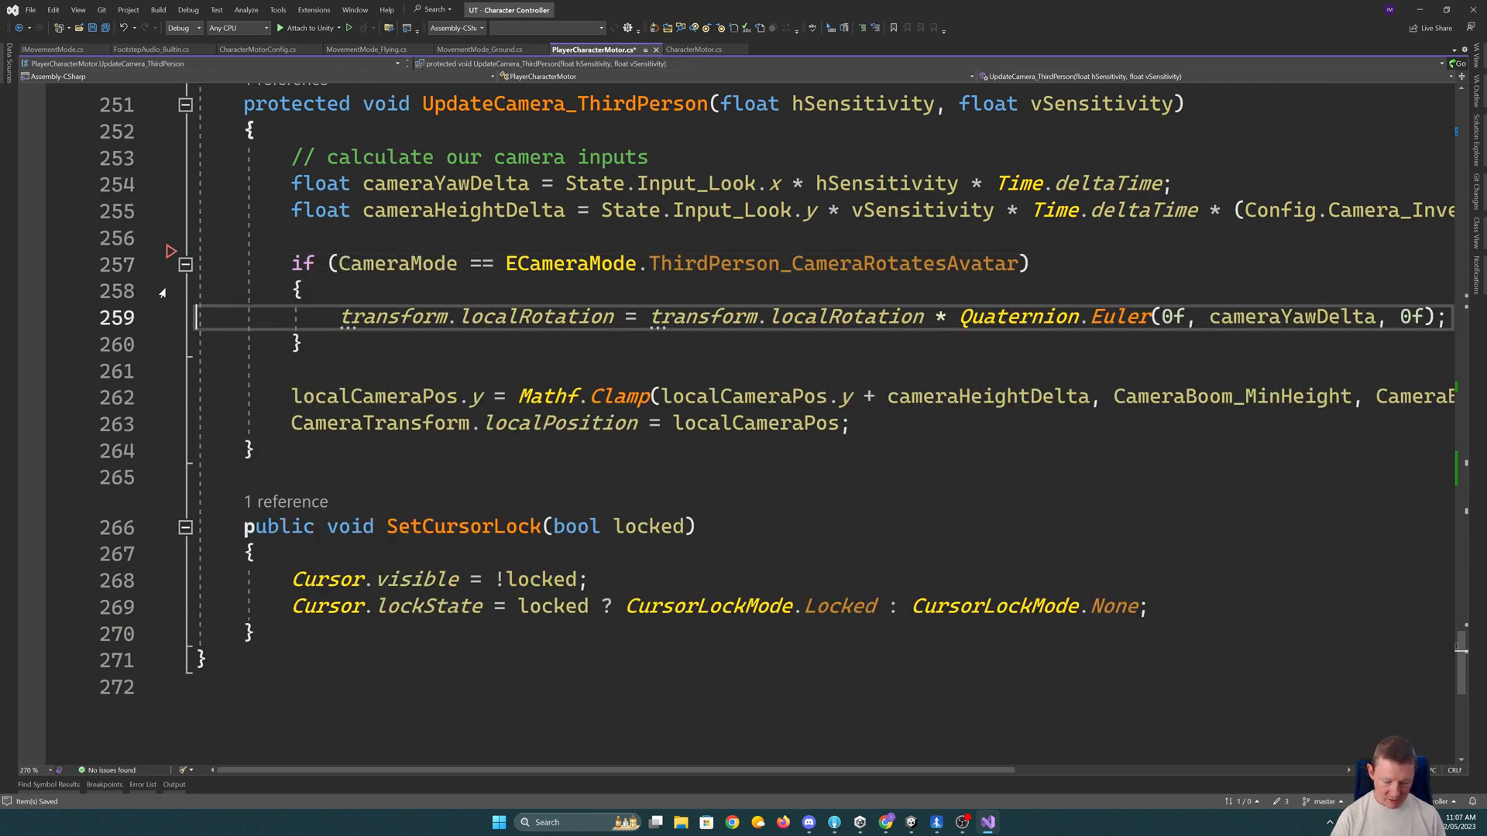
type("Vector3 localCameraPos = CameraTransform.localPosition;")
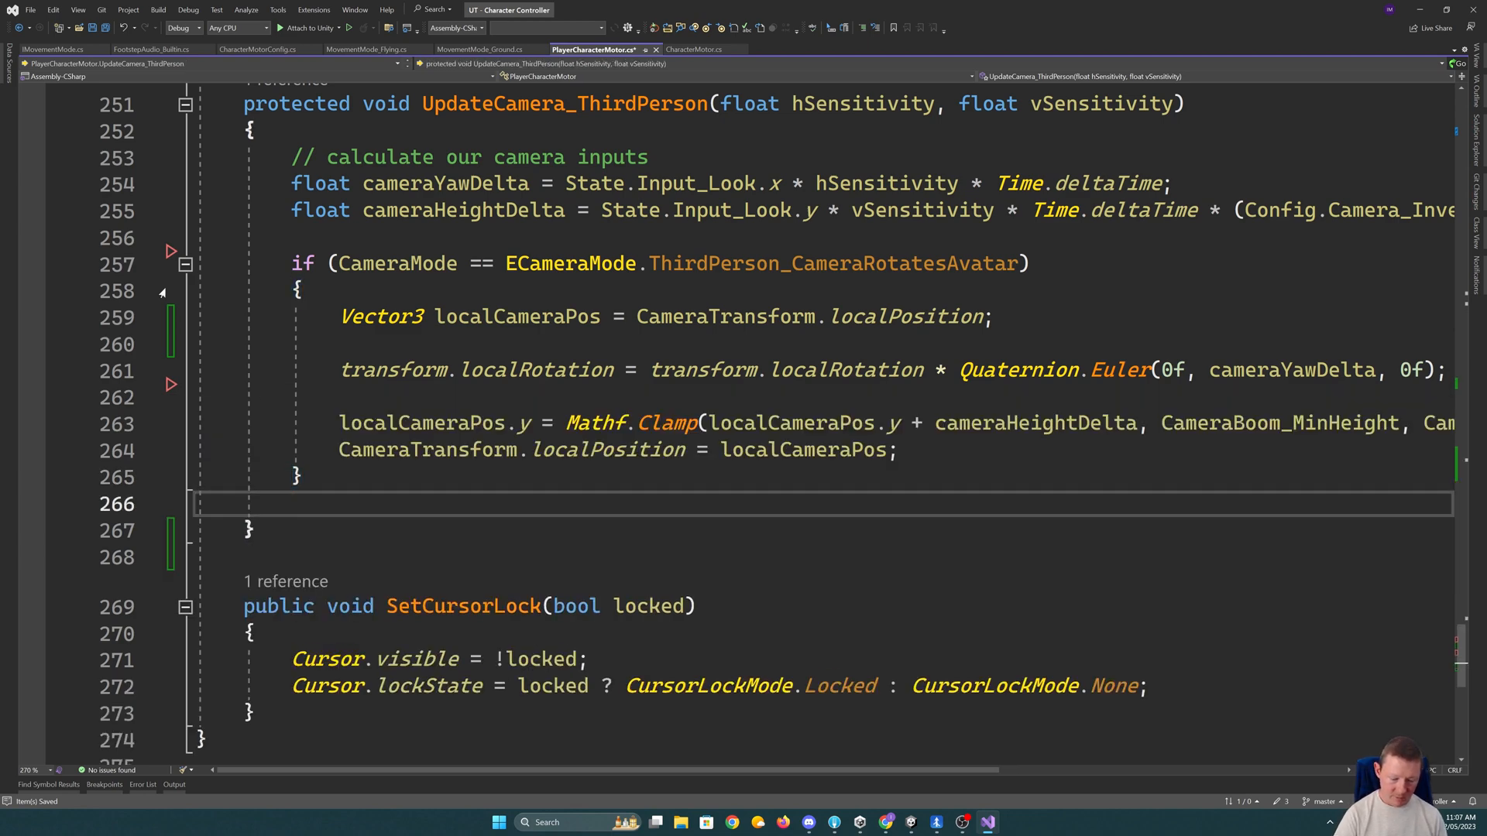
type("else")
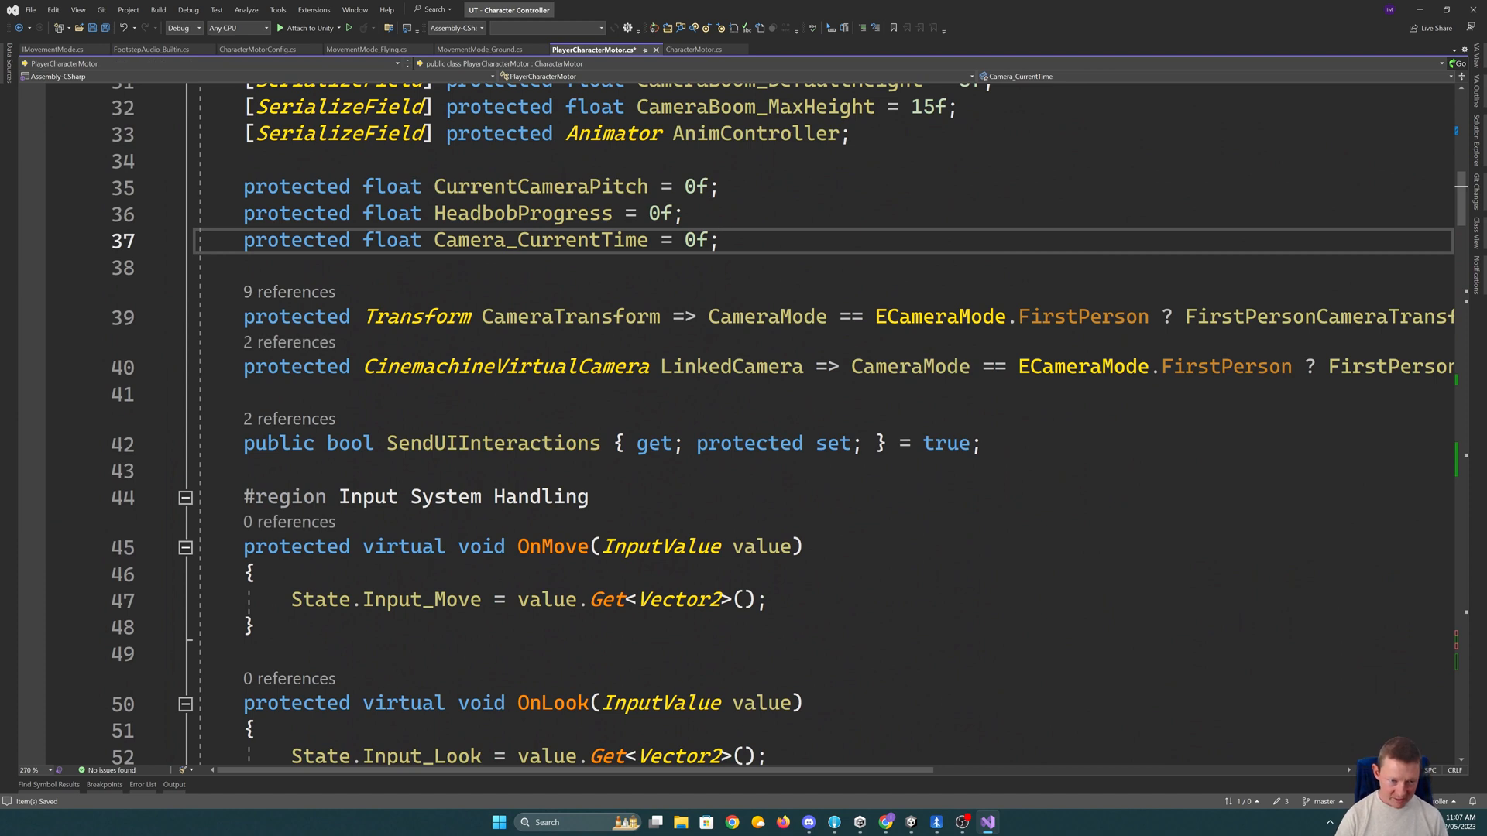
- Declare 'protected float CurrentCameraYaw = 0f;' next to the pitch field, then return to the empty else branch
type("protected float CurrentCameraYaw = 0f;")
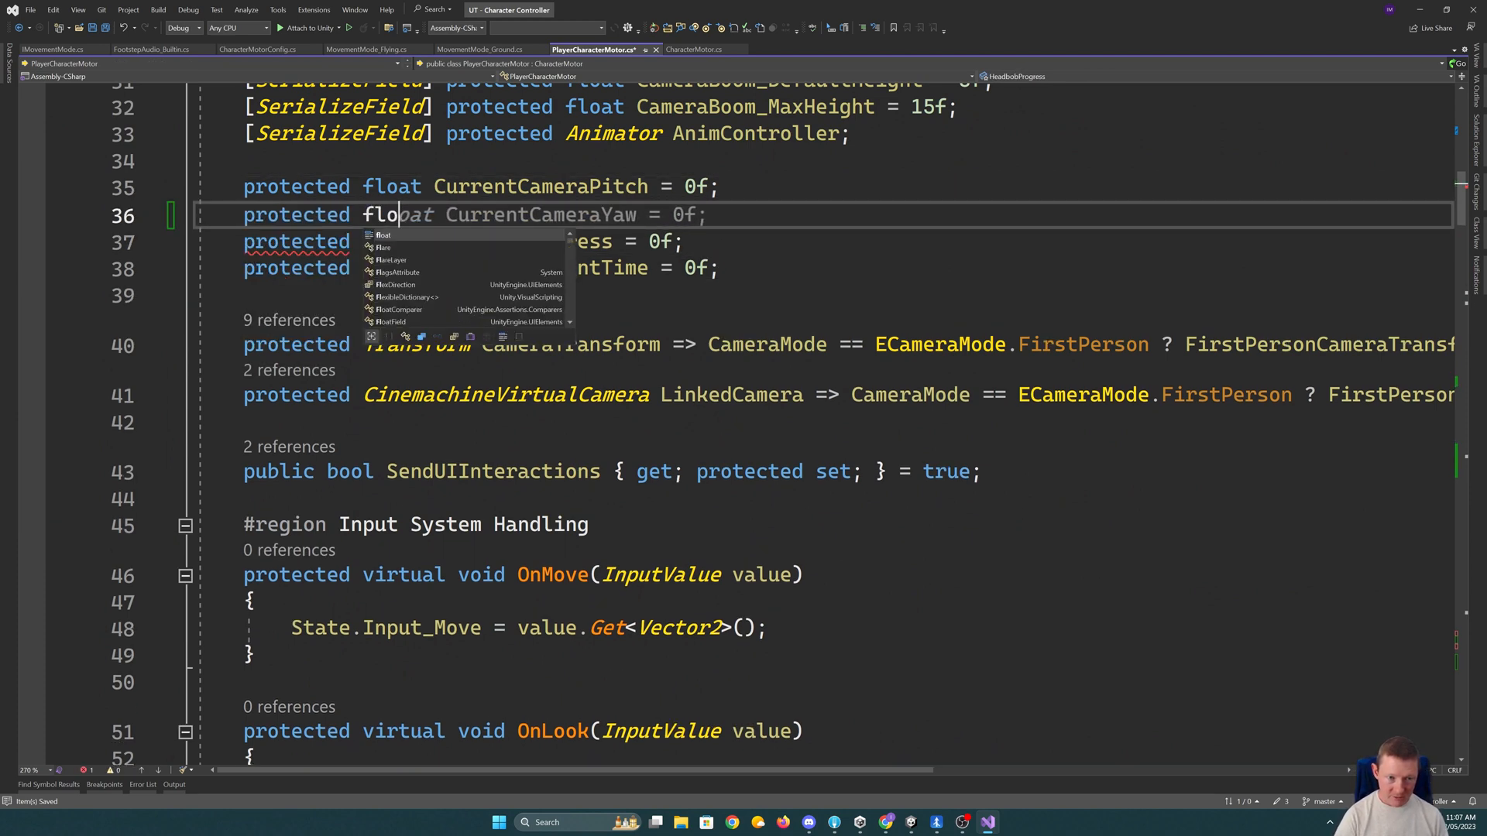
key("Escape")
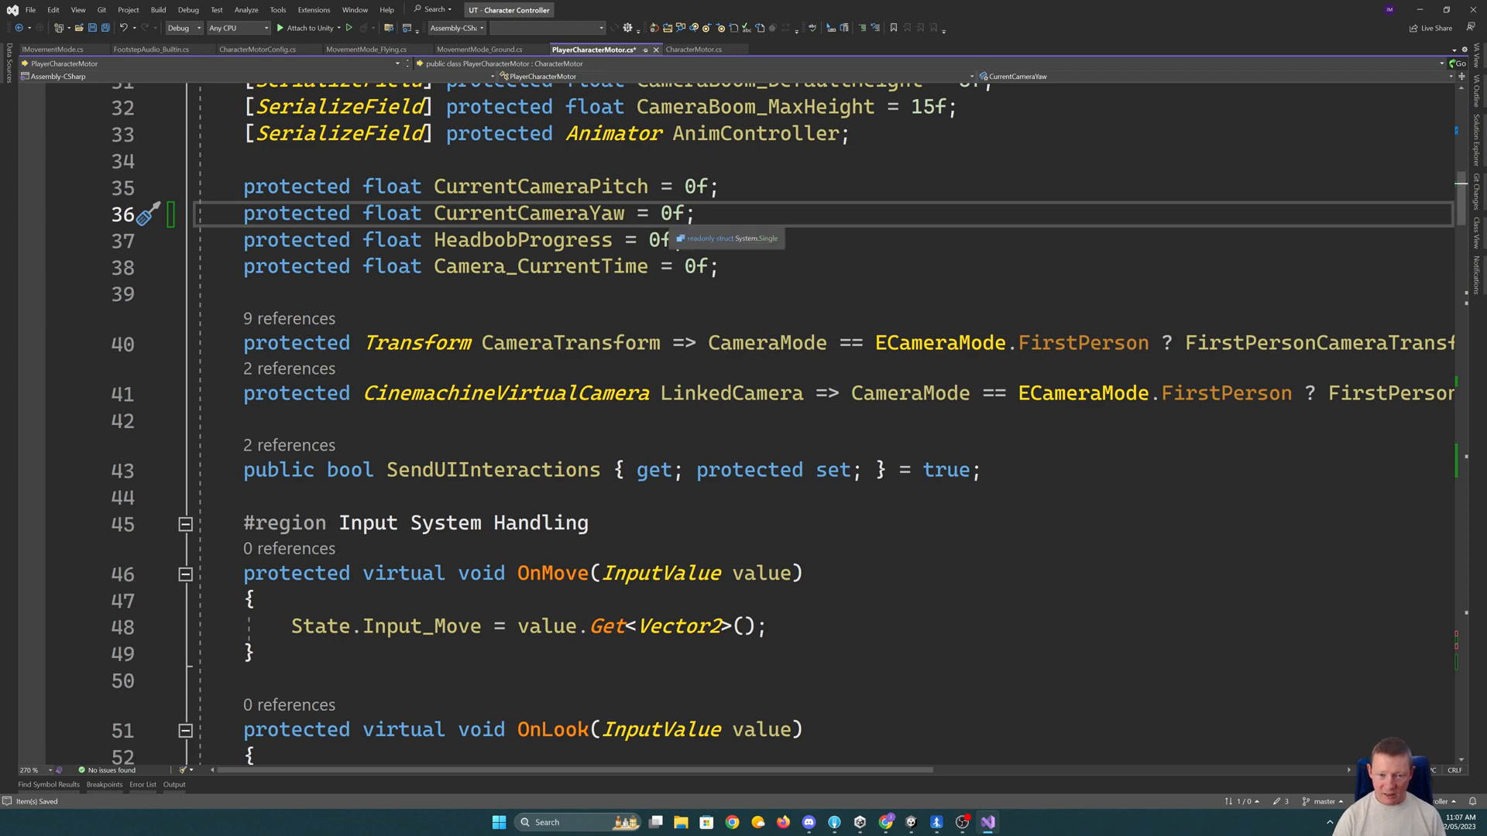
scroll("down", 3)
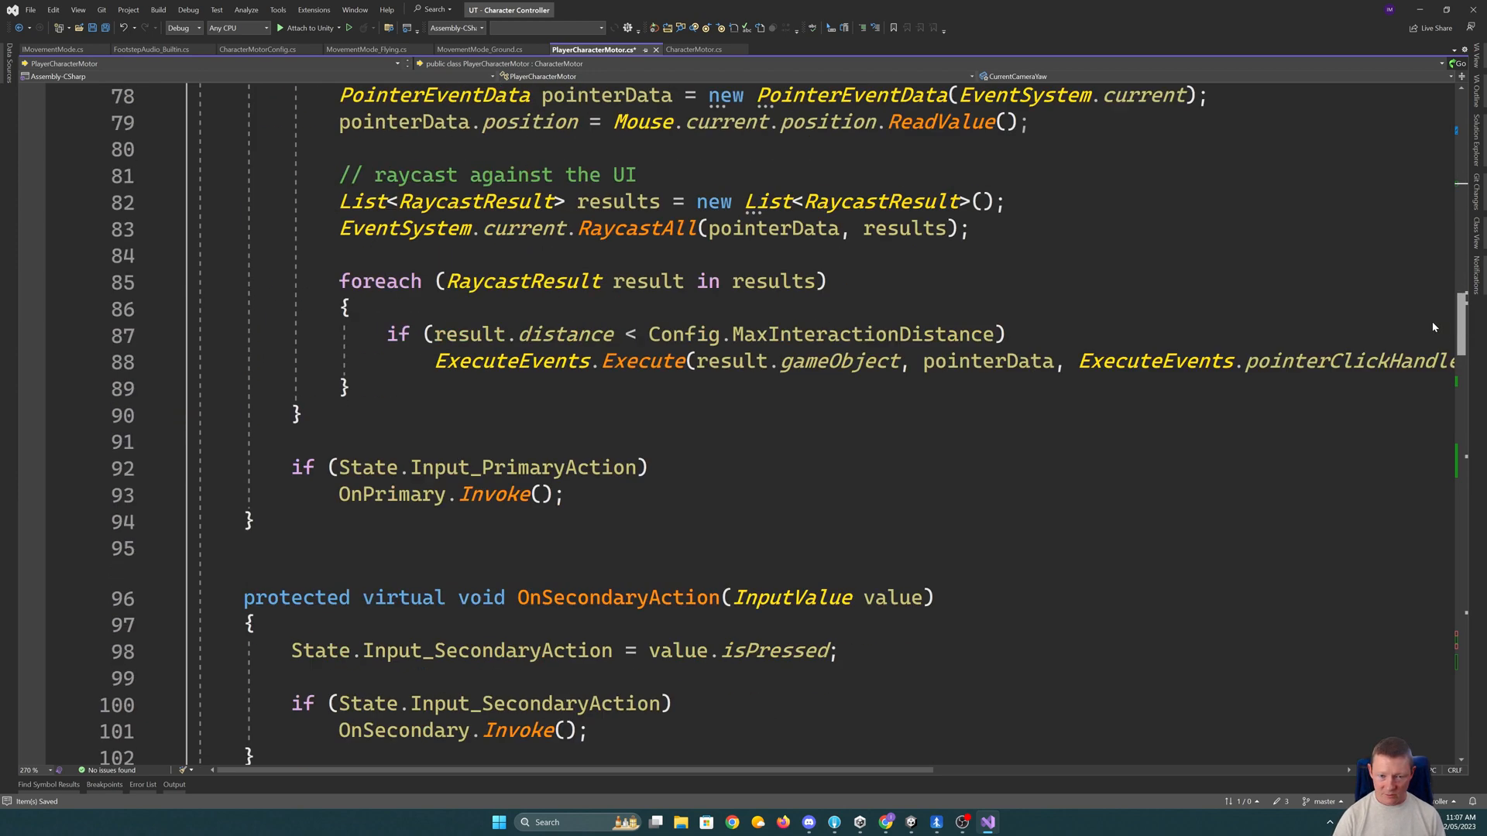
scroll("down", 3)
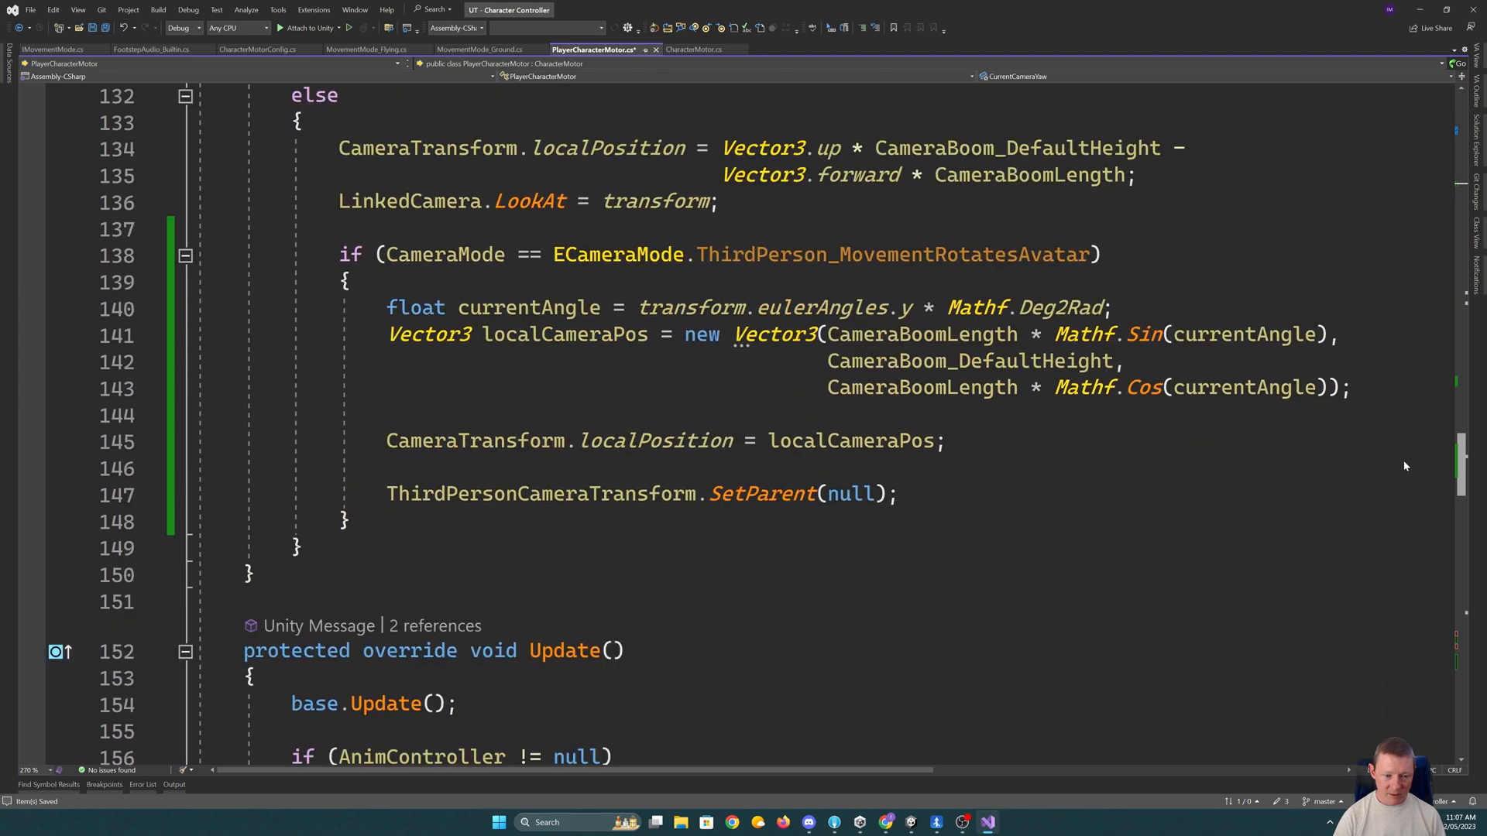
scroll("down", 3)
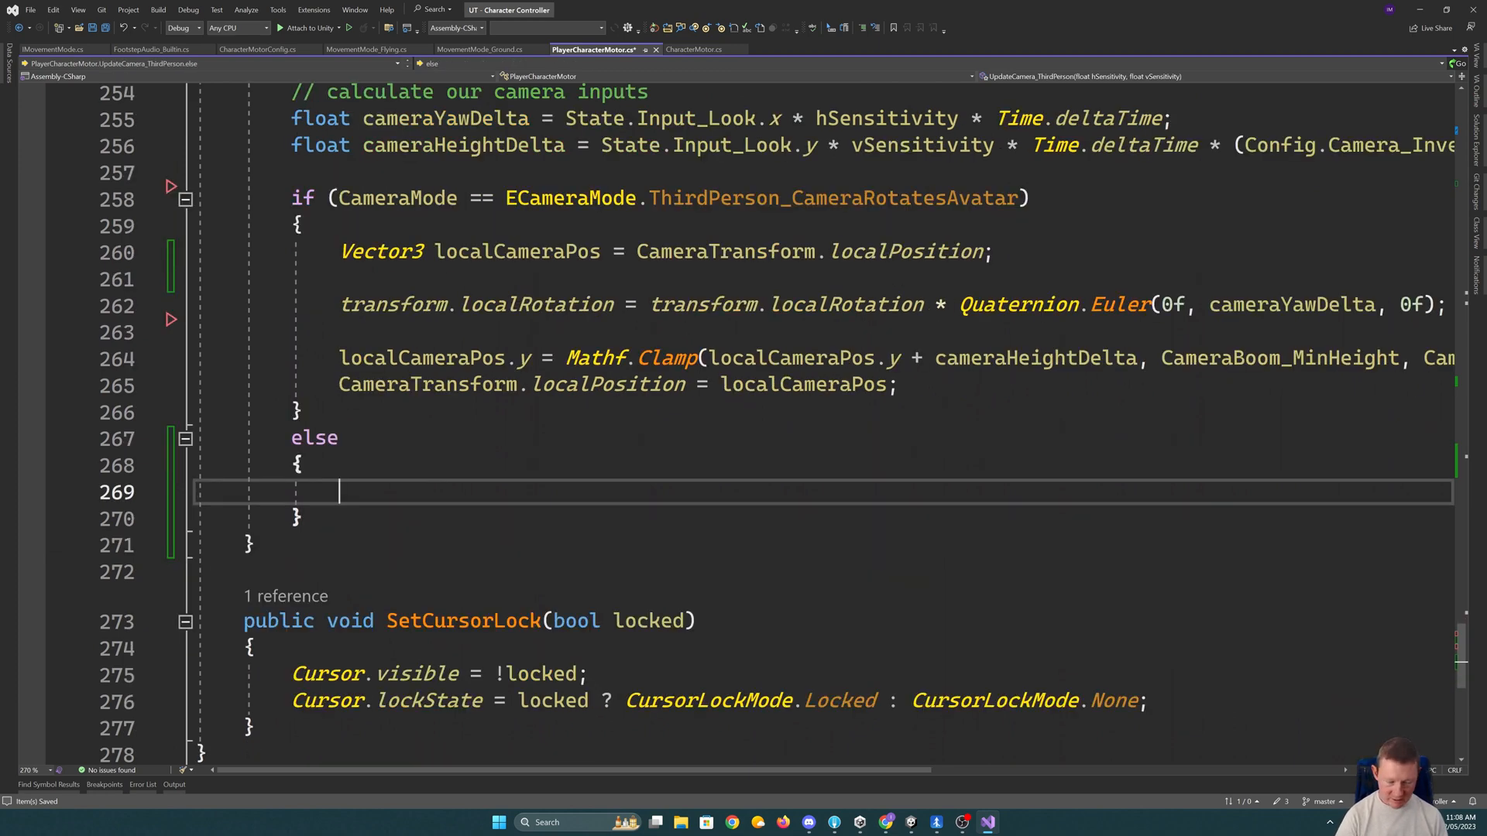
- Accumulate yaw in the else branch with 'CurrentCameraYaw += cameraYawDelta;'
type("CurrentCameraYaw = hSensitivity;")
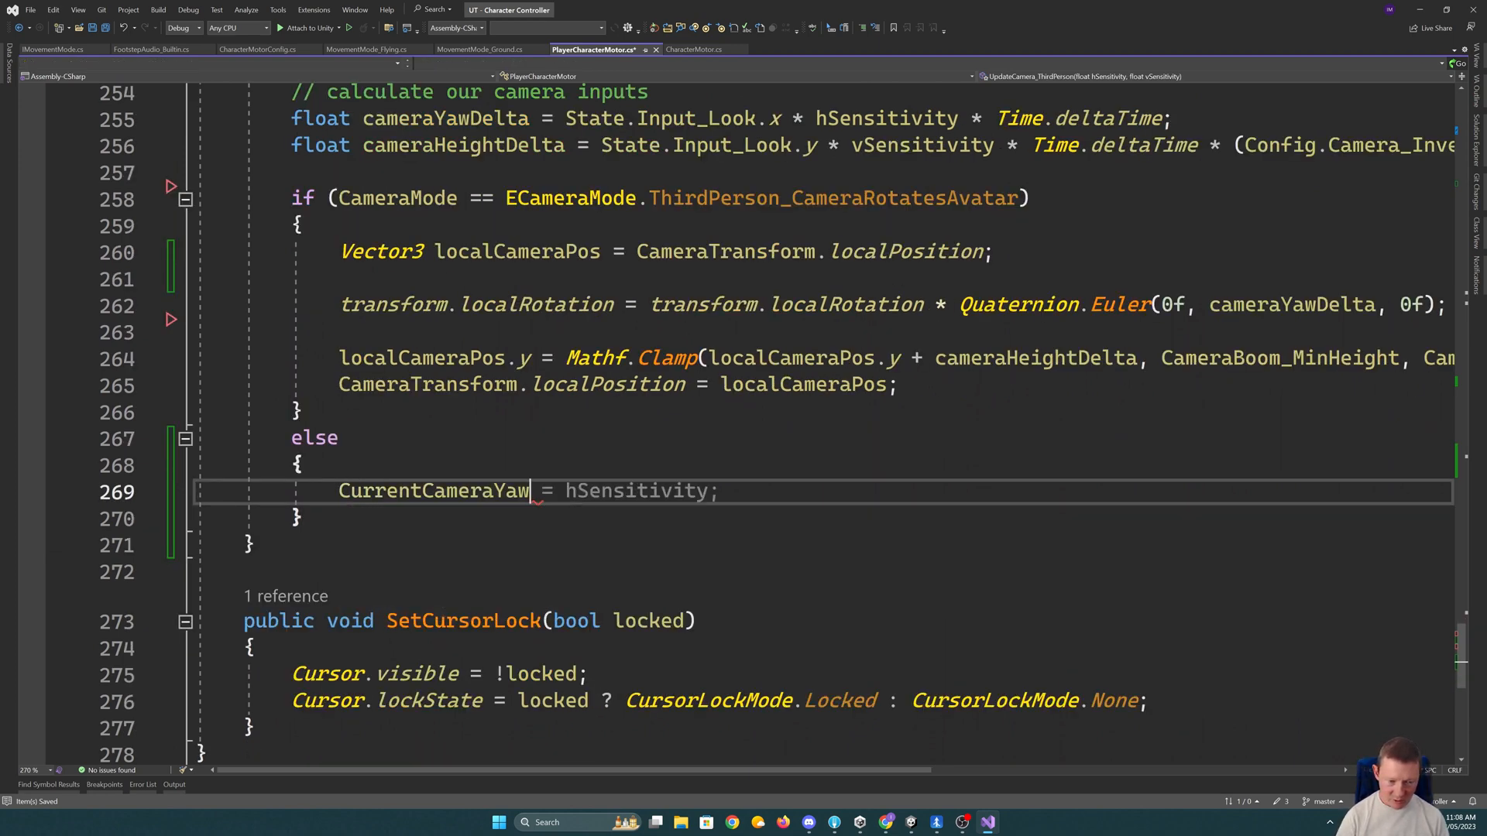
type("+=")
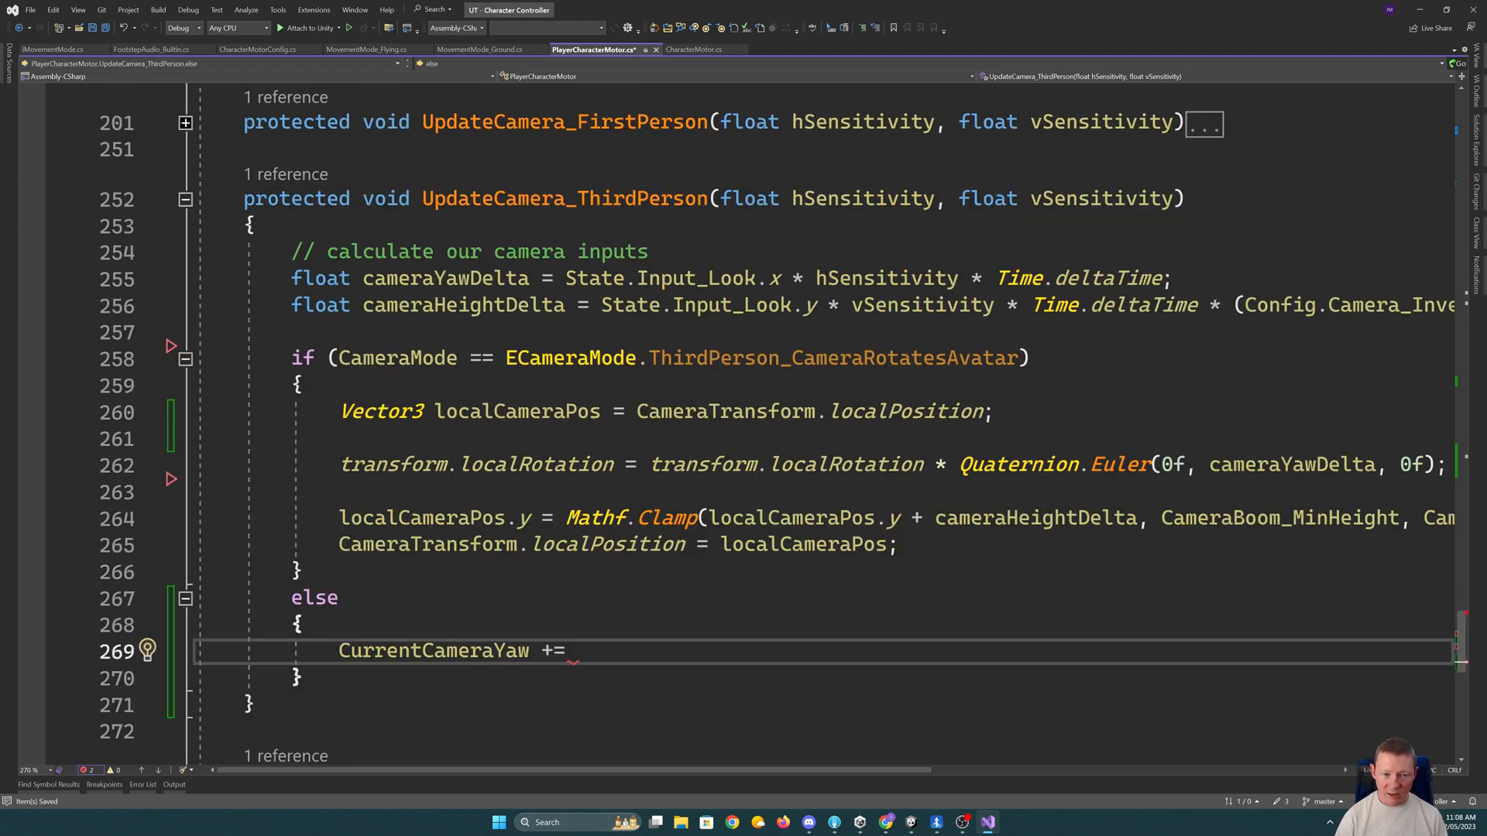
type("Came")
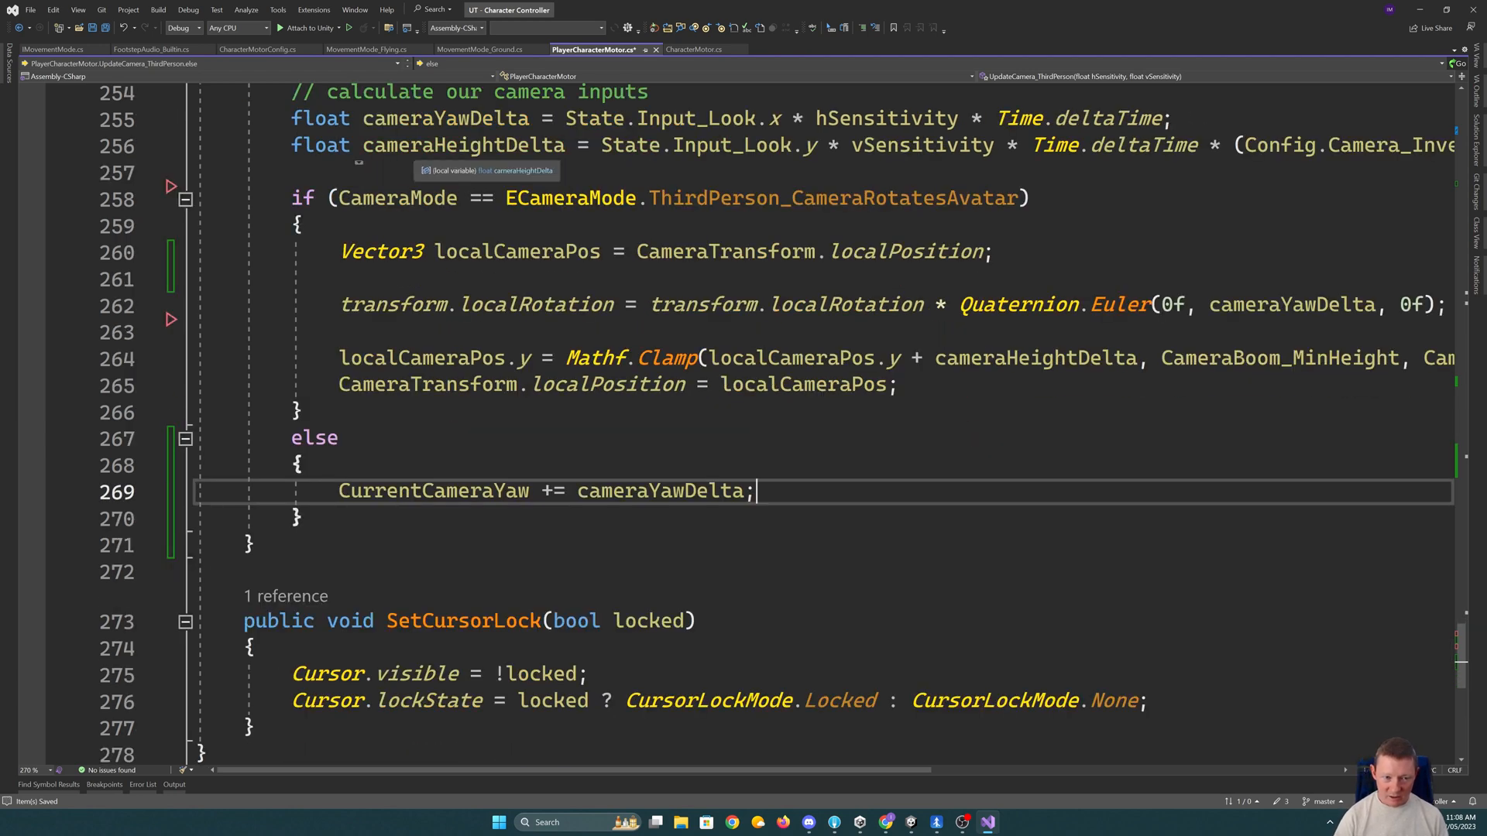
- Compute float currentCameraHeight as Vector3.Dot of the camera offset with State.UpVector
type("fl")
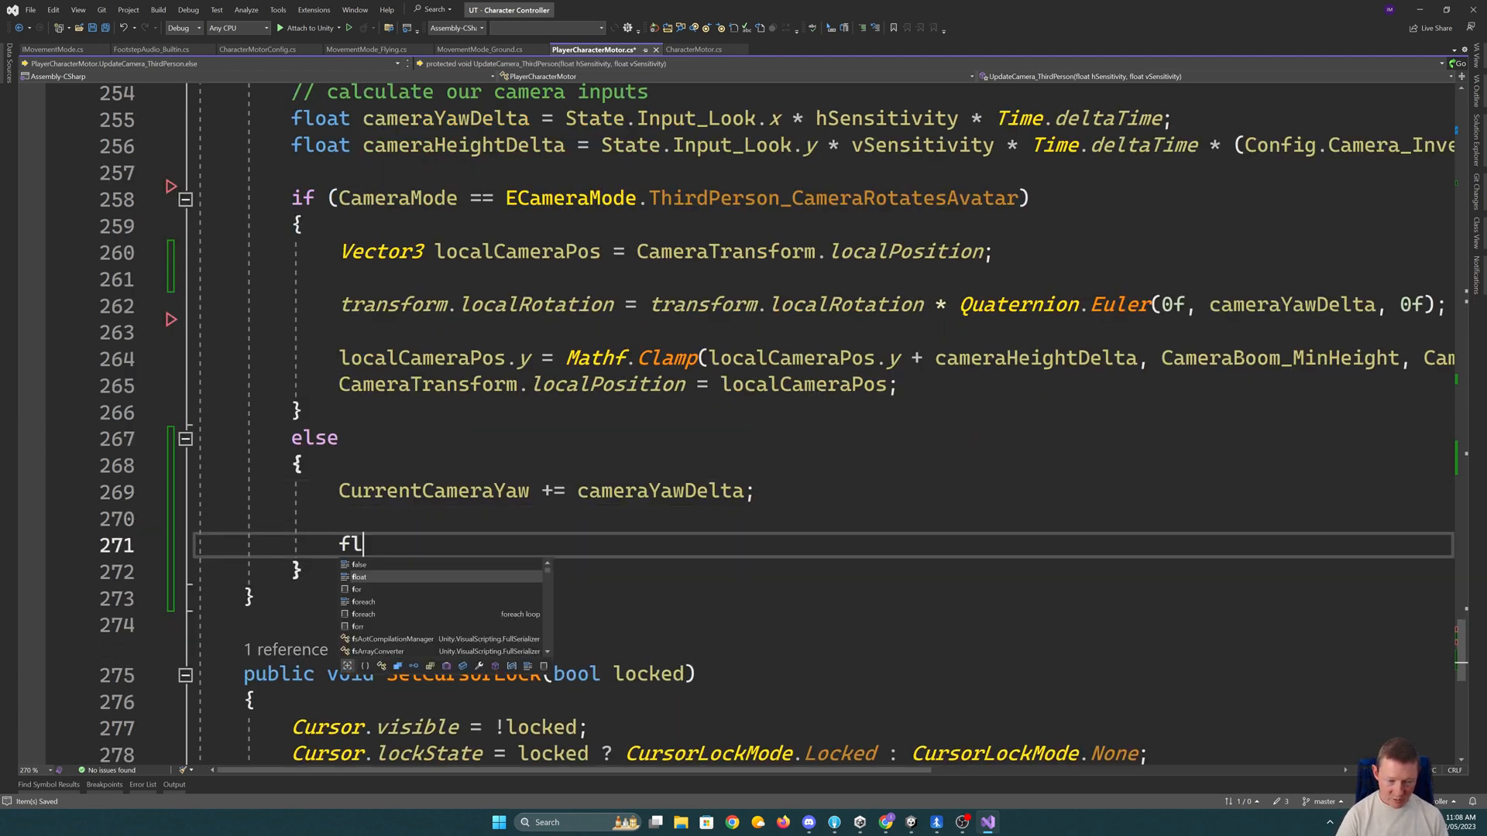
type("oat c")
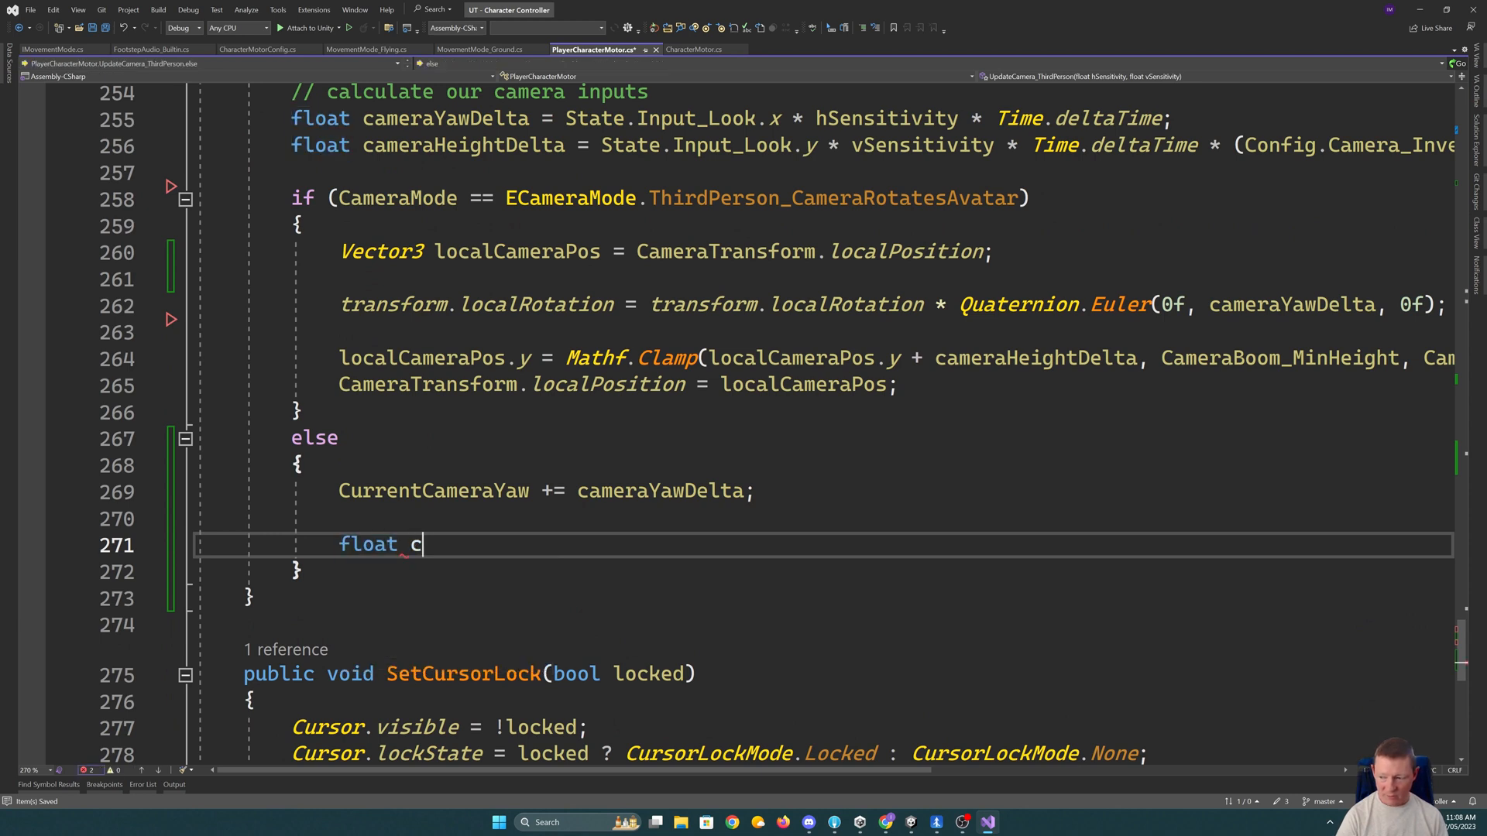
type("urrentCm")
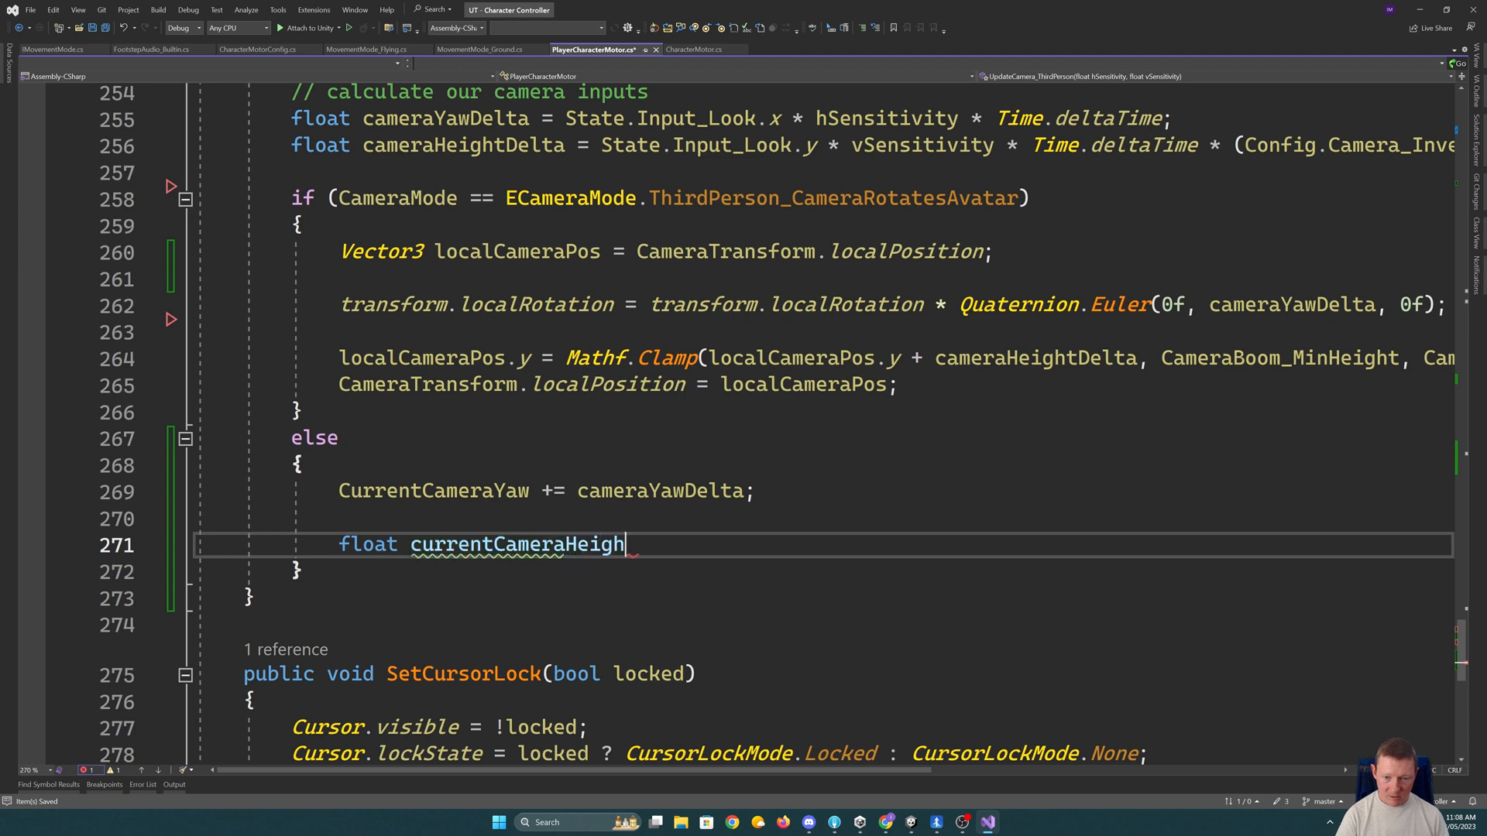
type("t =")
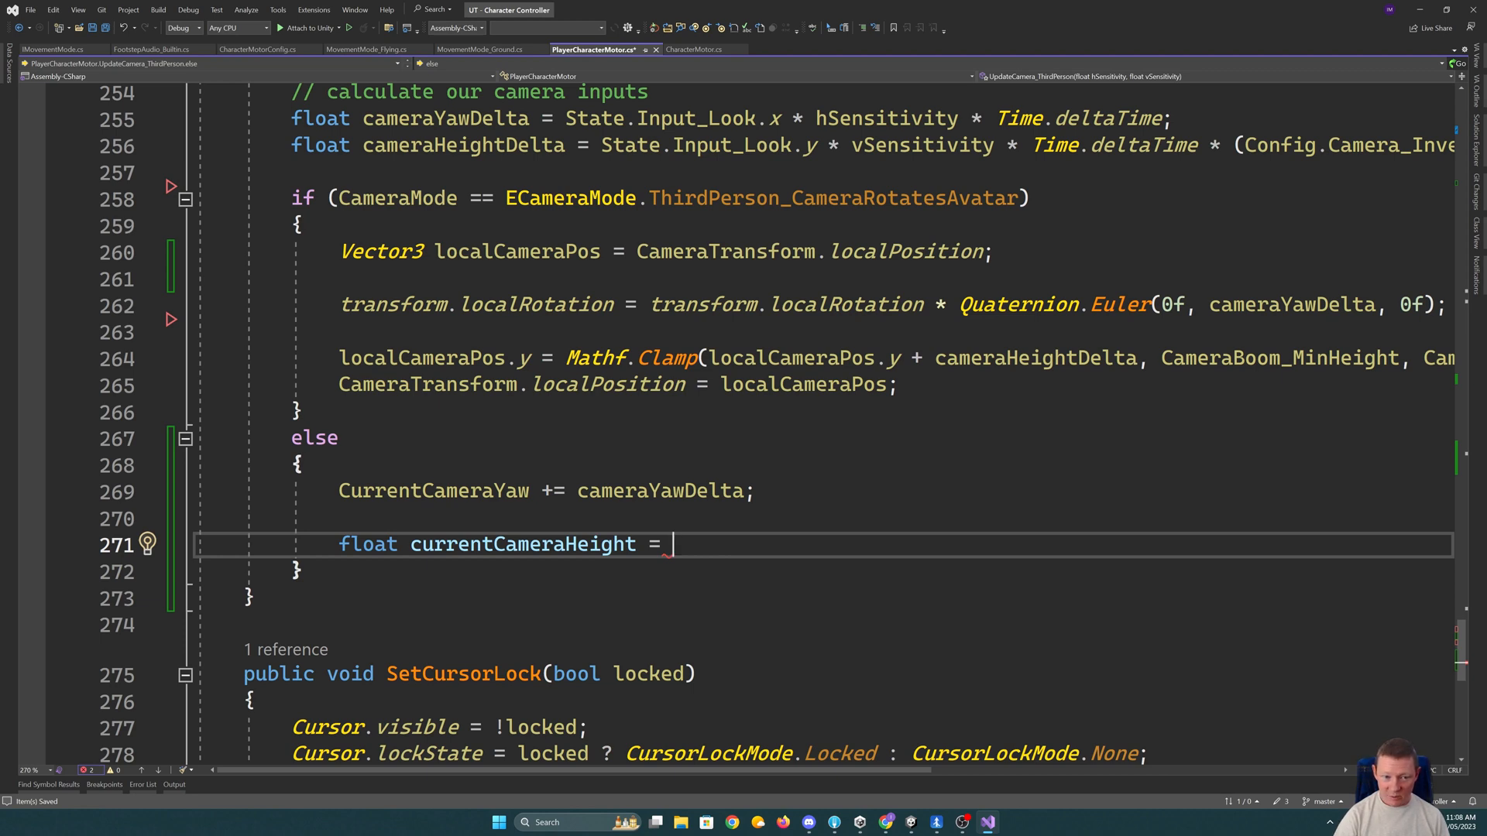
type("Camera")
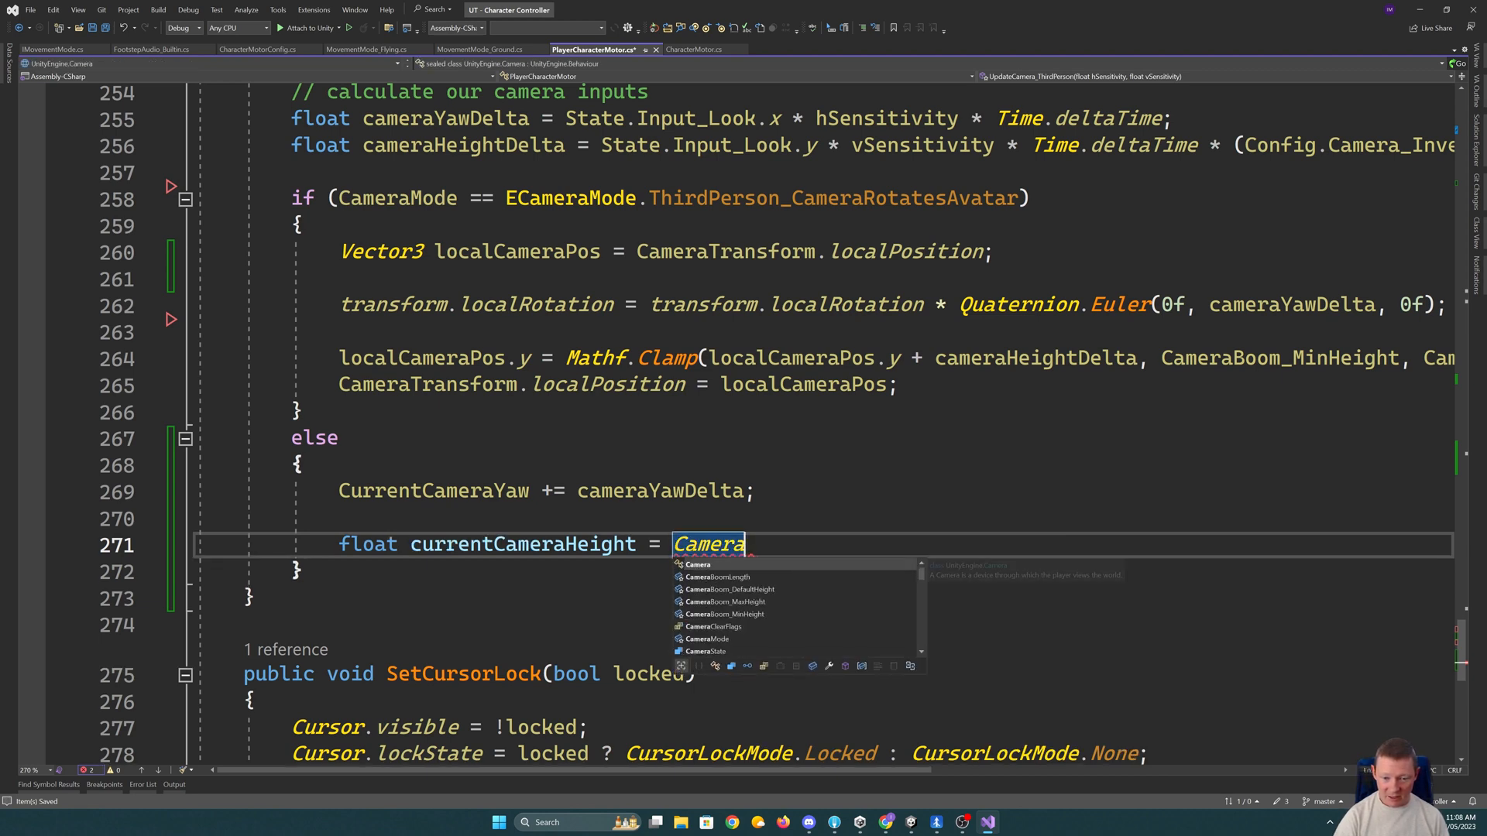
type("Transform.pos")
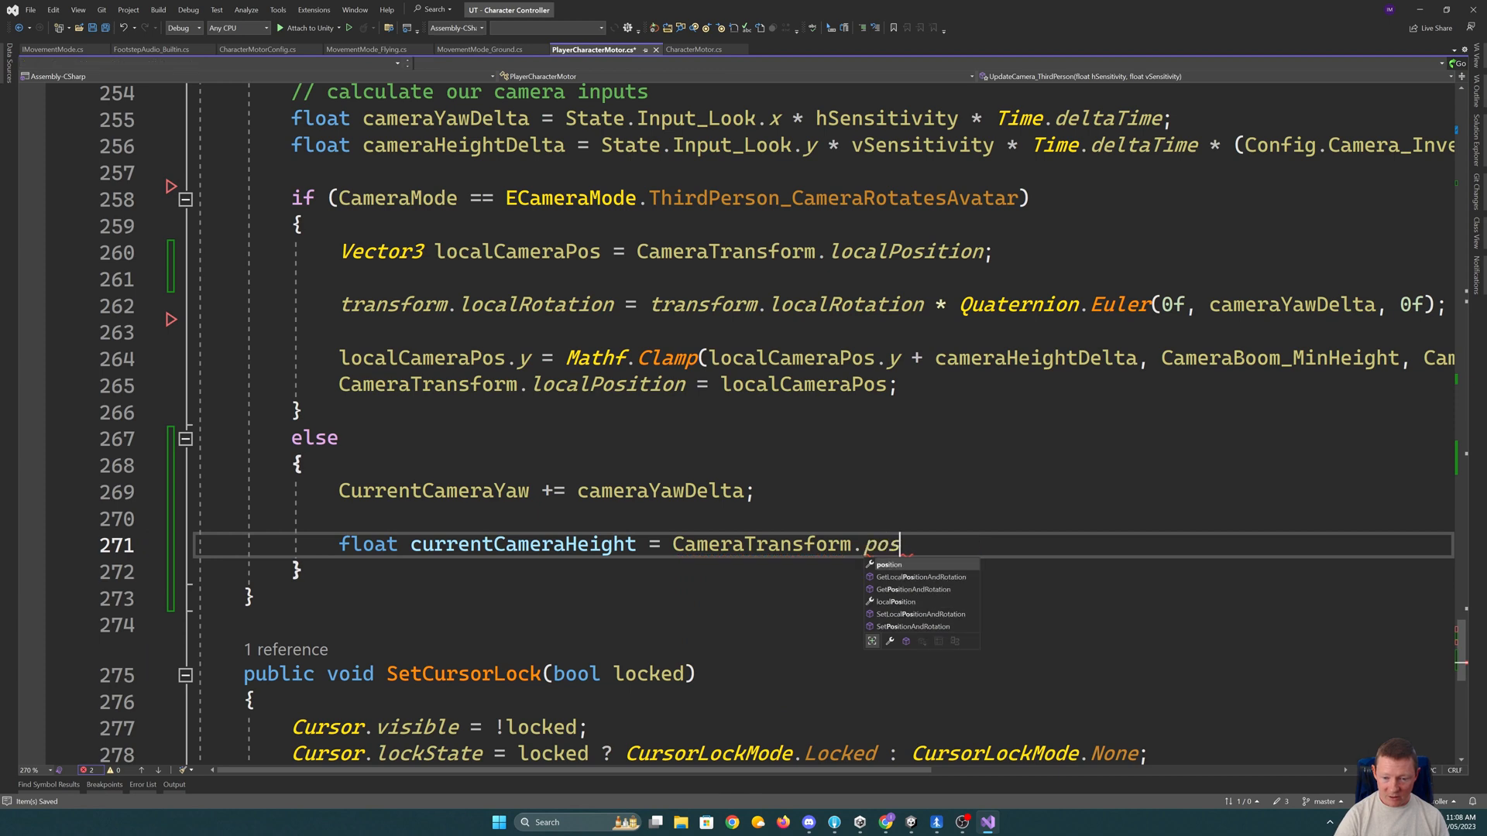
type("ition - CameraTransform.position;")
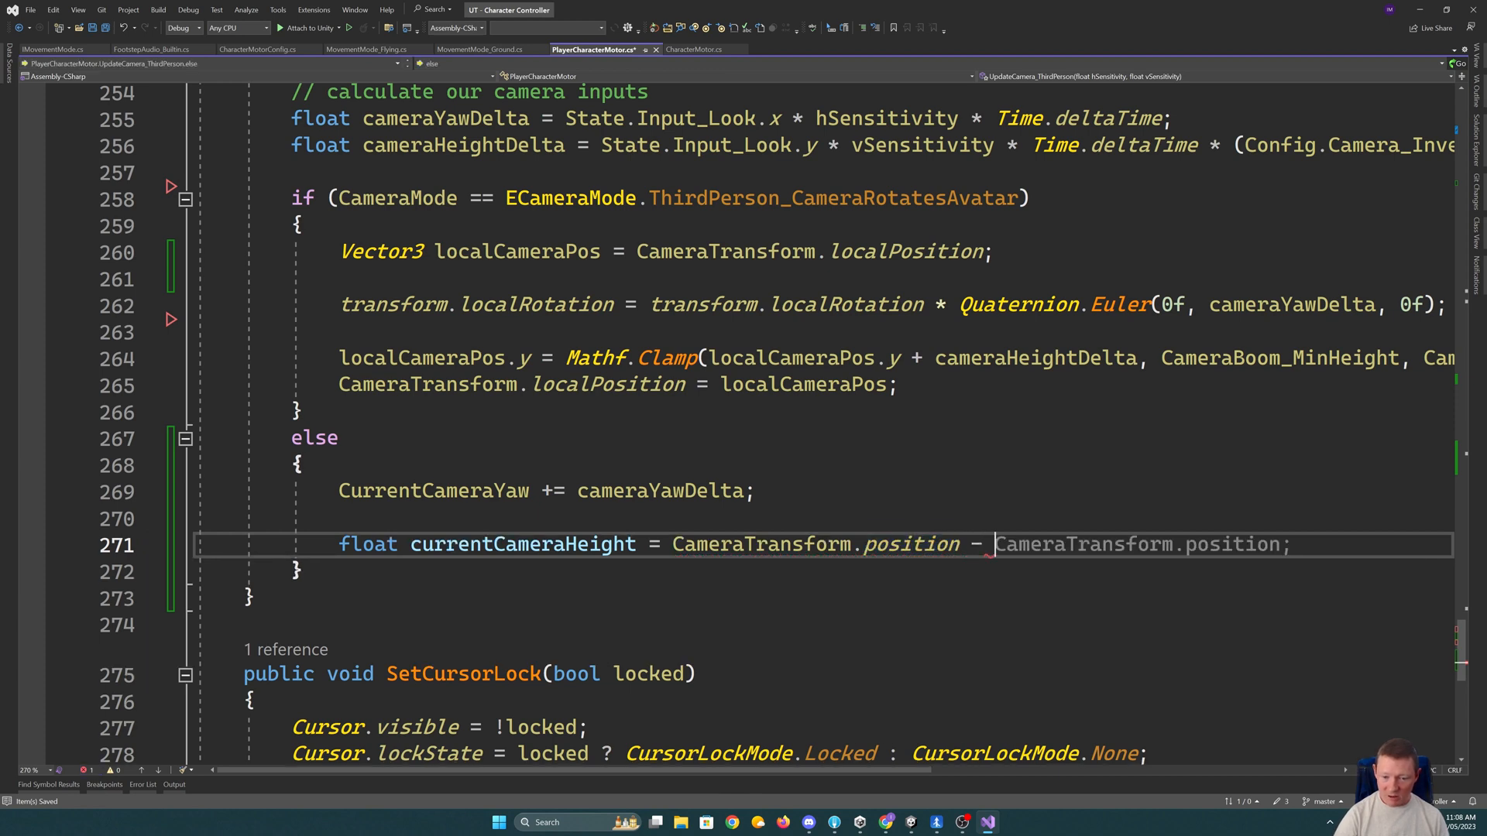
type("transform.position;")
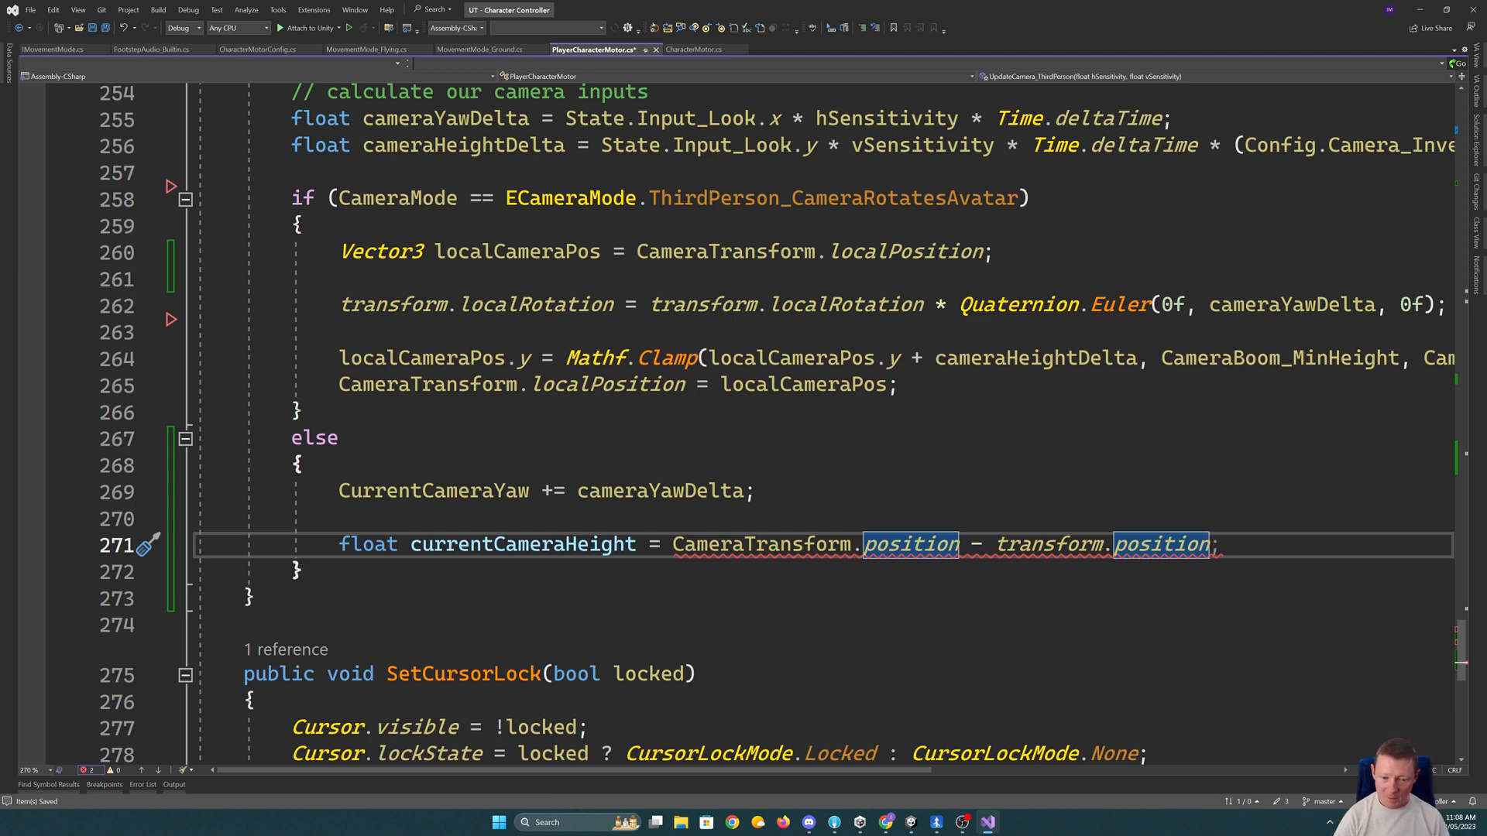
type("Vector3.")
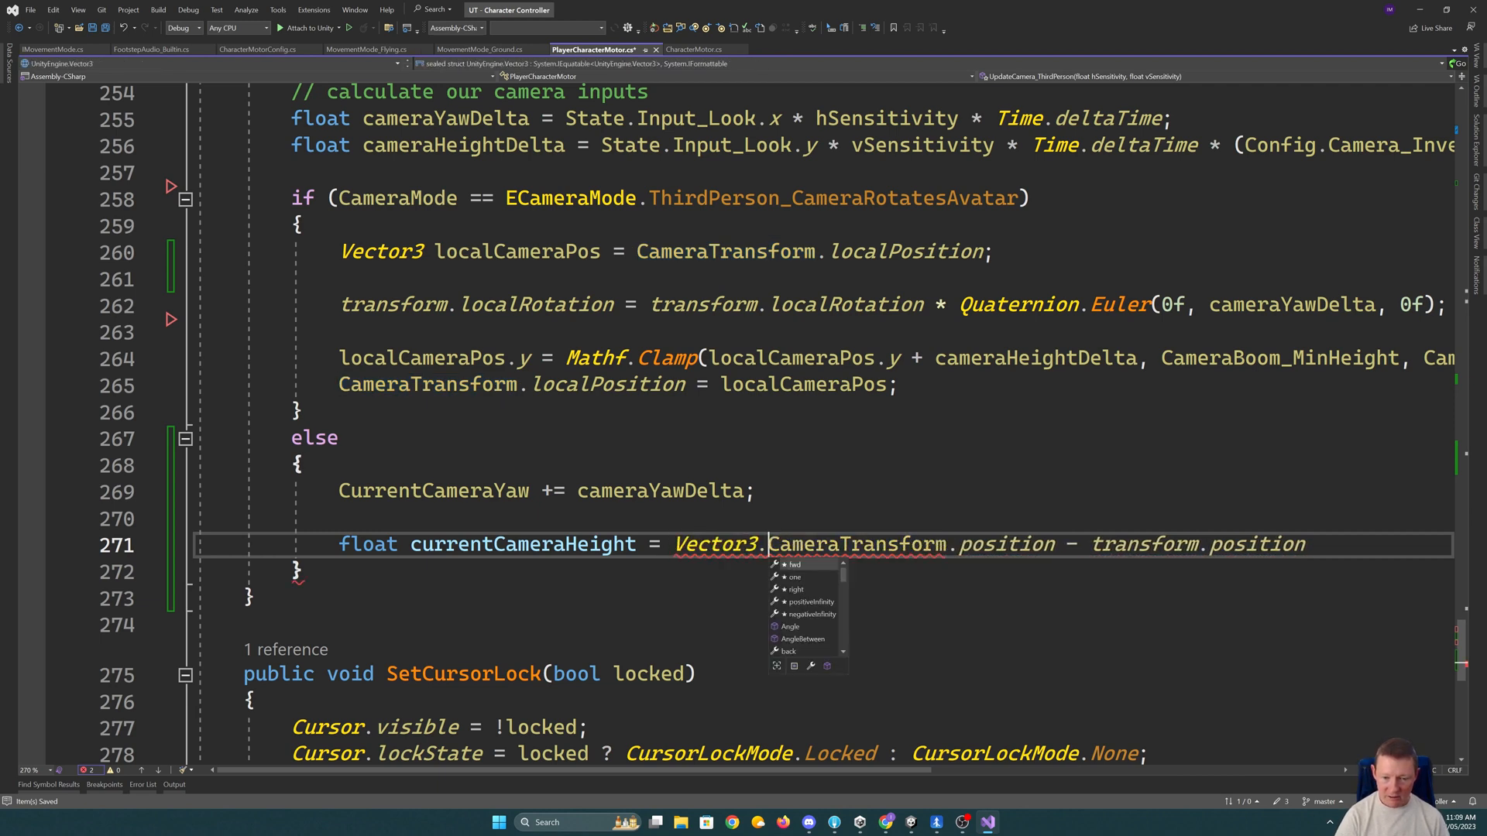
type("Dot(")
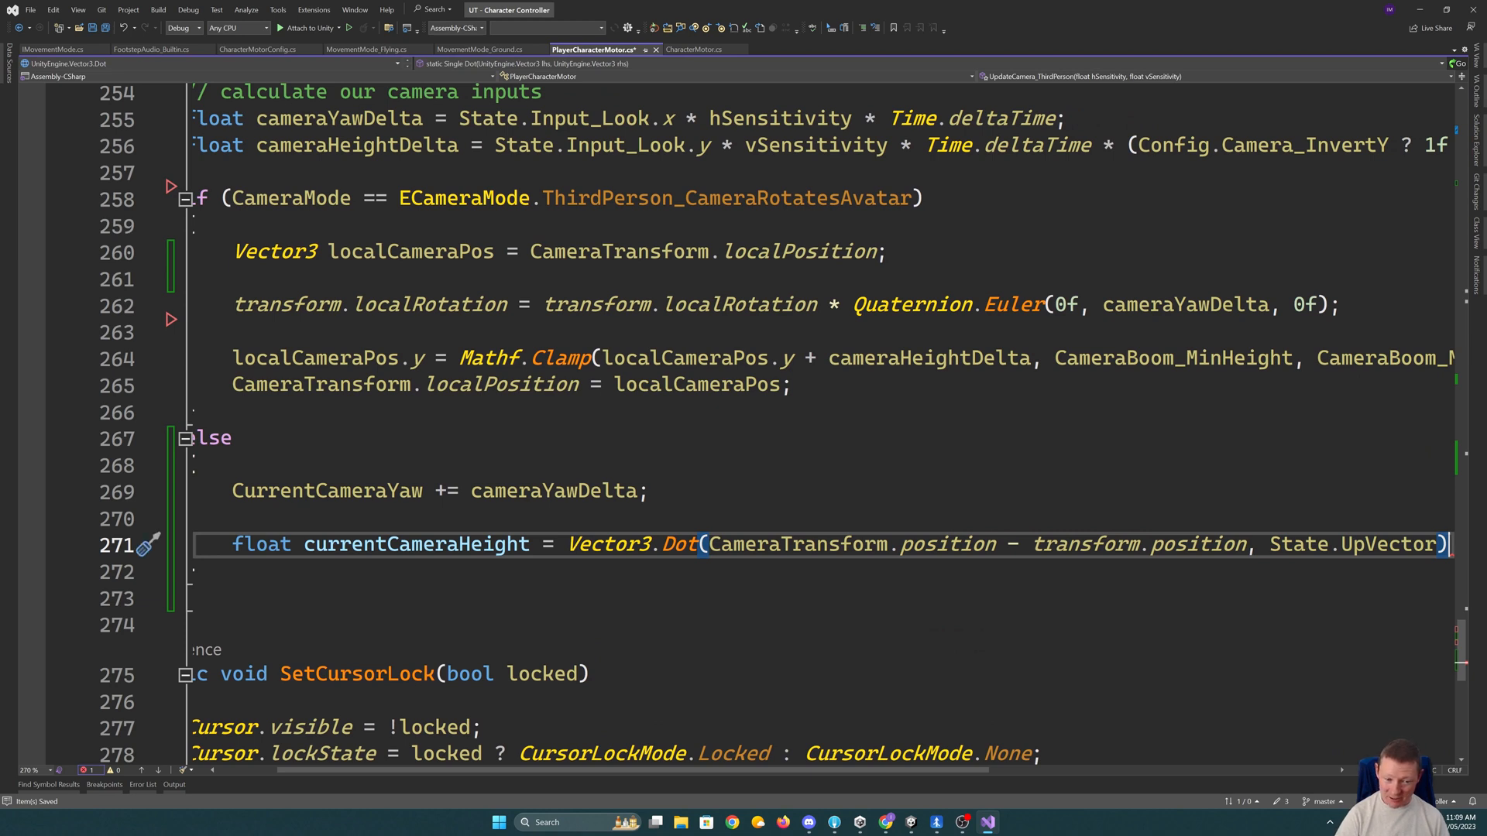
- Add the height input with 'currentCameraHeight += cameraHeightDelta;'
type("currentCameraHeight")
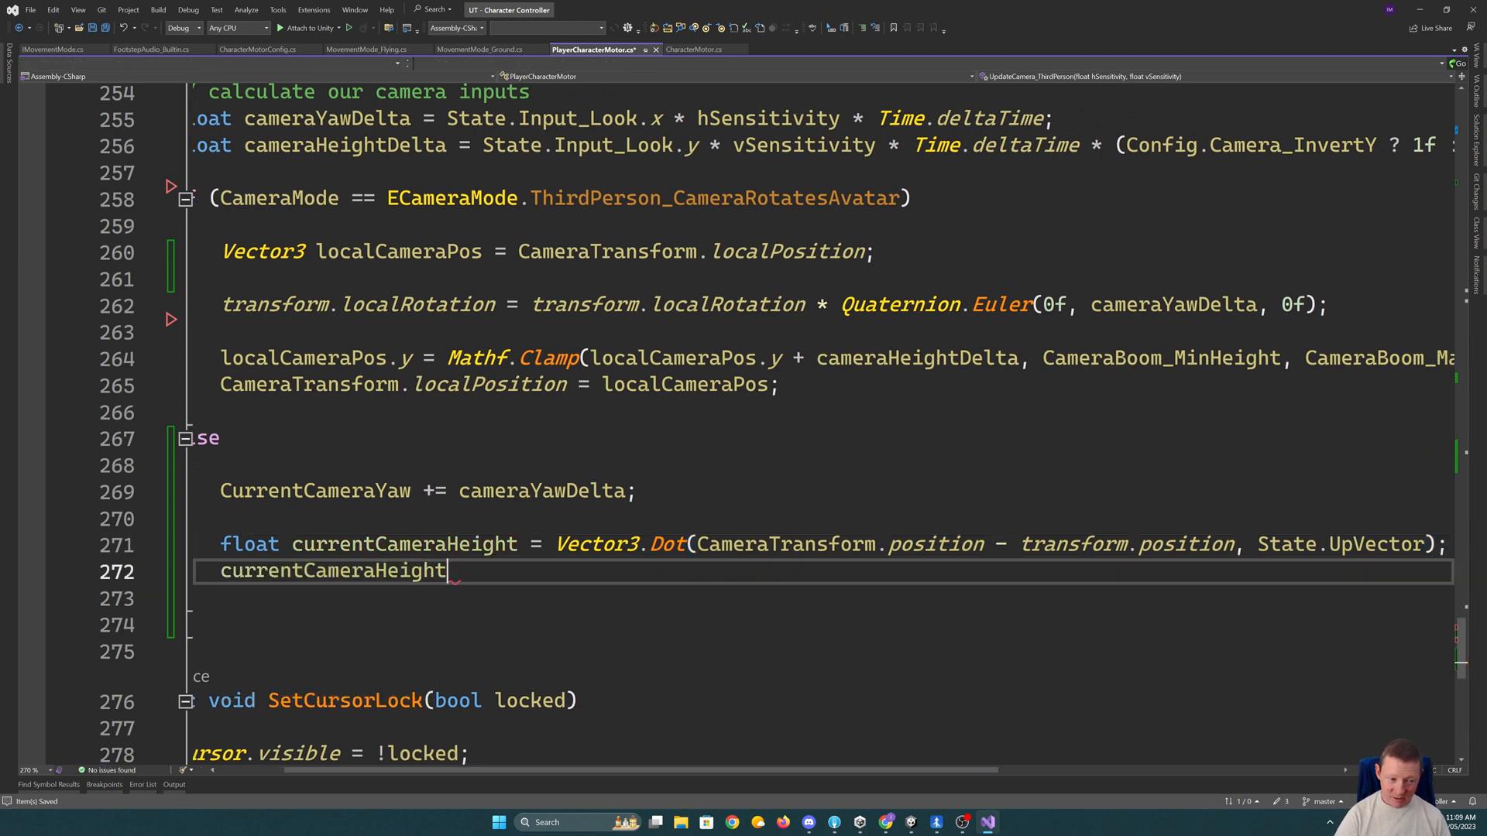
type("+=")
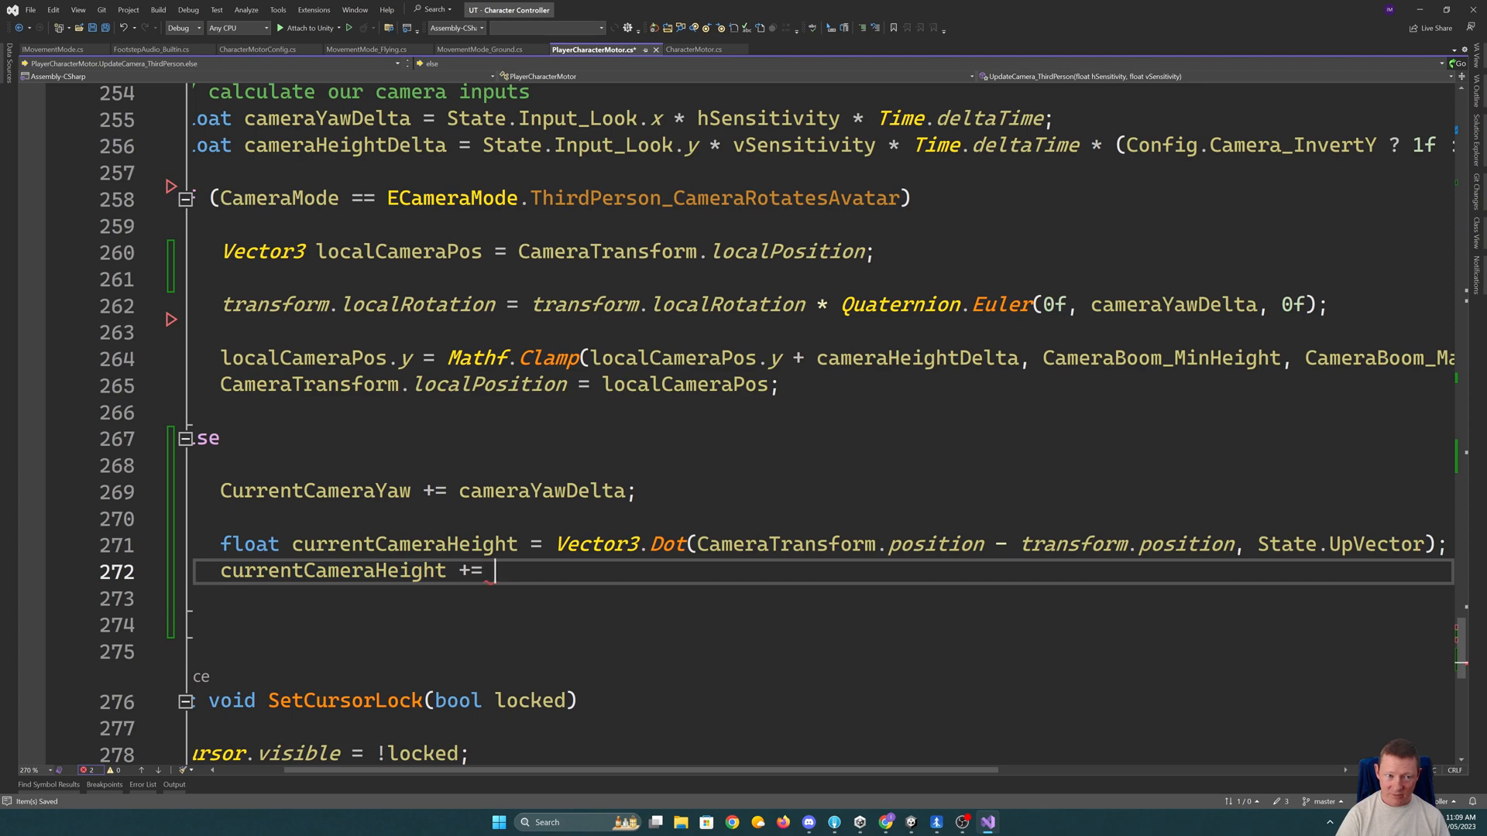
type("cameraHeightDelta;")
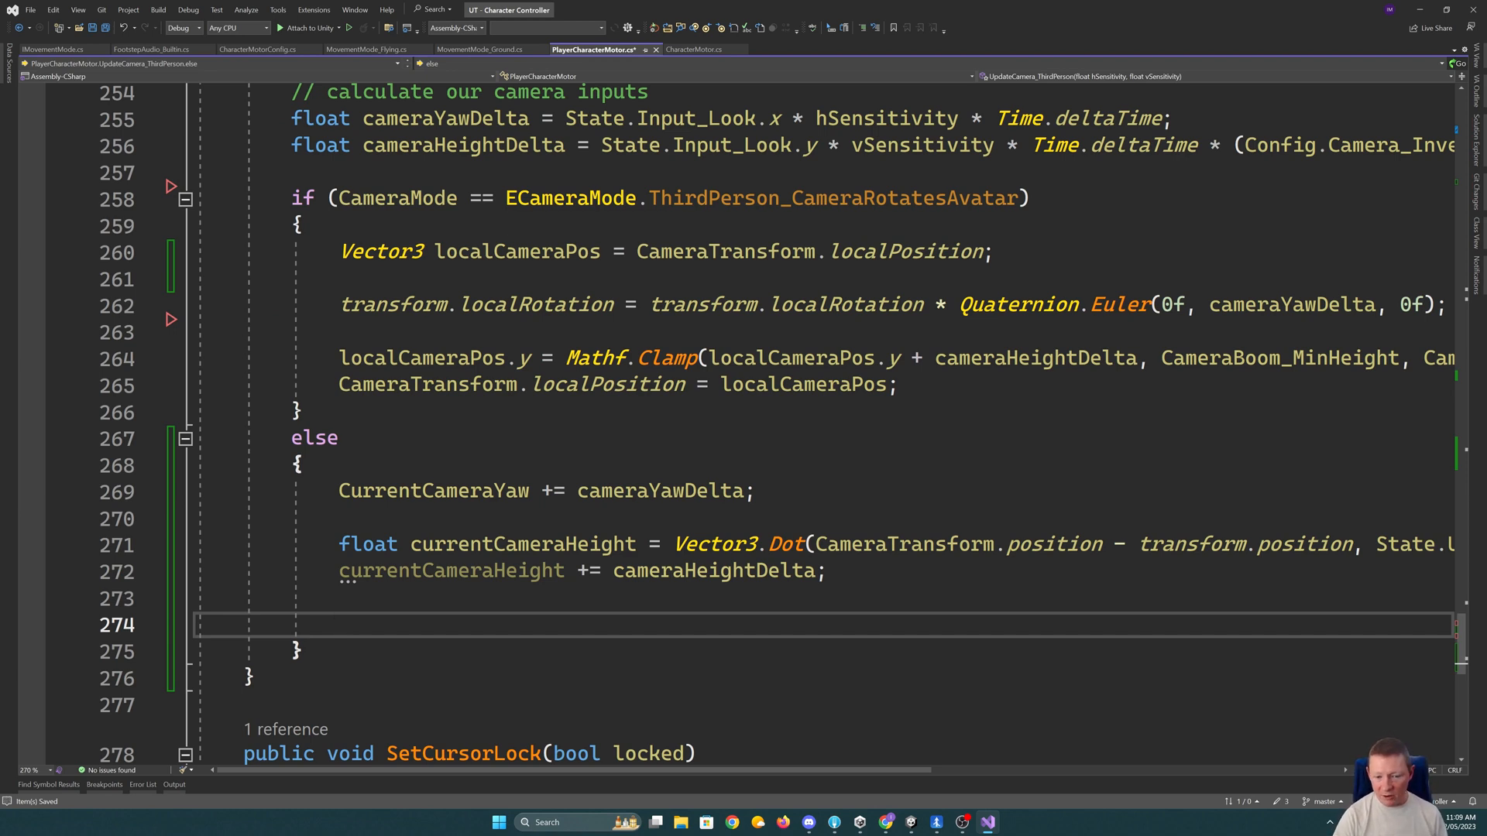
- Copy the camera position calculation into the else branch, swapping in CurrentCameraYaw and currentCameraHeight
left_click(522, 358)
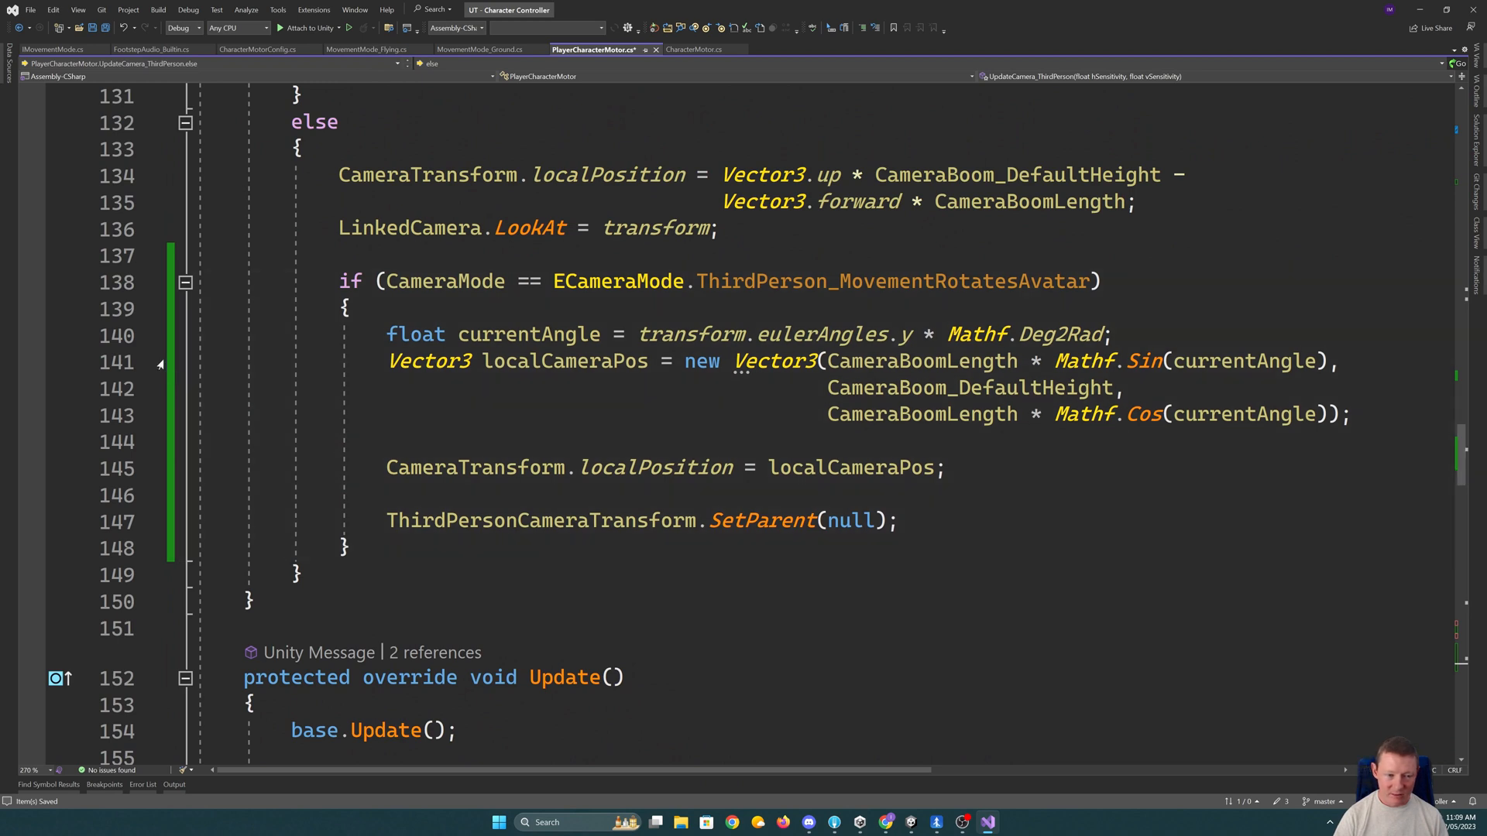
left_click_drag(387, 360, 1349, 414)
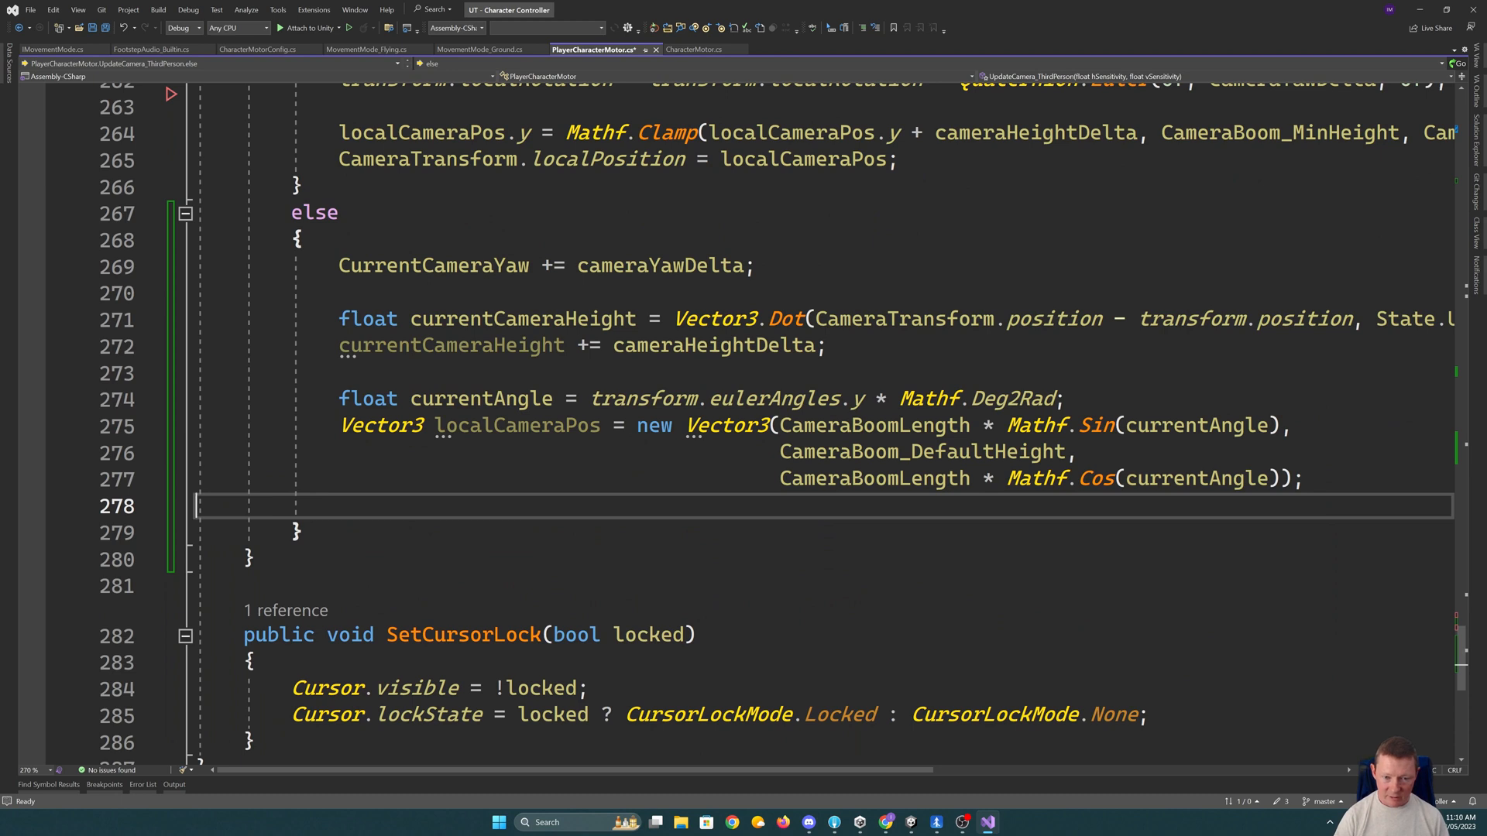
double_click(432, 265)
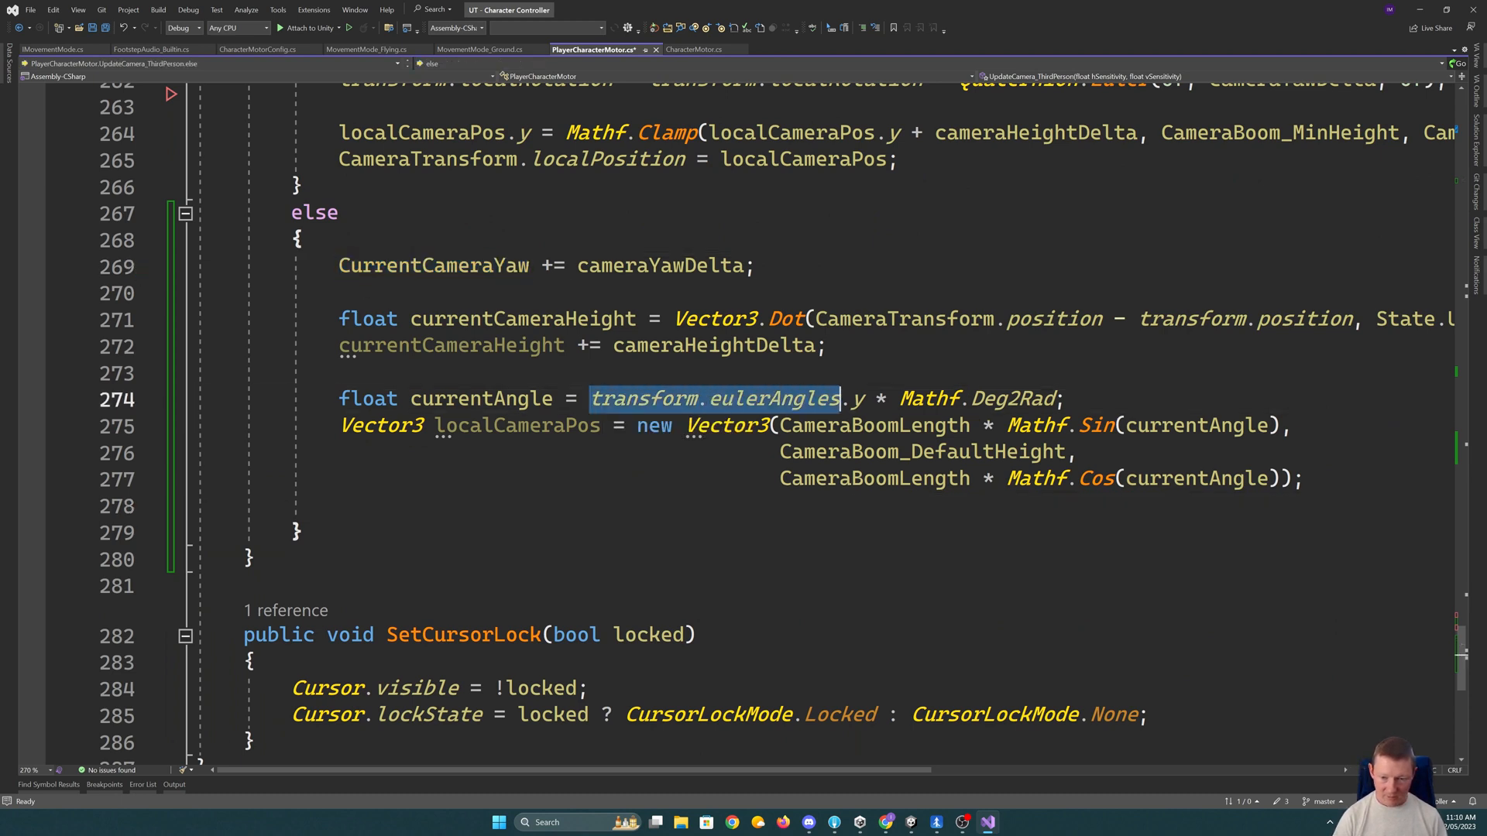
type("CurrentCameraYaw")
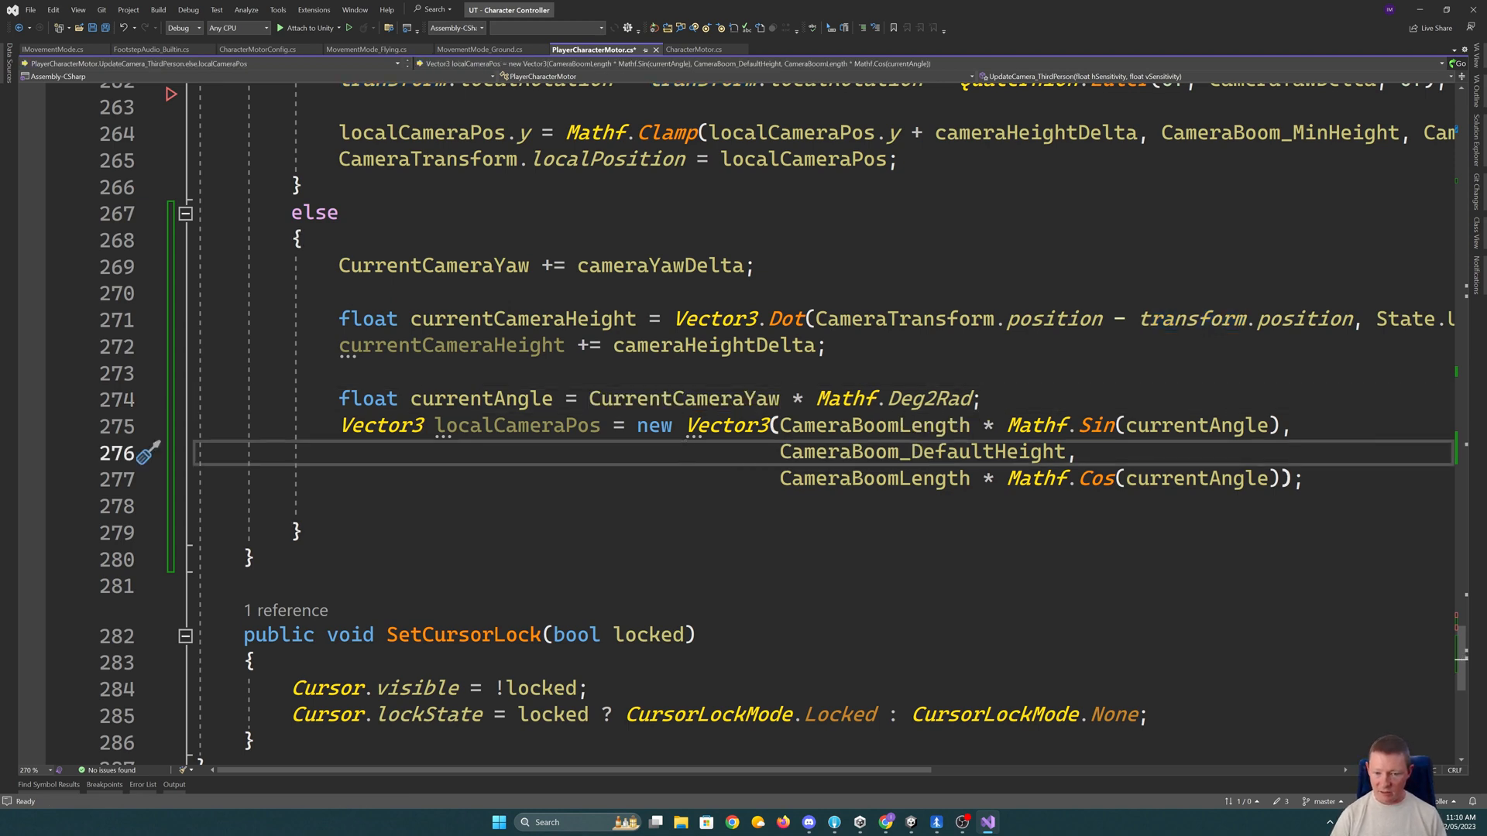
double_click(920, 452)
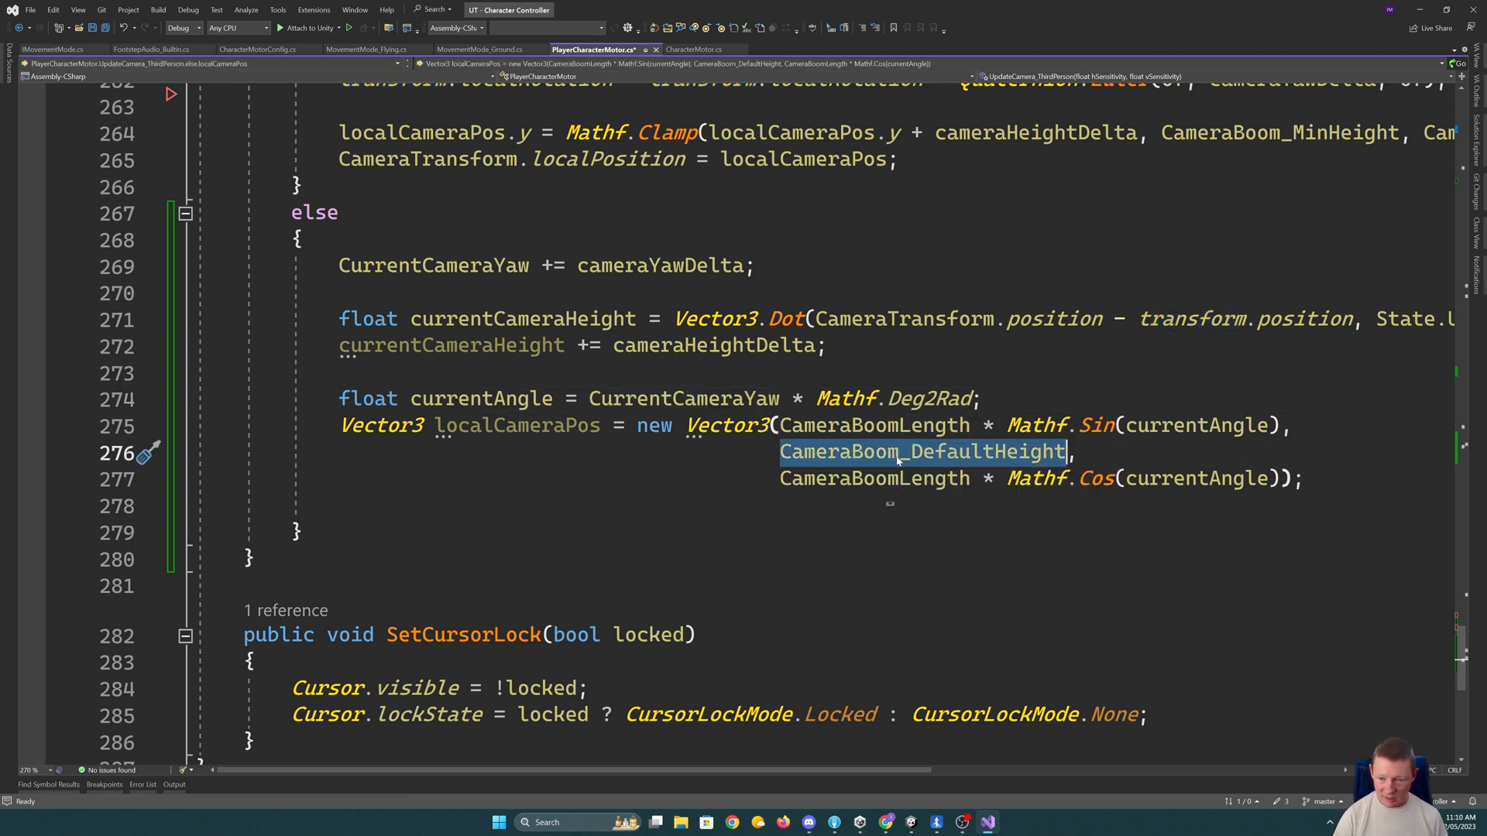
type("c,")
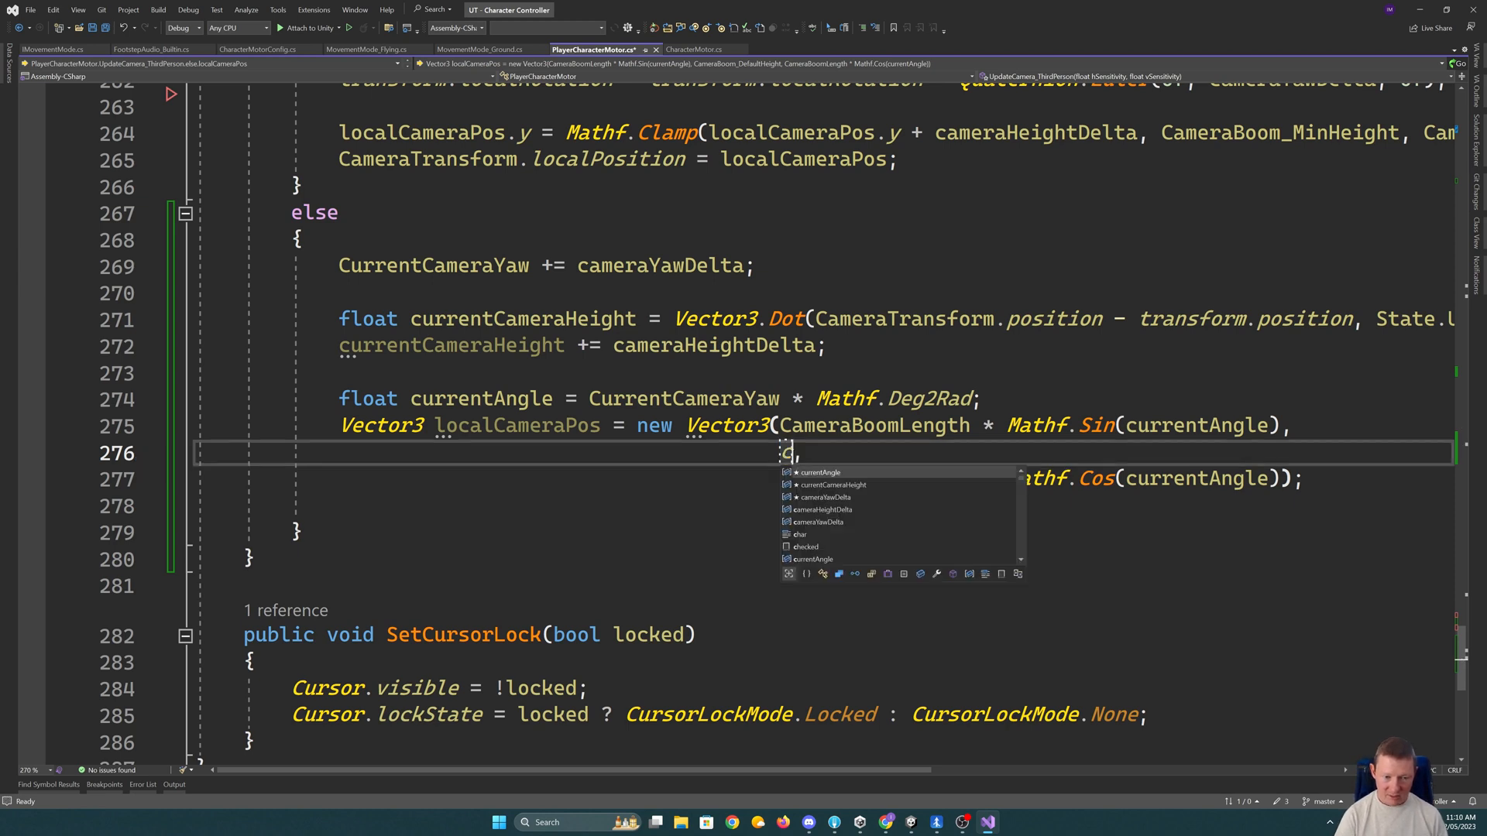
type("urrentCameraHeight")
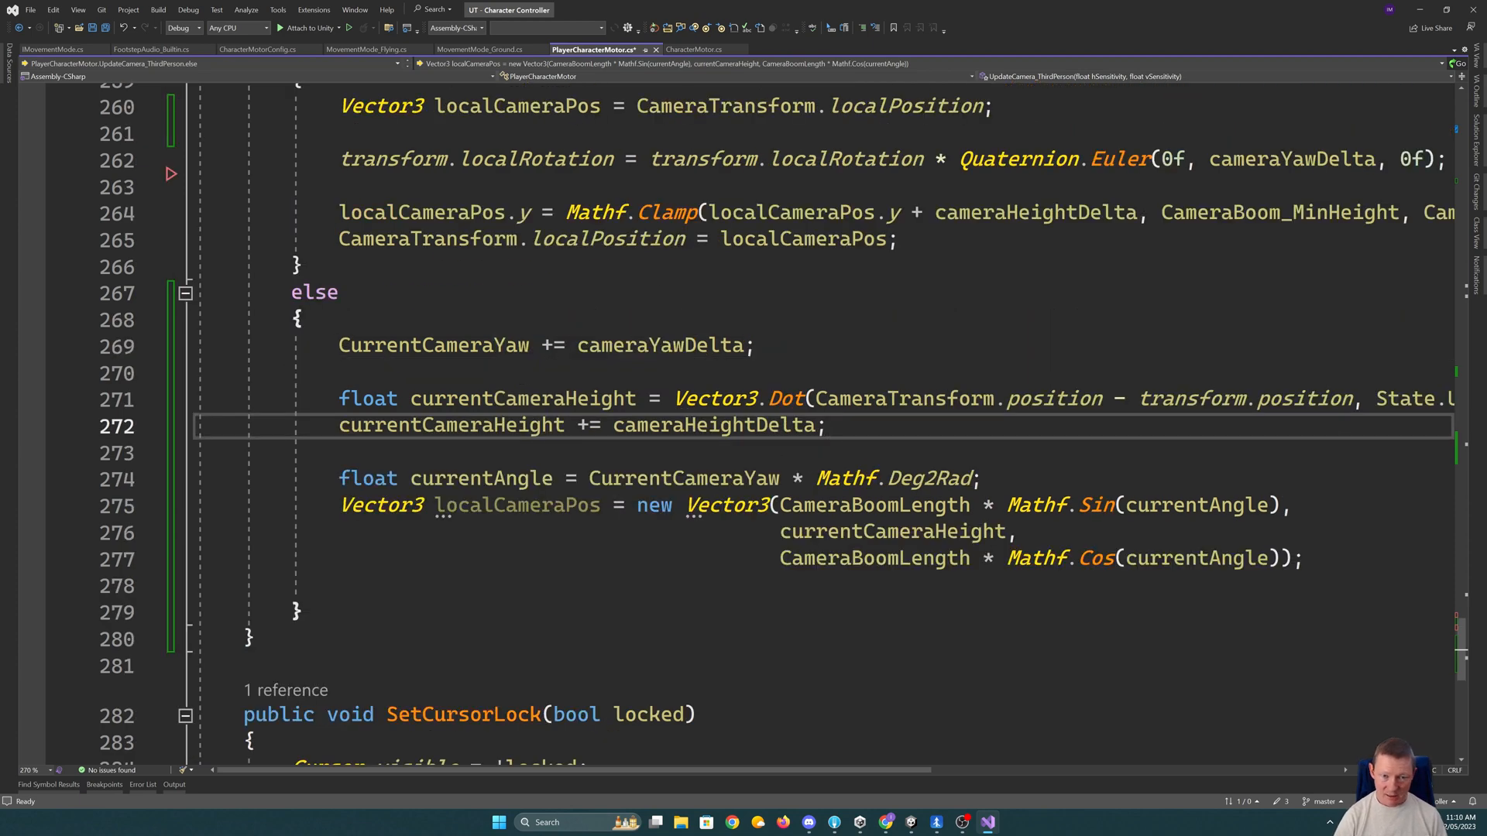
- Clamp currentCameraHeight with Mathf.Clamp between CameraBoom_MinHeight and CameraBoom_MaxHeight
type("C")
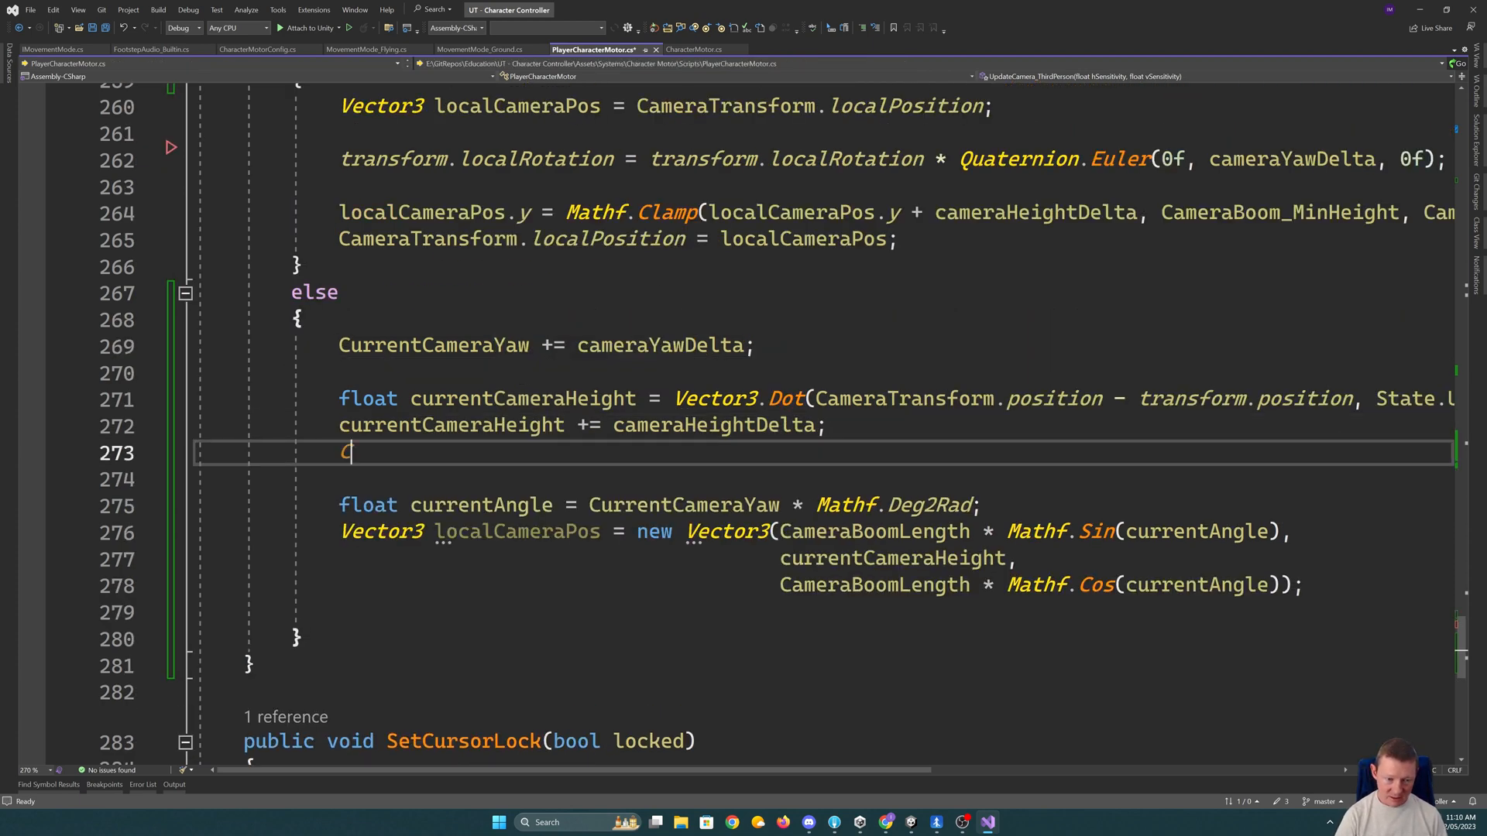
type("currentCameraHeight =")
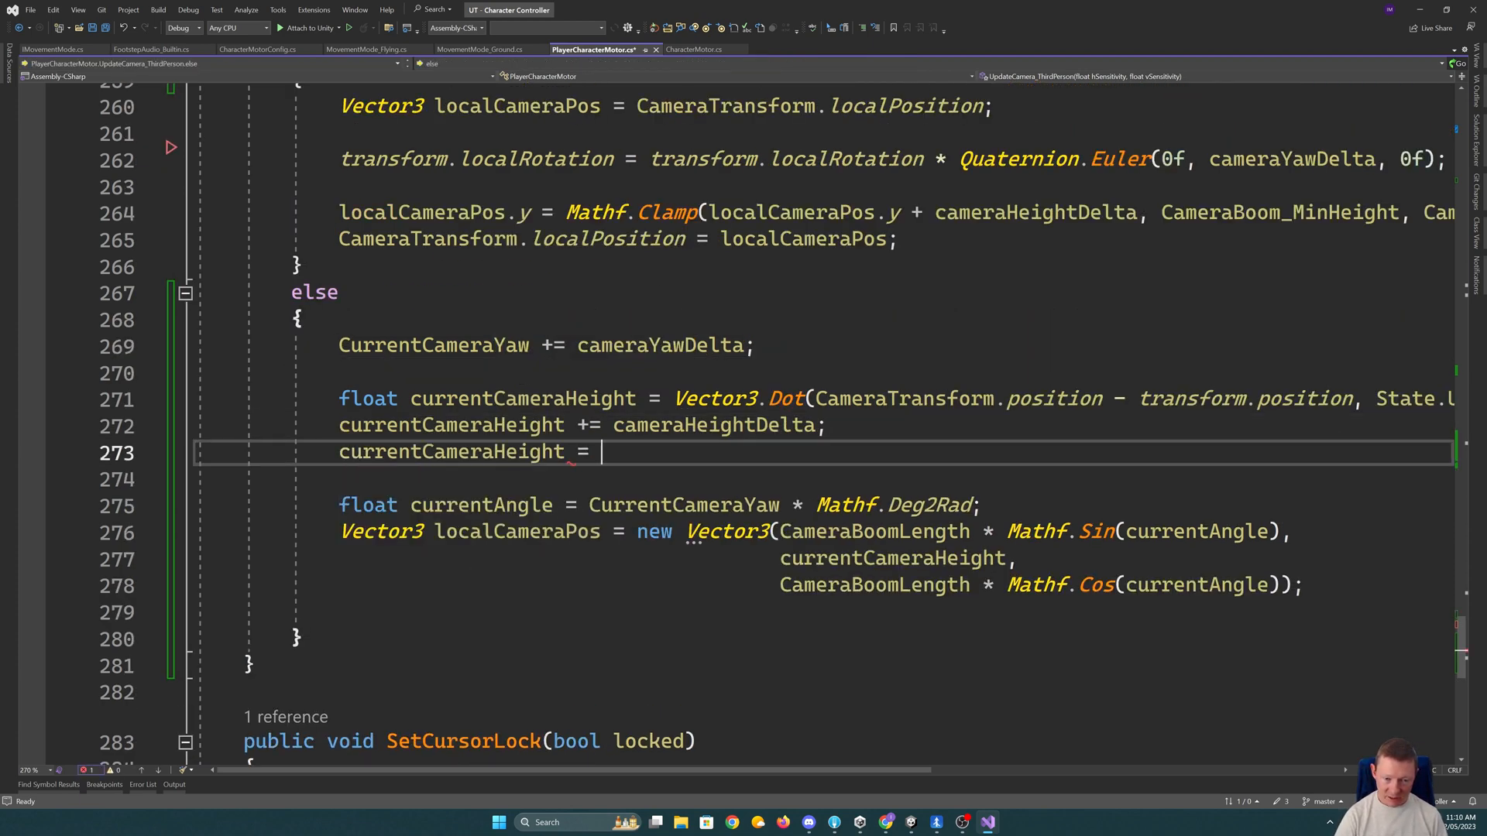
type("Mathf.Clamp(")
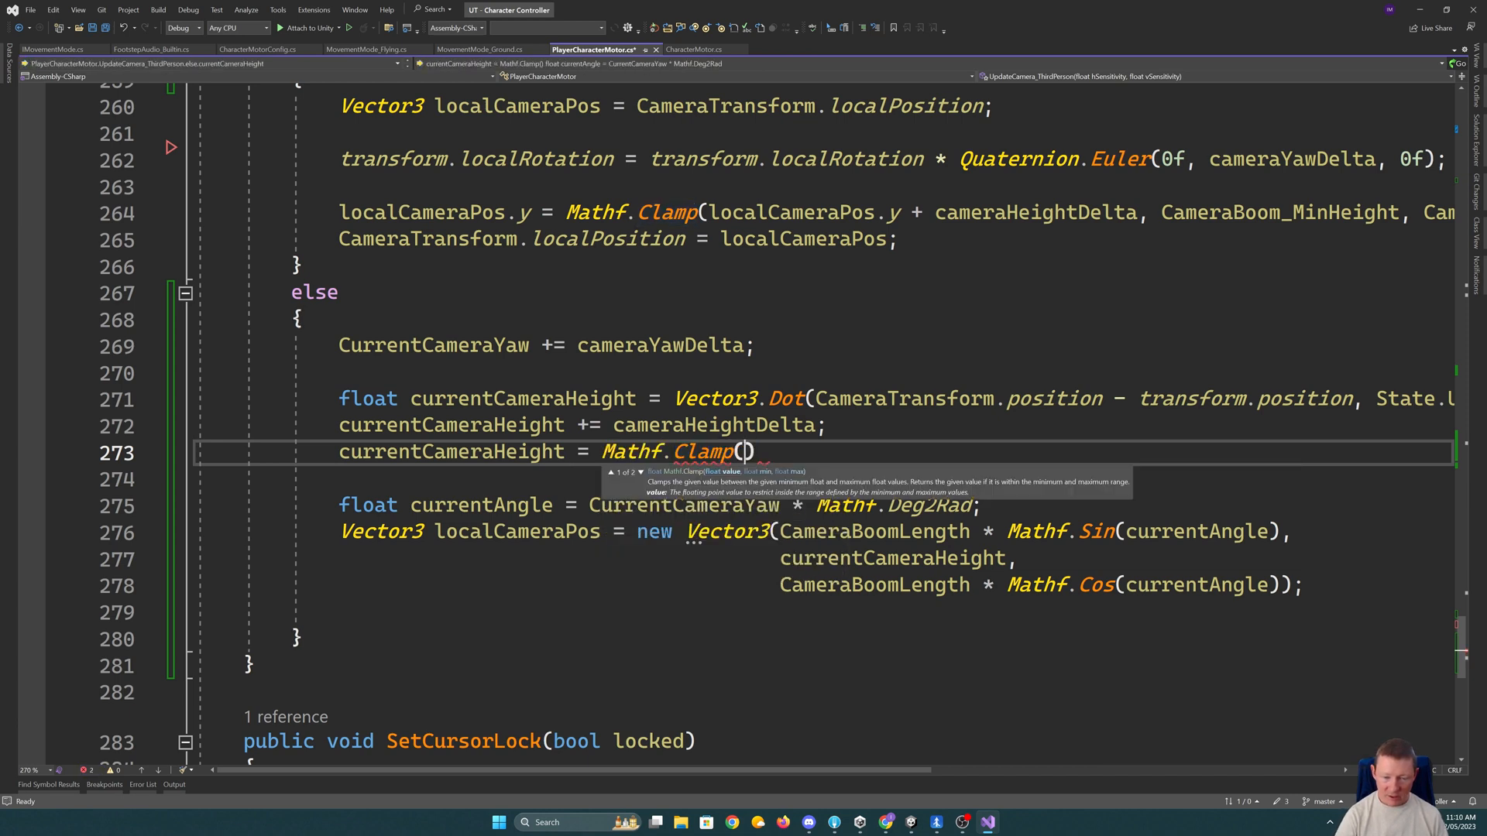
type("currentCameraHeight,")
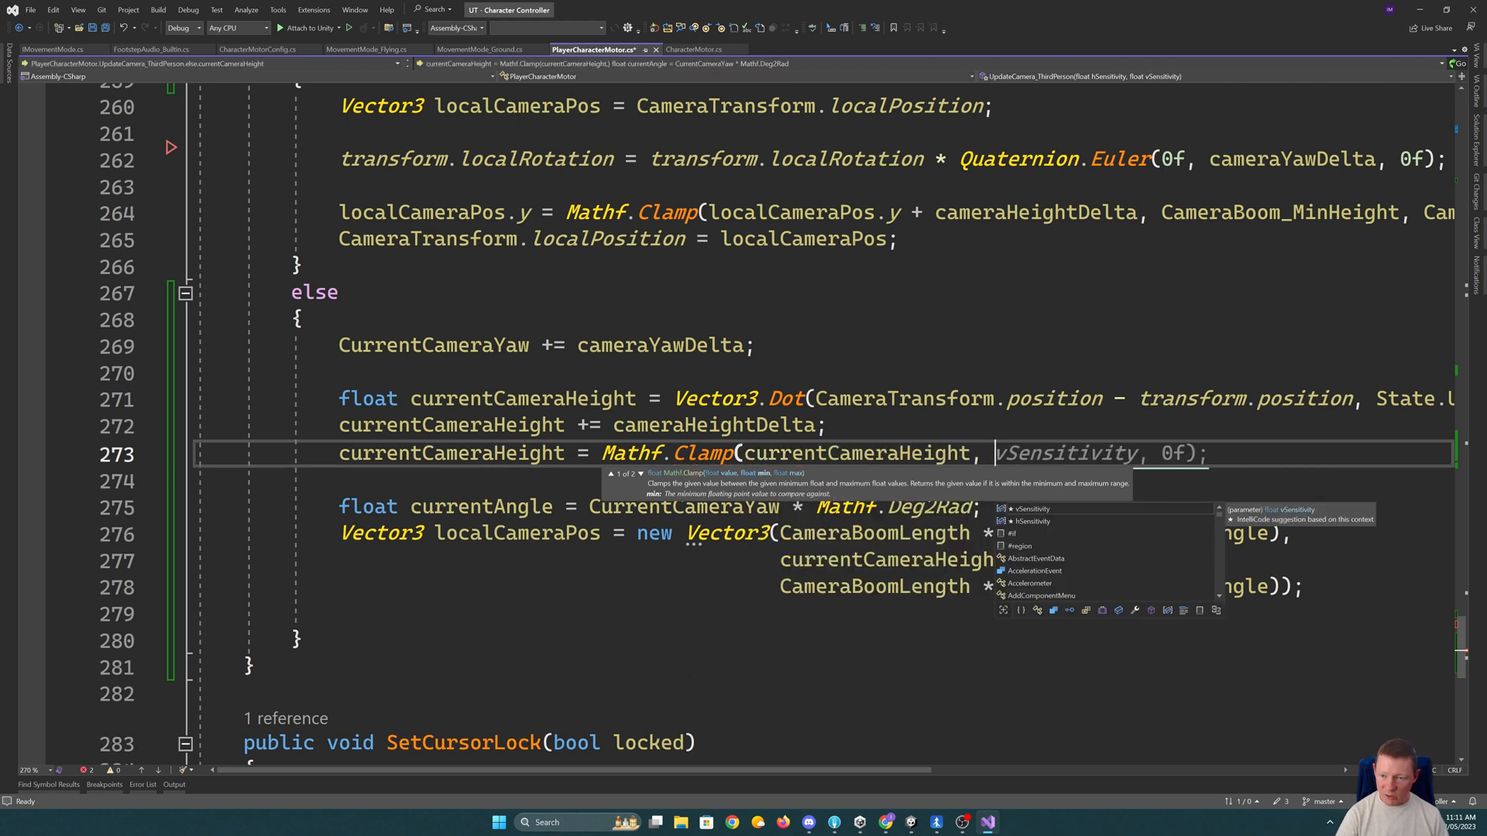
type("CameraBoom_MinHeight, CameraBoom_MaxHei")
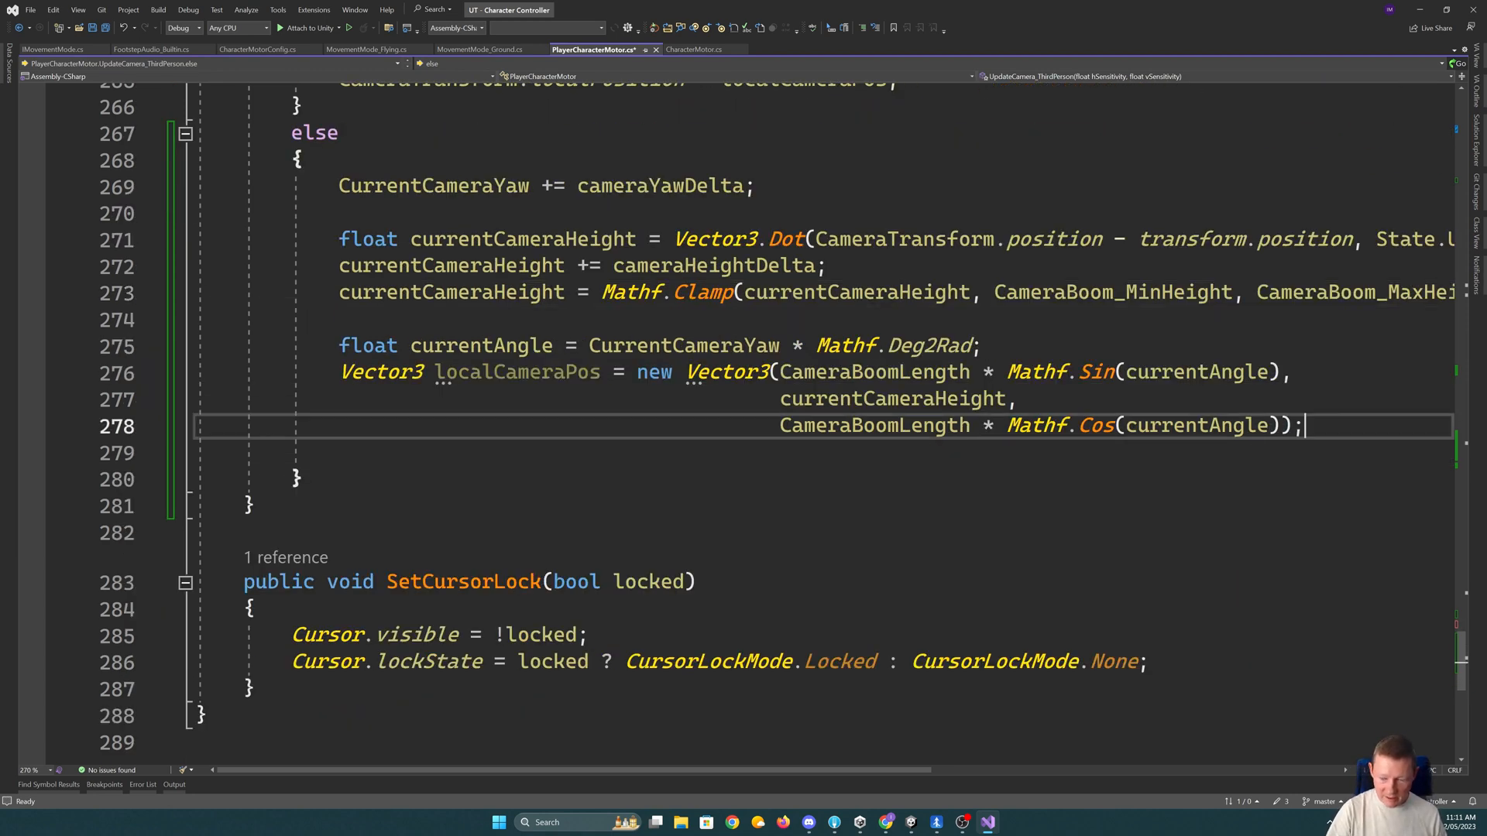
- Set CameraTransform.position = transform.position + localCameraPos; in the else branch
key("enter")
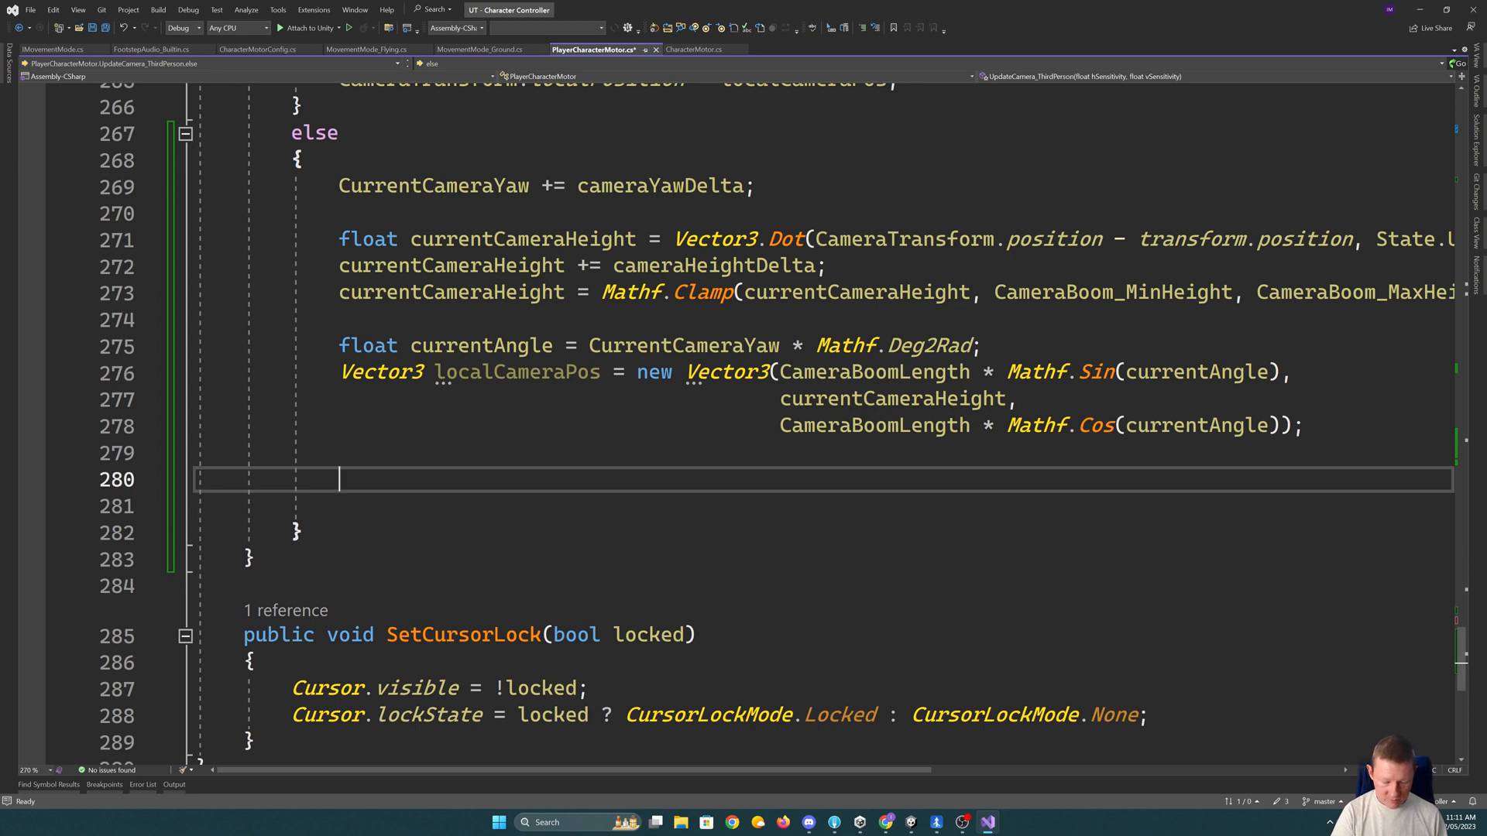
type("Cu")
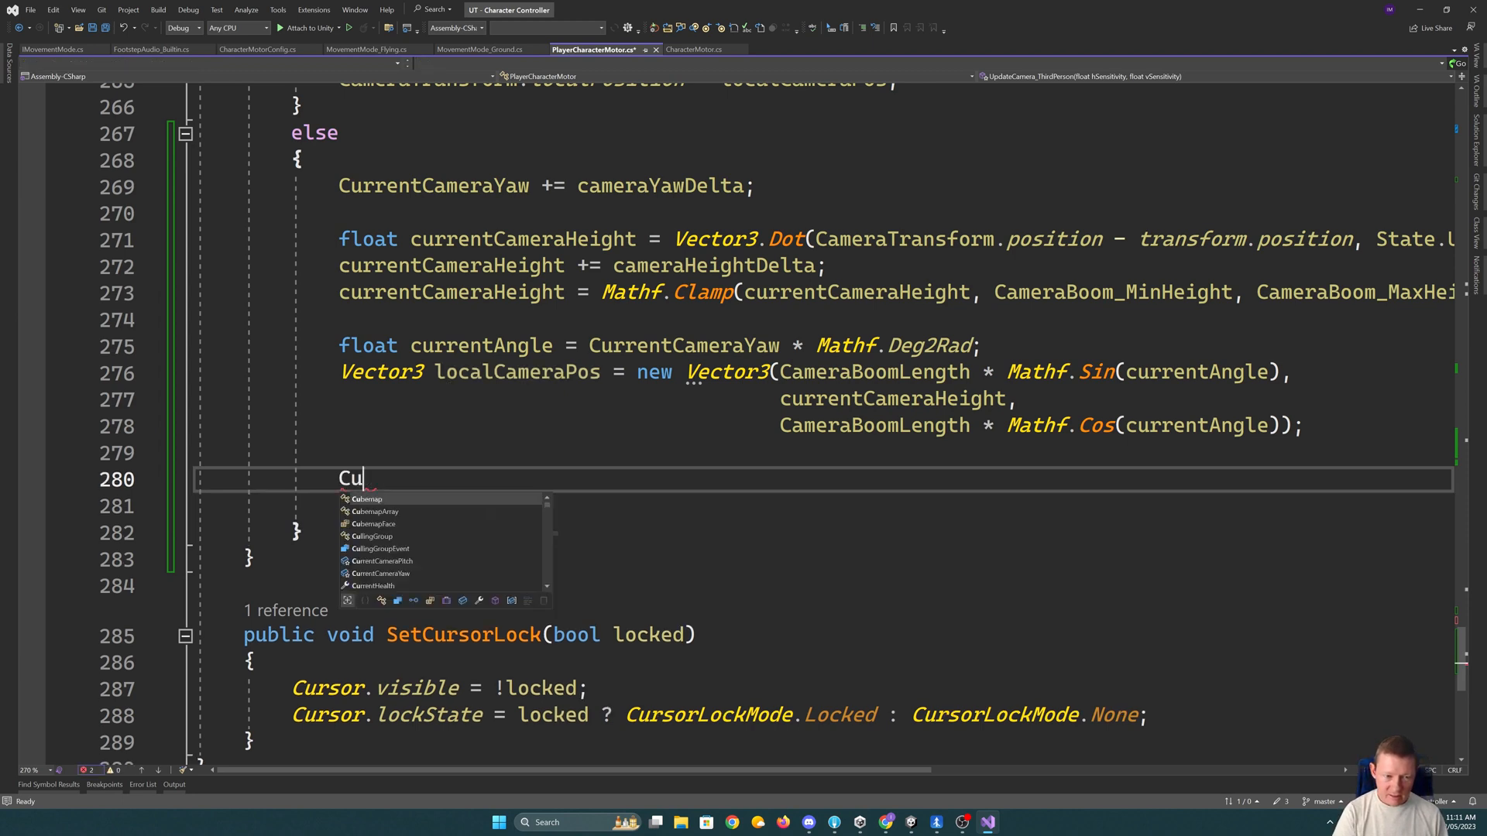
type("mer")
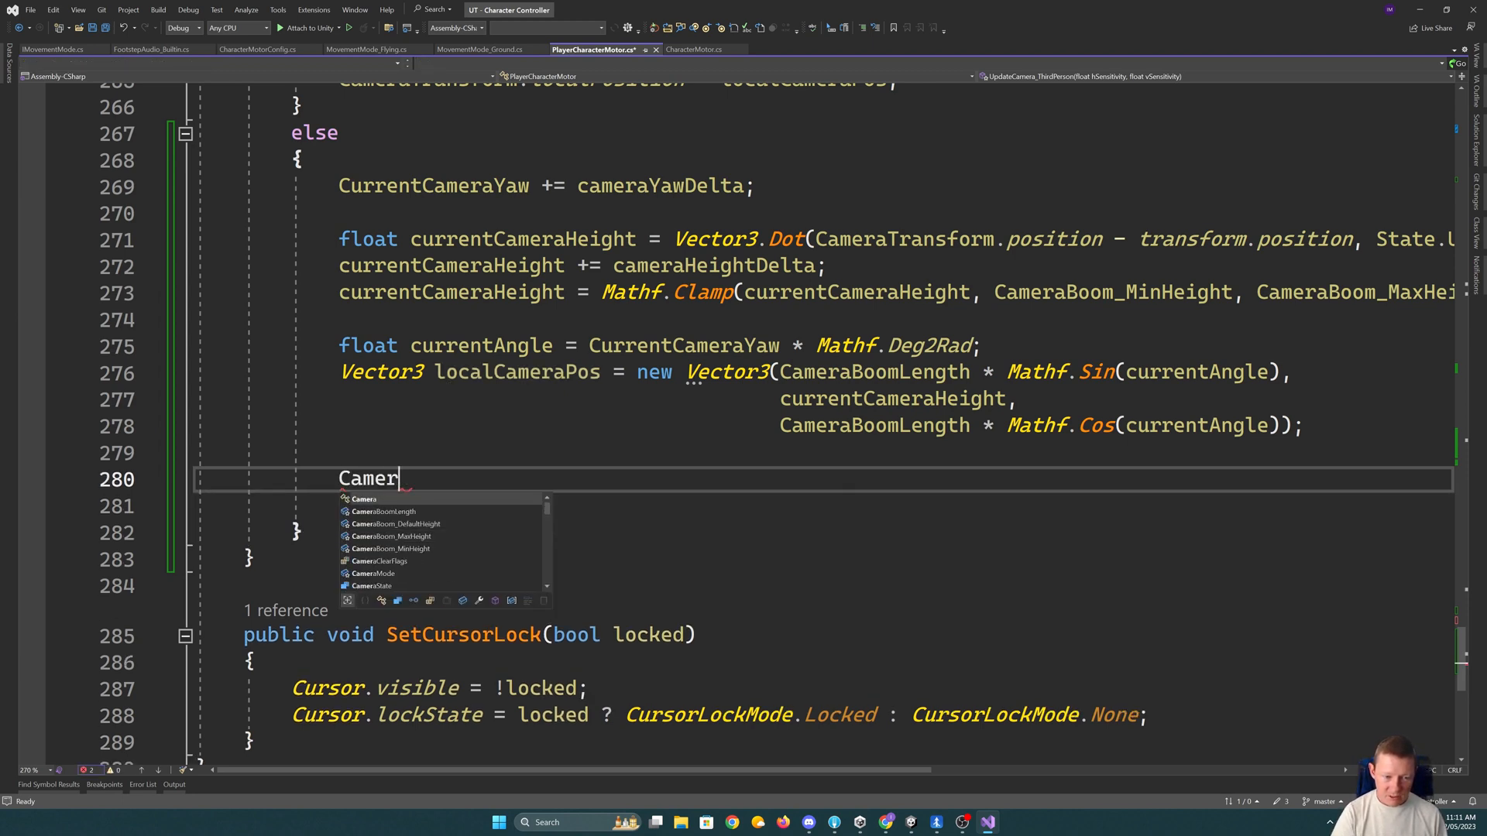
type("aTransform.p")
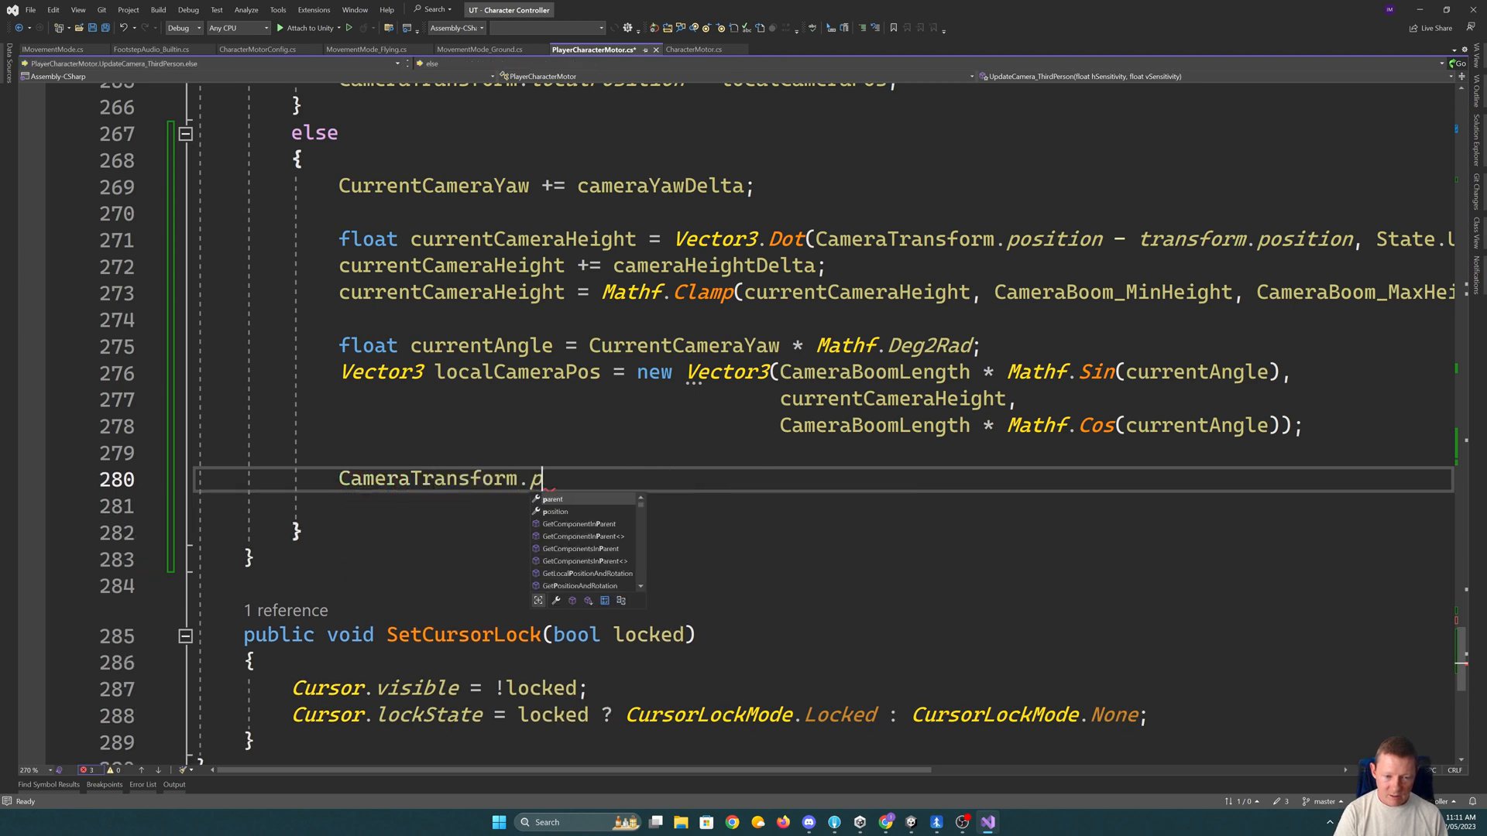
type("osition = tra")
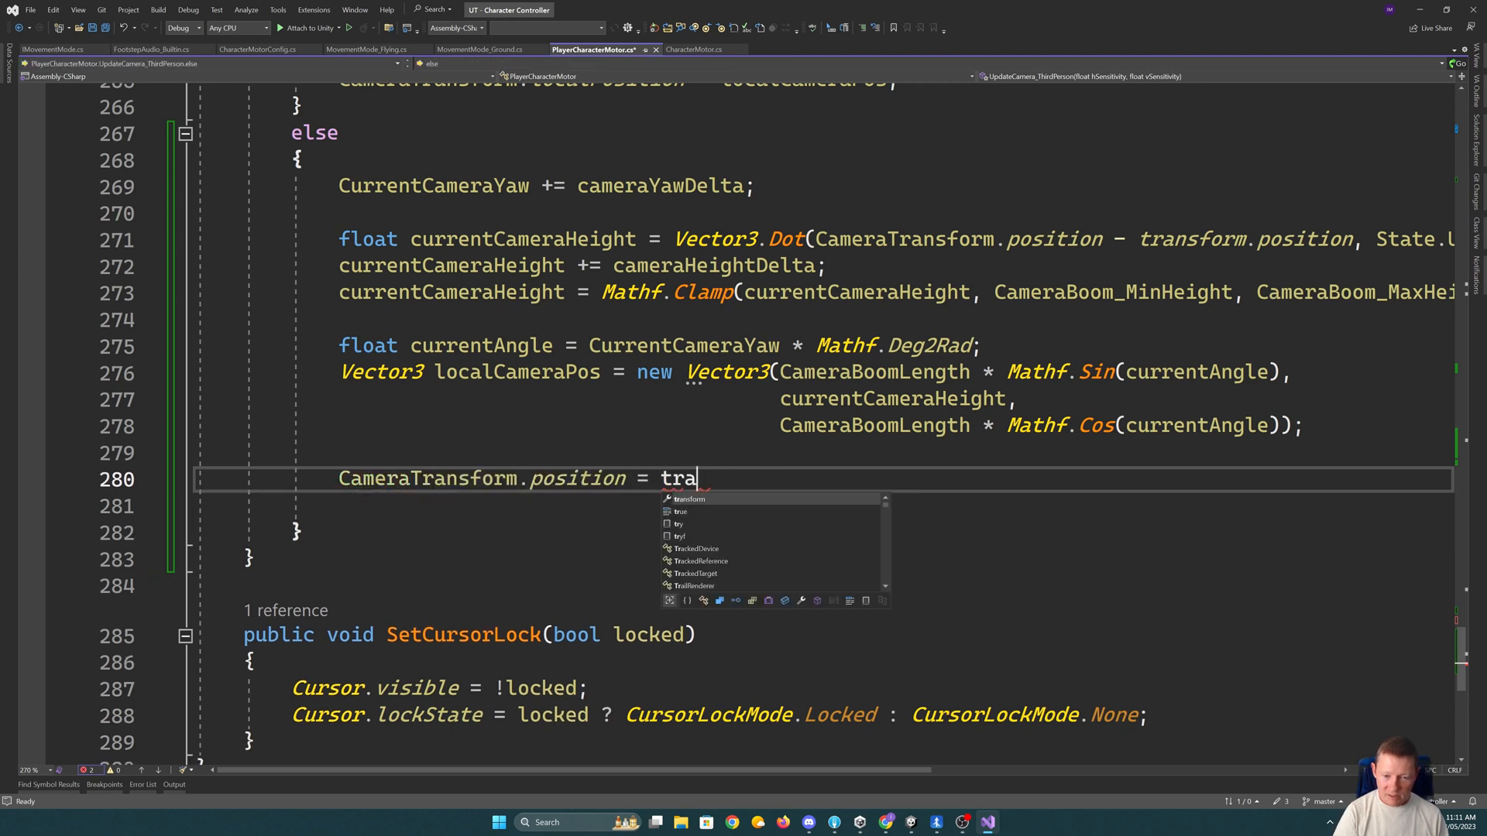
type("nsform.position + localCameraPos;")
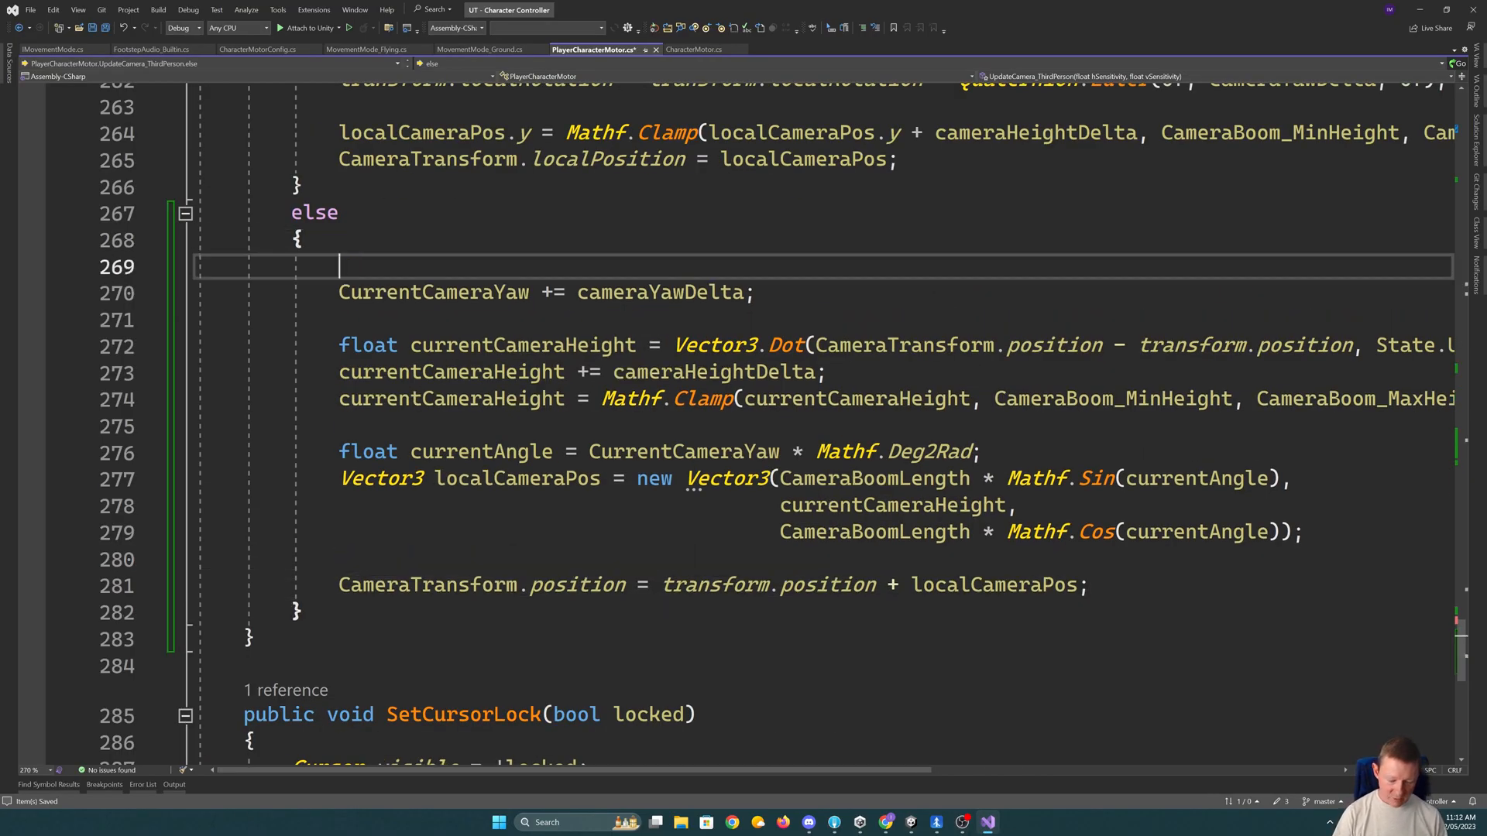
- Guard with if (!Mathf.Approximately(State.LastRequestedVelocity.sqrMagnitude, 0f))
type("i")
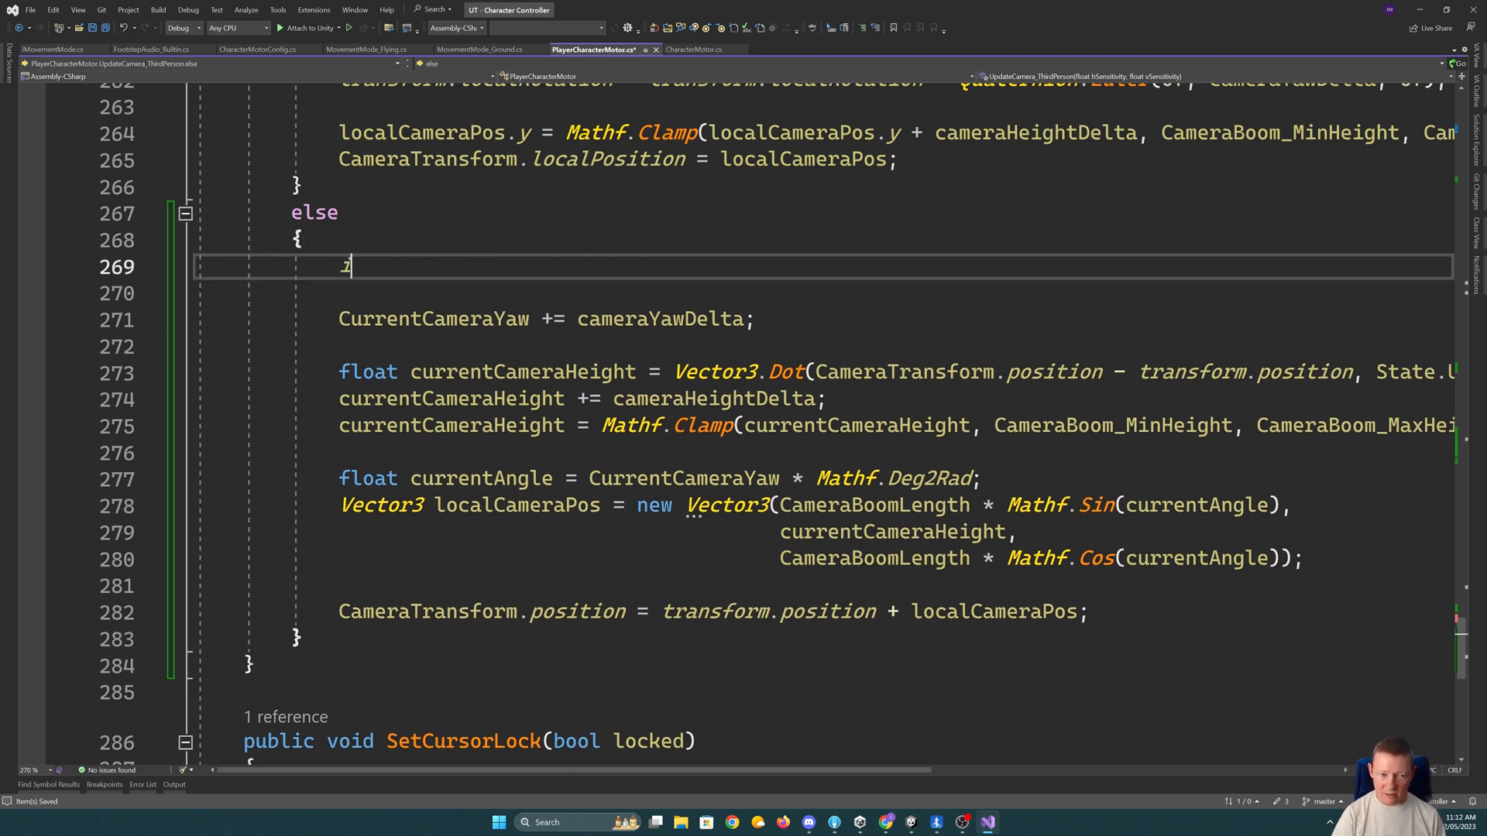
type("if ()")
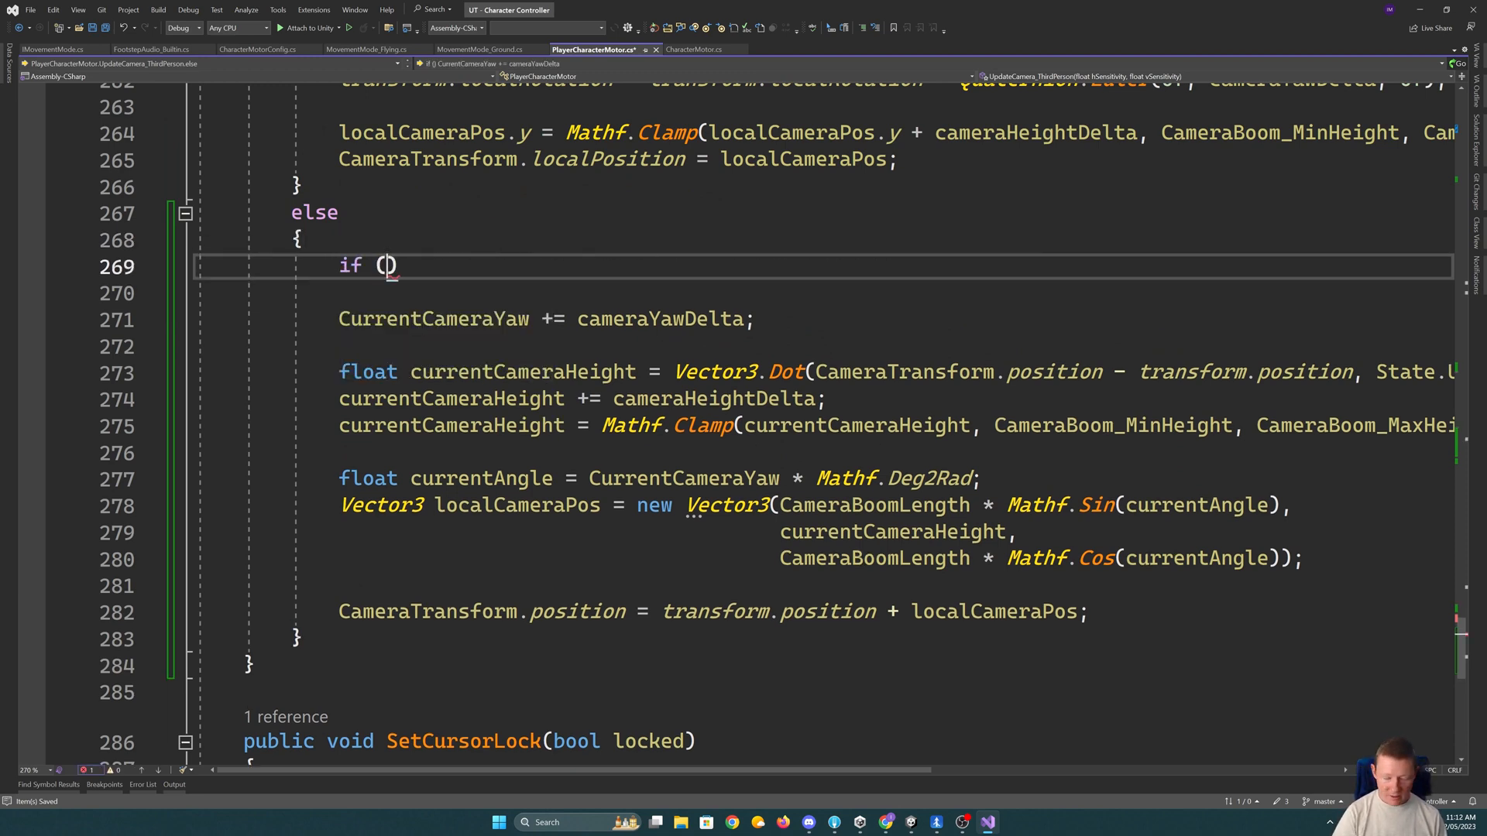
type("!Mathf.Approximately")
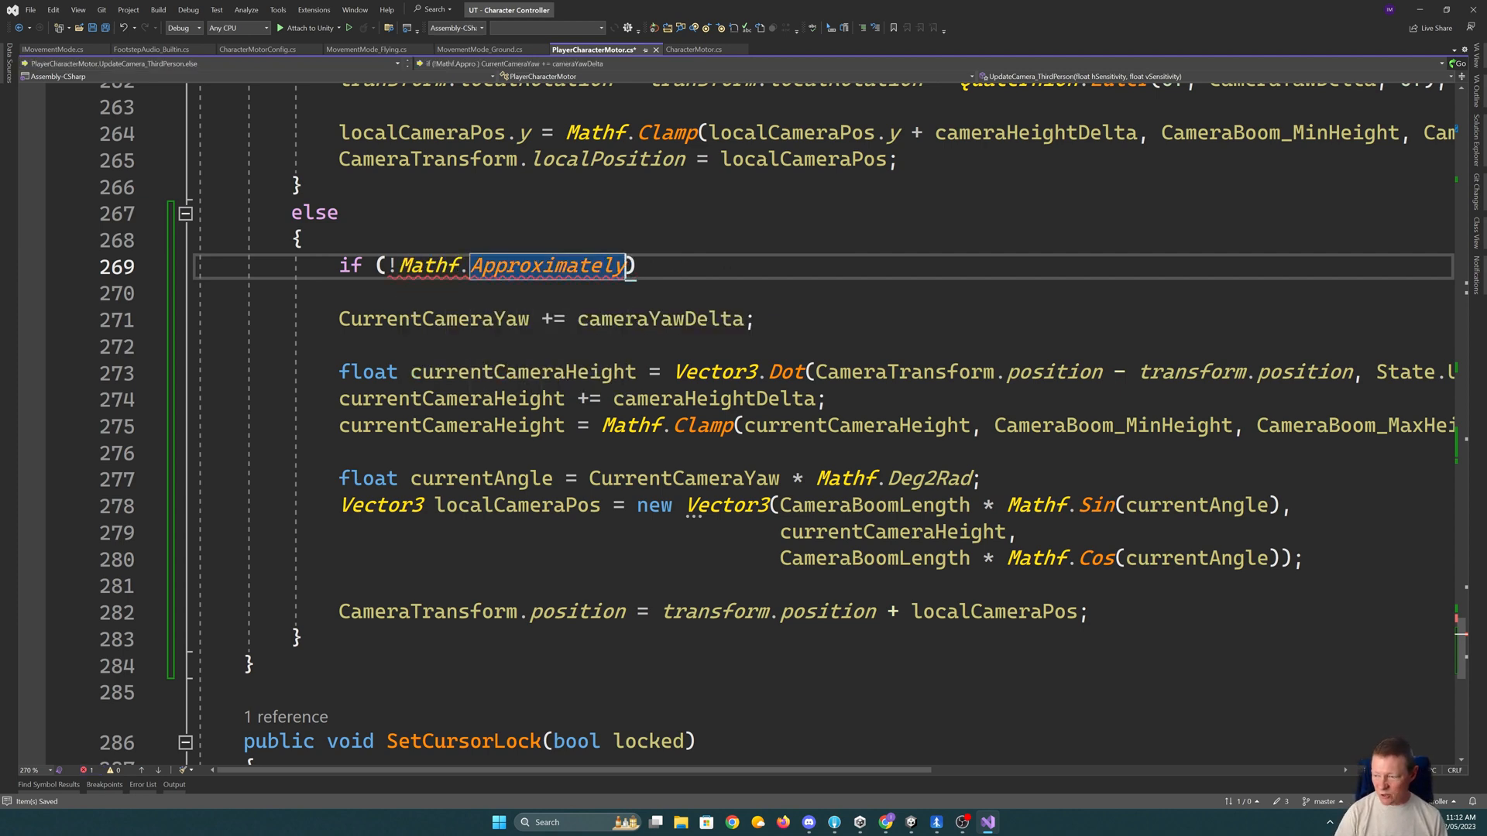
type("(")
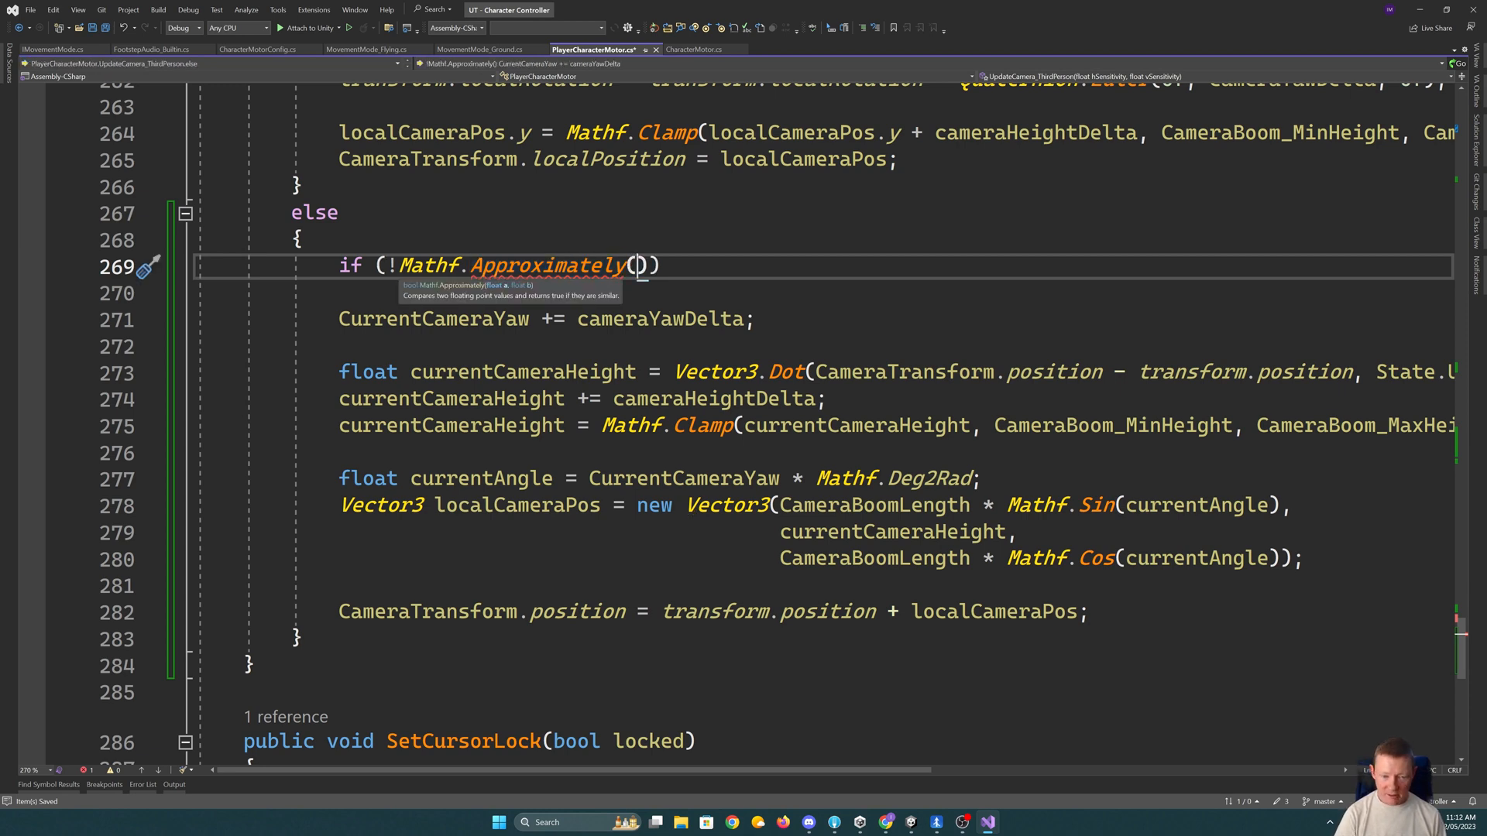
type("Stat")
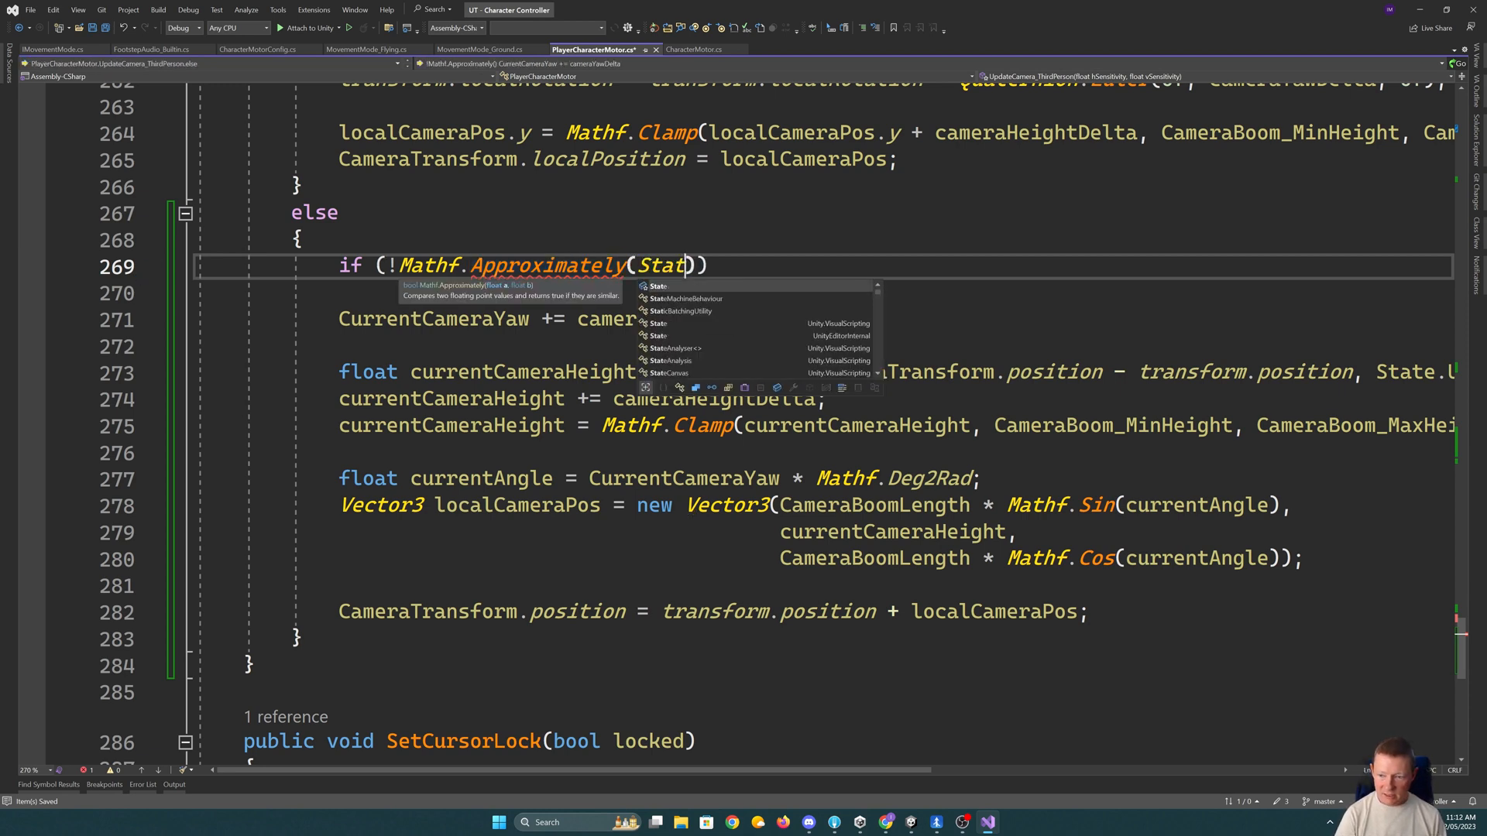
type(".LastRequestedVelocity.")
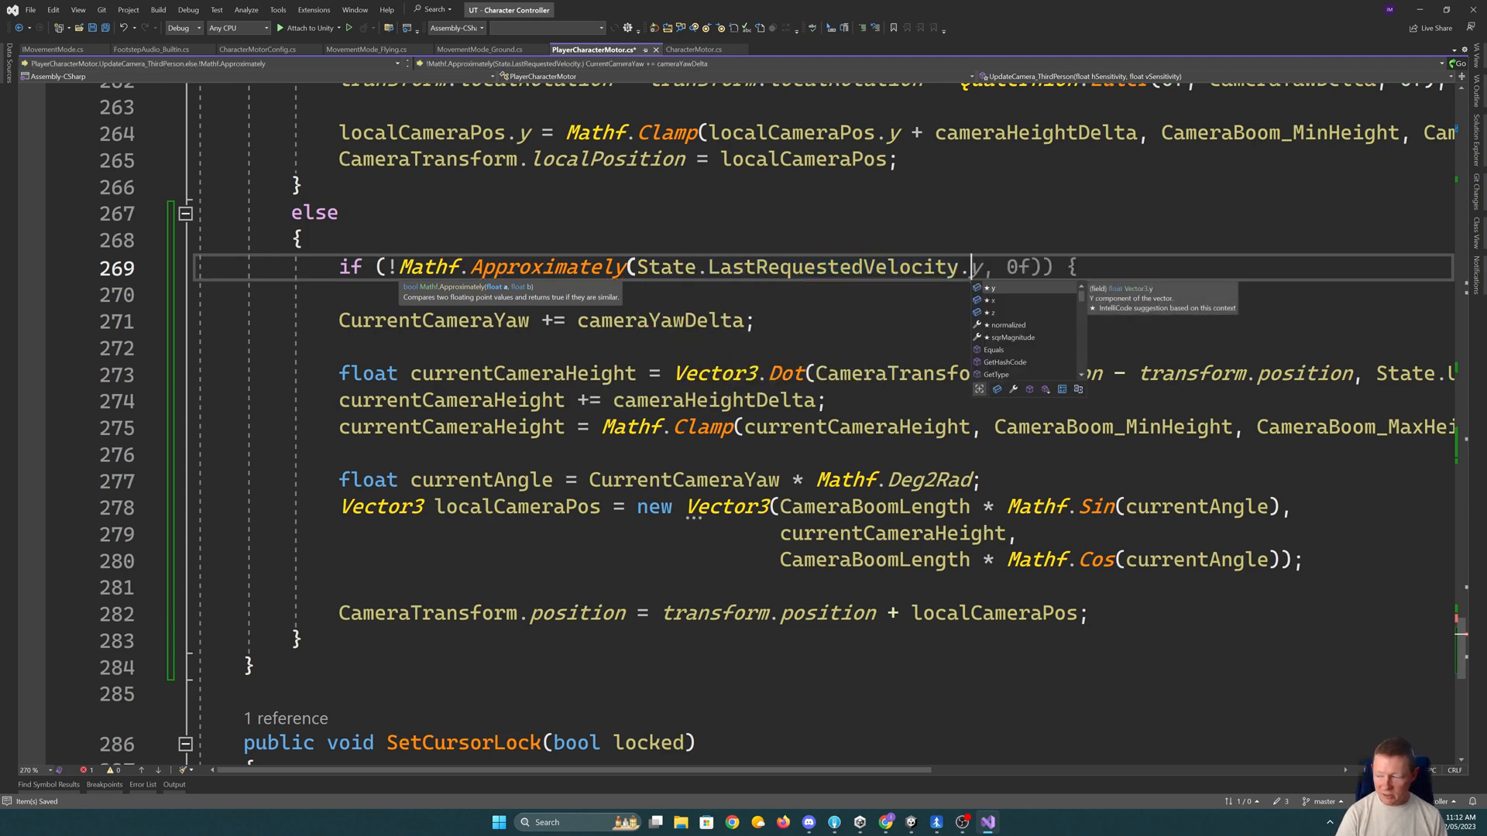
type("sqrMagnitude, 0f")
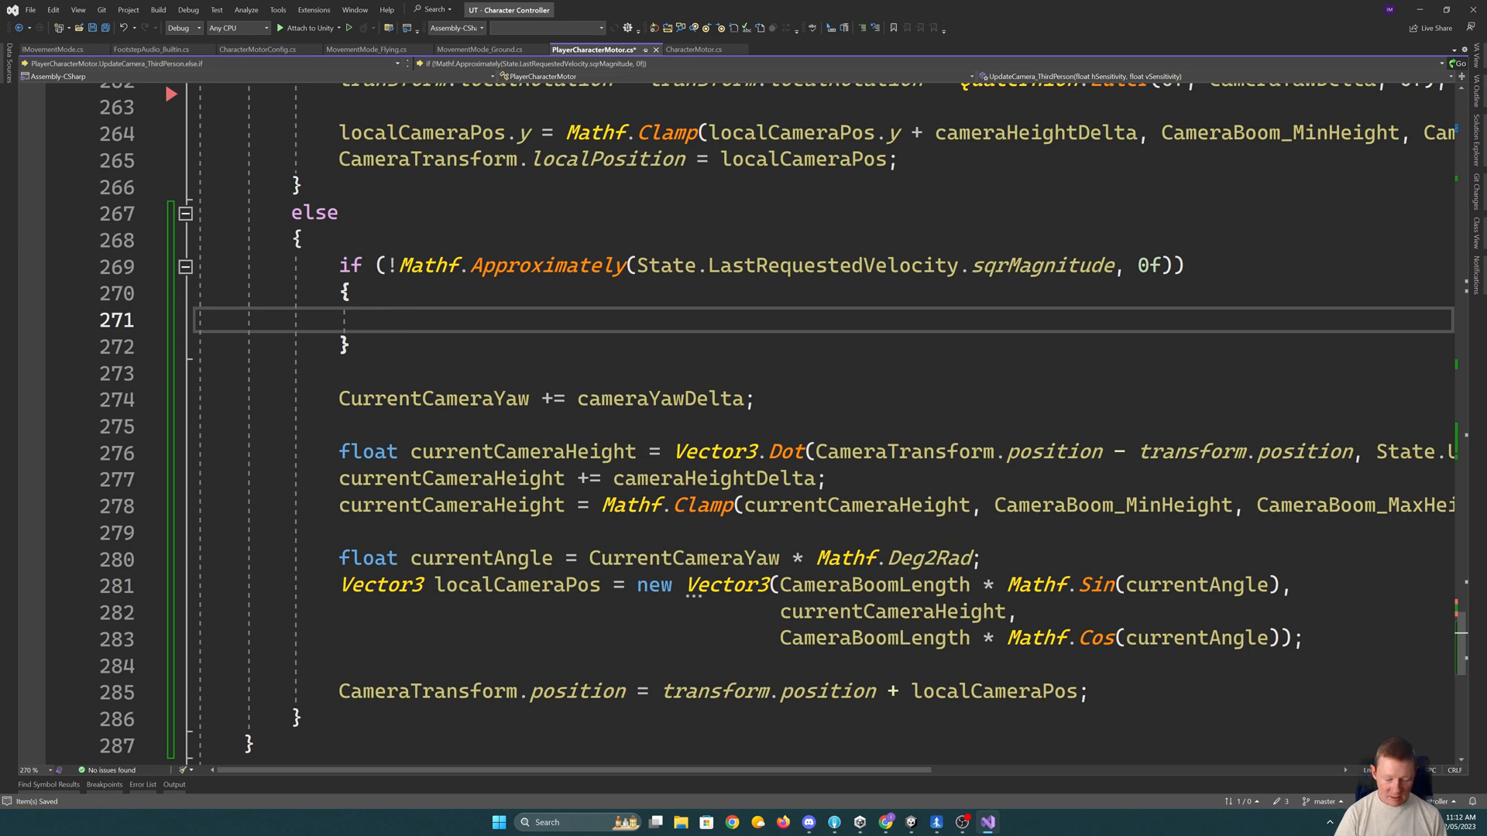
- Inside it, set transform.rotation = Quaternion.LookRotation(State.LastRequestedVelocity, State.Up)
type("transform.rotation = Q")
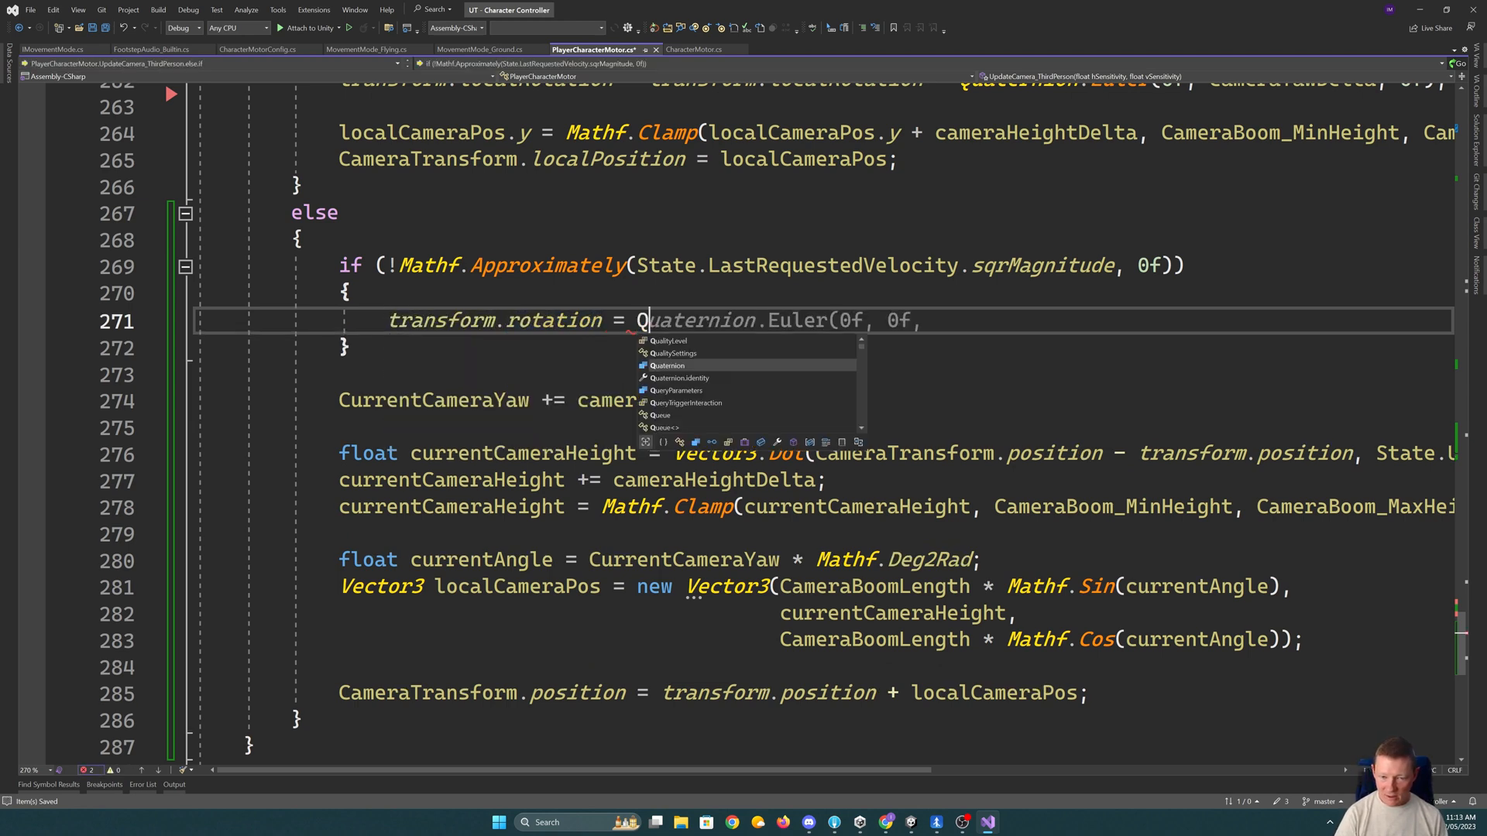
type("Loo")
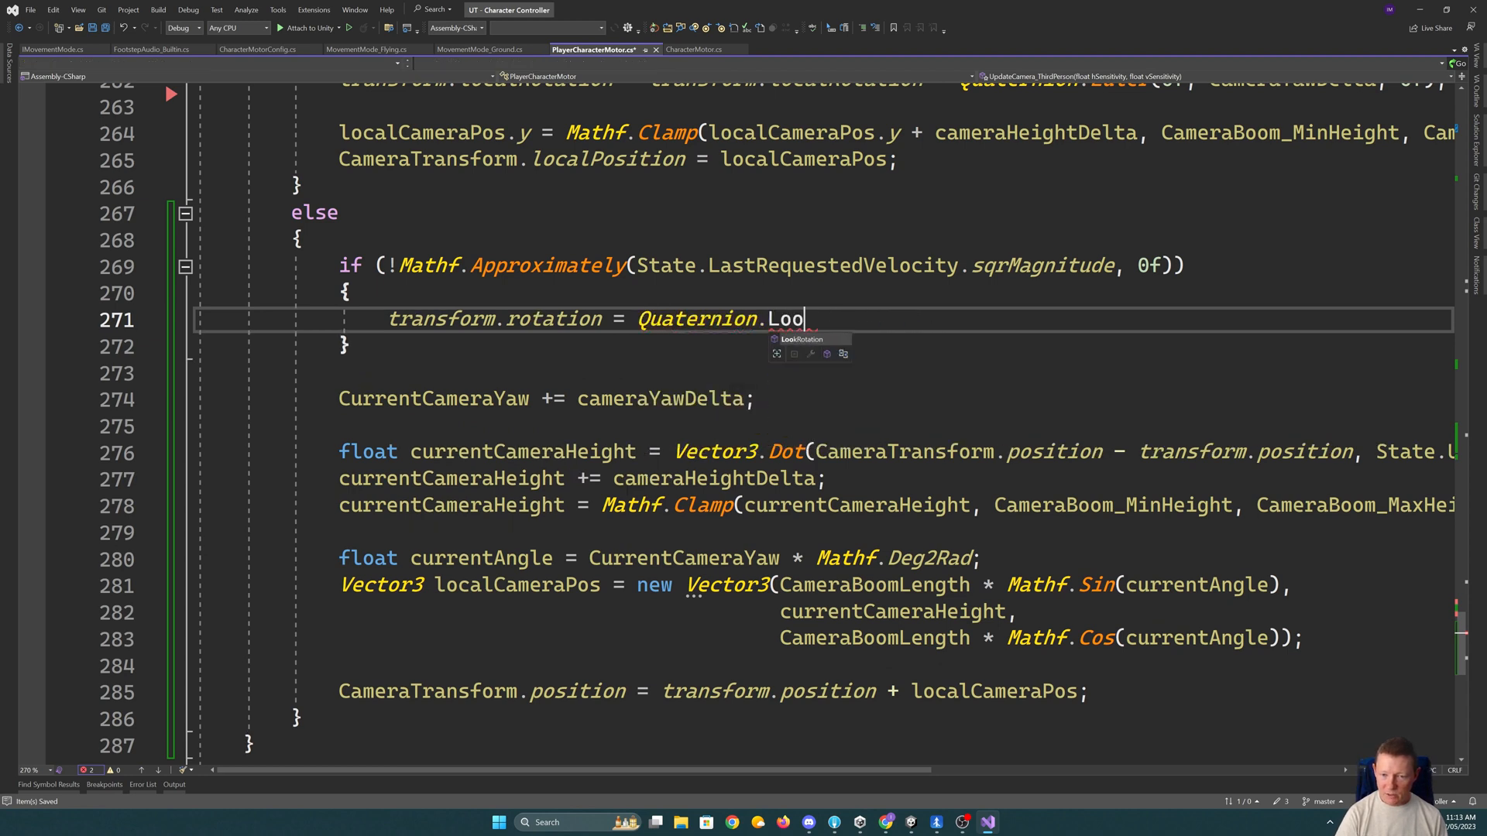
type("kRotation(")
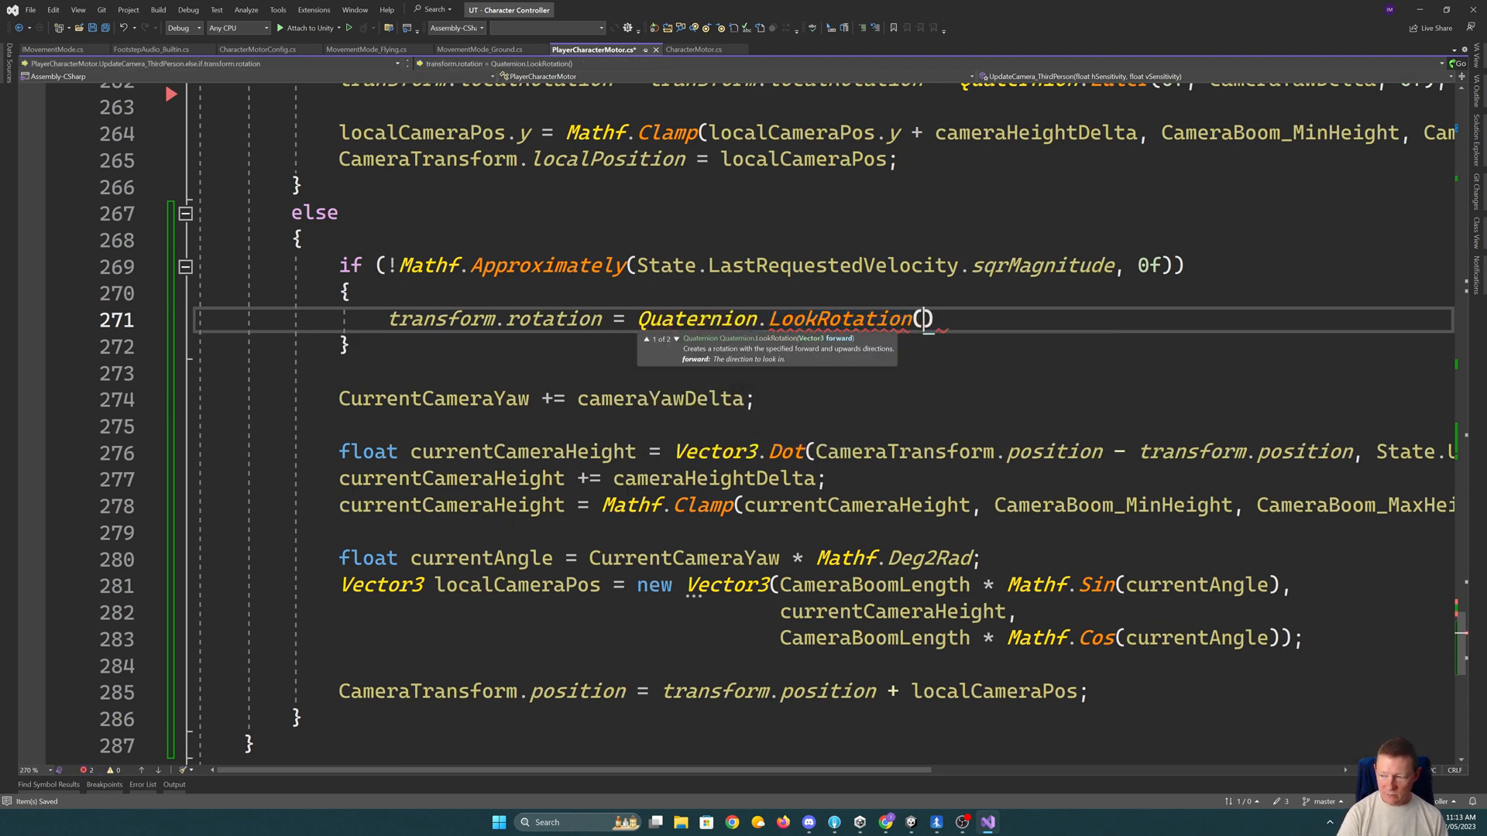
type("State.La")
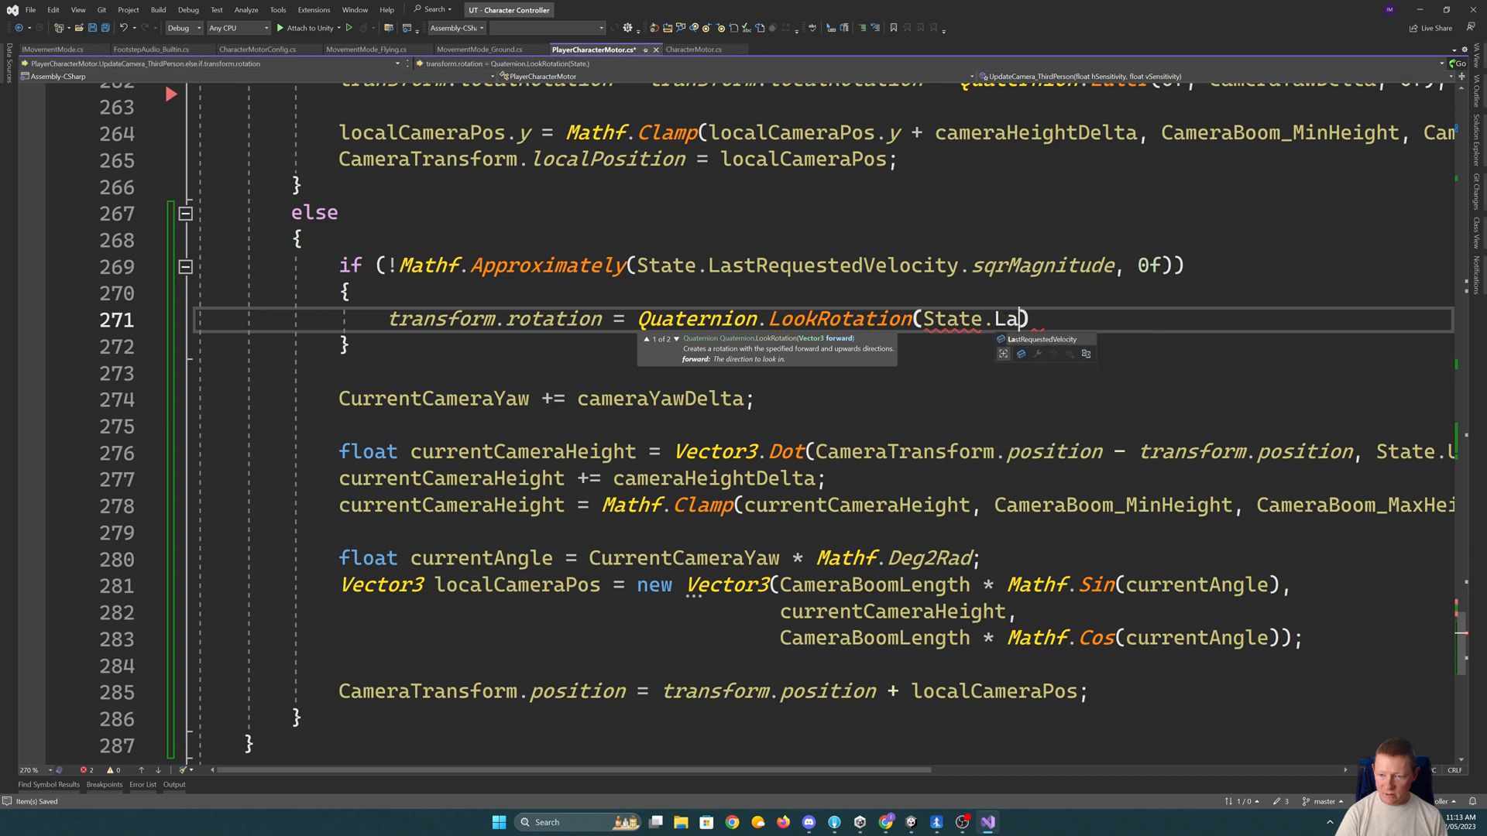
type("stRequestedVelocity,")
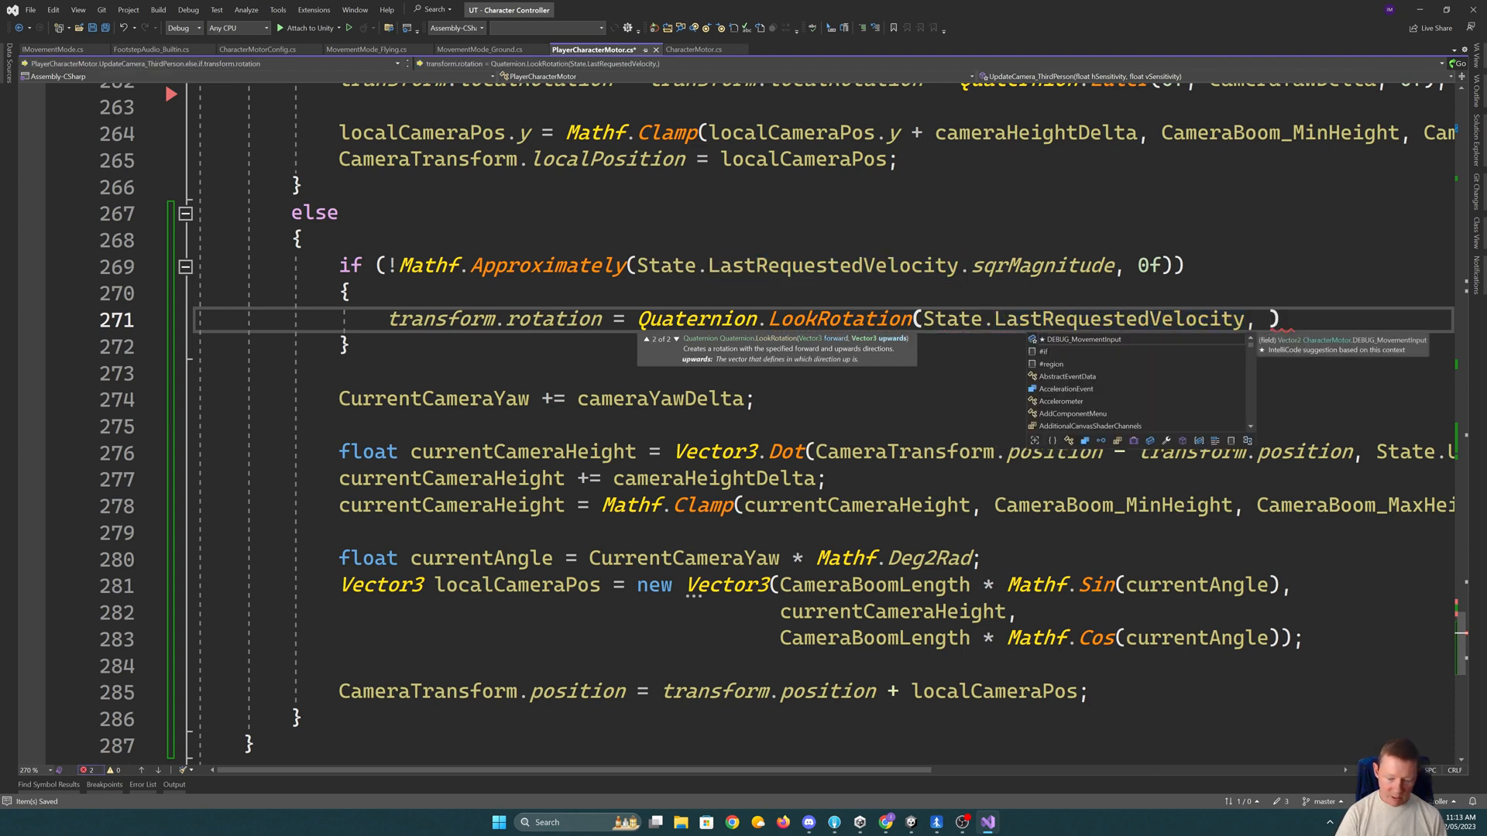
type("State.Up")
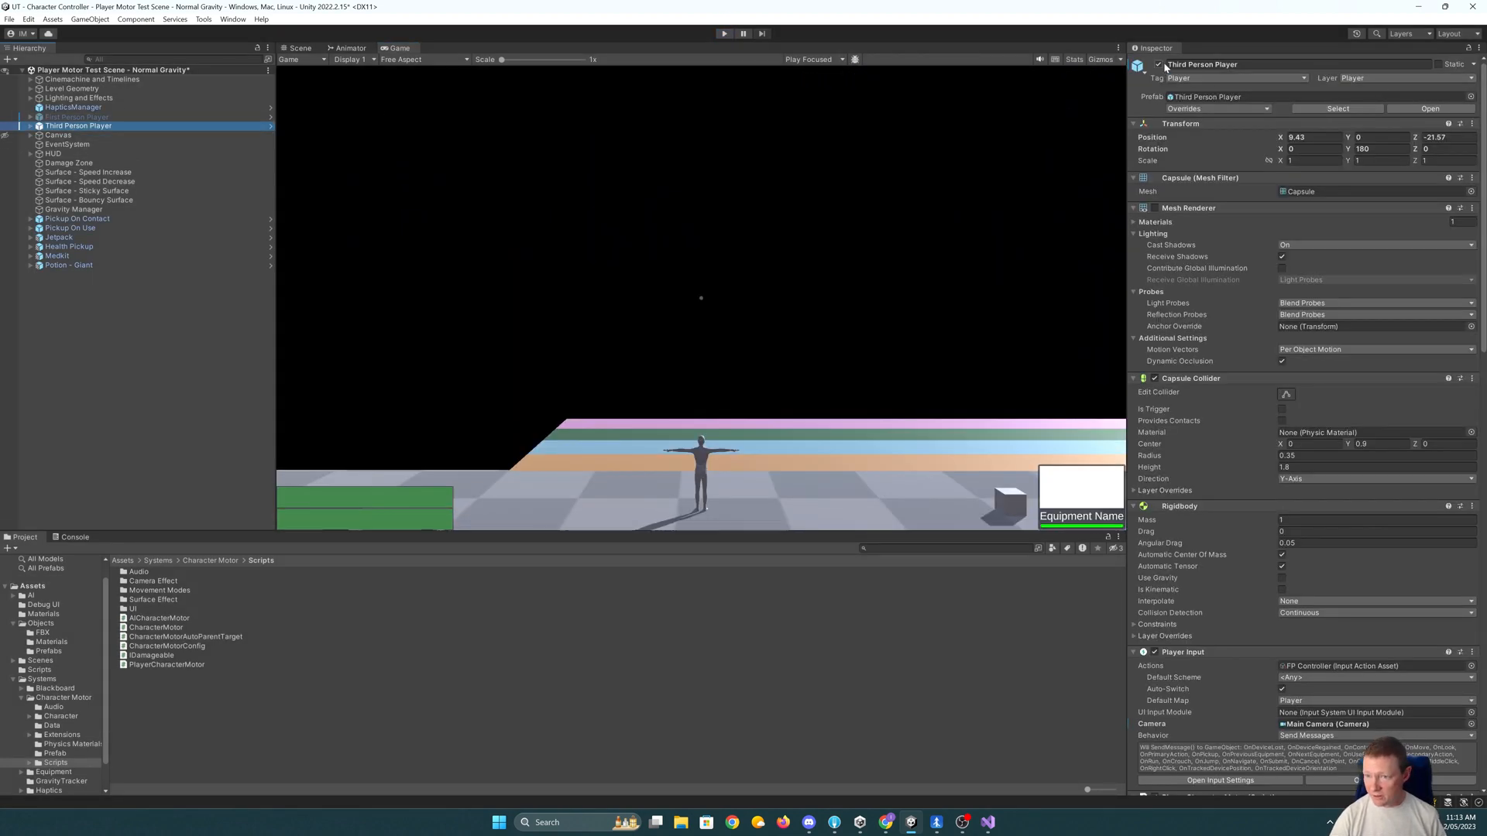
- Deactivate the Third Person Player, play the scene with the First Person Player, then deactivate it again
left_click(78, 116)
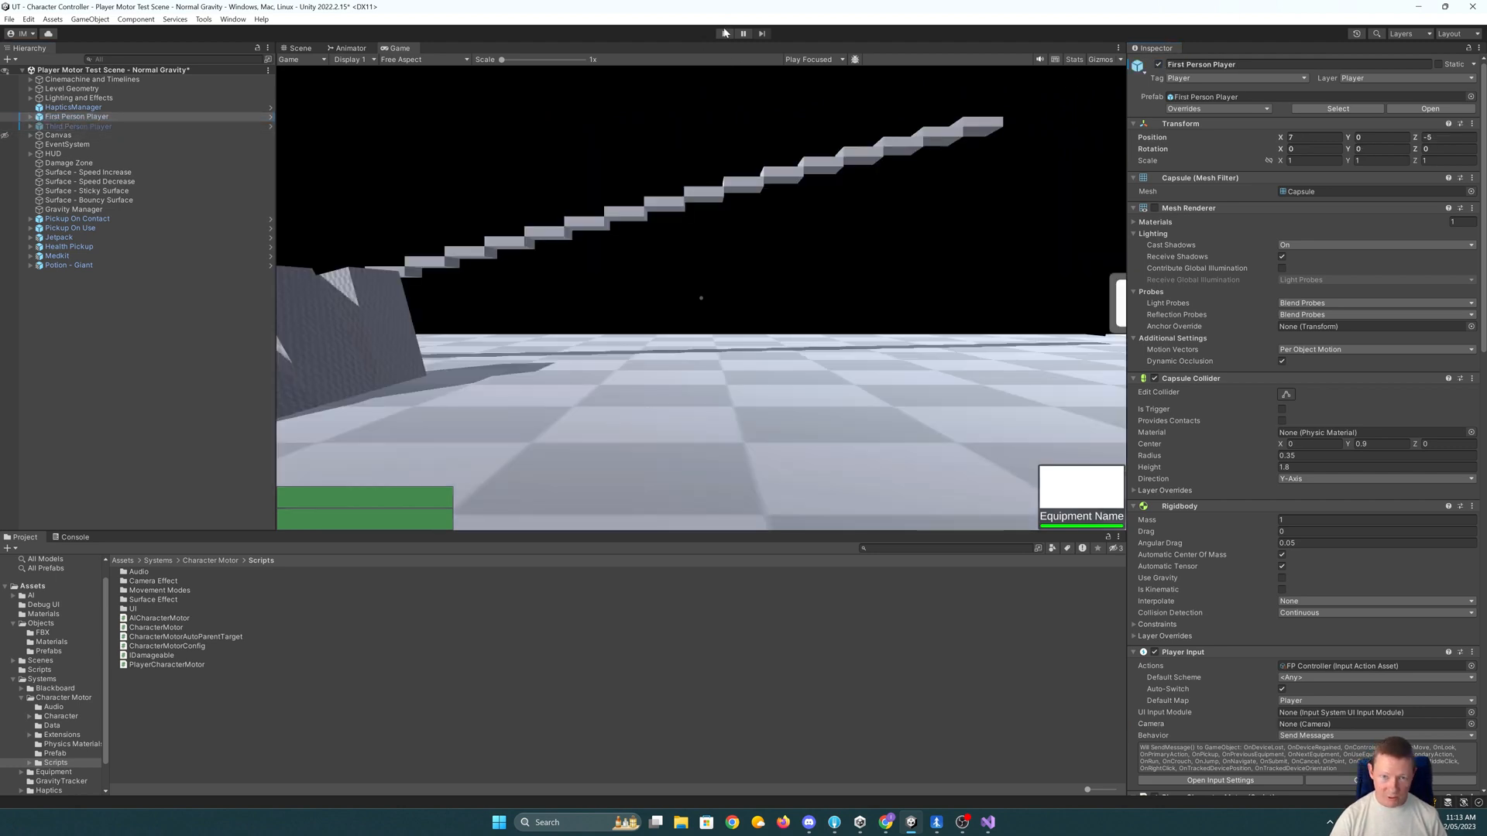
left_click(723, 33)
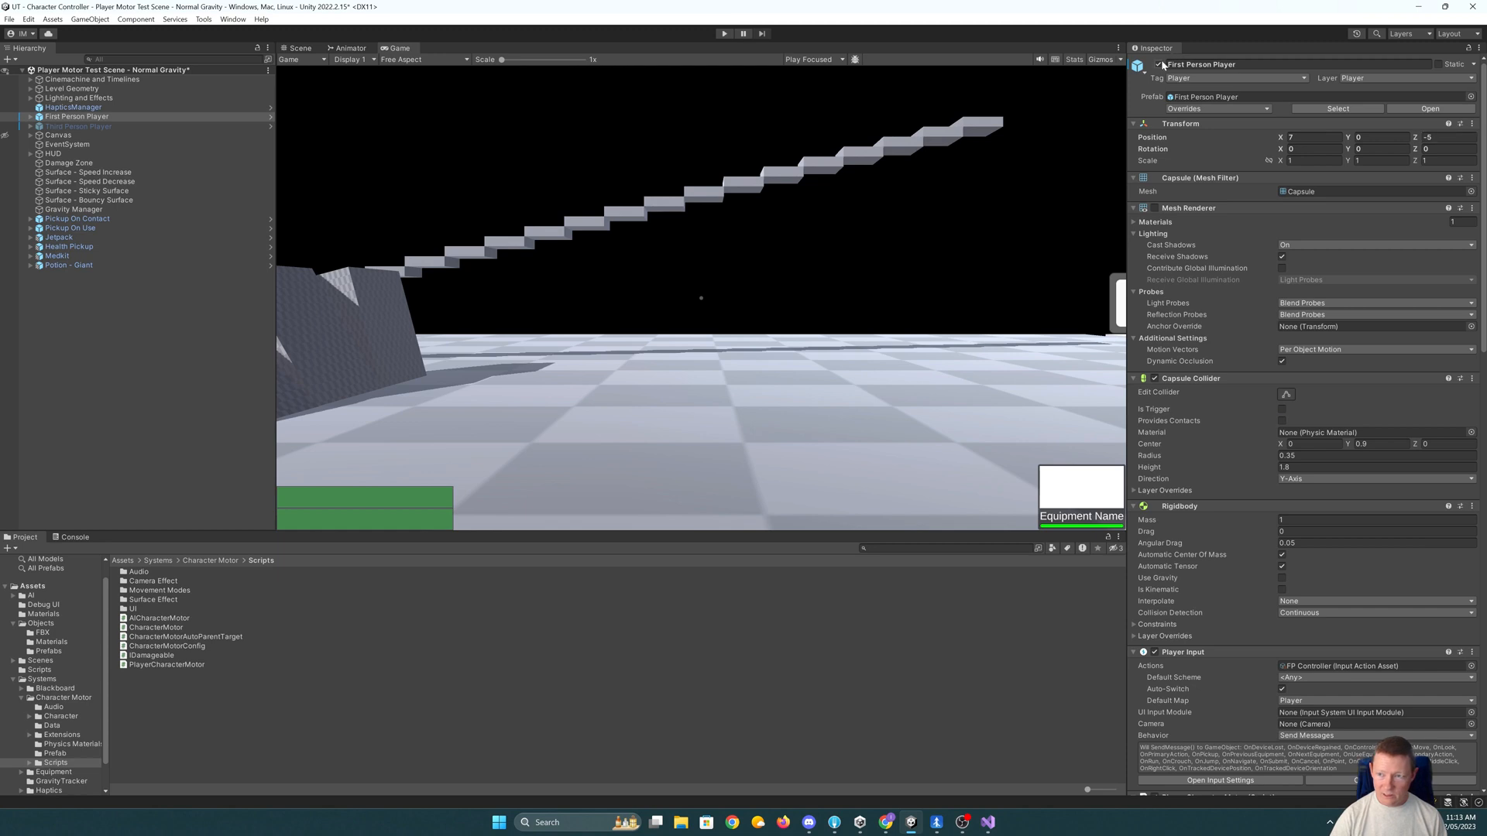
left_click(77, 125)
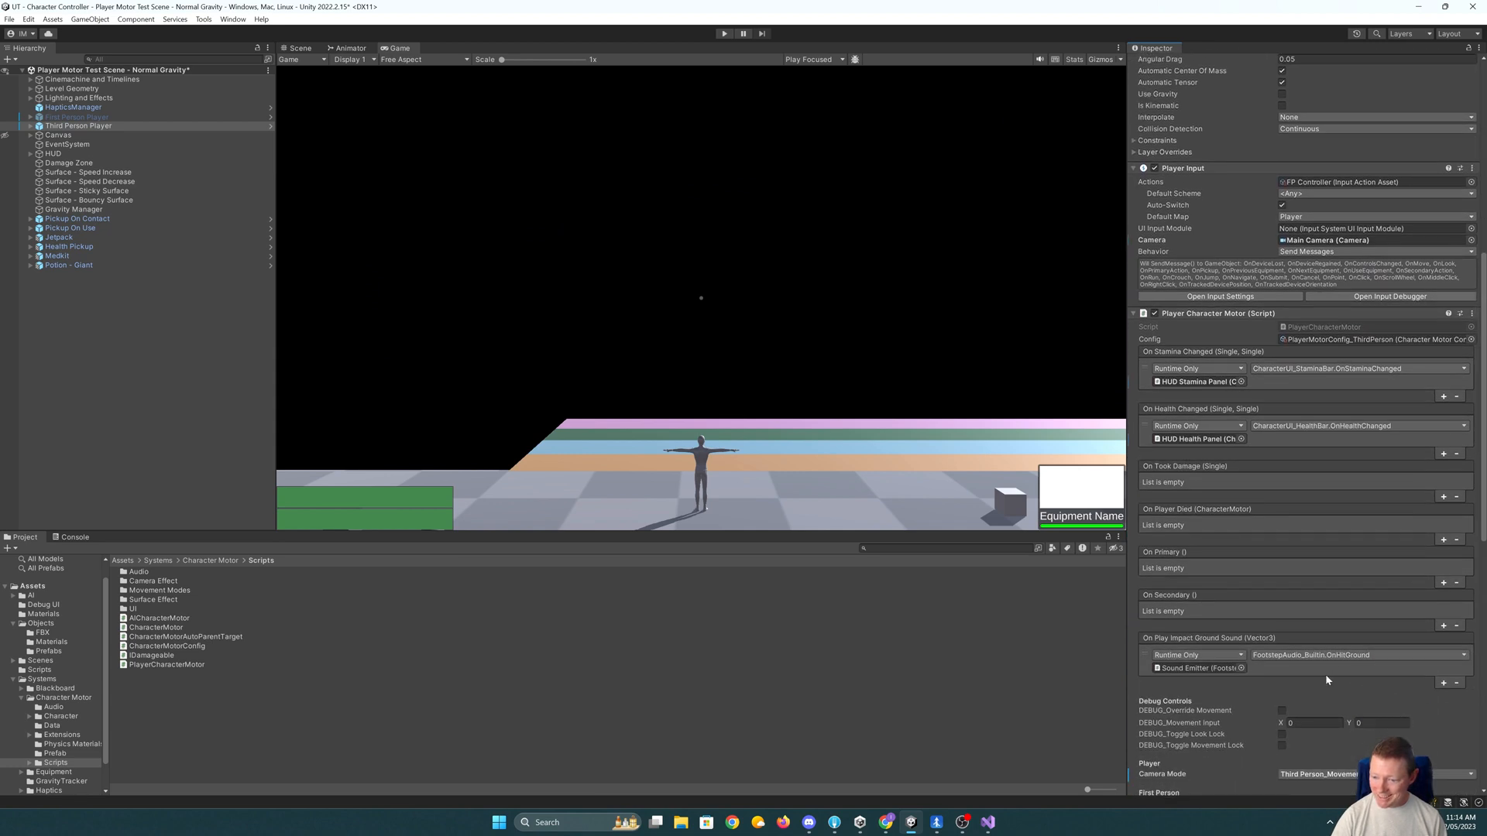
- Set Camera Mode to ThirdPerson_CameraRotatesAvatar, then switch it back to the movement-rotates-avatar mode
left_click(1371, 649)
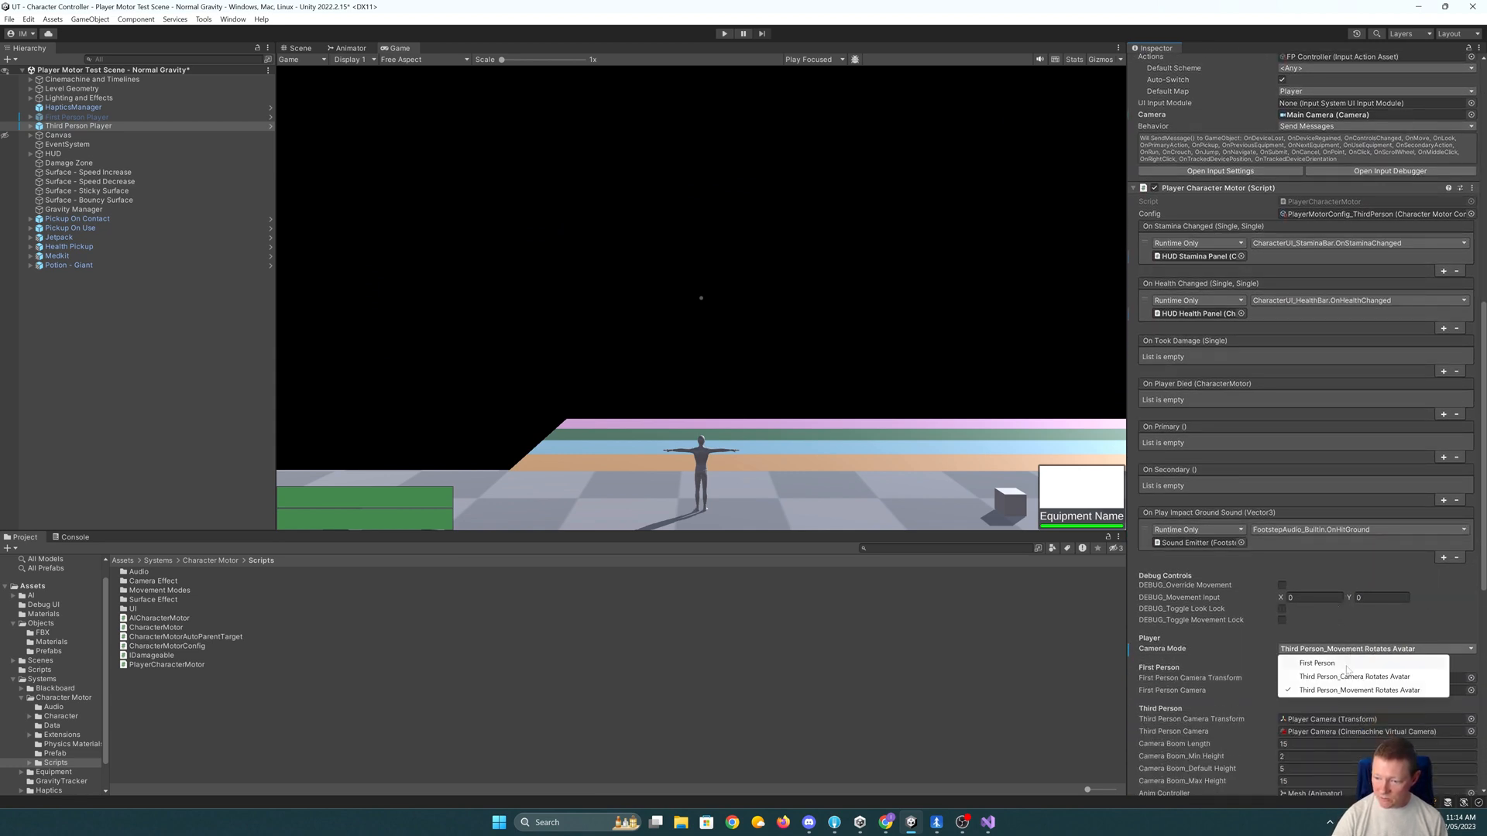
left_click(1356, 676)
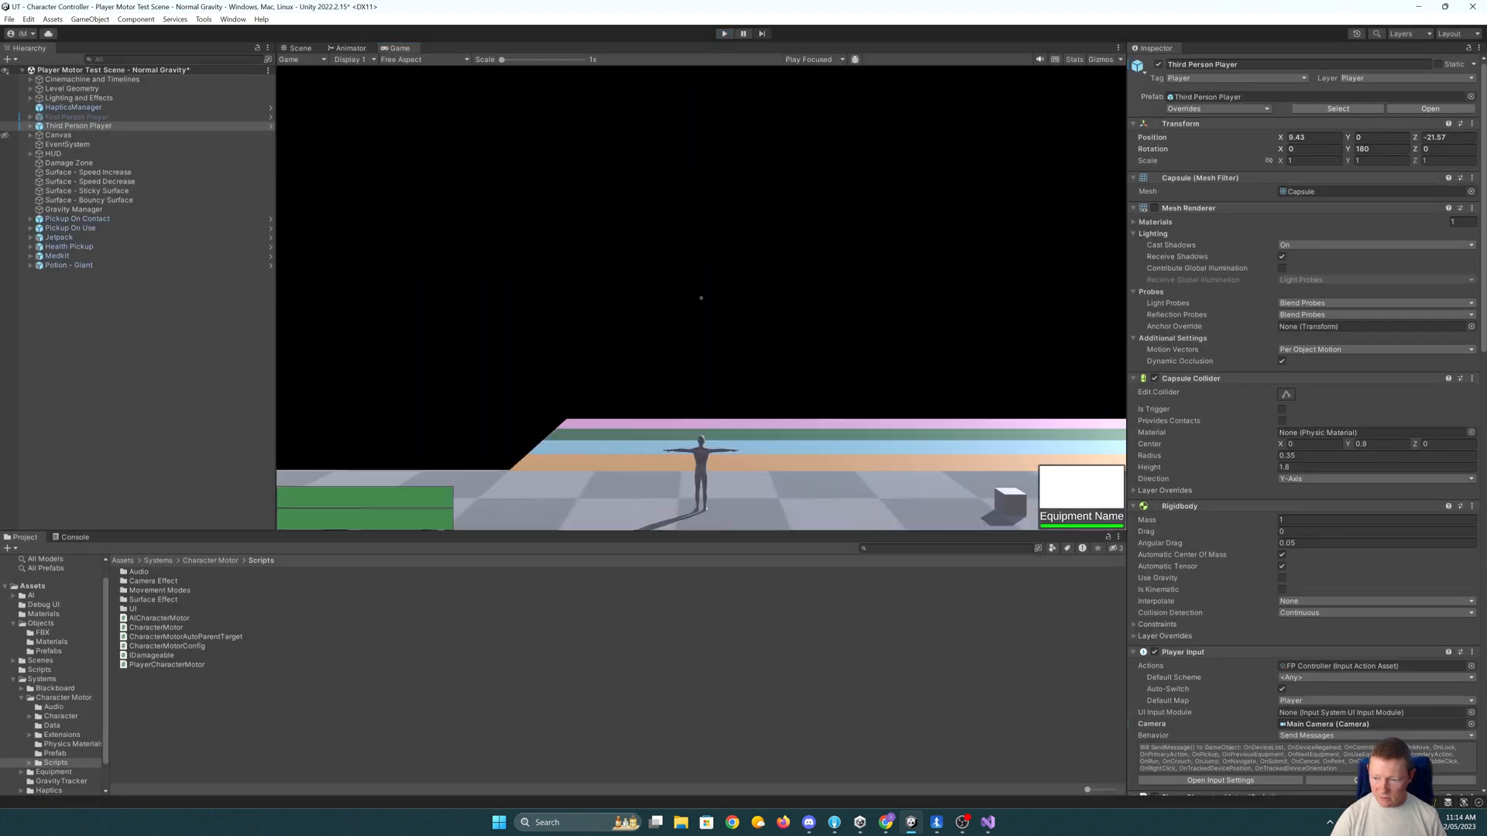
scroll("down", 3)
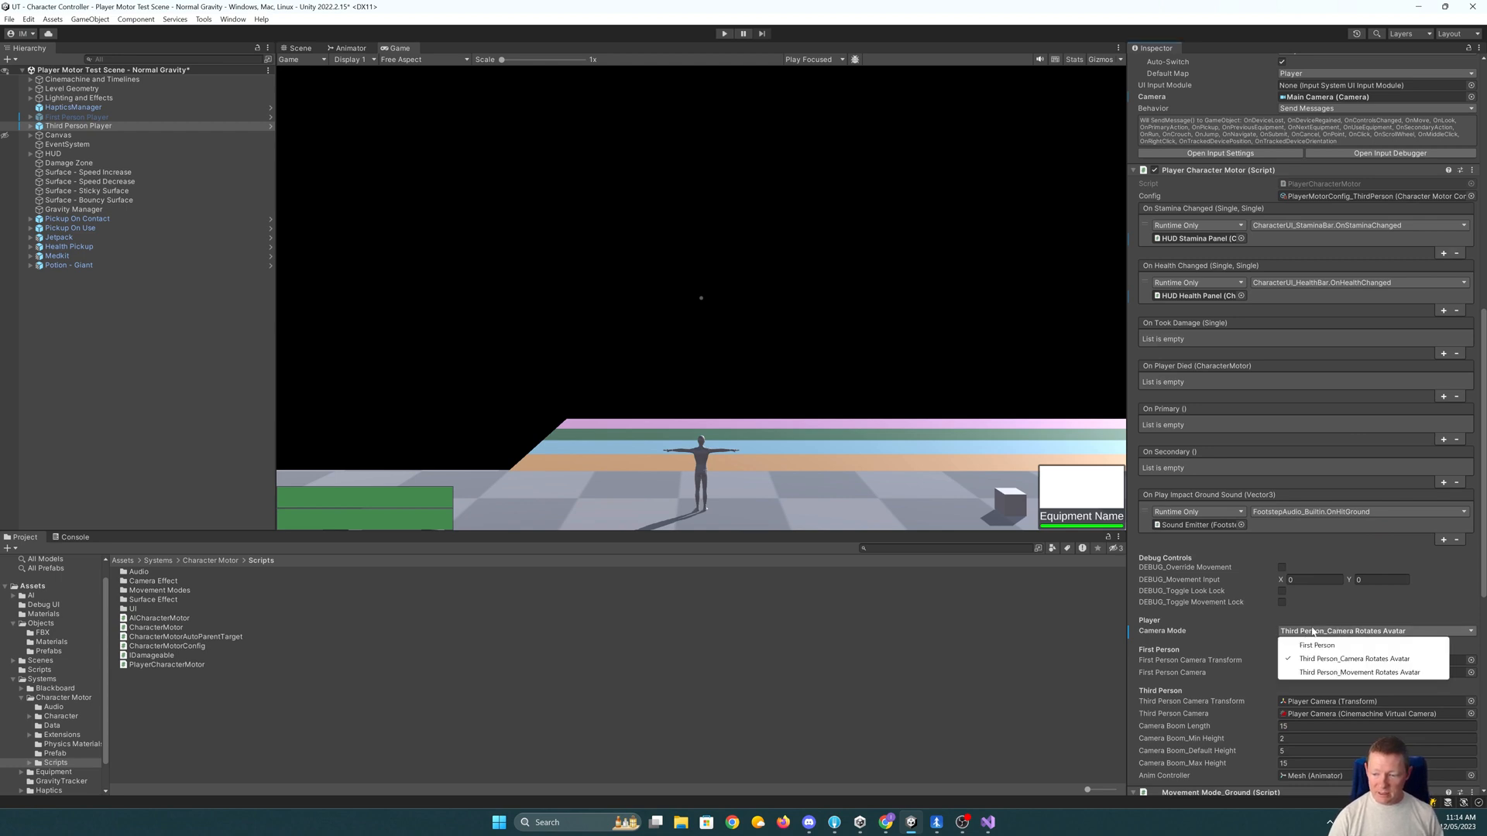
left_click(1359, 672)
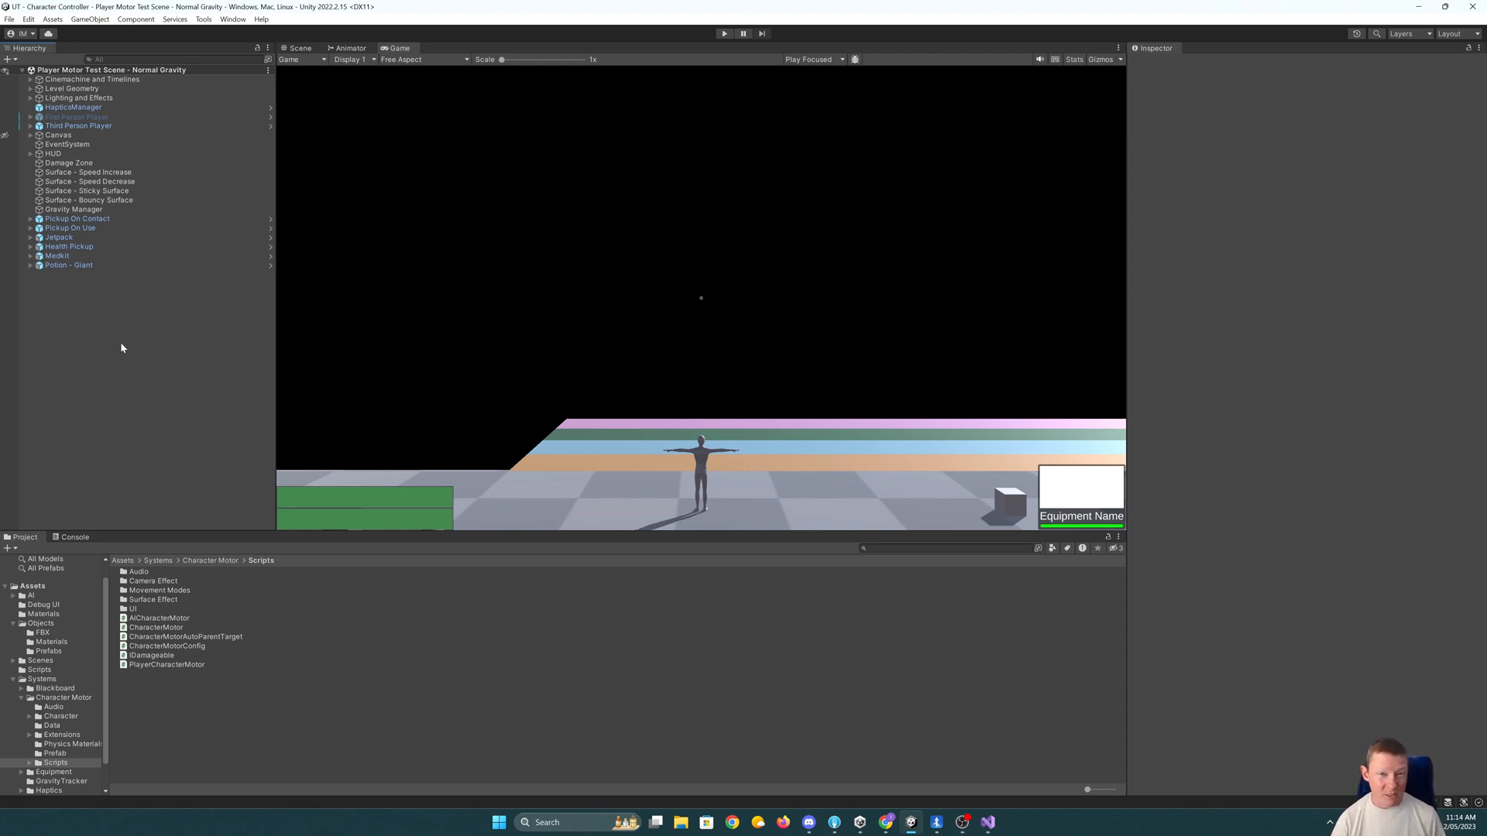
mouse_move(241, 288)
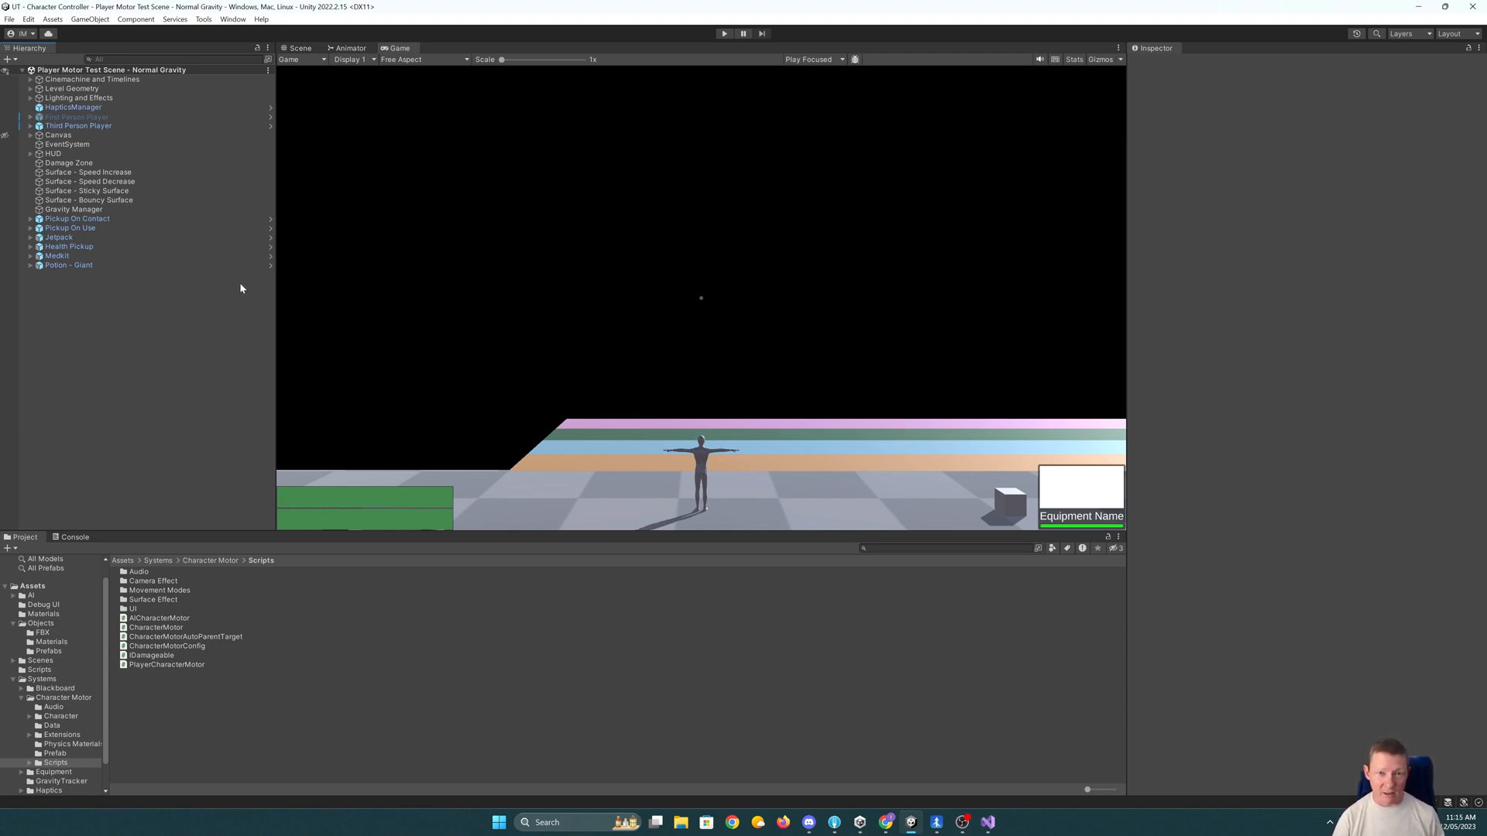